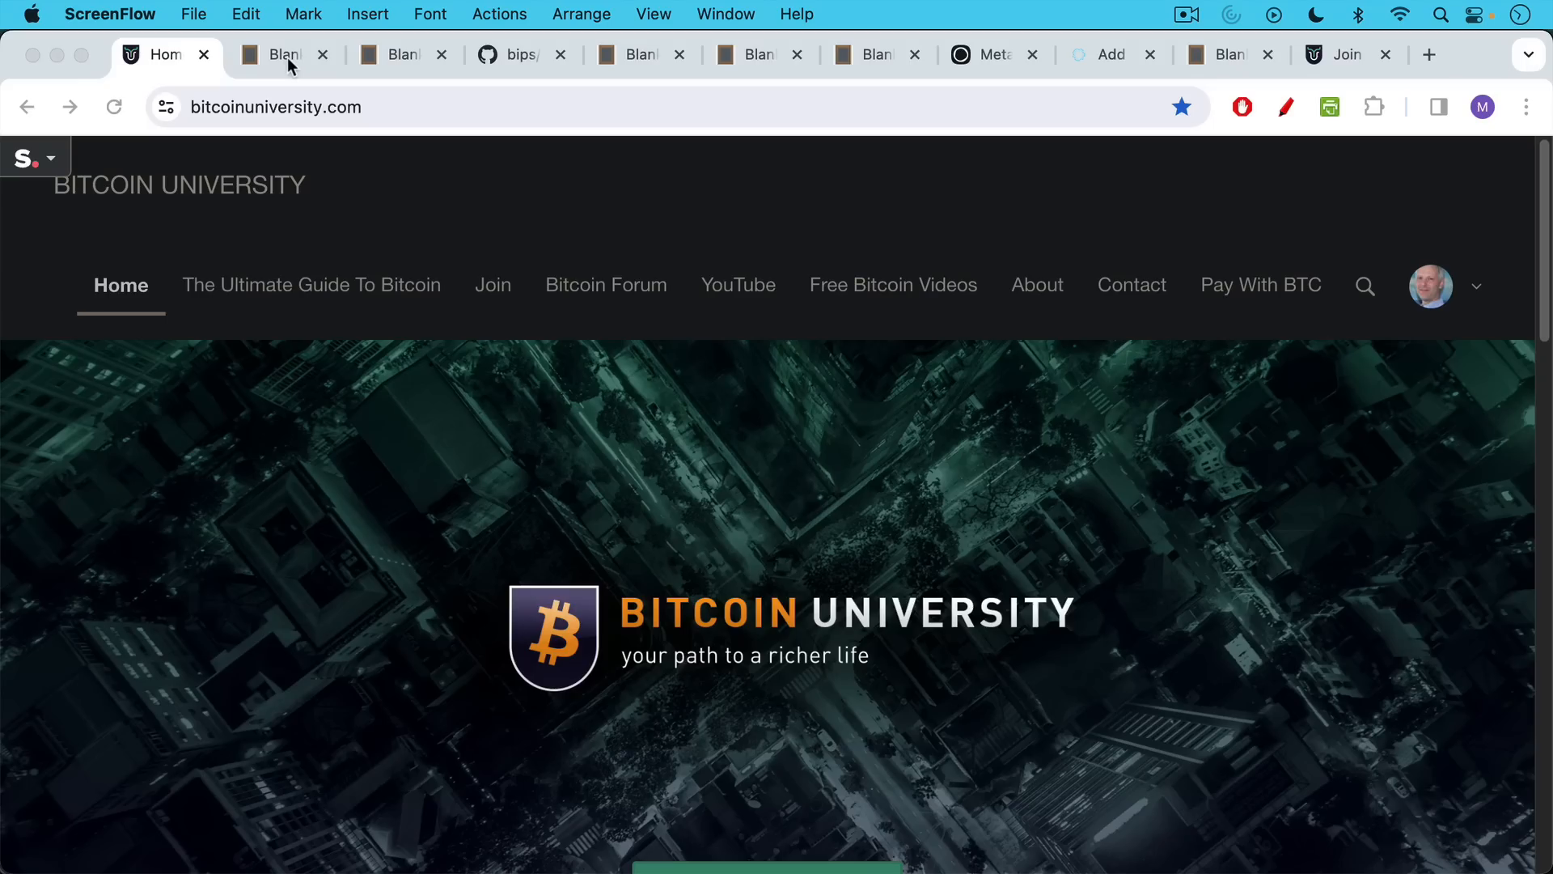
Switch to the Blank Slate note 'How To Create Infinite Bitcoin Wallets'
{"action": "left_click", "coordinate": [277, 54]}
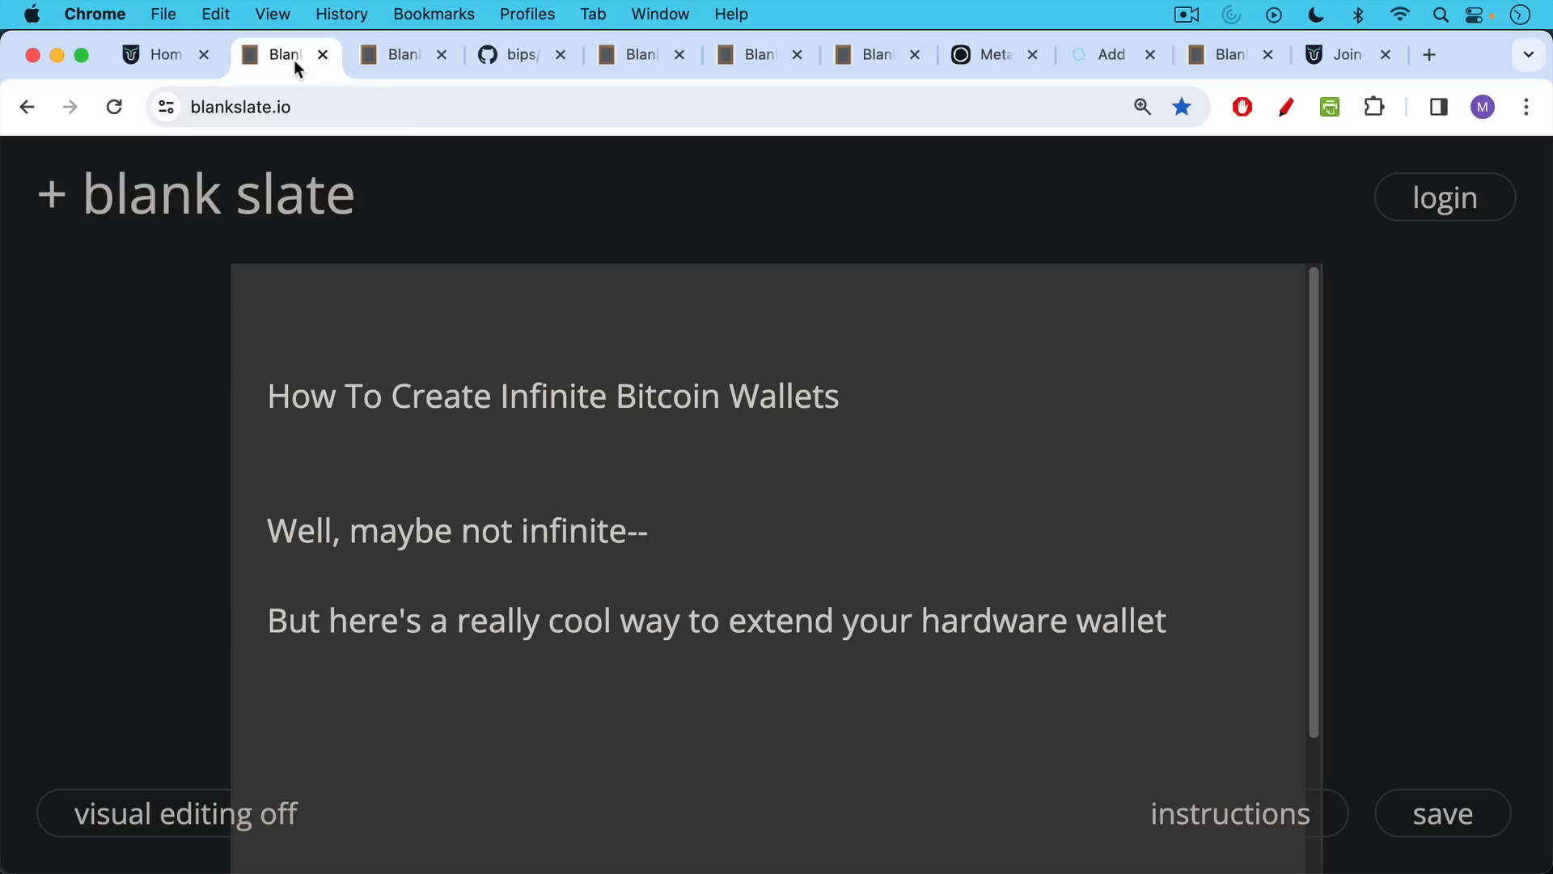
{"action": "left_click", "coordinate": [403, 55]}
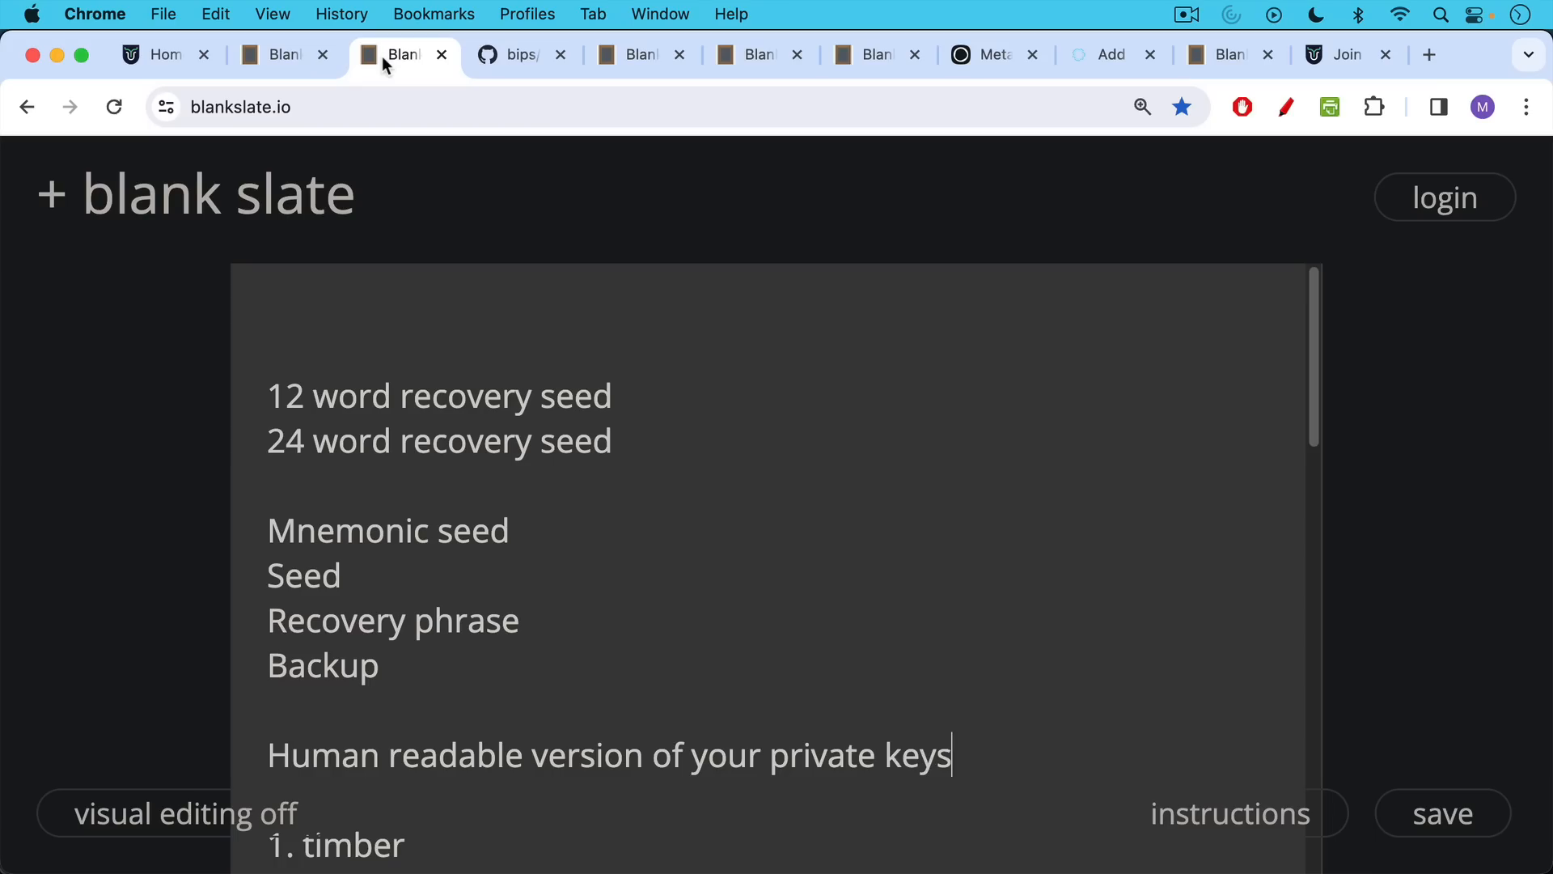
{"action": "mouse_move", "coordinate": [425, 220]}
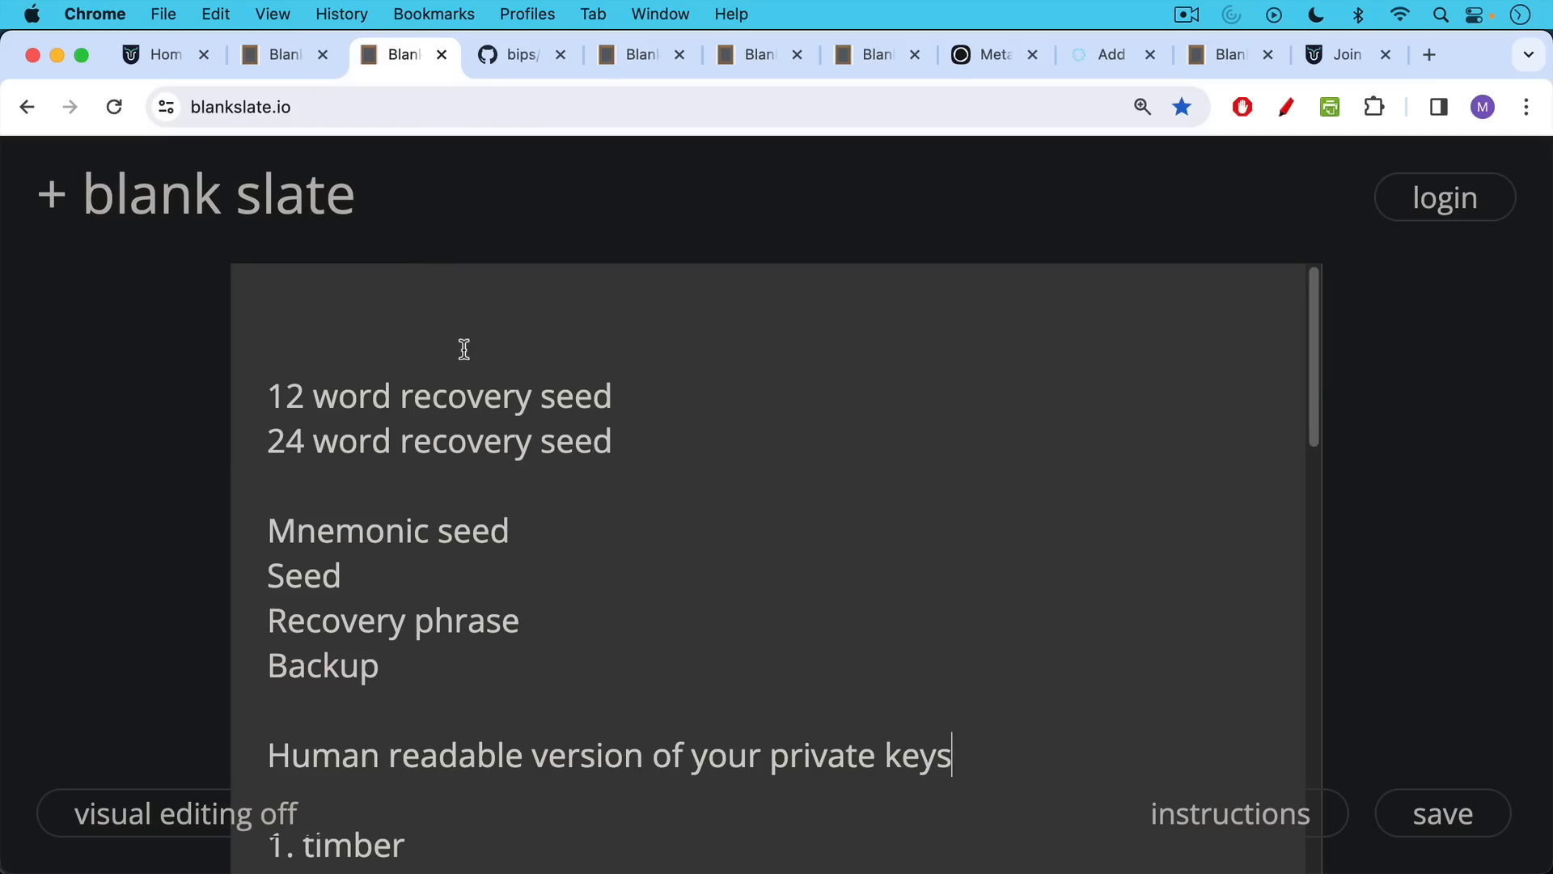
Scroll the seed note through 'river' to the 2^128 possible-seeds line
{"action": "scroll", "scroll_direction": "down", "scroll_amount": 3}
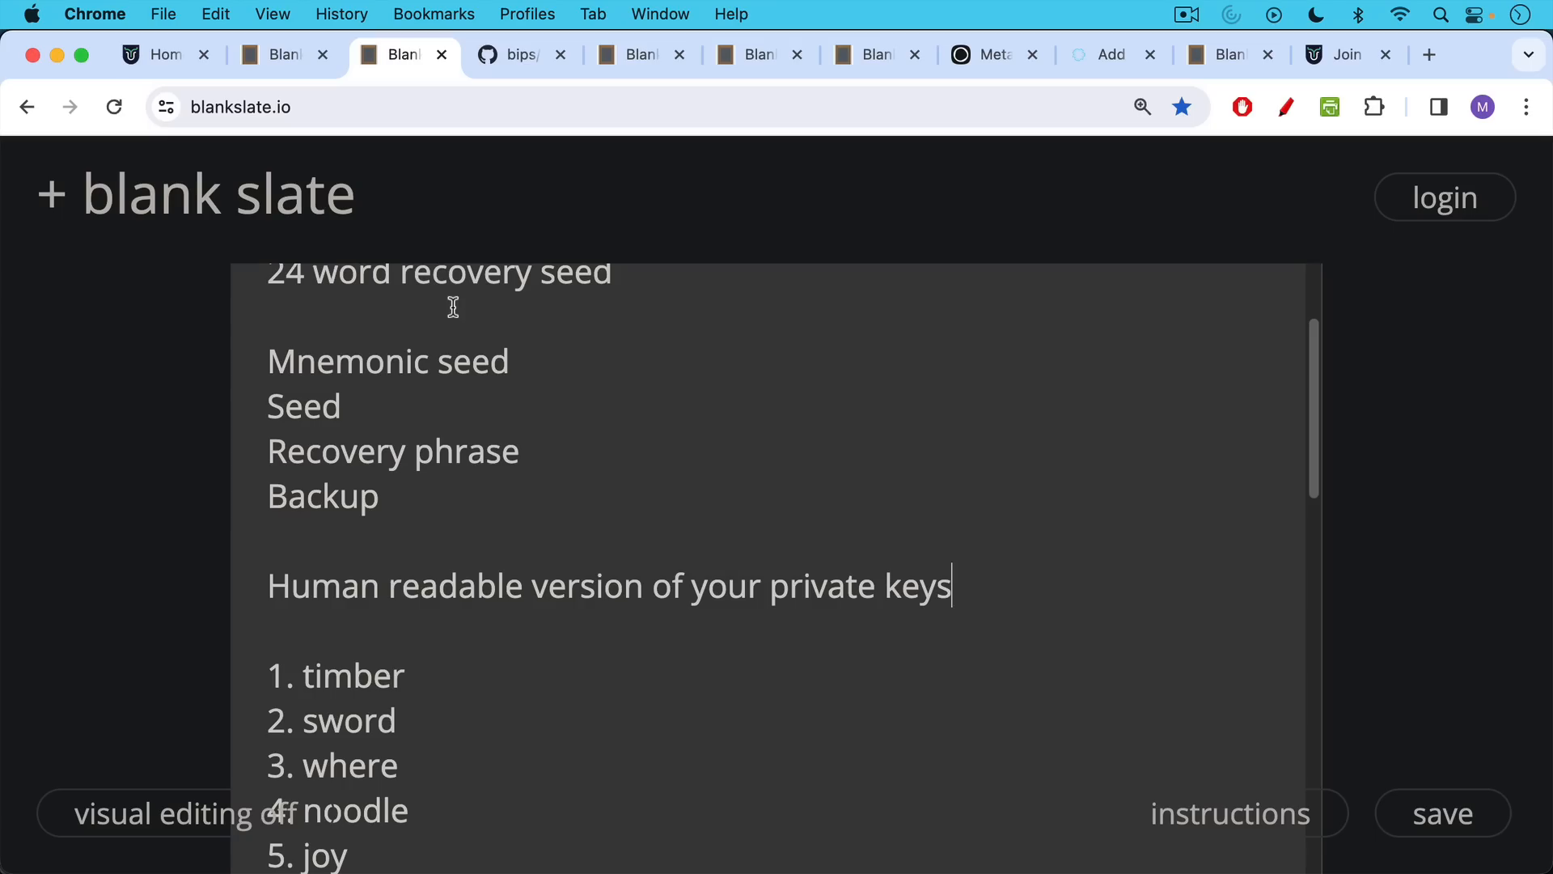
{"action": "scroll", "scroll_direction": "down", "scroll_amount": 3}
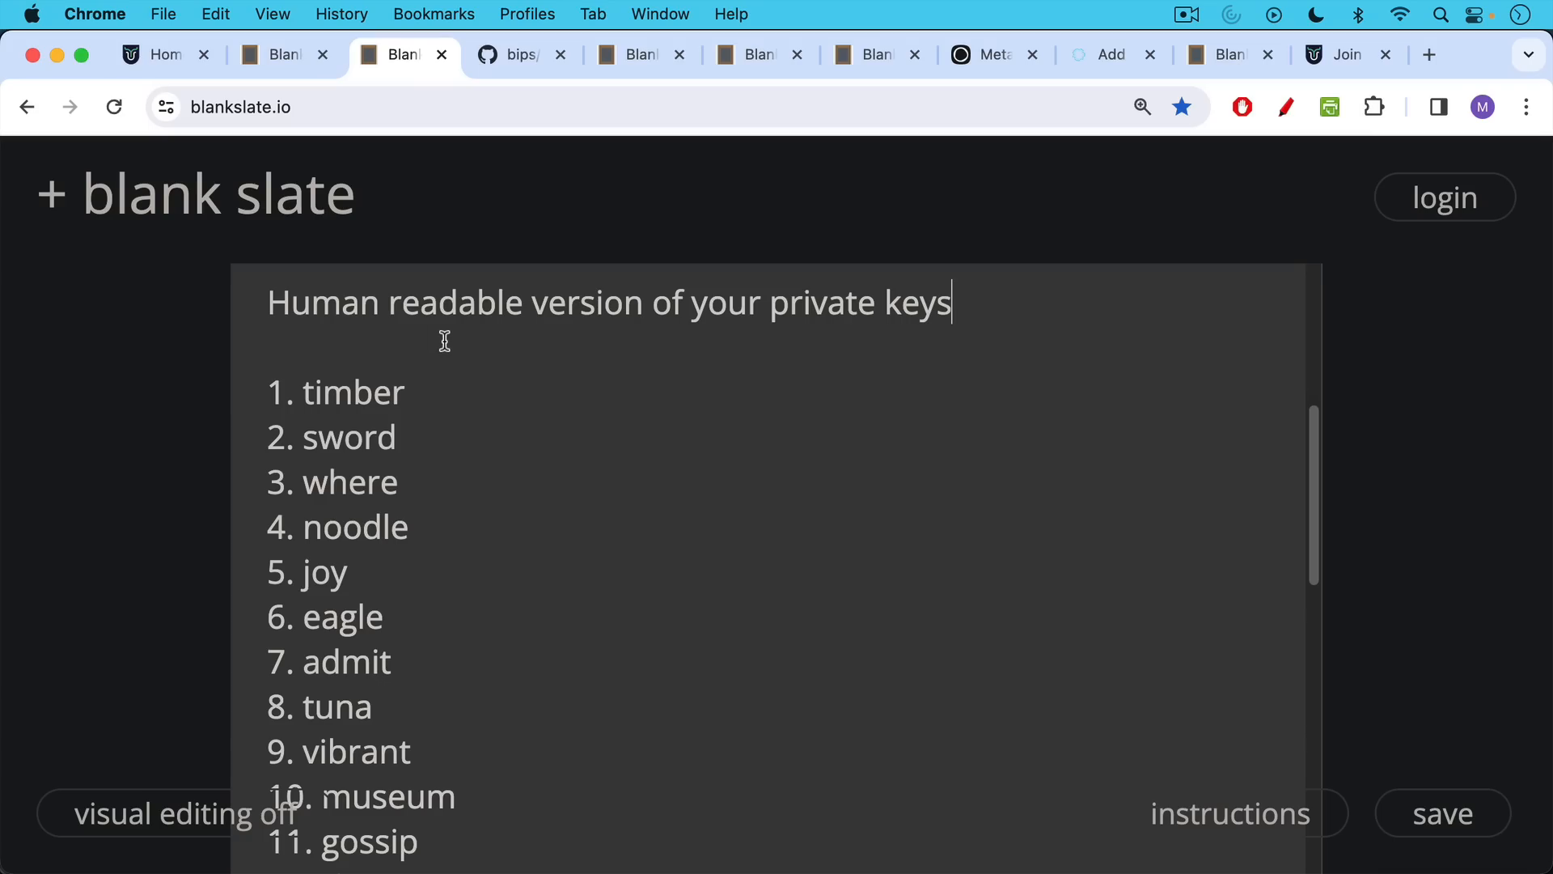
{"action": "scroll", "scroll_direction": "down", "scroll_amount": 3}
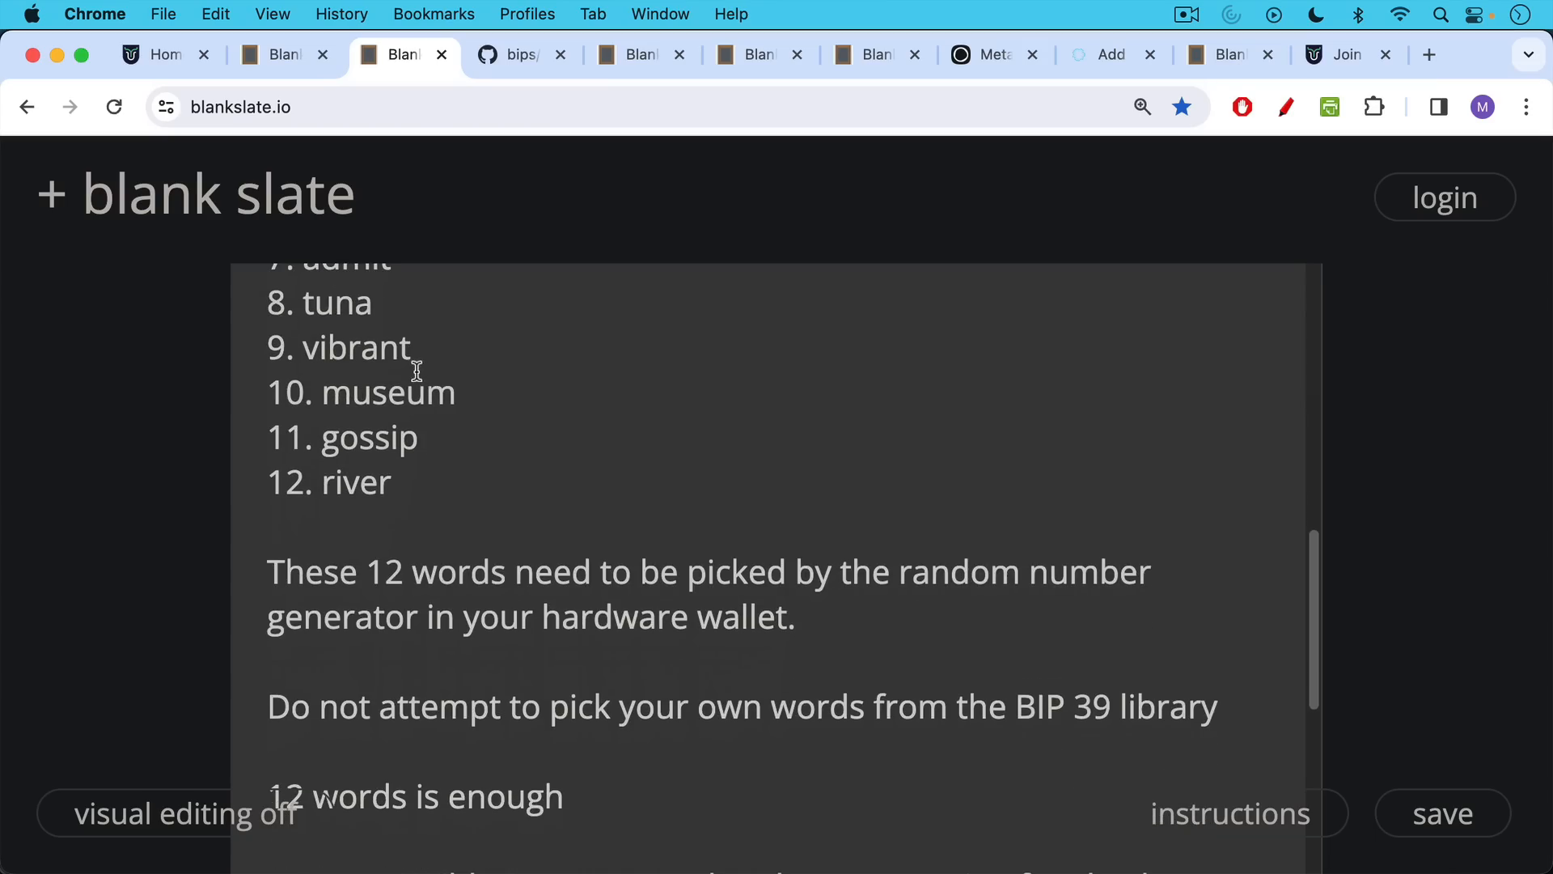
{"action": "scroll", "scroll_direction": "down", "scroll_amount": 3}
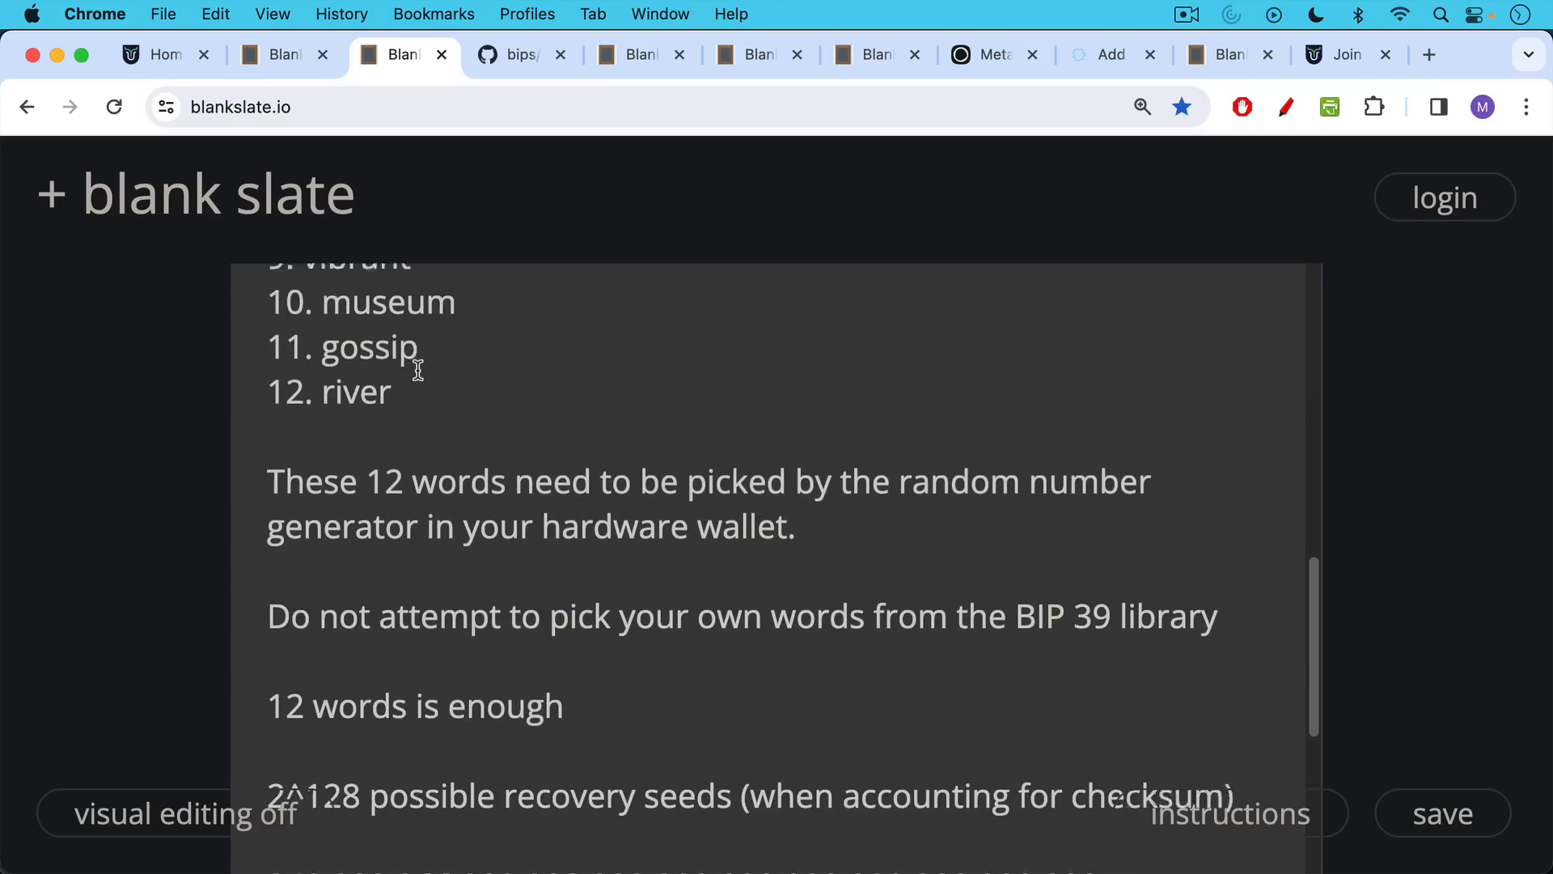
{"action": "scroll", "scroll_direction": "down", "scroll_amount": 3}
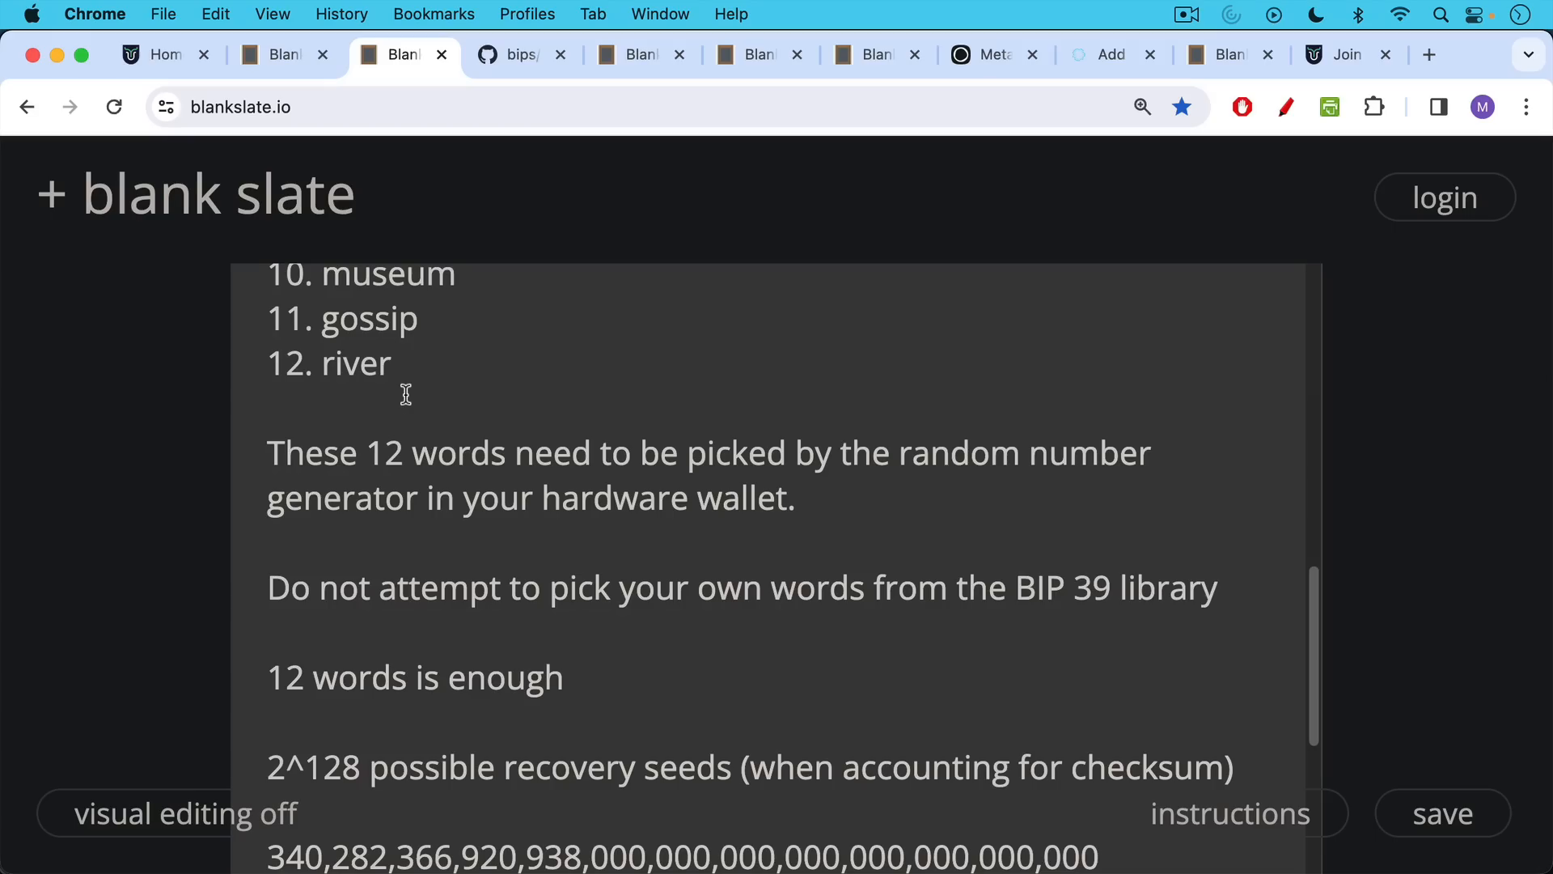
{"action": "scroll", "scroll_direction": "down", "scroll_amount": 3}
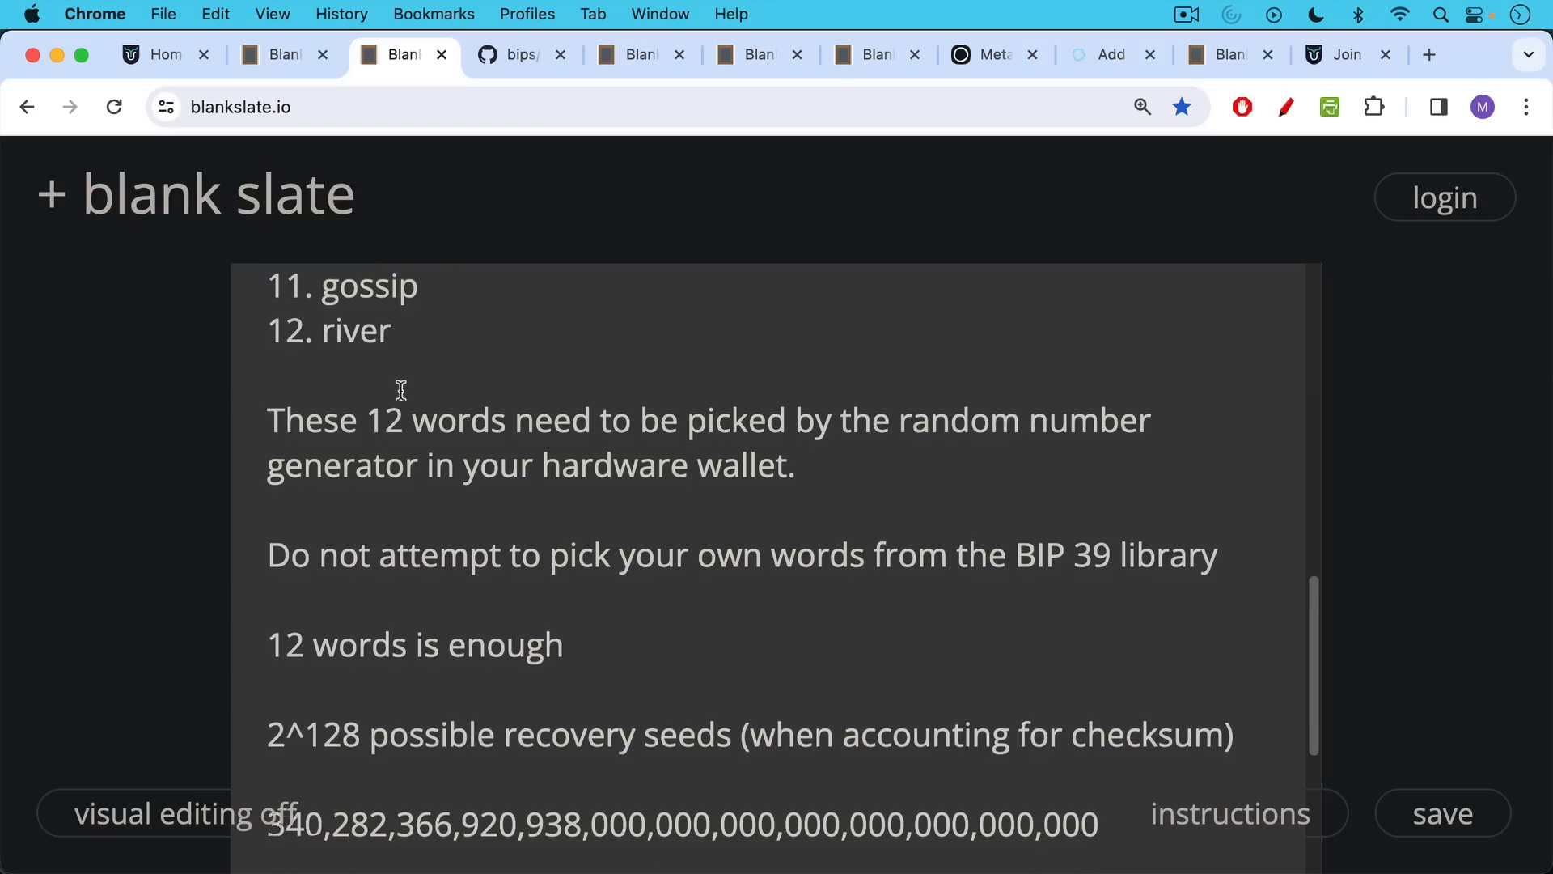
{"action": "scroll", "scroll_direction": "down", "scroll_amount": 3}
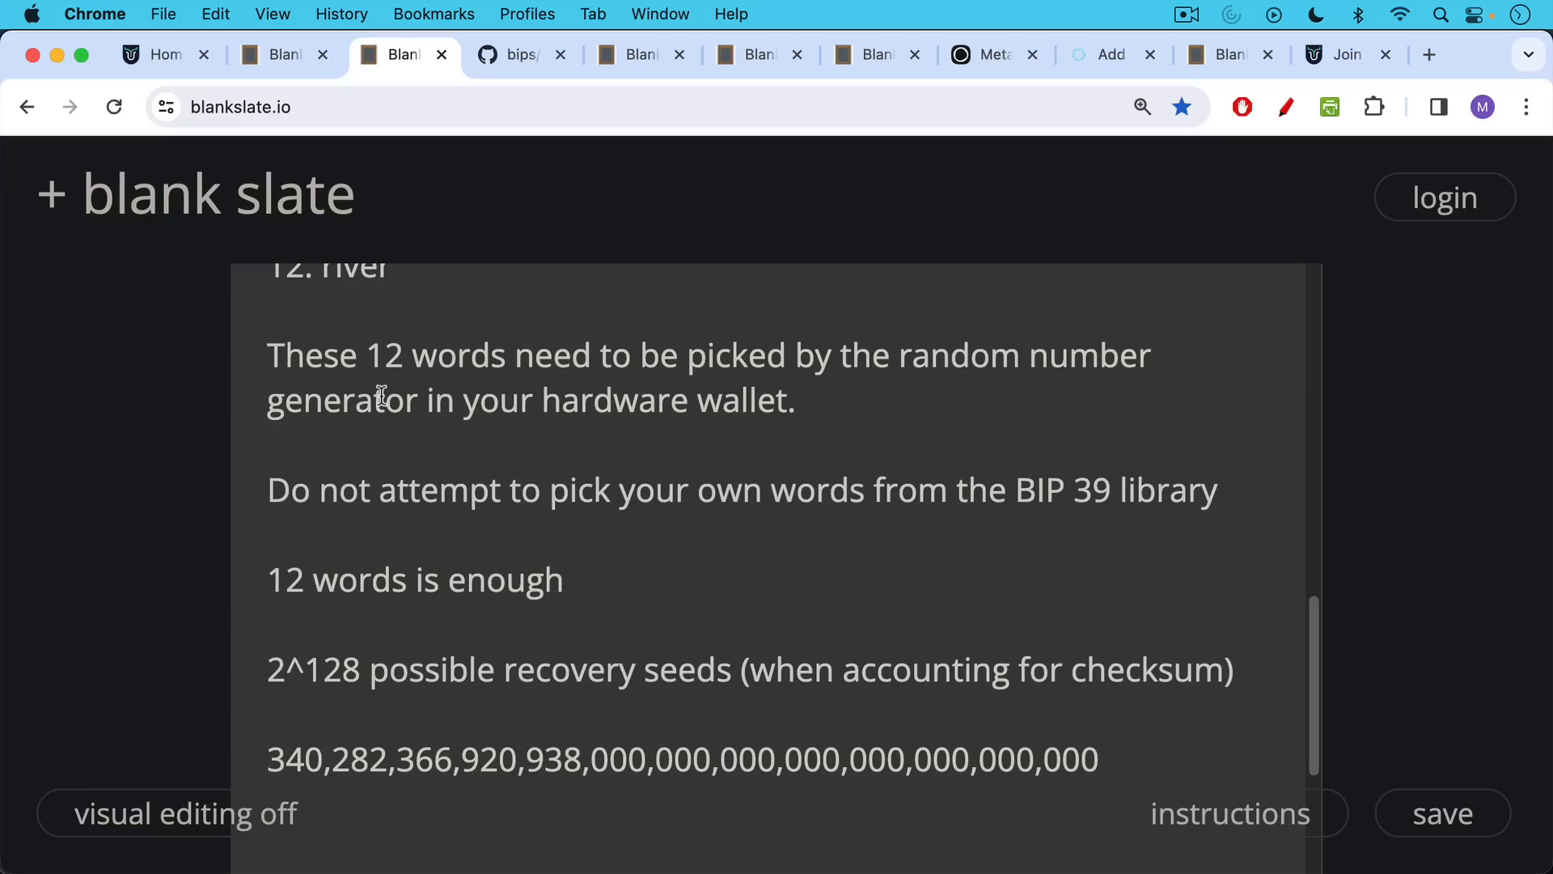
{"action": "scroll", "scroll_direction": "down", "scroll_amount": 3}
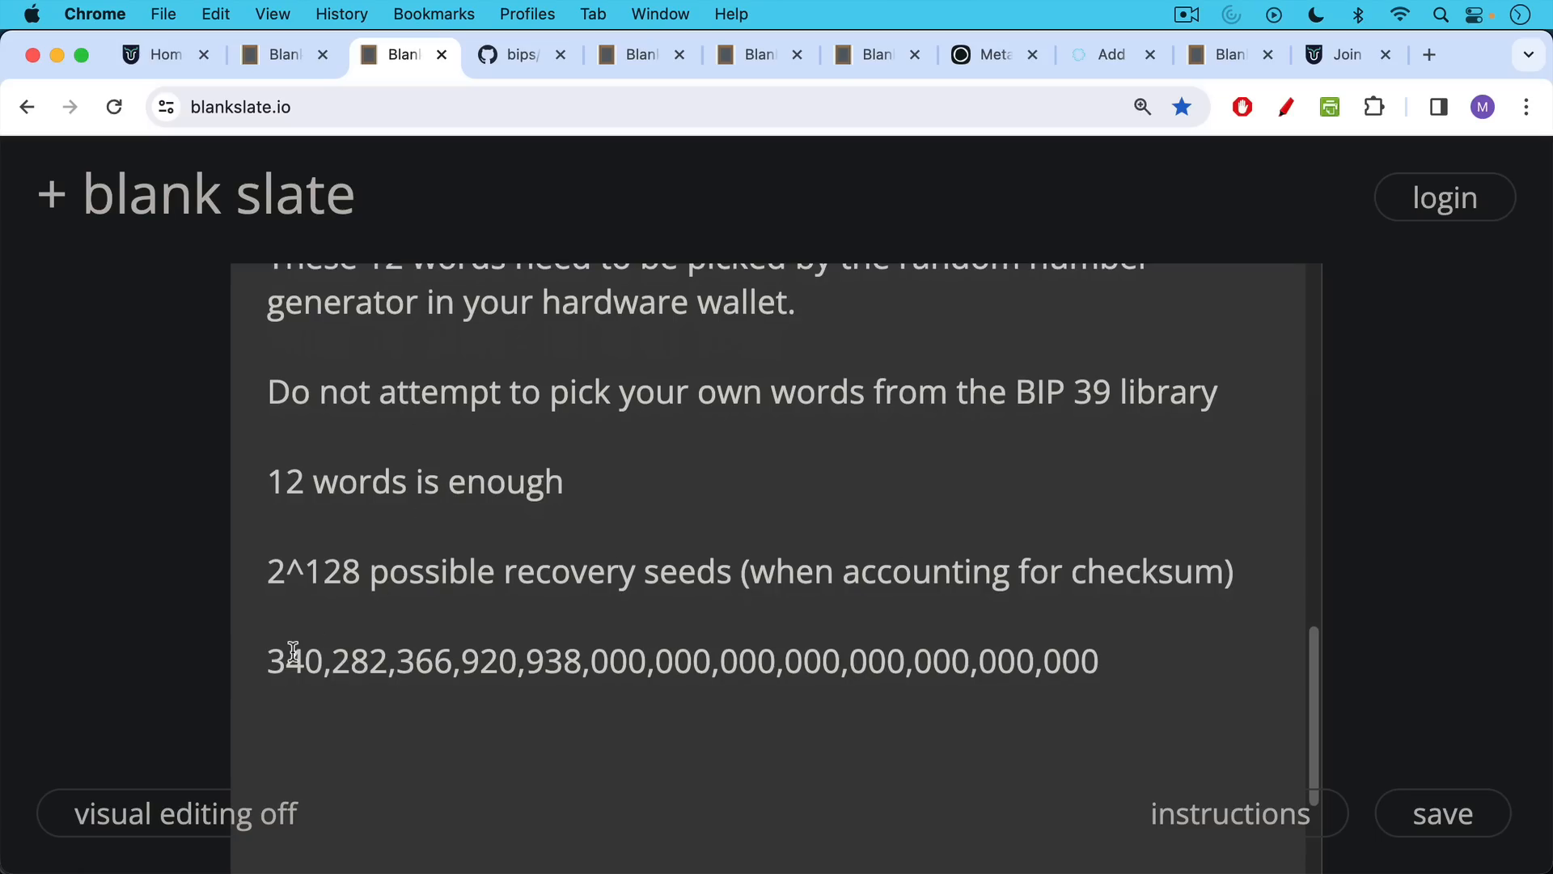
{"action": "mouse_move", "coordinate": [491, 165]}
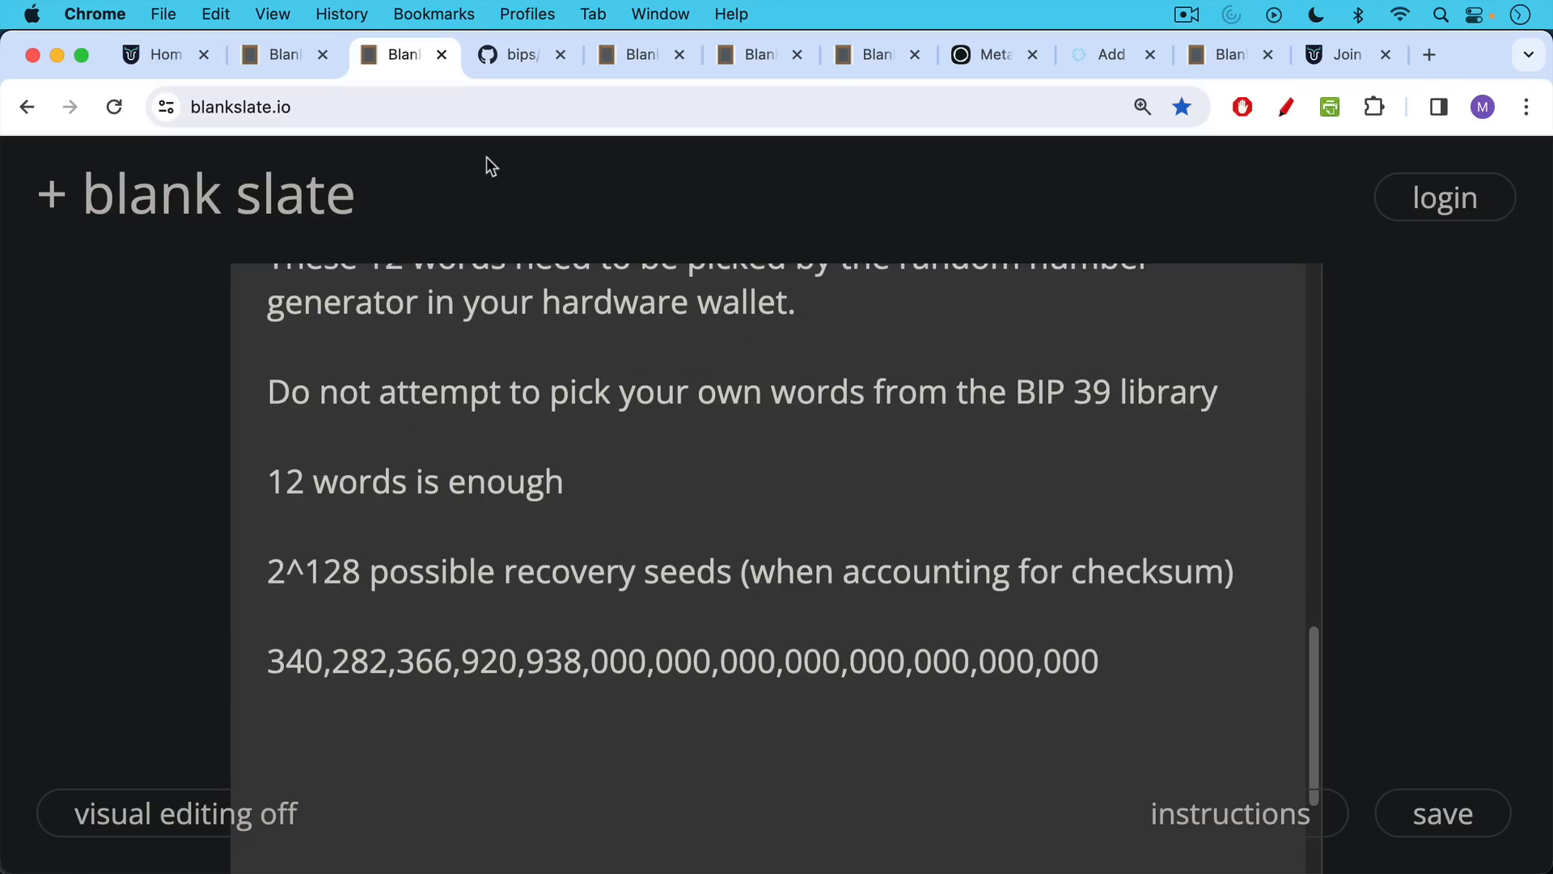
{"action": "mouse_move", "coordinate": [524, 84]}
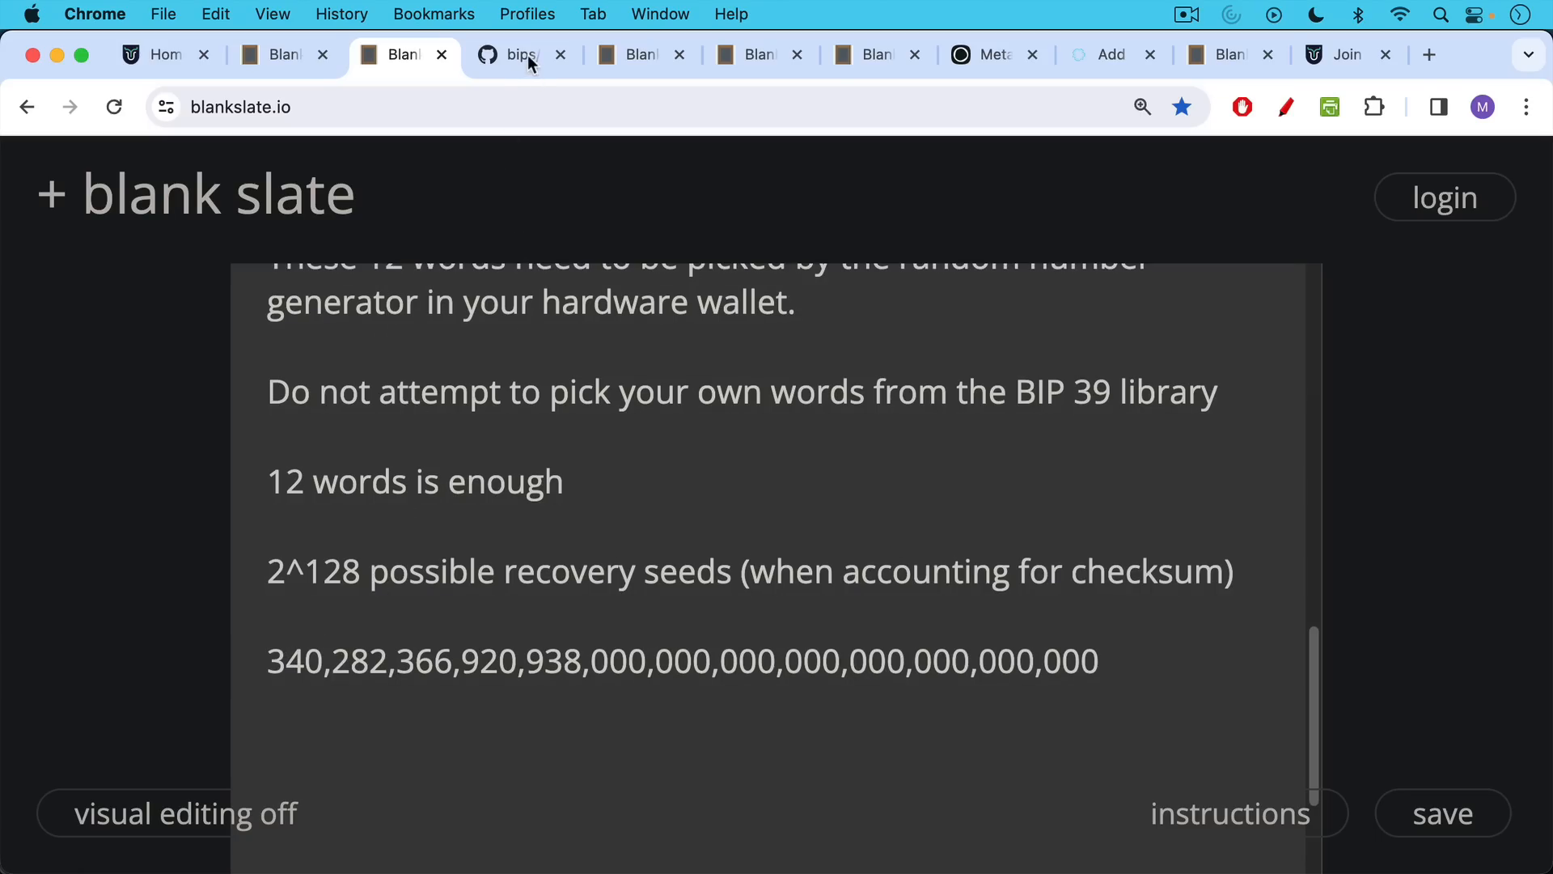
In GitHub bips, view the Italian BIP-39 wordlist, then the English list scrolled slightly
{"action": "left_click", "coordinate": [520, 54]}
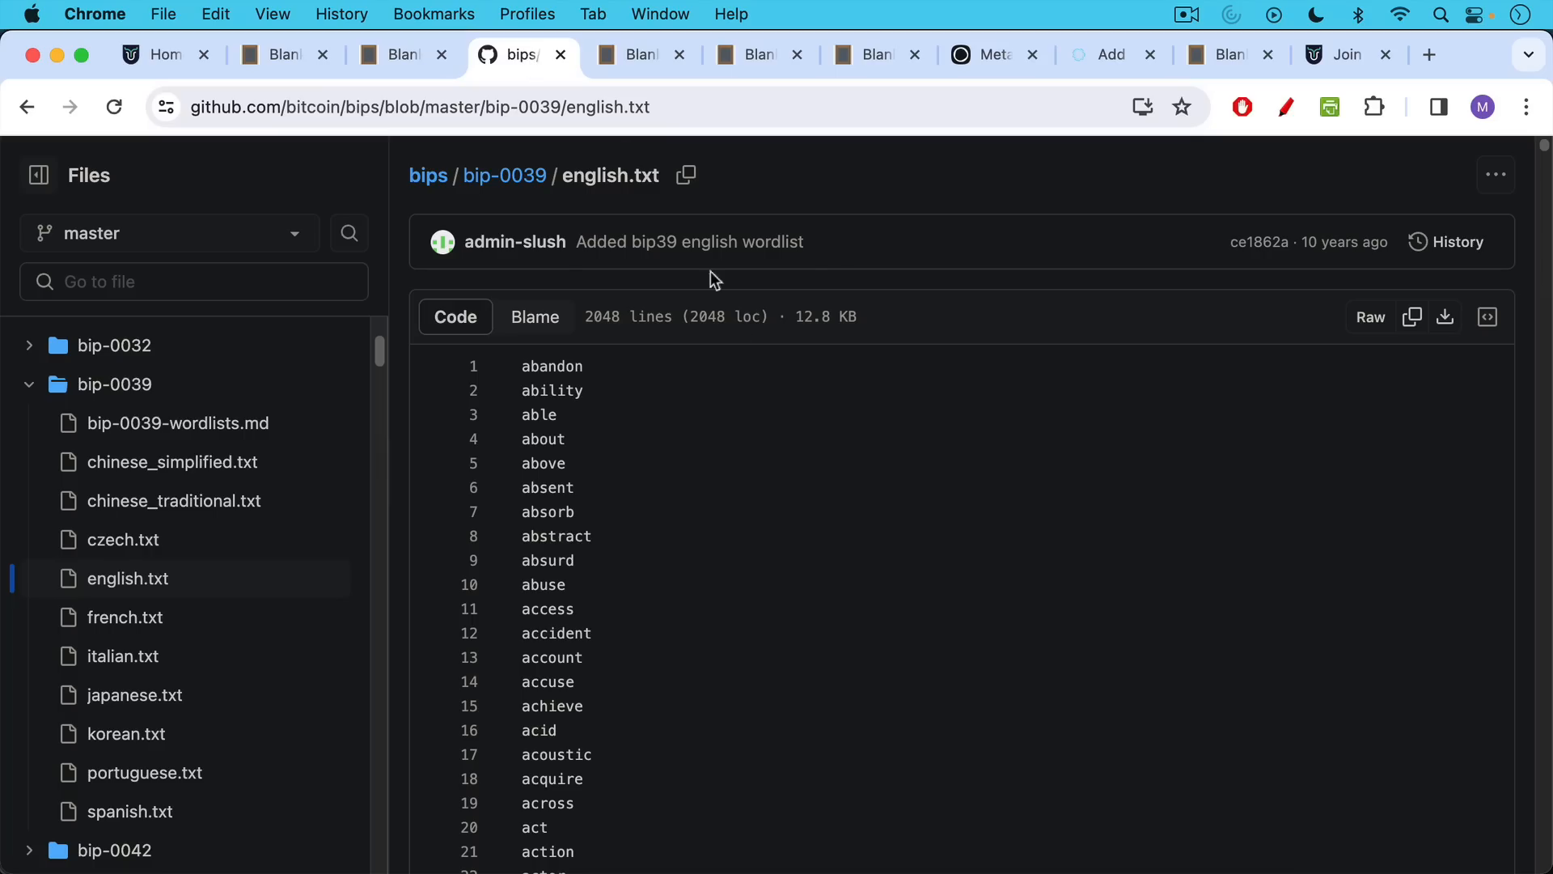
{"action": "mouse_move", "coordinate": [728, 451]}
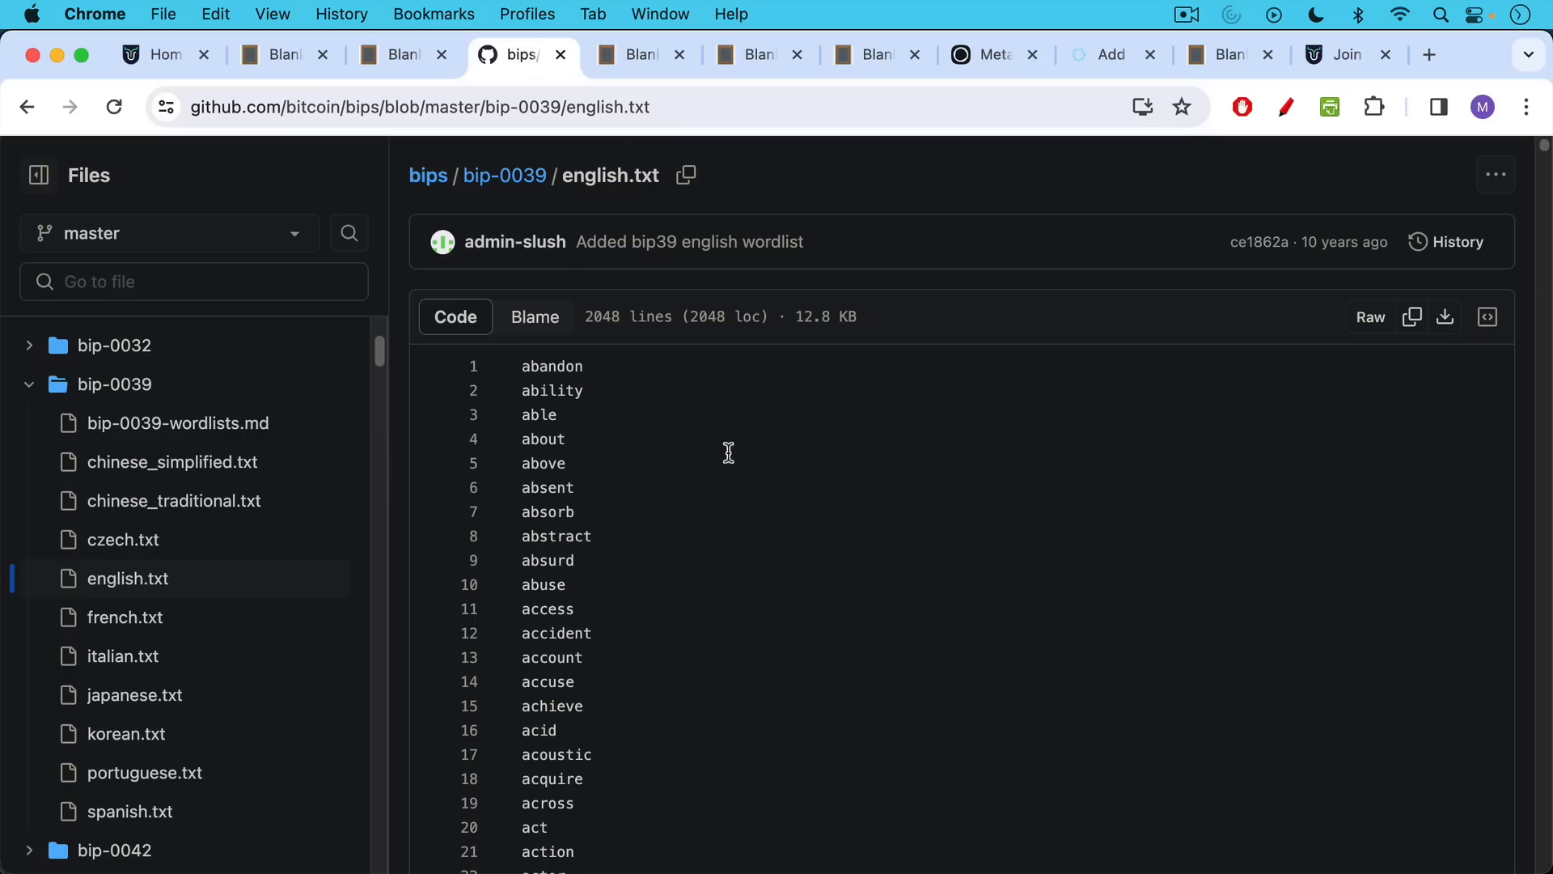
{"action": "mouse_move", "coordinate": [279, 548]}
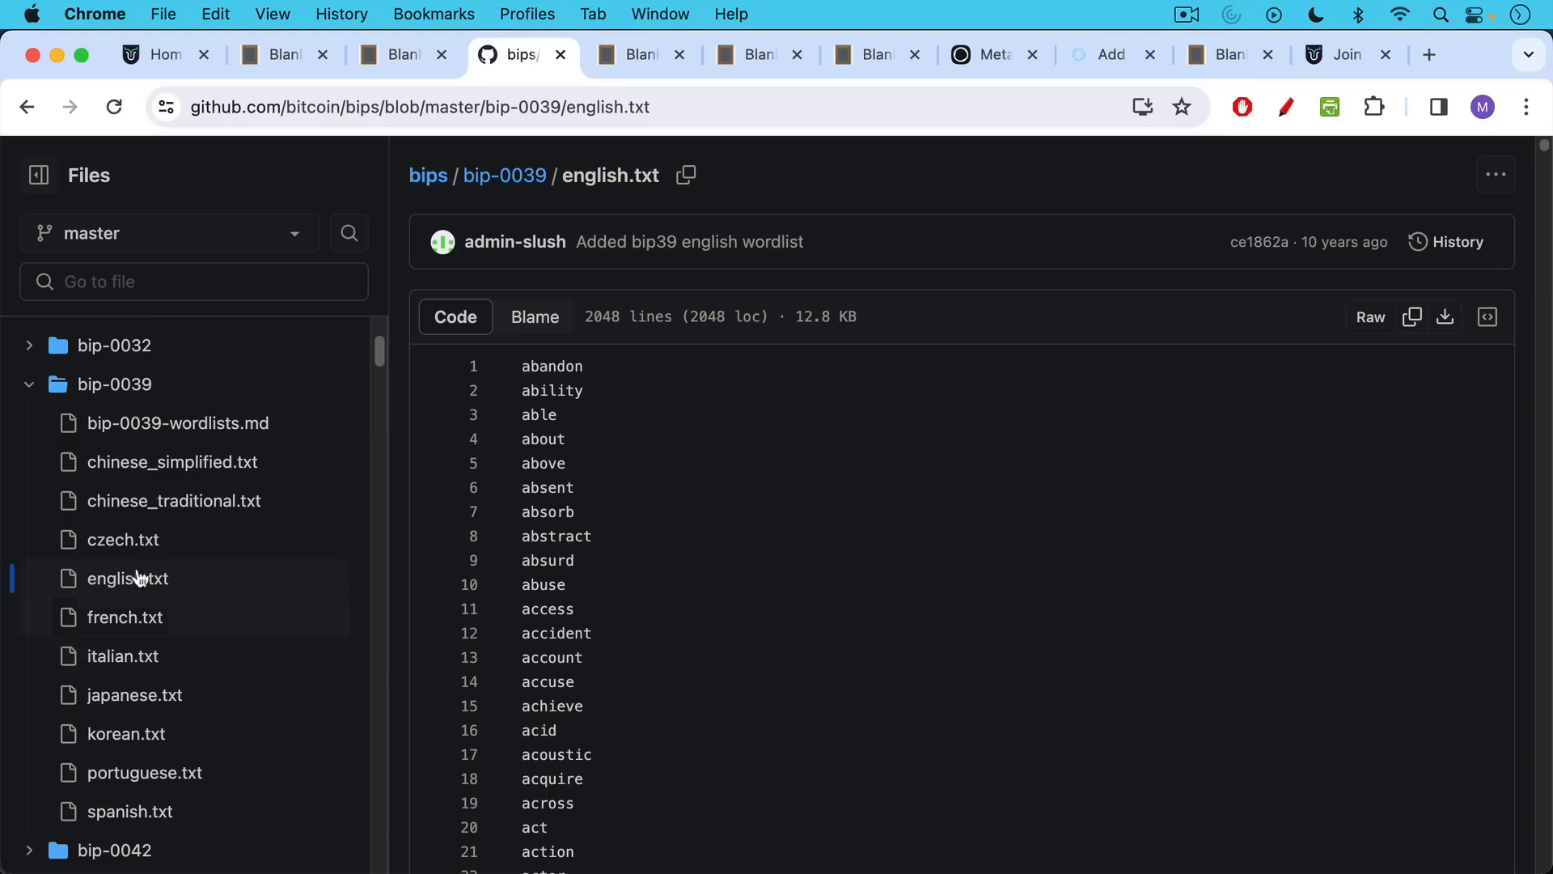
{"action": "mouse_move", "coordinate": [157, 666]}
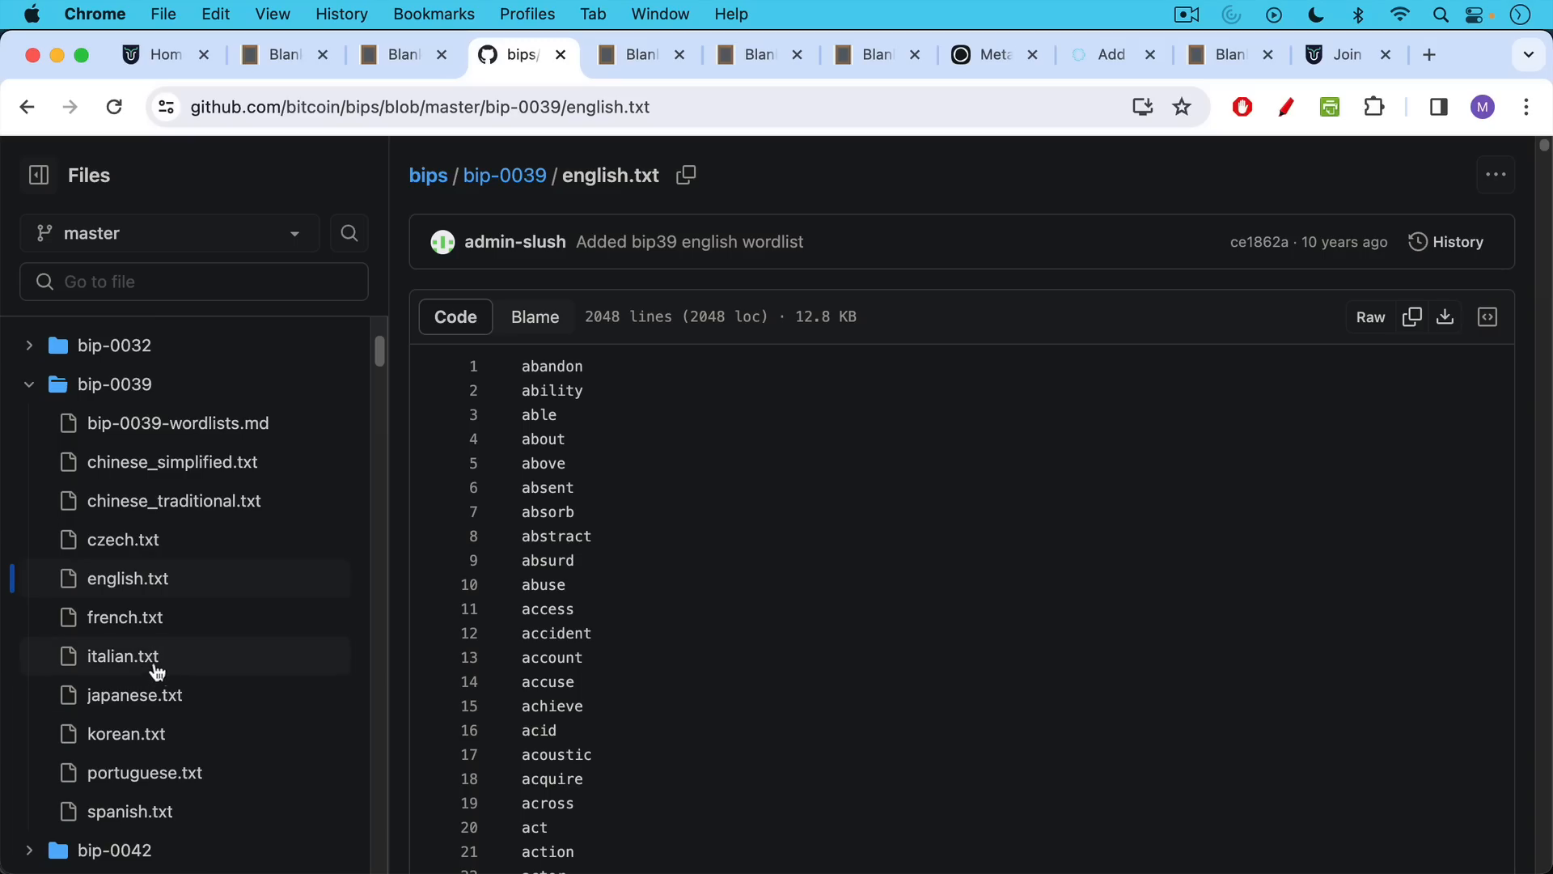
{"action": "left_click", "coordinate": [123, 656]}
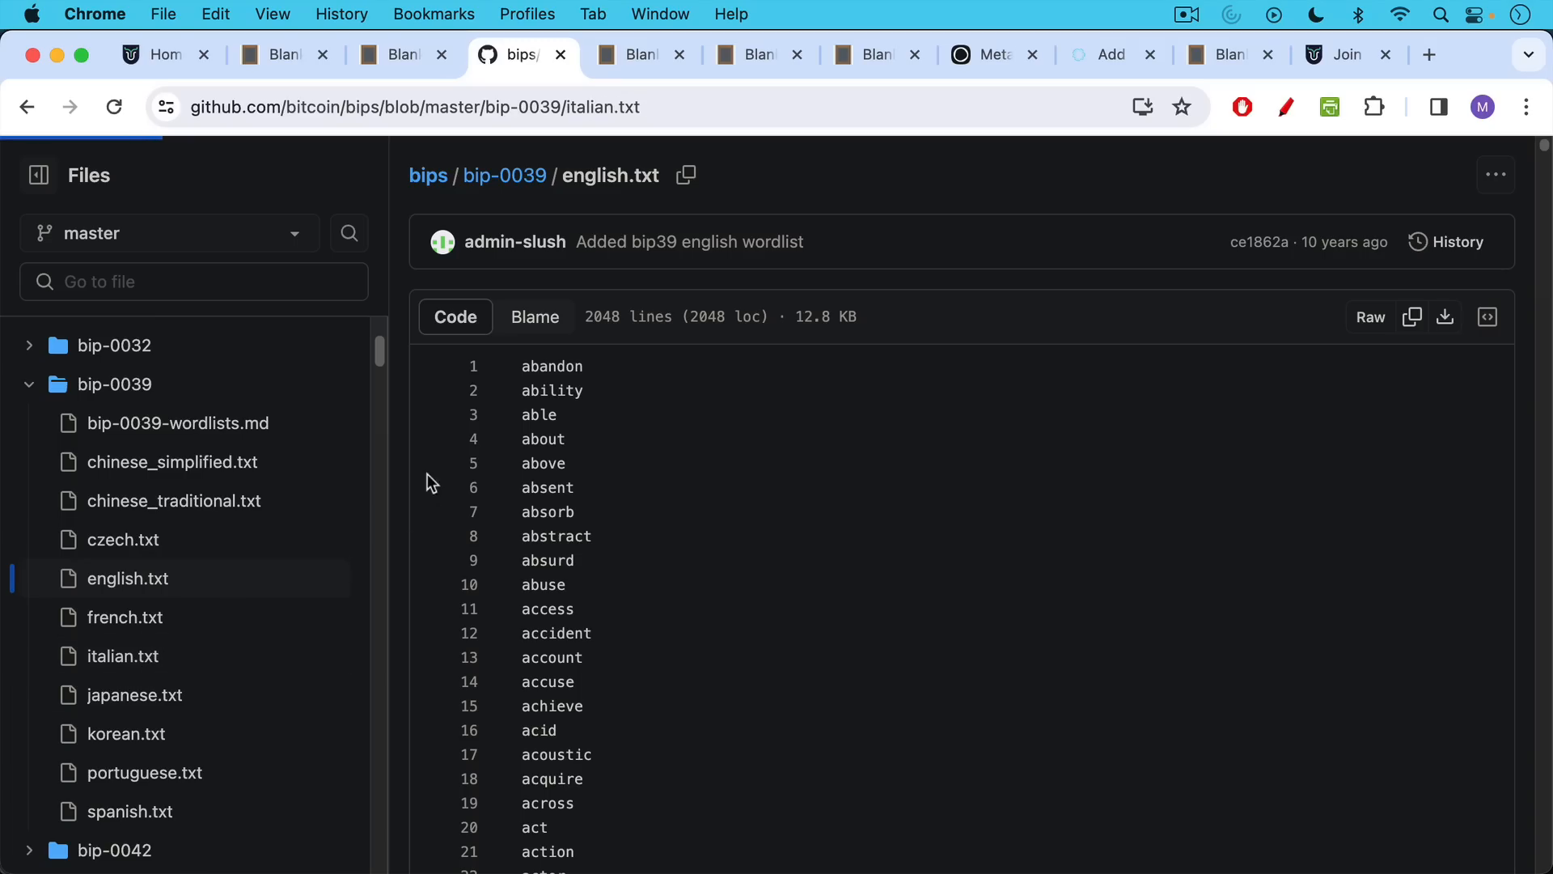
{"action": "left_click", "coordinate": [123, 656]}
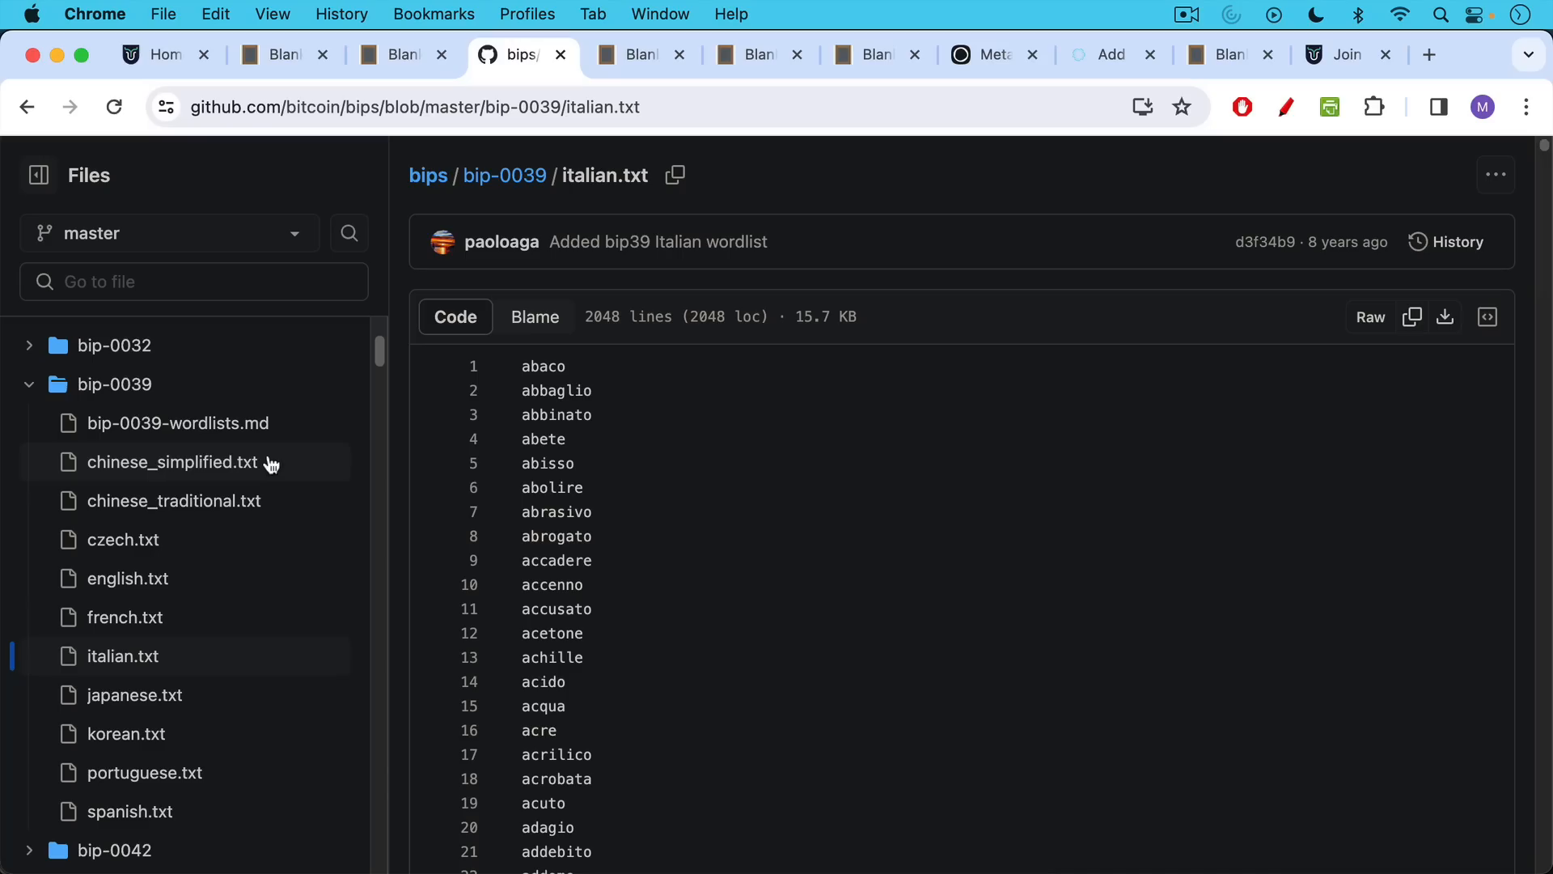
{"action": "mouse_move", "coordinate": [203, 639]}
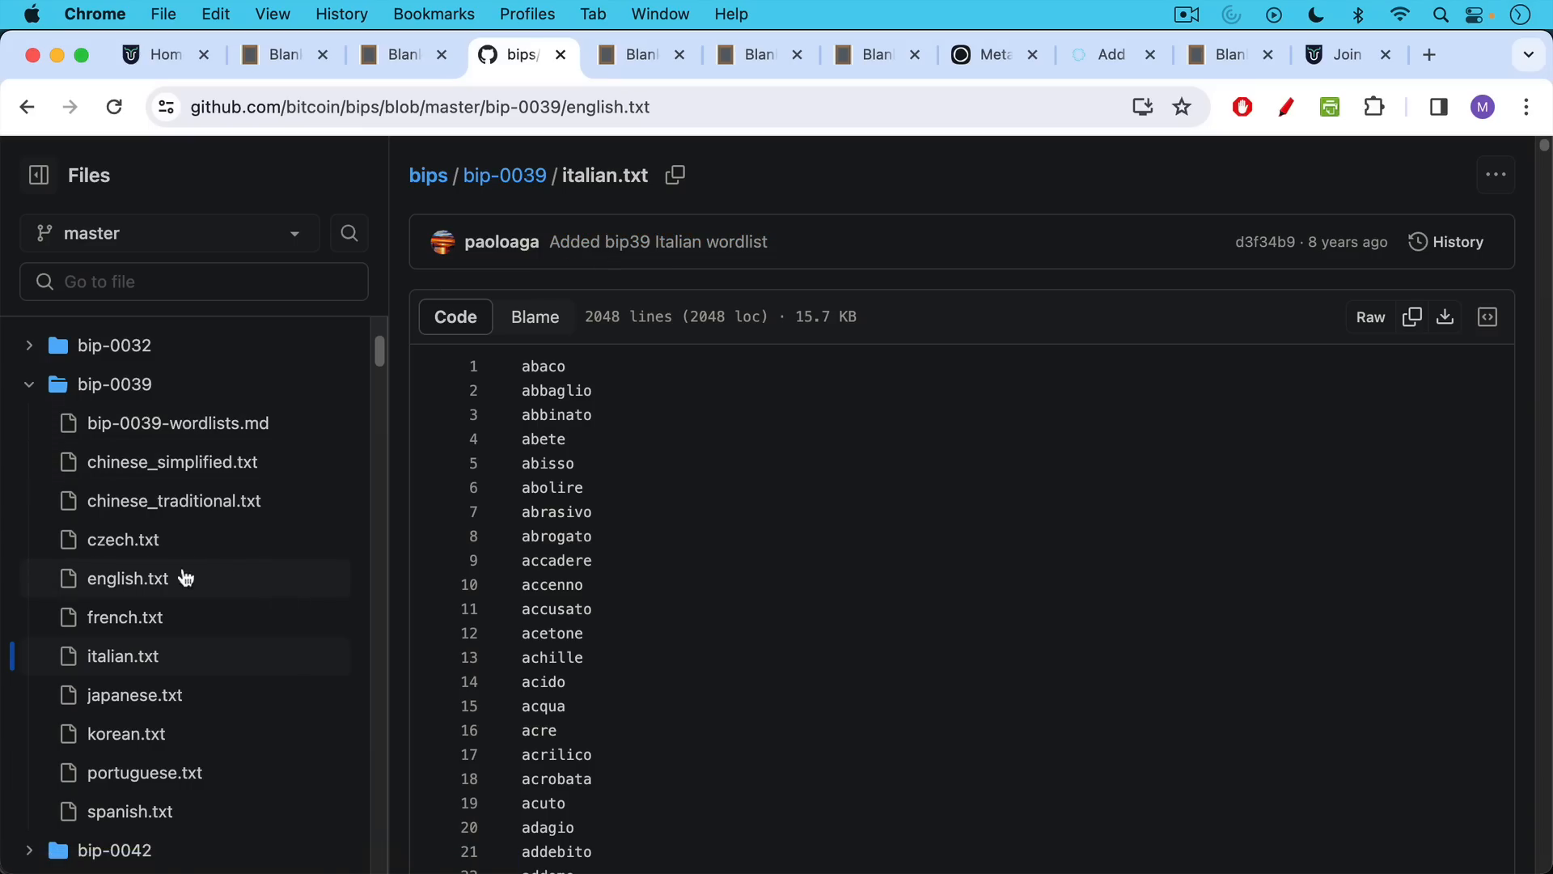
{"action": "left_click", "coordinate": [128, 578]}
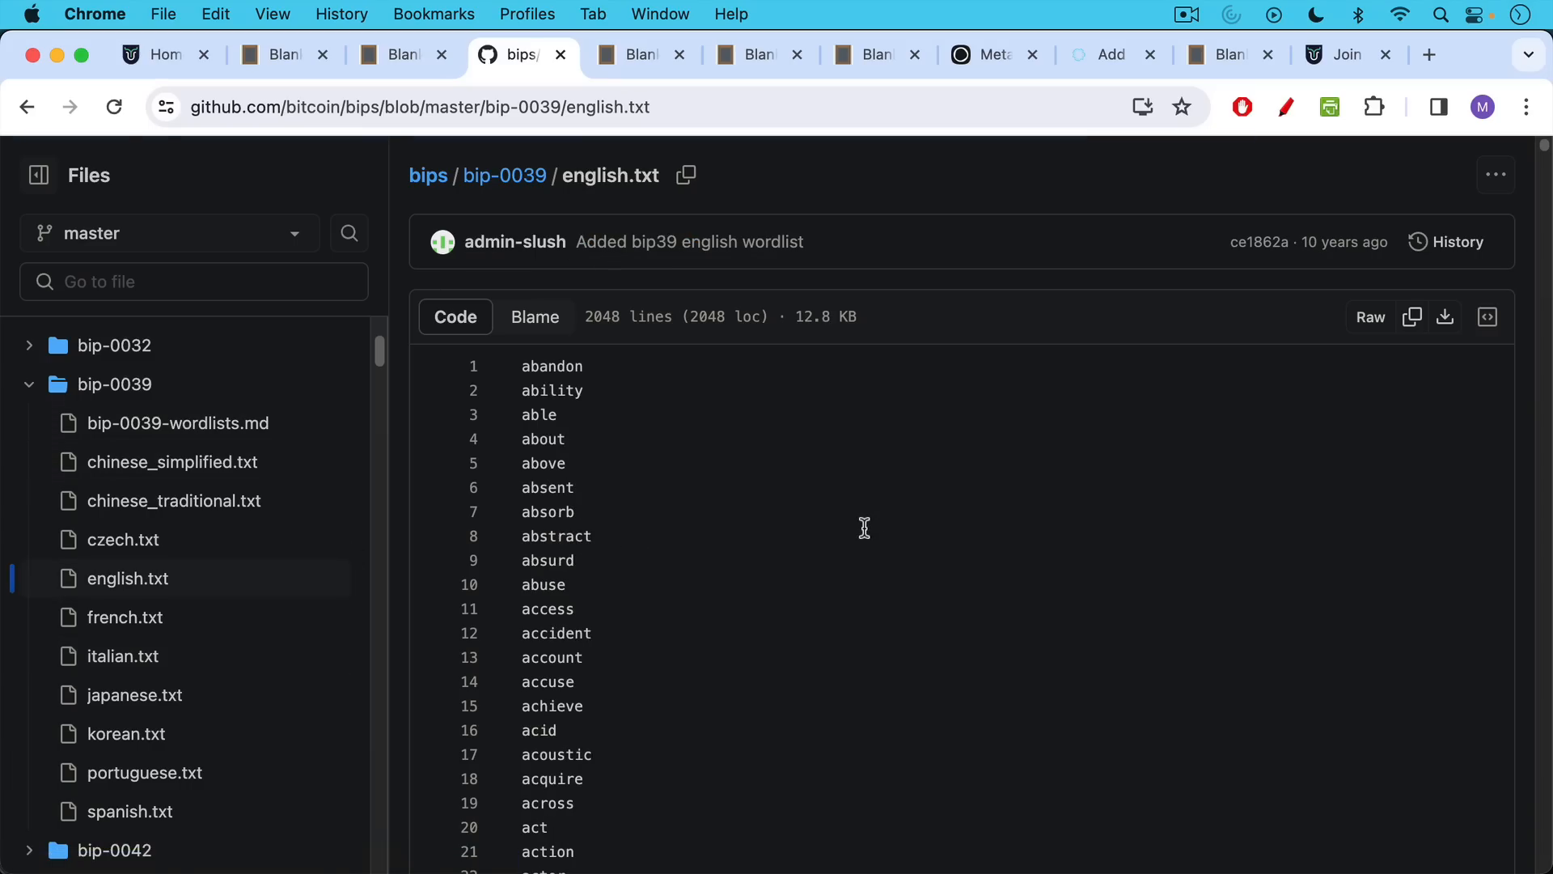
{"action": "scroll", "scroll_direction": "down", "scroll_amount": 3}
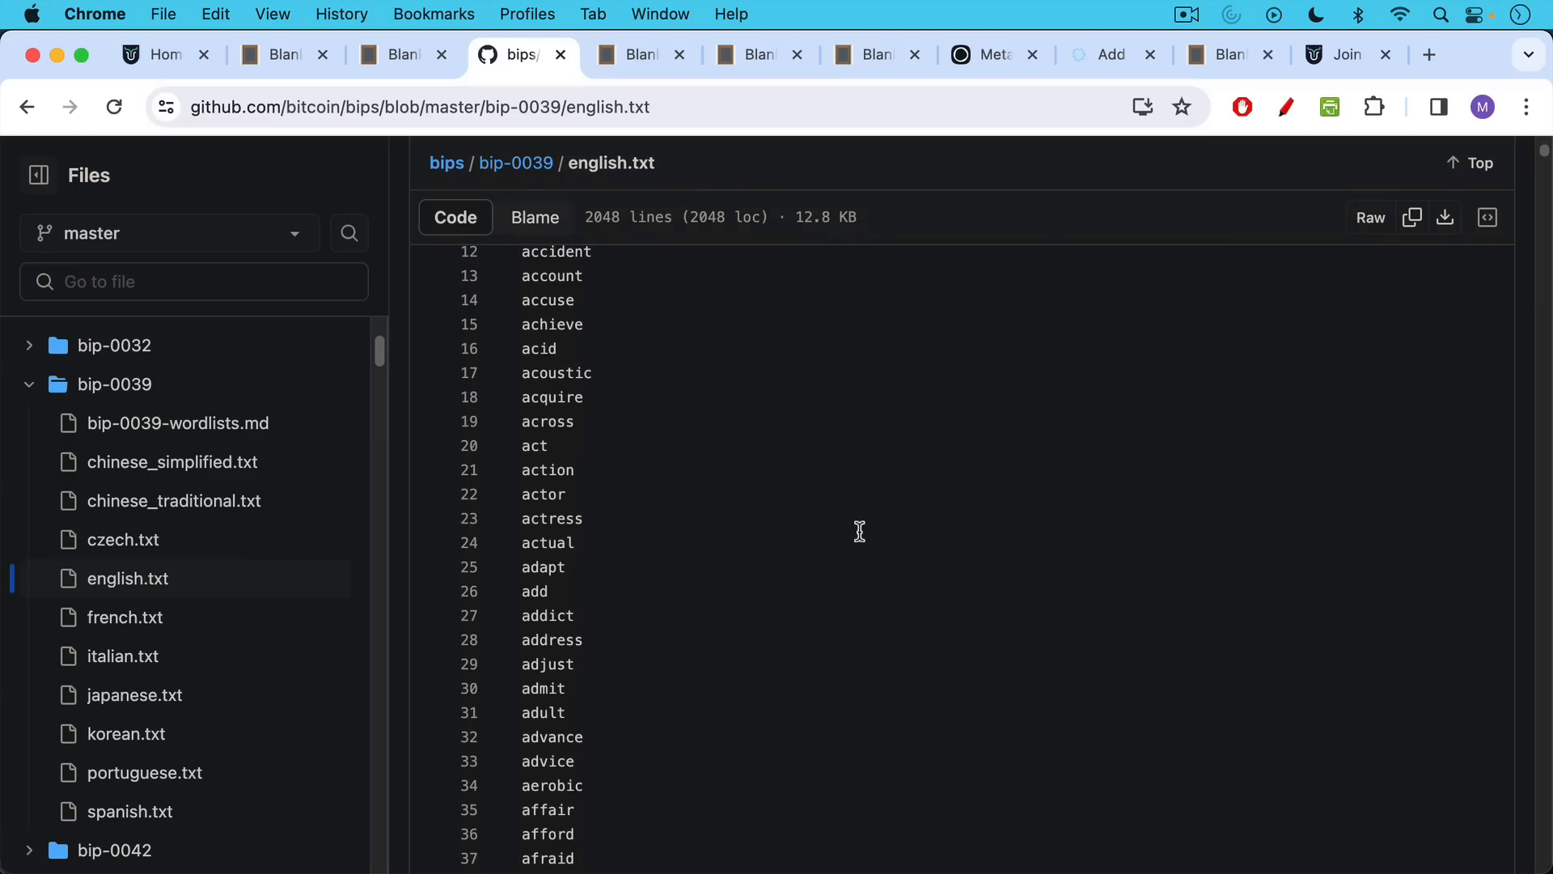
{"action": "mouse_move", "coordinate": [860, 486]}
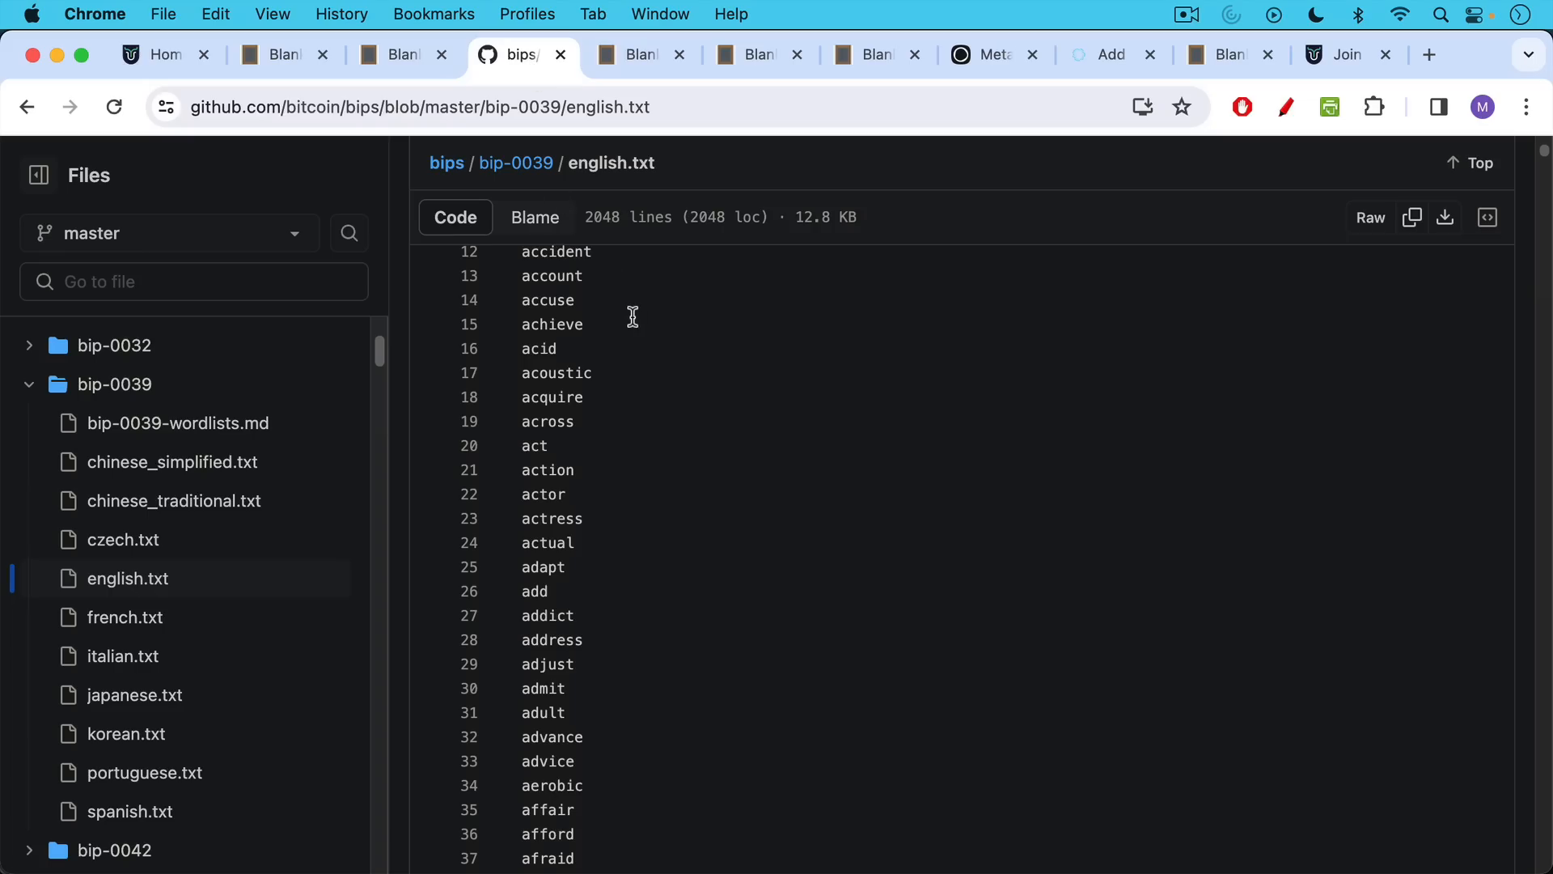
{"action": "mouse_move", "coordinate": [635, 280]}
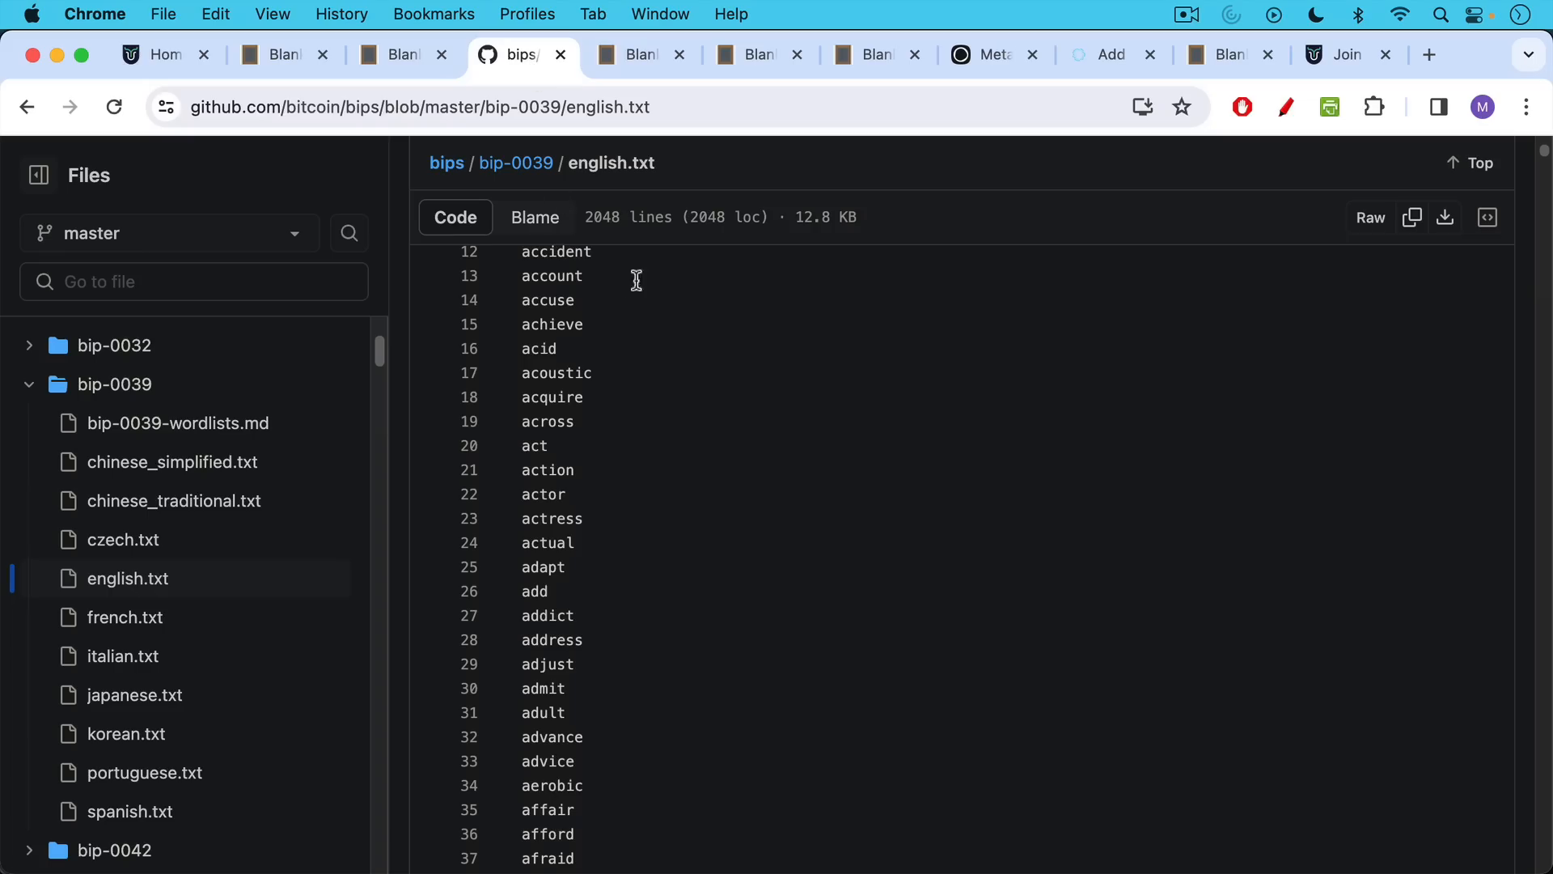
{"action": "mouse_move", "coordinate": [645, 211]}
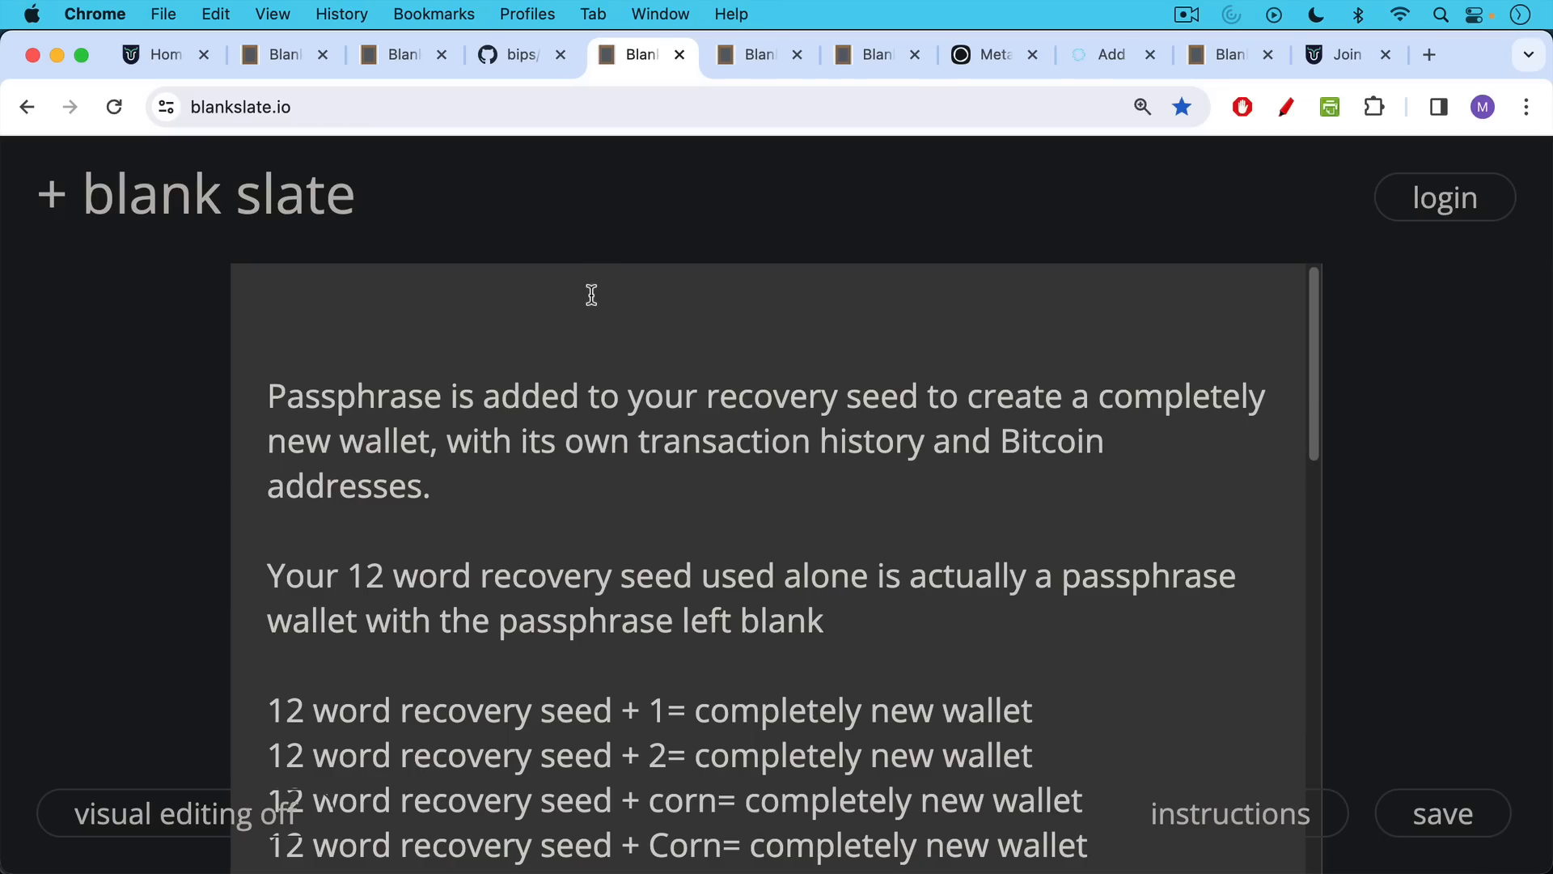
Scroll to the 'separate Bitcoin wallets for your kids' paragraph after the corn/Corn/CORN examples
{"action": "scroll", "scroll_direction": "down", "scroll_amount": 3}
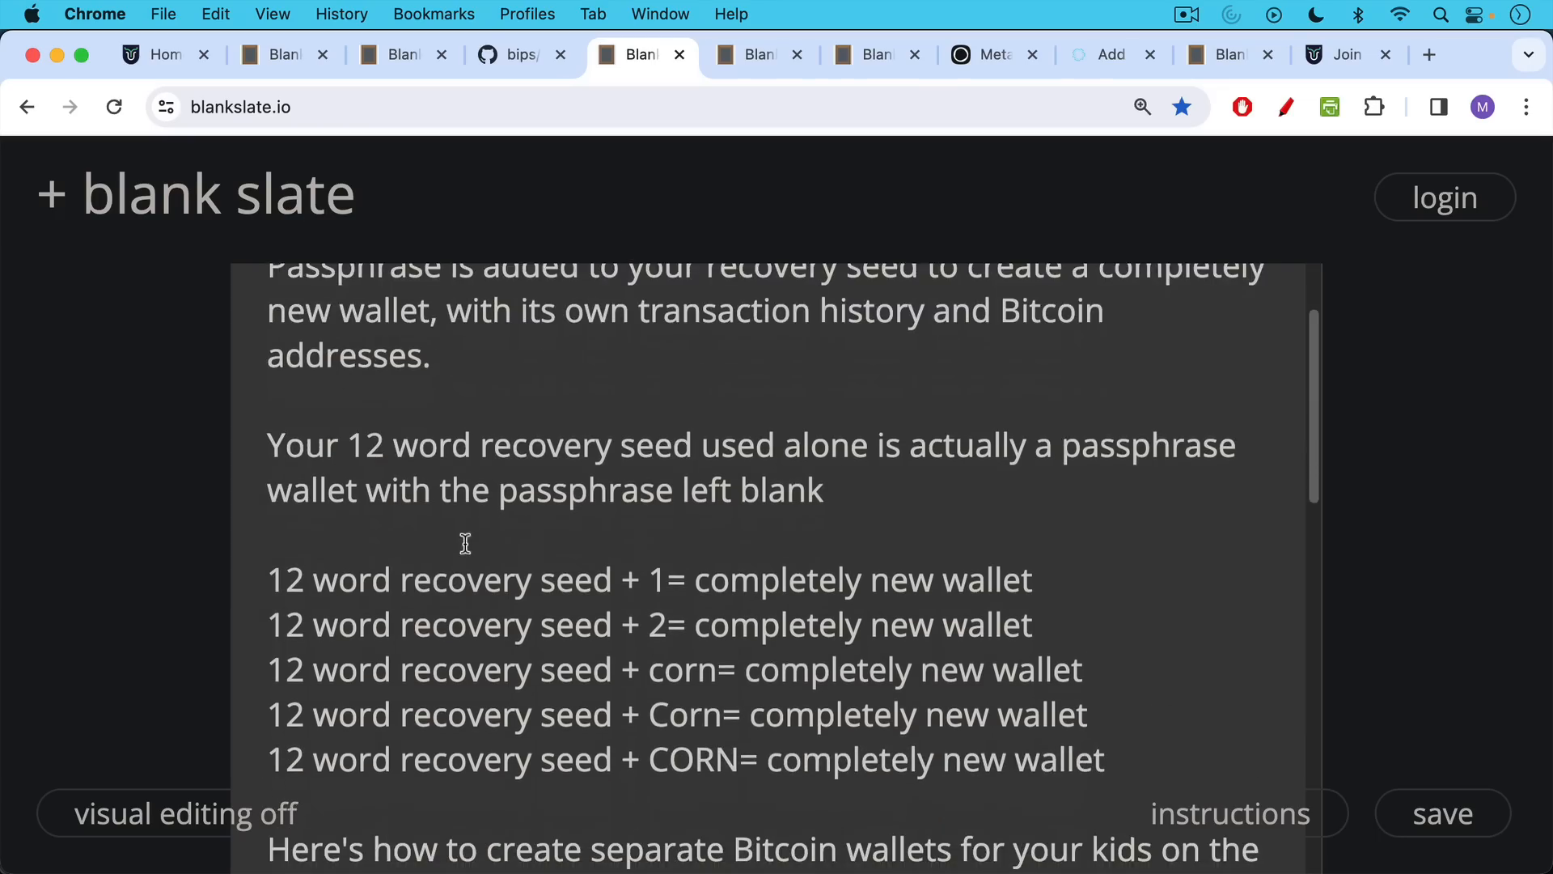
{"action": "mouse_move", "coordinate": [669, 594]}
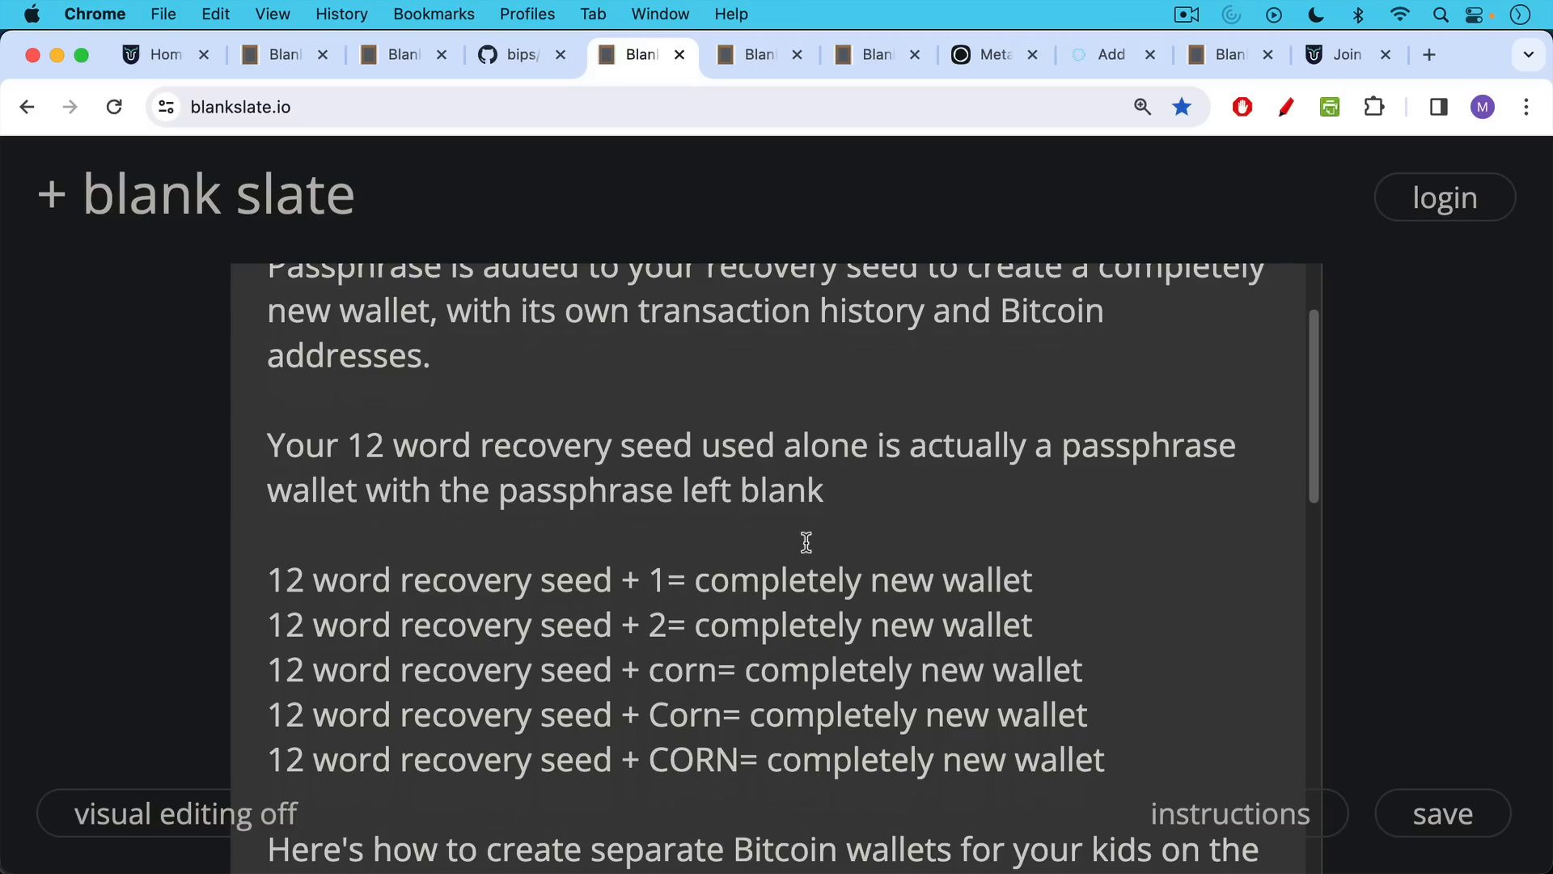
{"action": "mouse_move", "coordinate": [687, 644]}
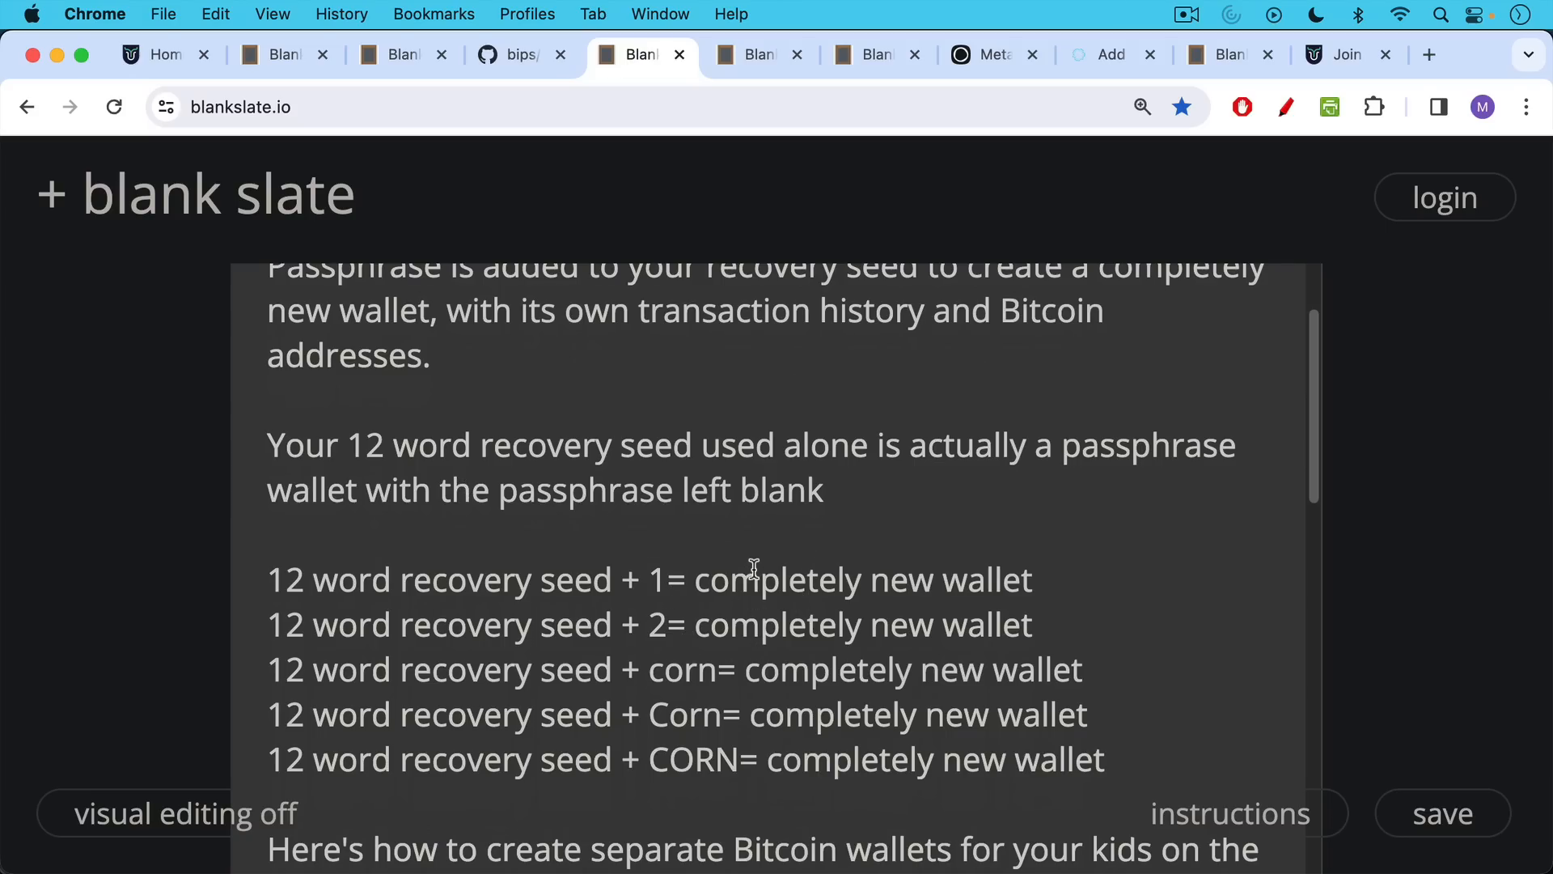
{"action": "mouse_move", "coordinate": [741, 649]}
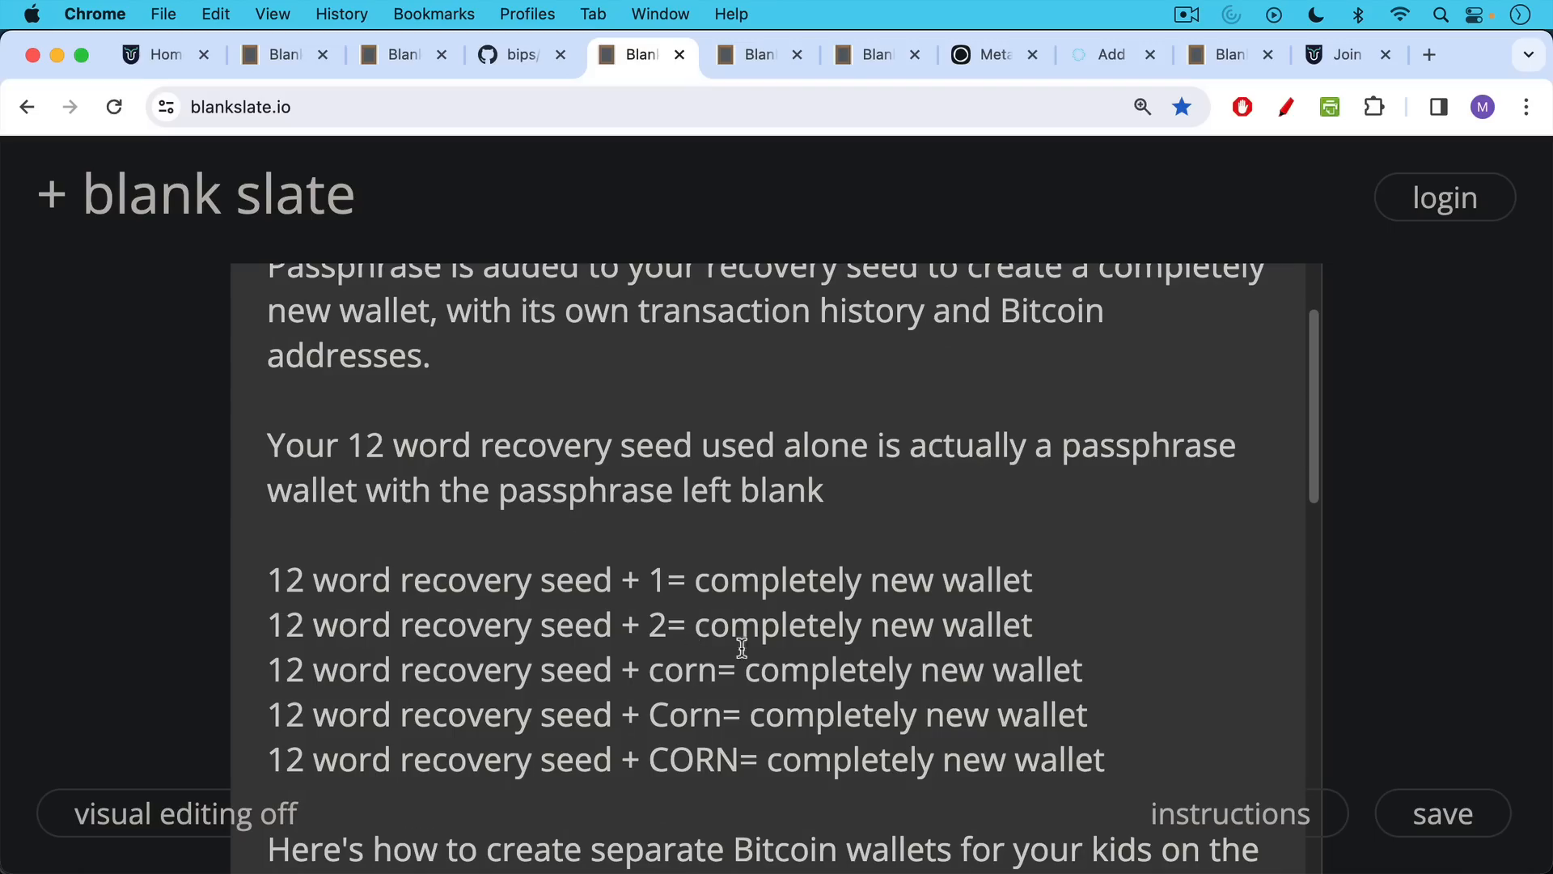
{"action": "mouse_move", "coordinate": [681, 692]}
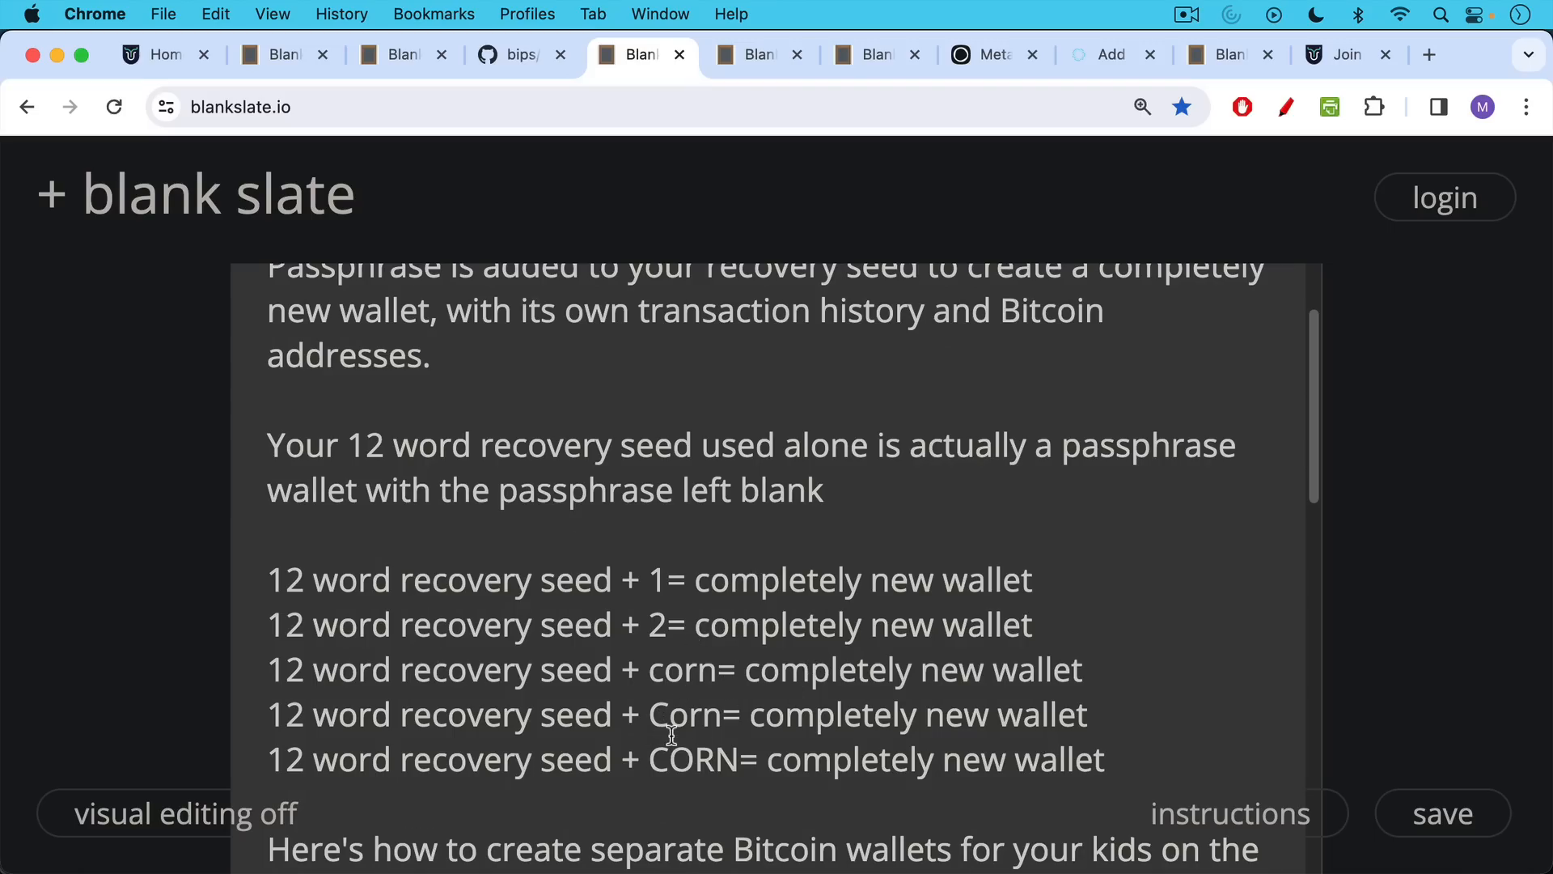
{"action": "mouse_move", "coordinate": [656, 777]}
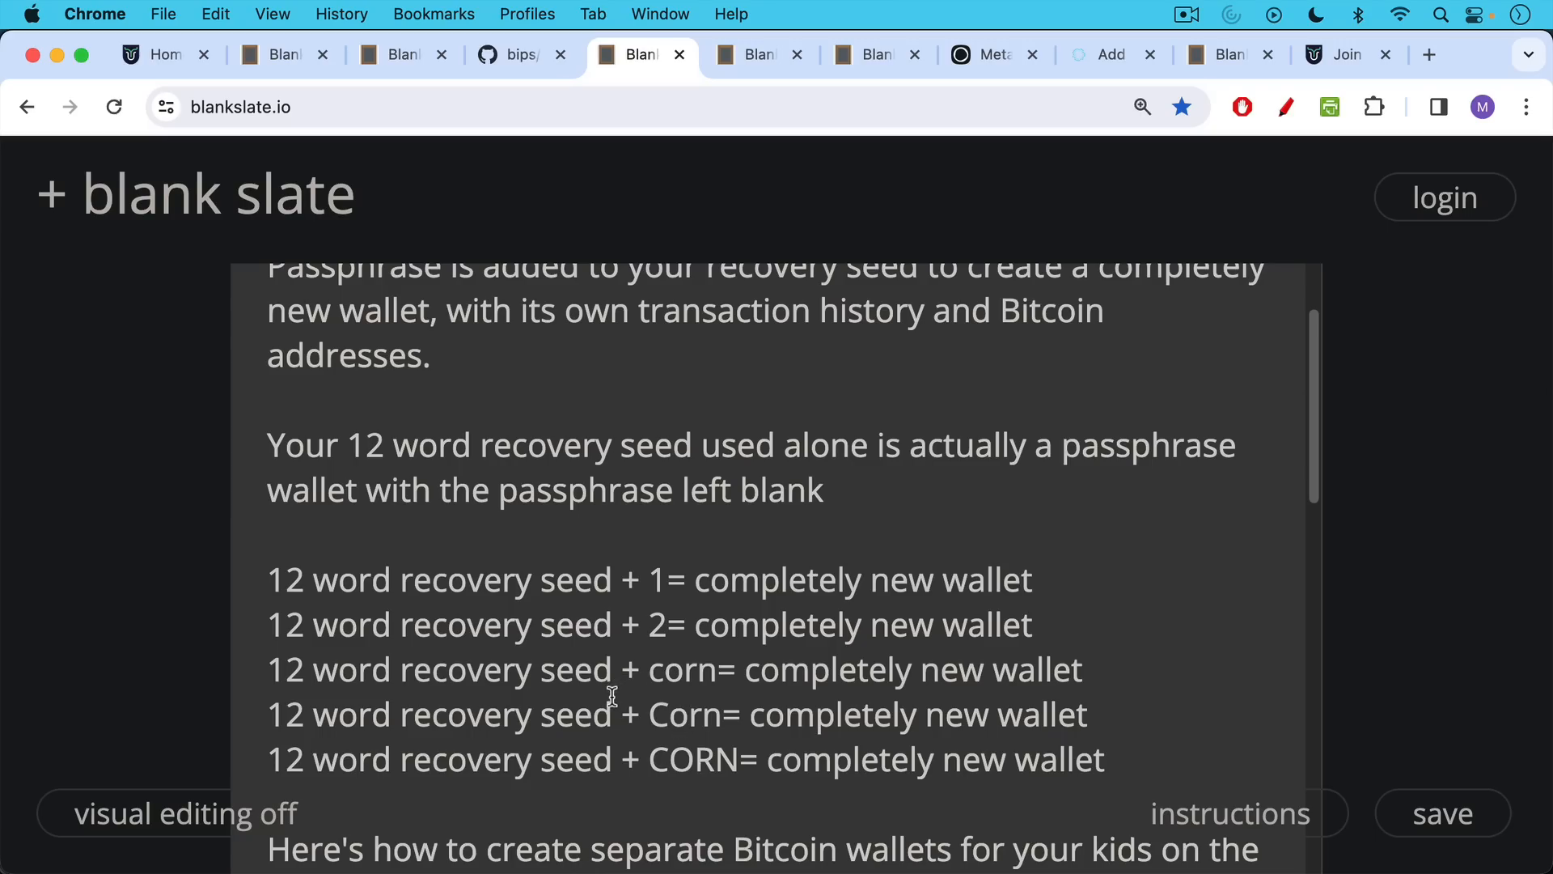
{"action": "scroll", "scroll_direction": "down", "scroll_amount": 3}
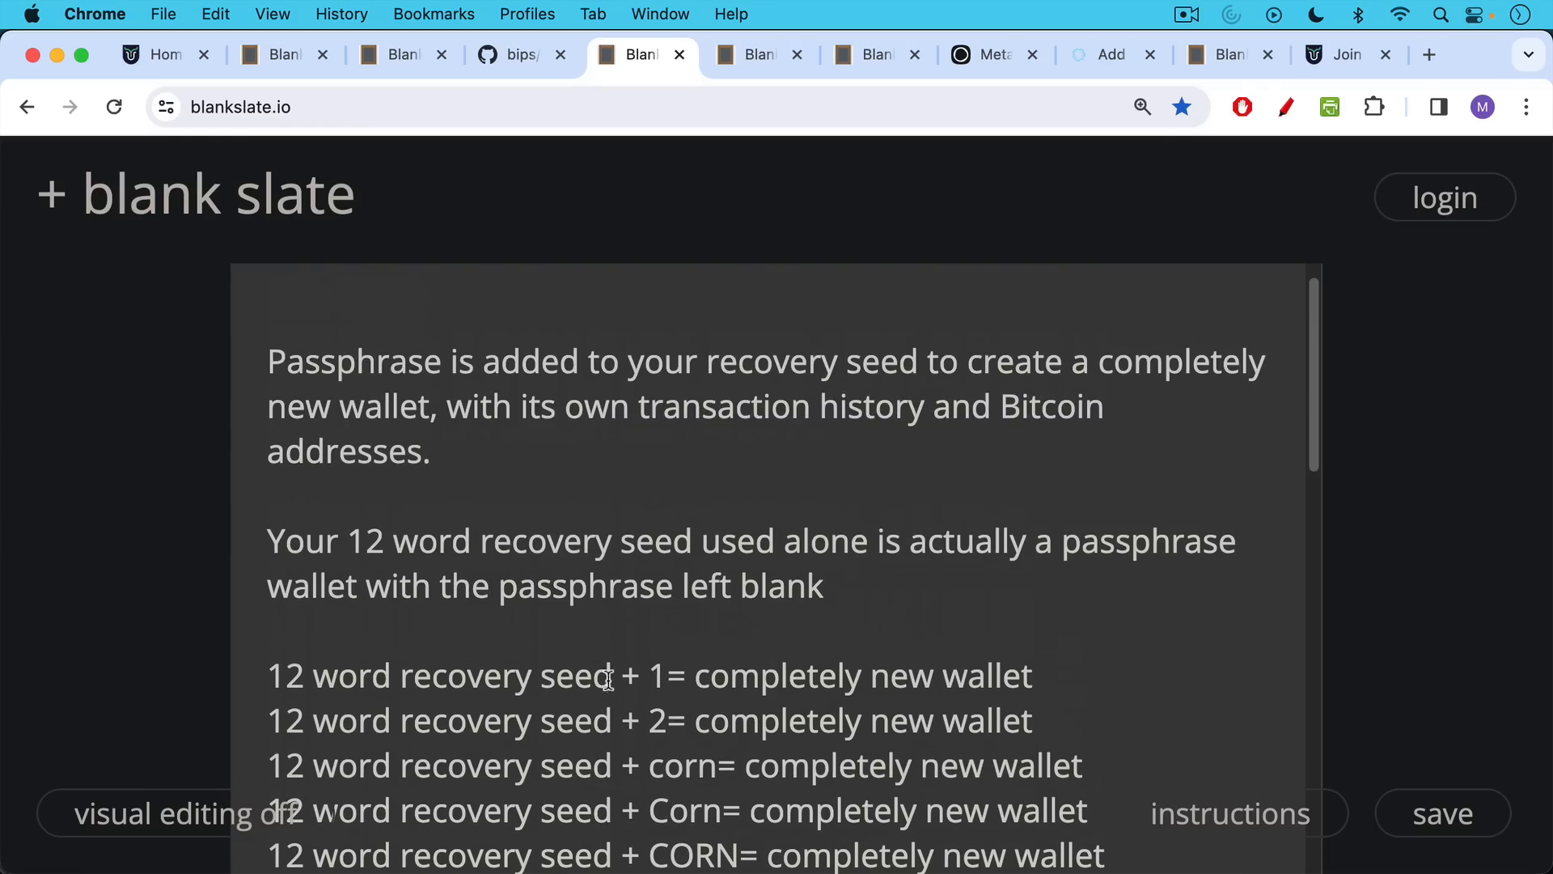
{"action": "mouse_move", "coordinate": [601, 629]}
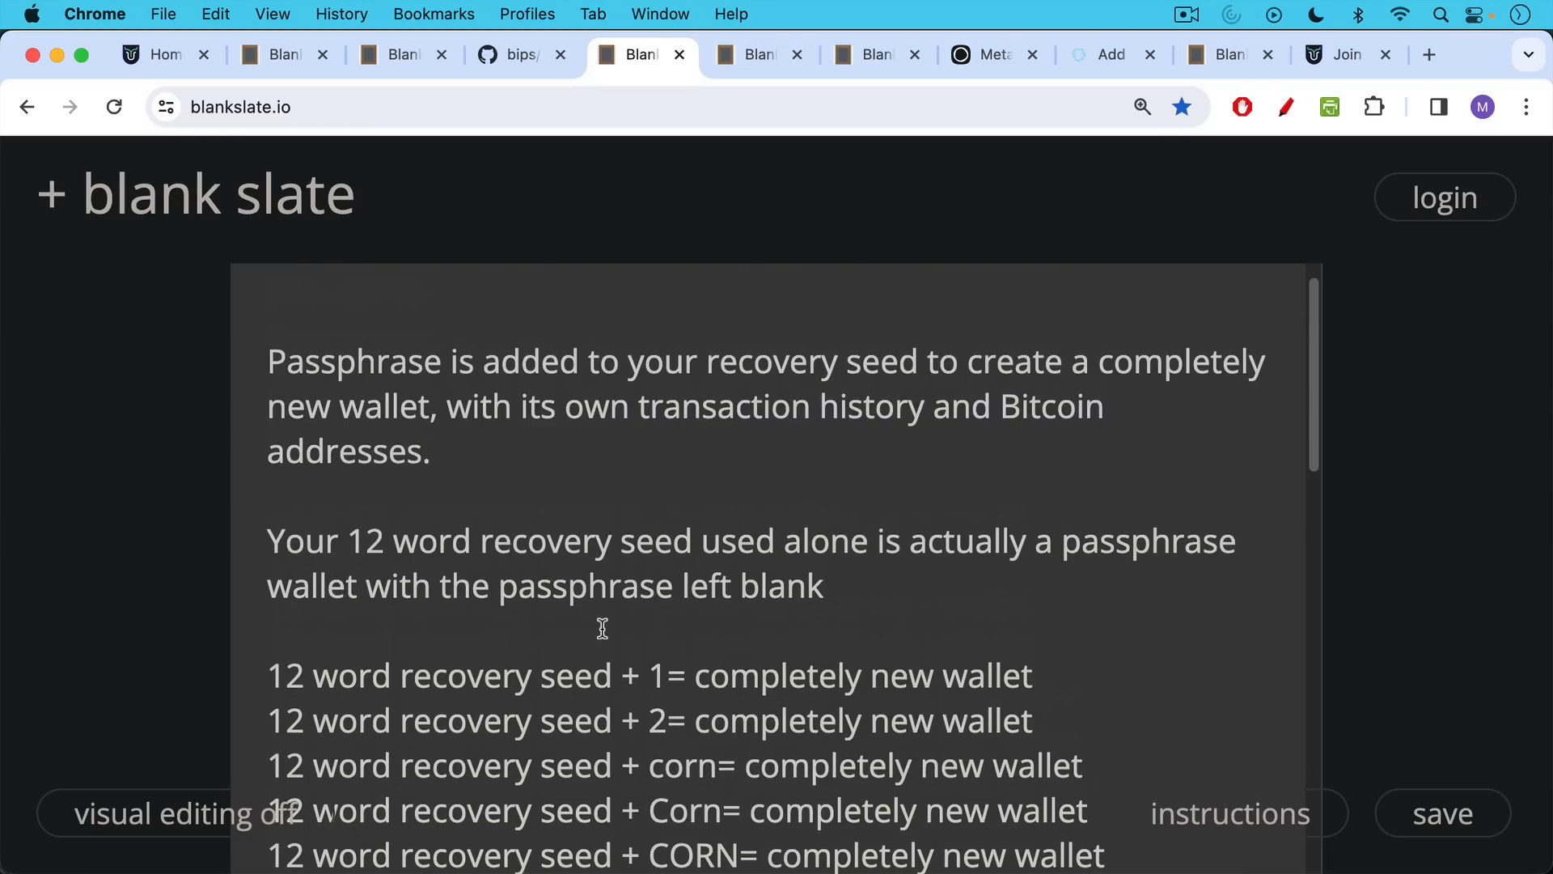
{"action": "scroll", "scroll_direction": "down", "scroll_amount": 3}
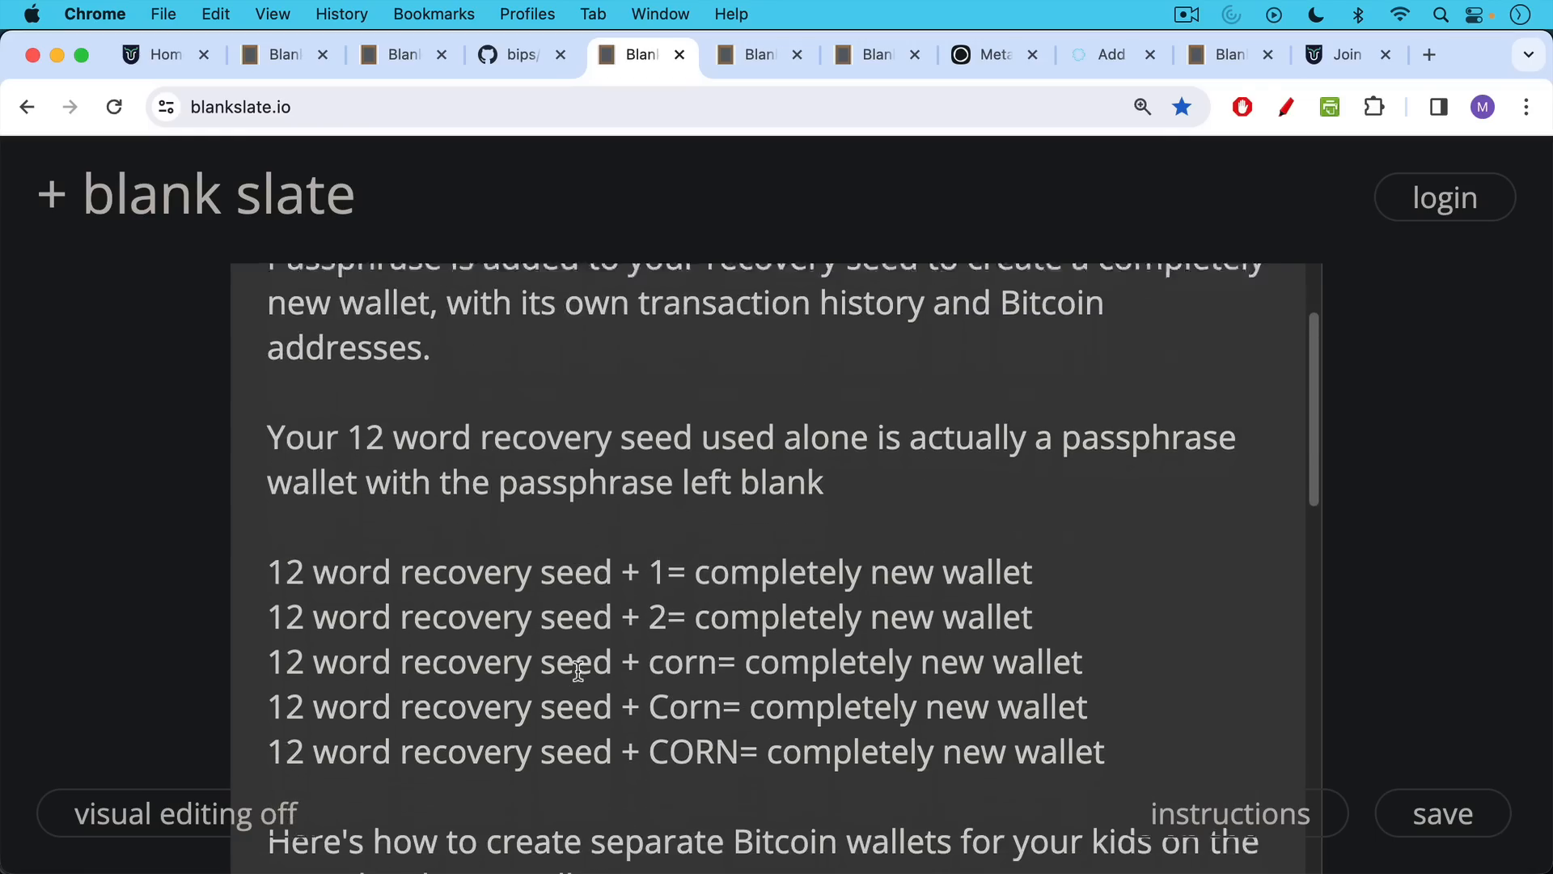
{"action": "scroll", "scroll_direction": "down", "scroll_amount": 3}
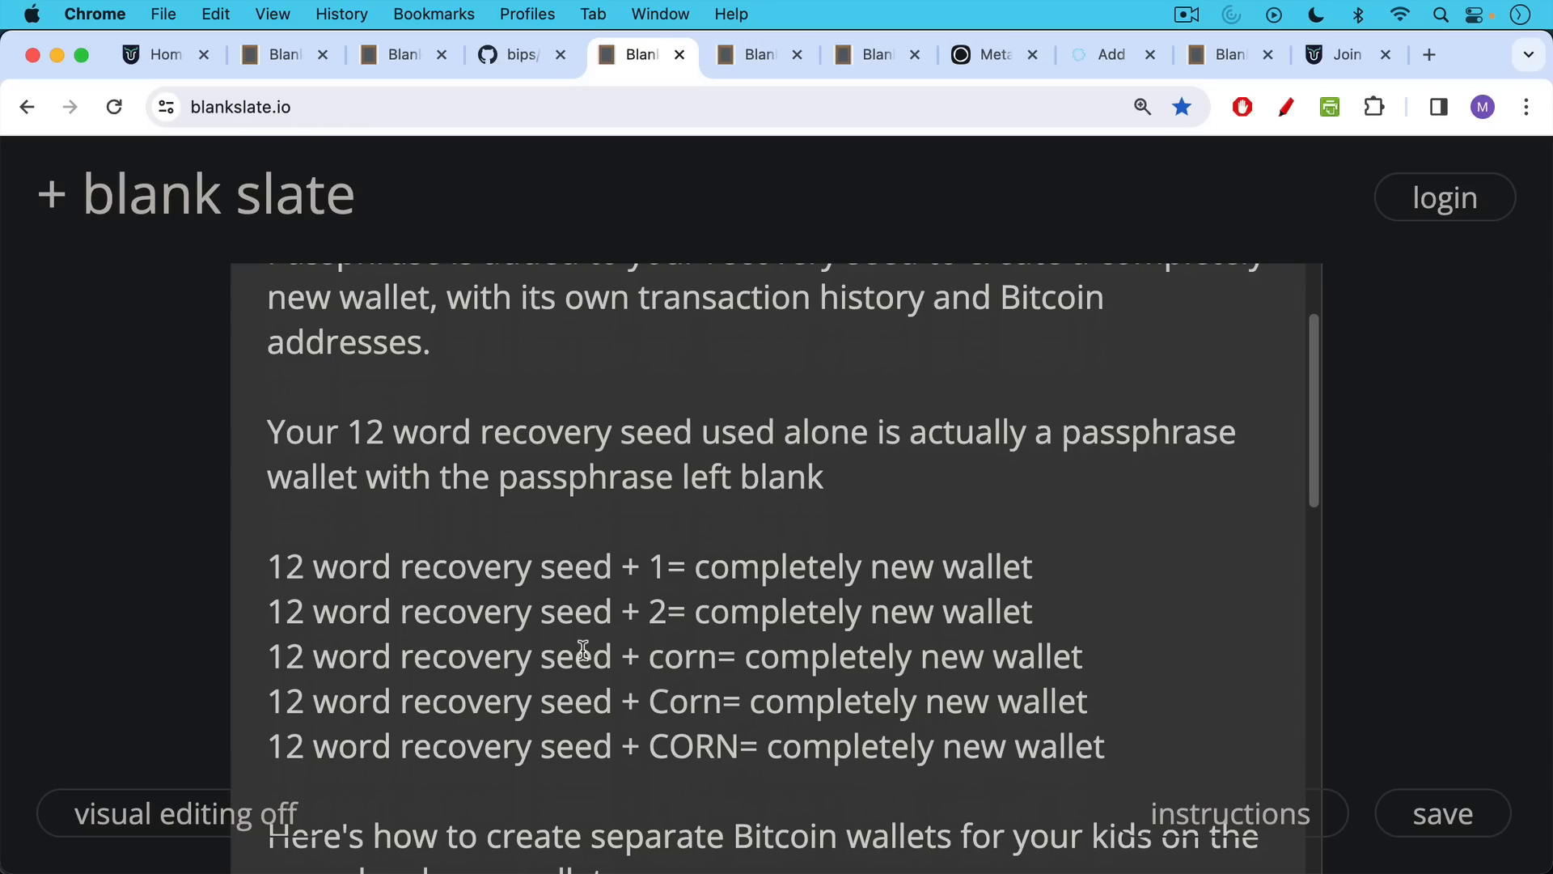
{"action": "scroll", "scroll_direction": "down", "scroll_amount": 3}
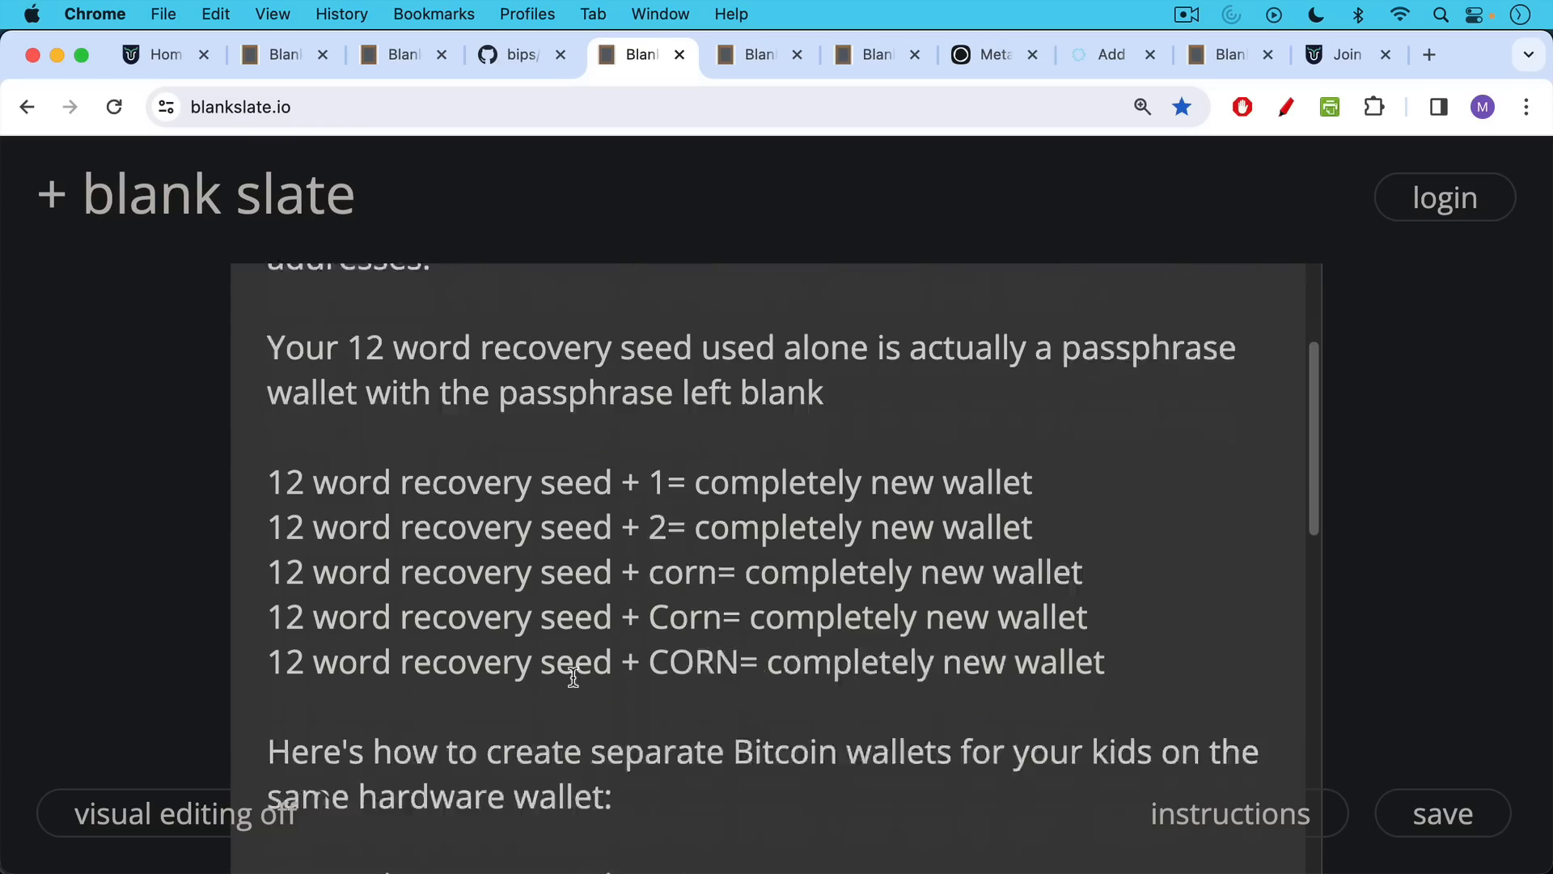
Highlight 'eric' in the kids' example and scroll down to the subscribe request
{"action": "scroll", "scroll_direction": "down", "scroll_amount": 3}
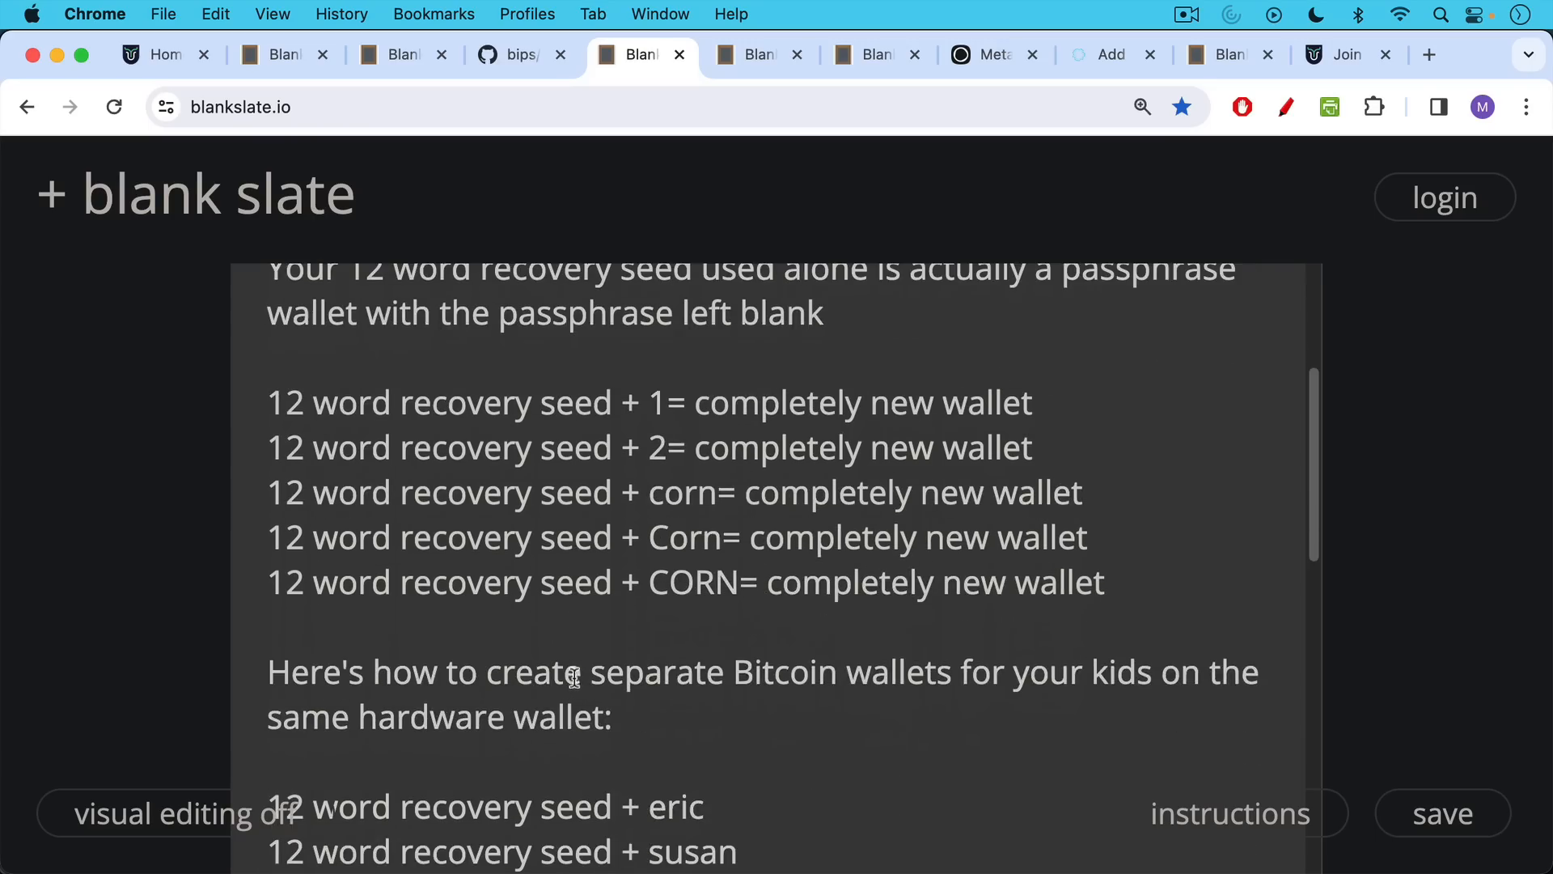
{"action": "mouse_move", "coordinate": [579, 659]}
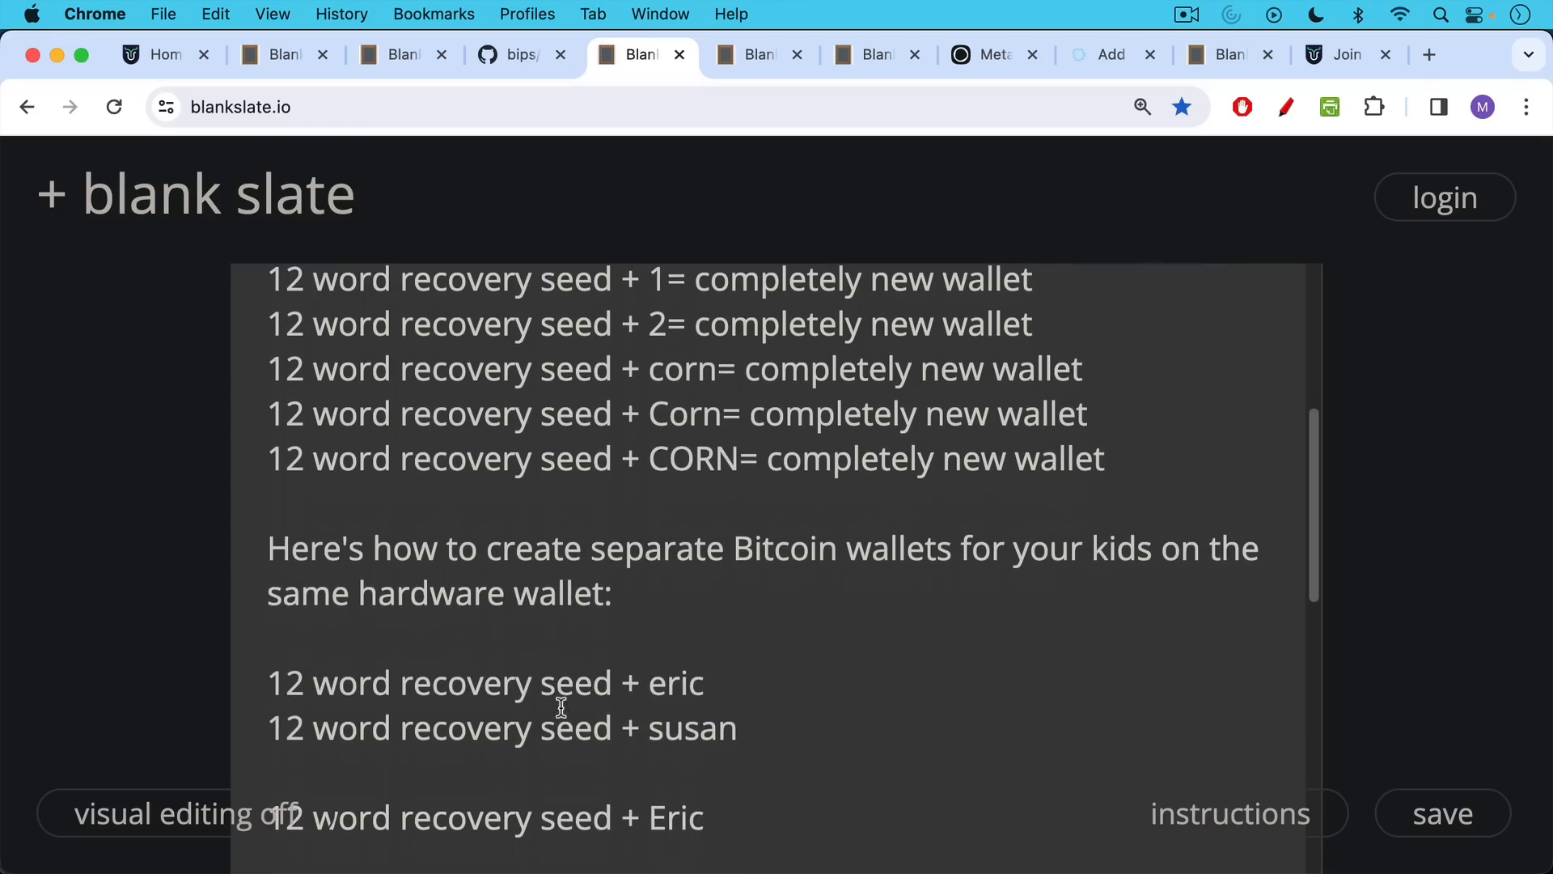
{"action": "mouse_move", "coordinate": [619, 631]}
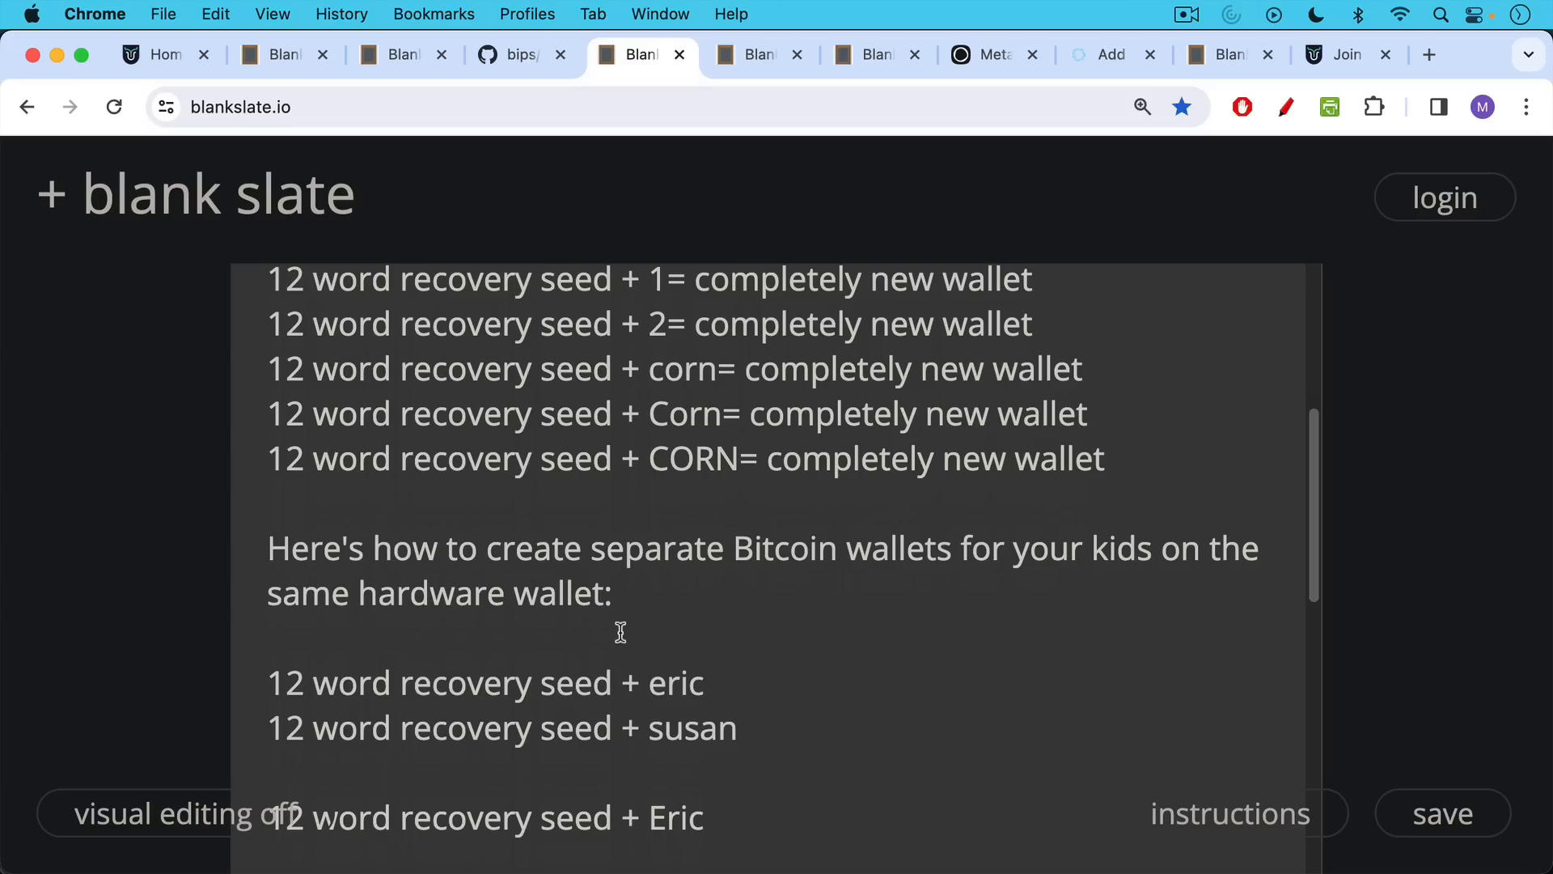
{"action": "mouse_move", "coordinate": [751, 667]}
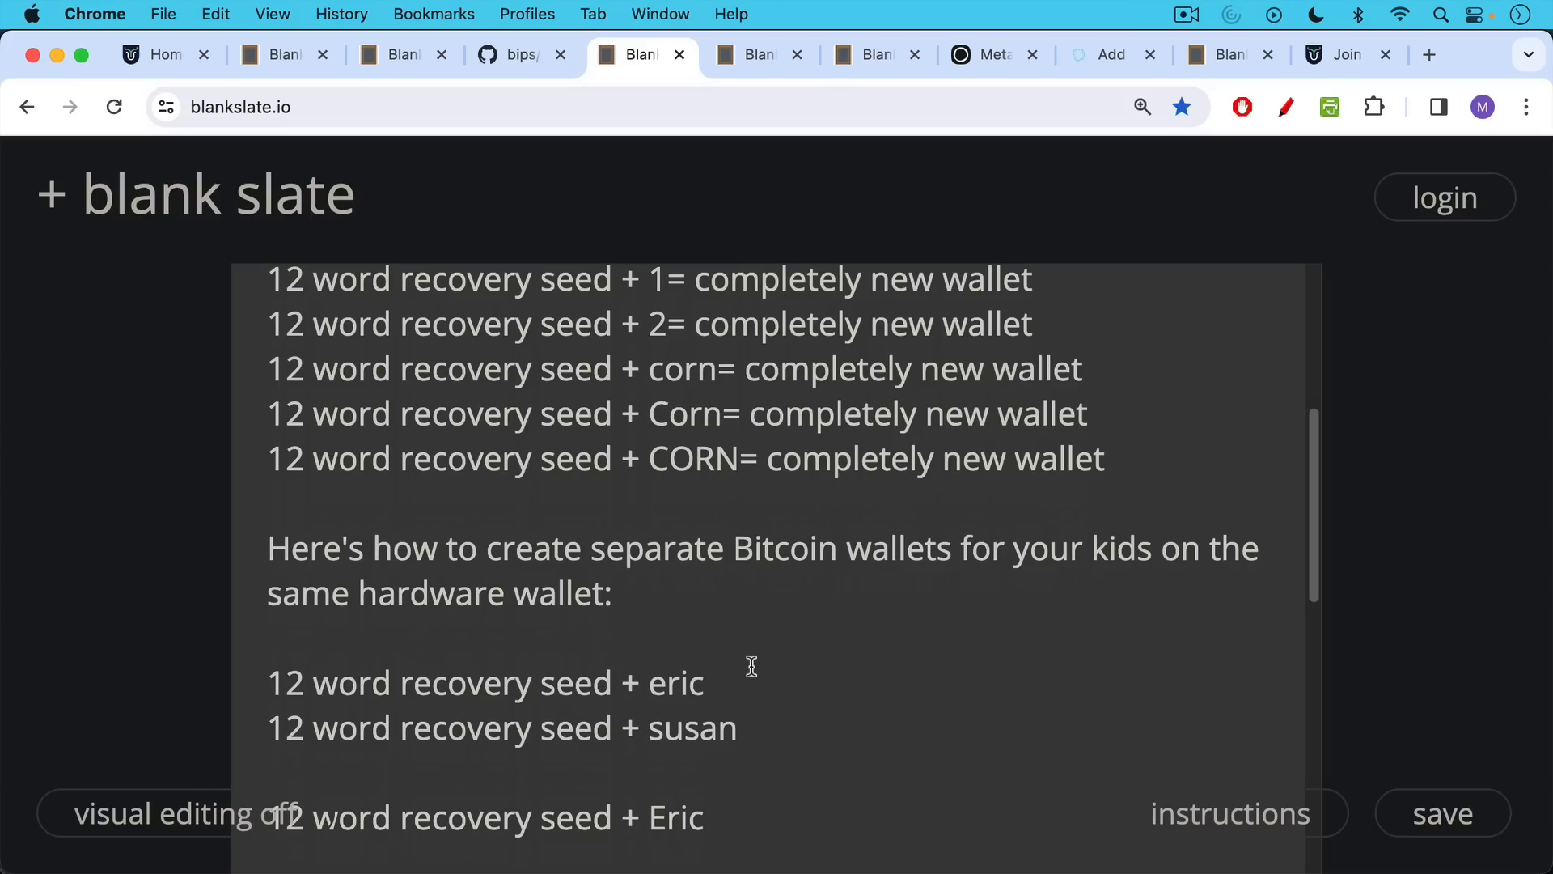
{"action": "mouse_move", "coordinate": [720, 690]}
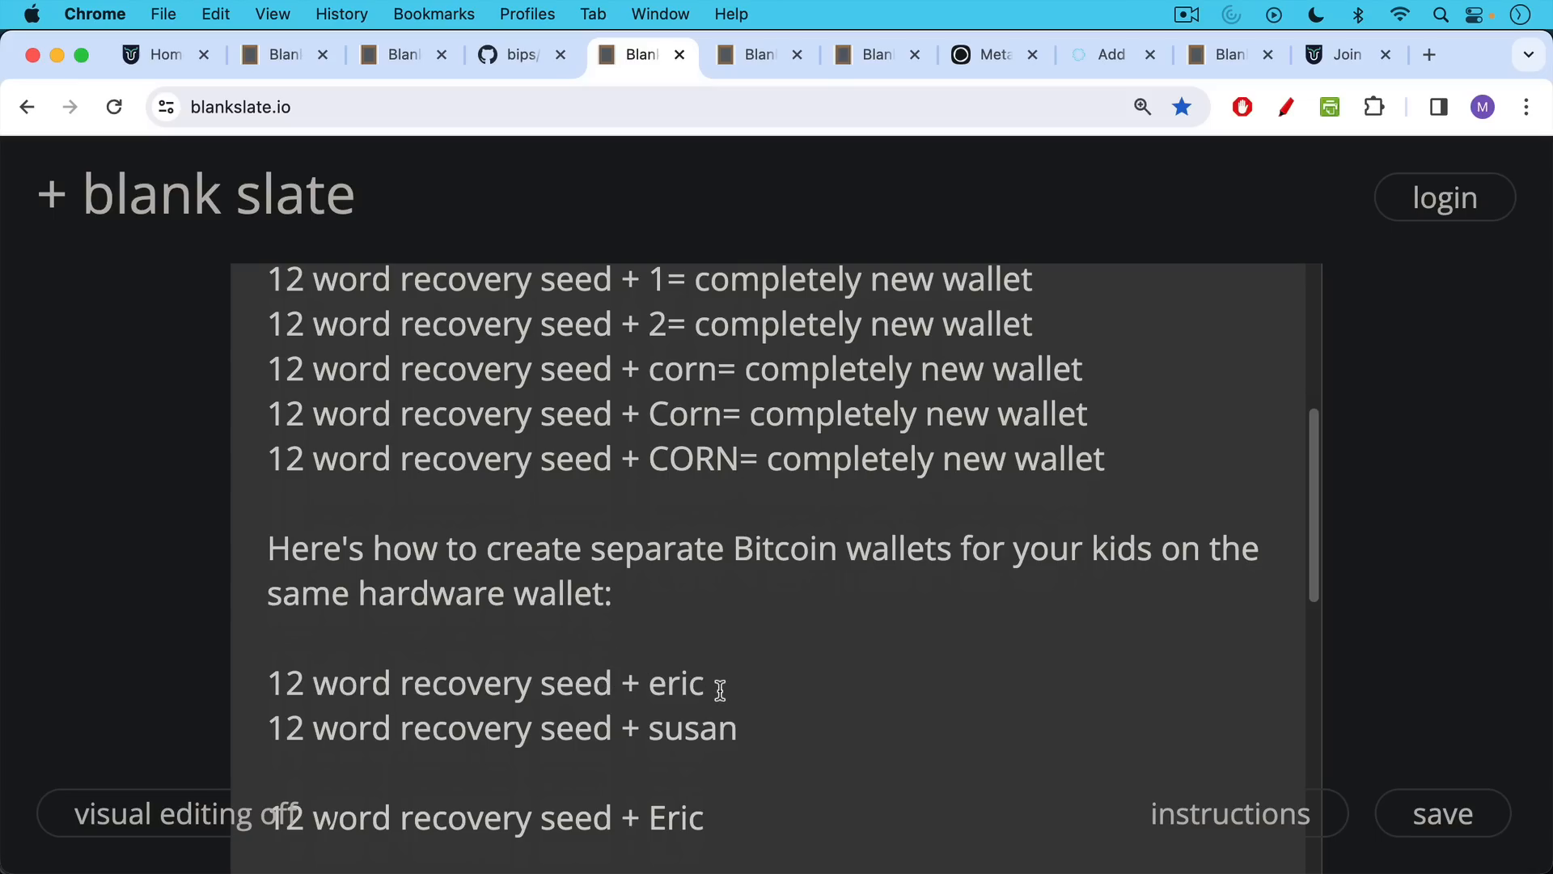
{"action": "mouse_move", "coordinate": [742, 715]}
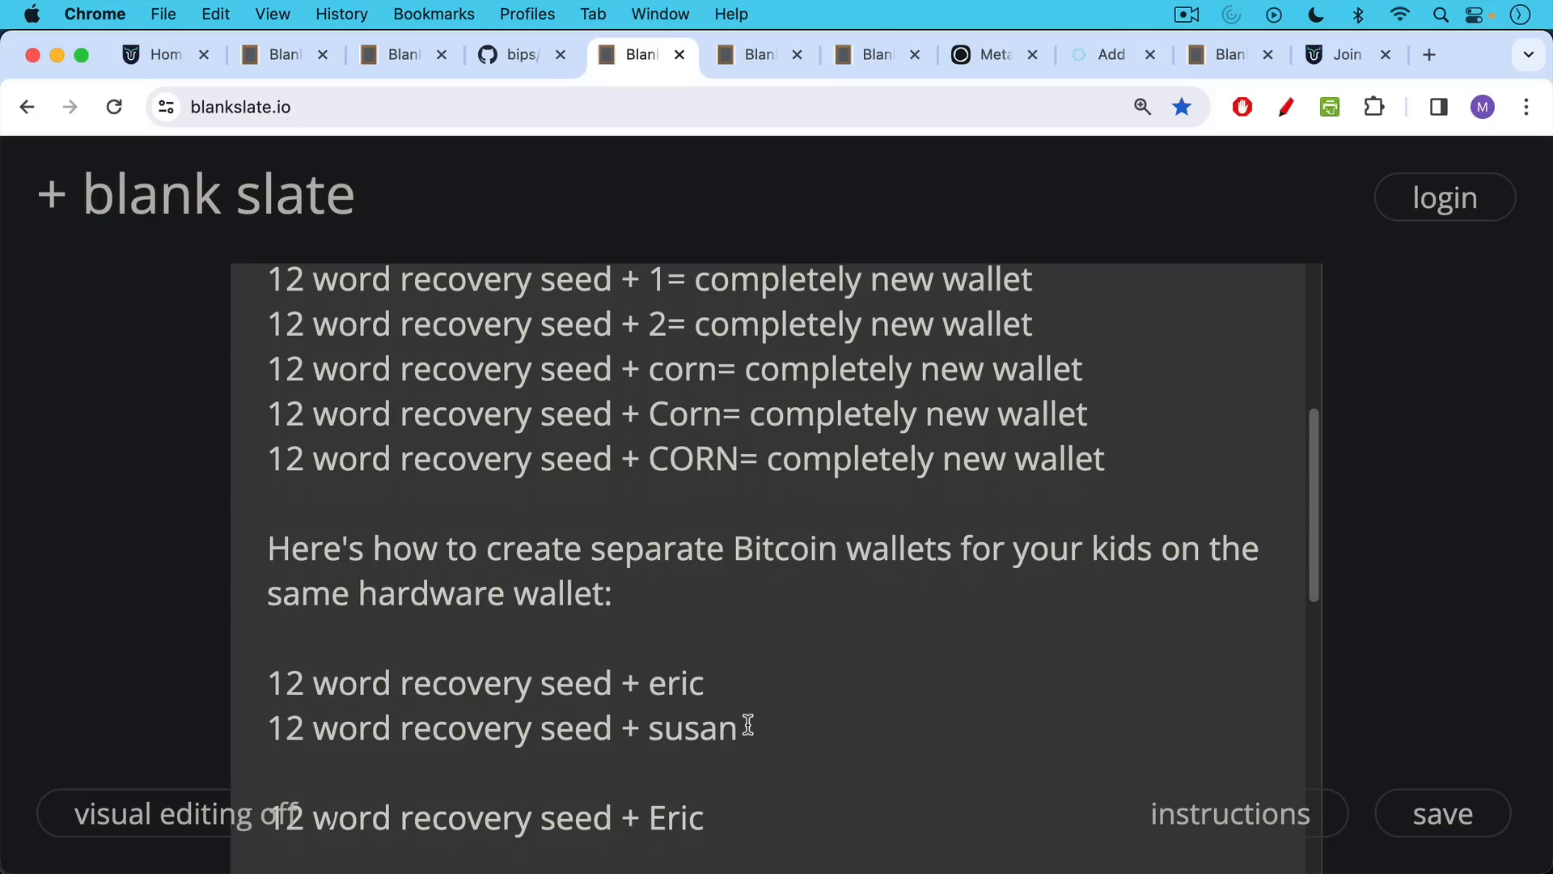
{"action": "scroll", "scroll_direction": "down", "scroll_amount": 3}
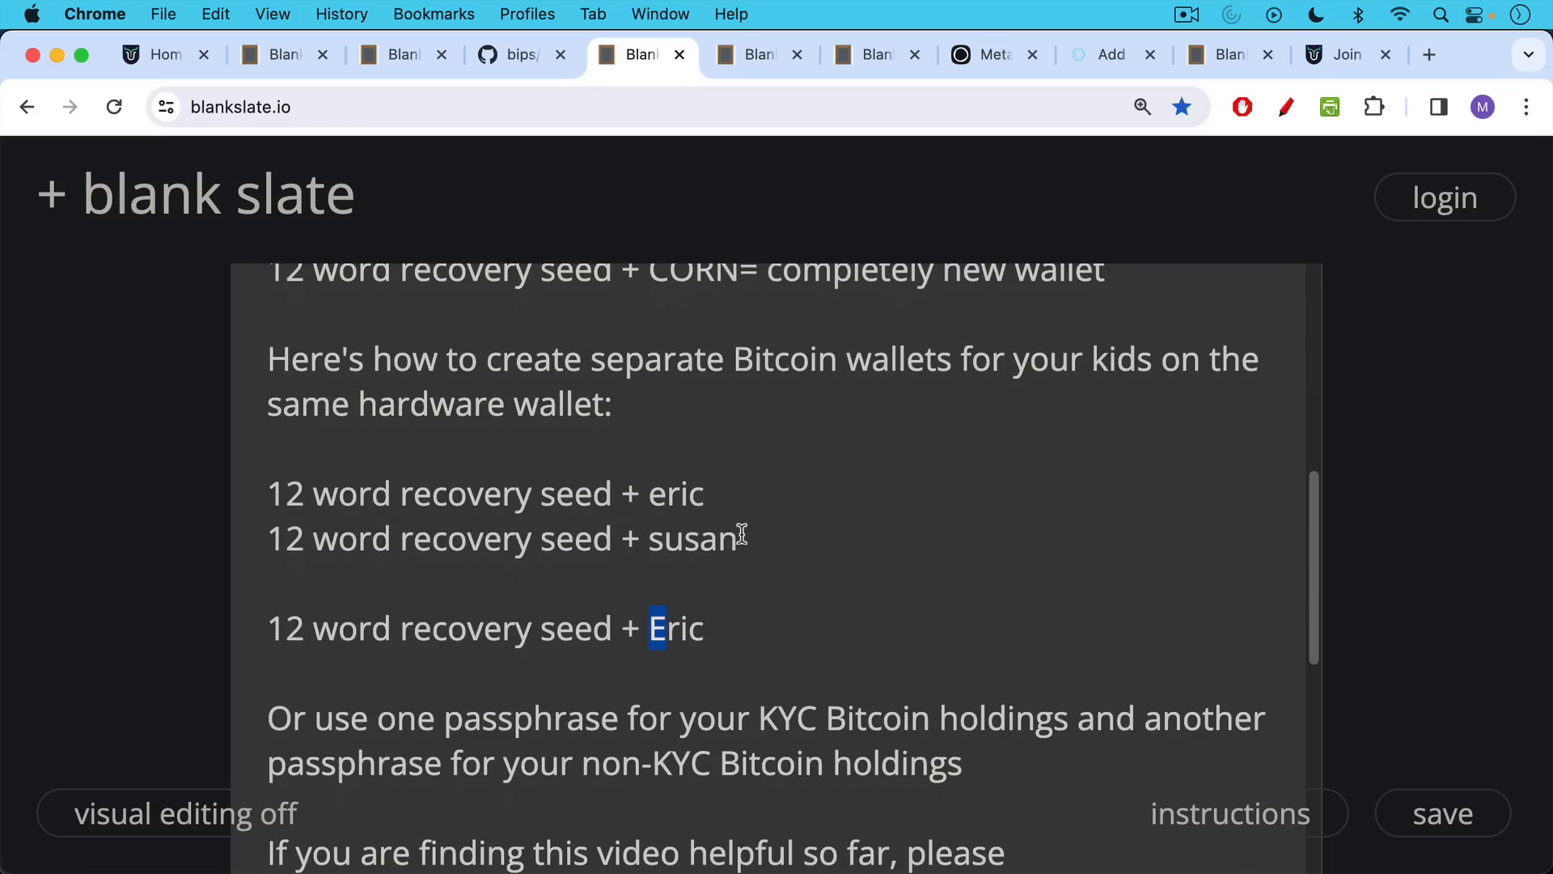
{"action": "mouse_move", "coordinate": [672, 647]}
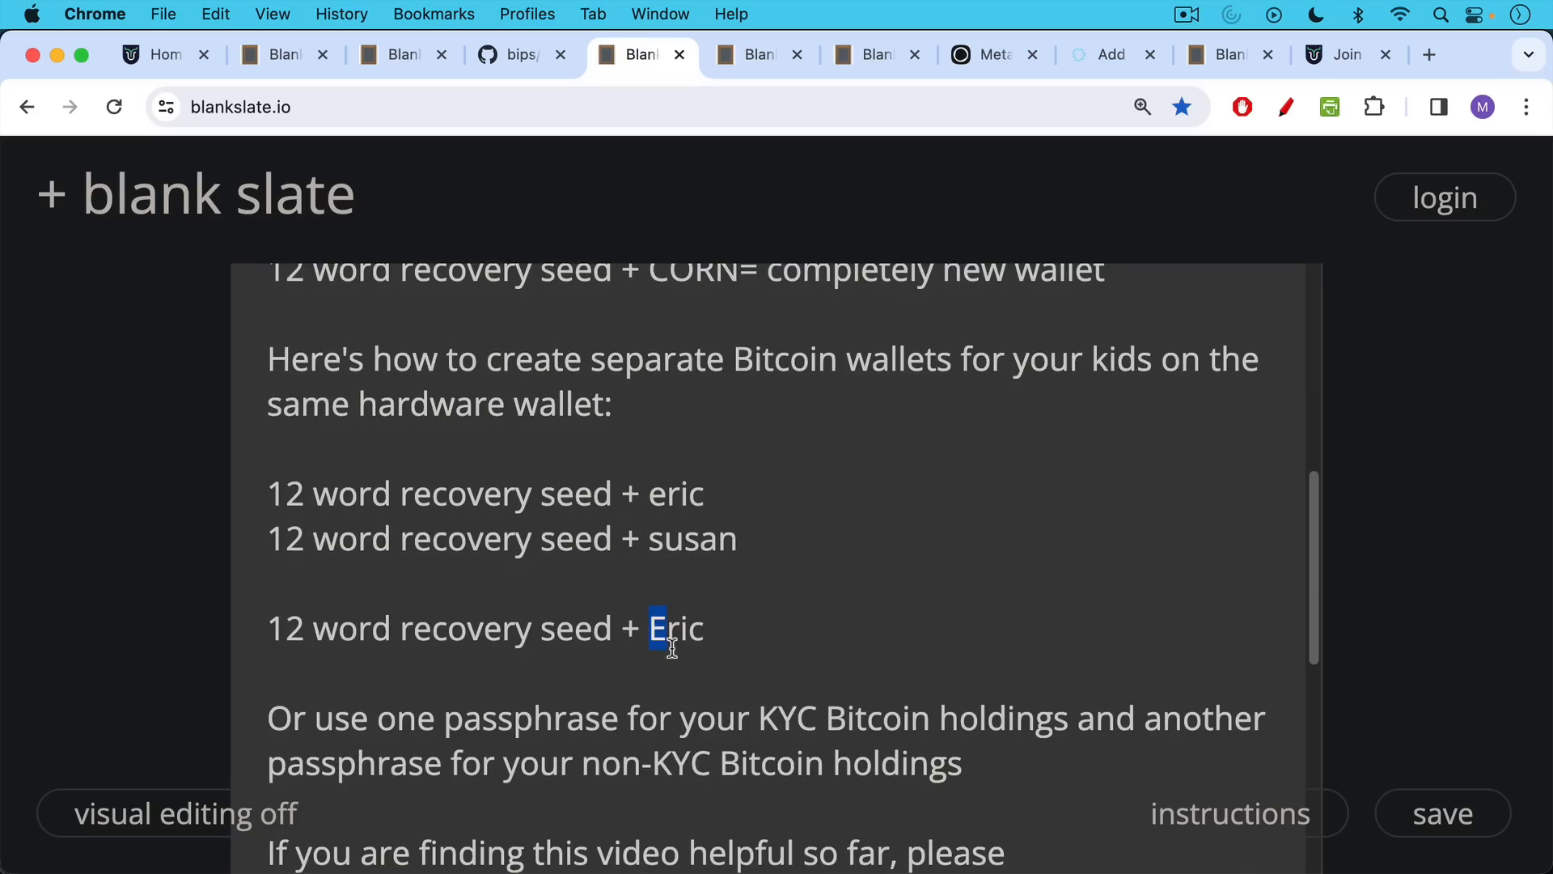
{"action": "double_click", "coordinate": [676, 628]}
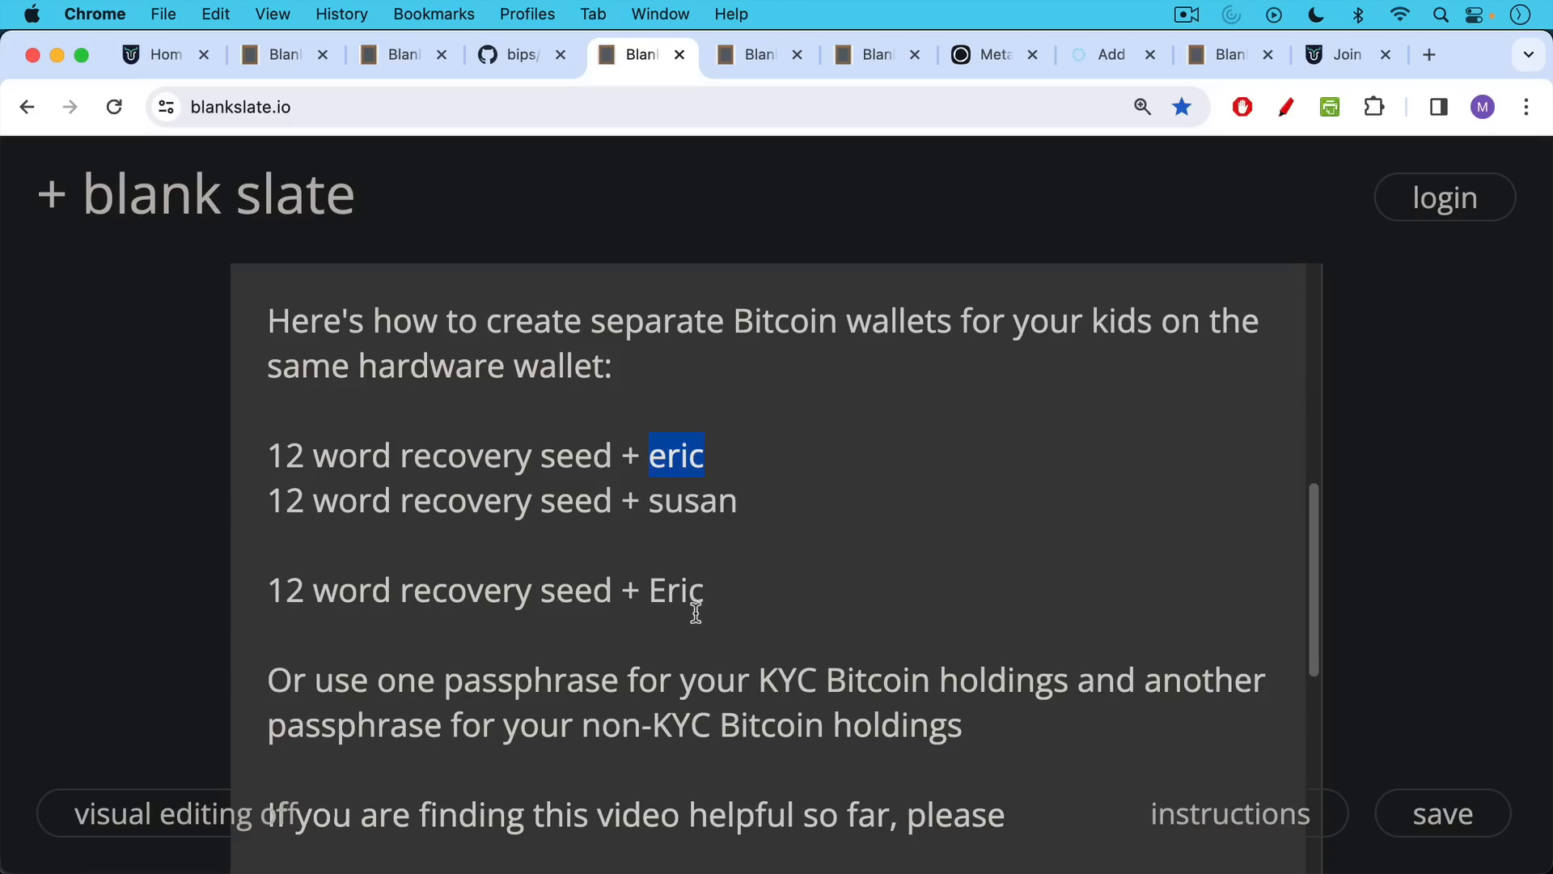
{"action": "mouse_move", "coordinate": [694, 609]}
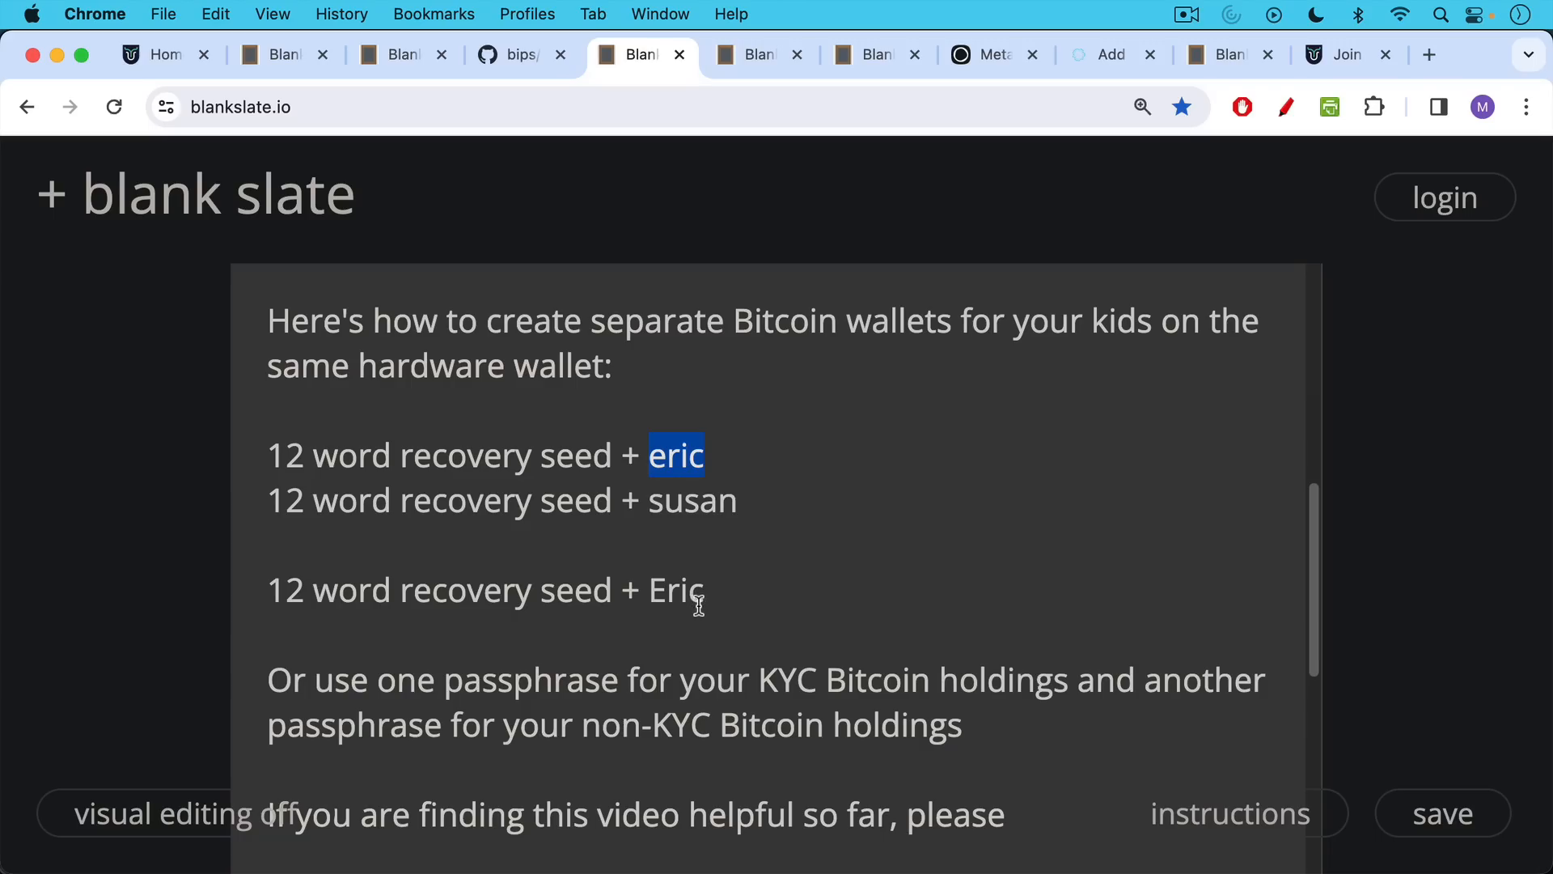
{"action": "scroll", "scroll_direction": "down", "scroll_amount": 3}
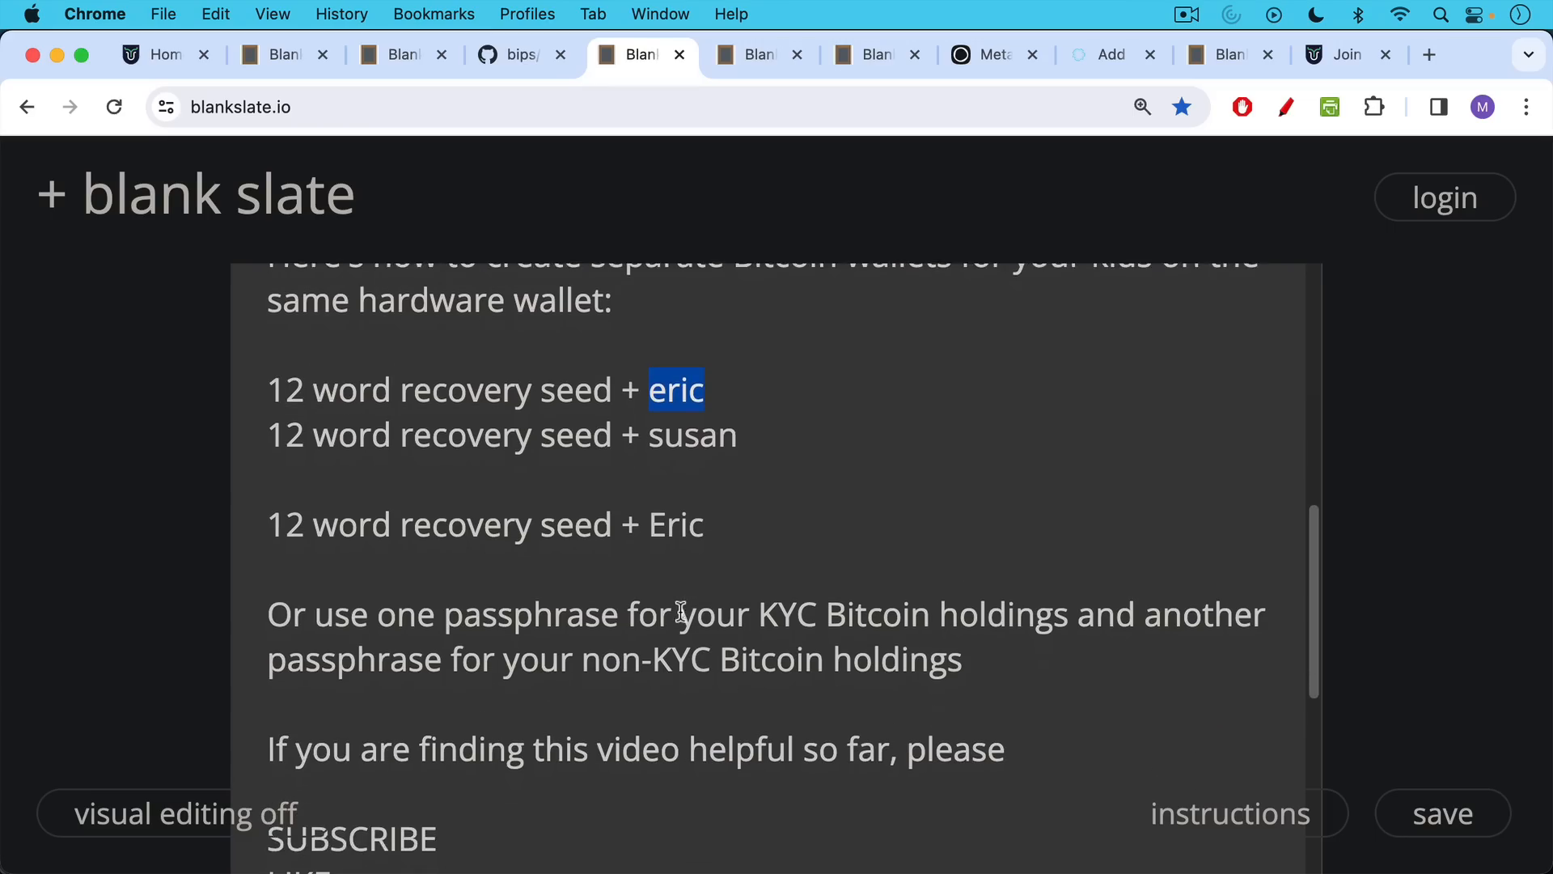
{"action": "scroll", "scroll_direction": "down", "scroll_amount": 3}
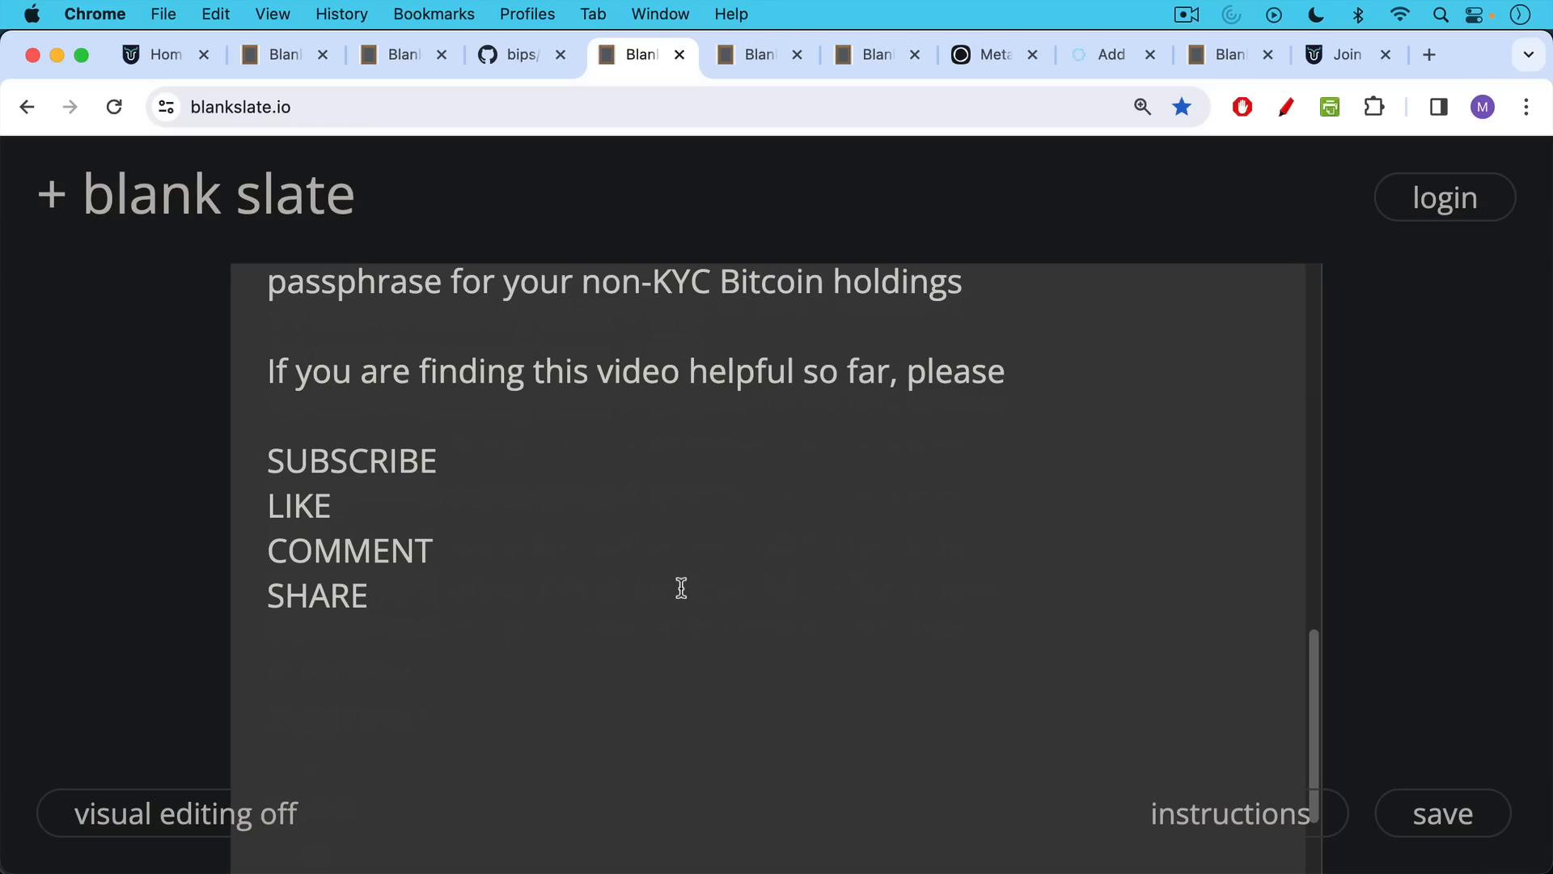
{"action": "mouse_move", "coordinate": [712, 547]}
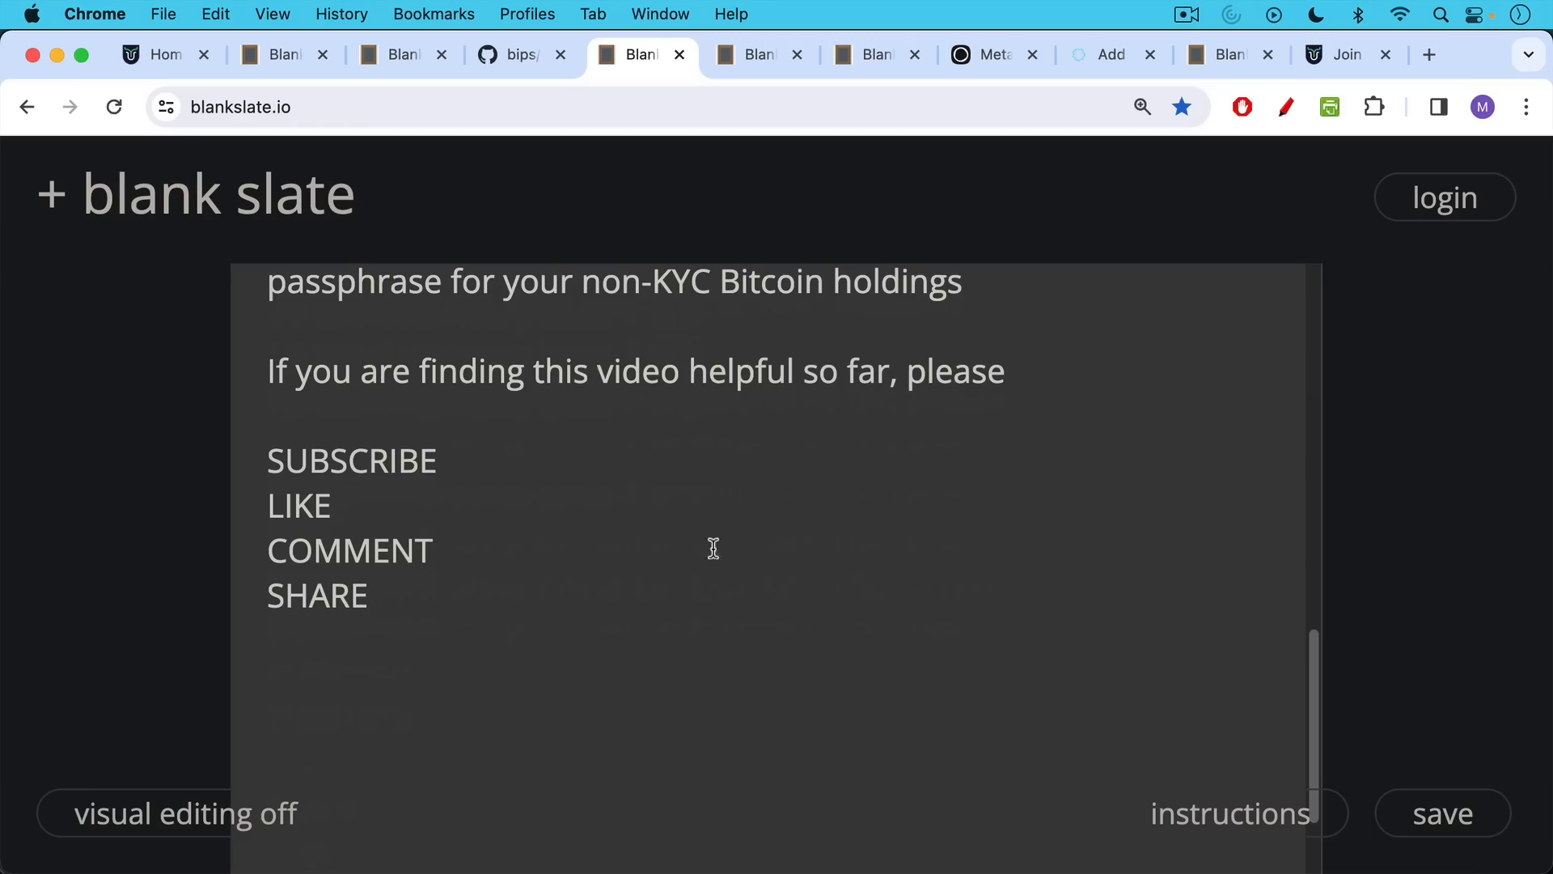
Open the passphrase-rules note and scroll to the 5.9 × 10^197 wallets figure
{"action": "left_click", "coordinate": [750, 54]}
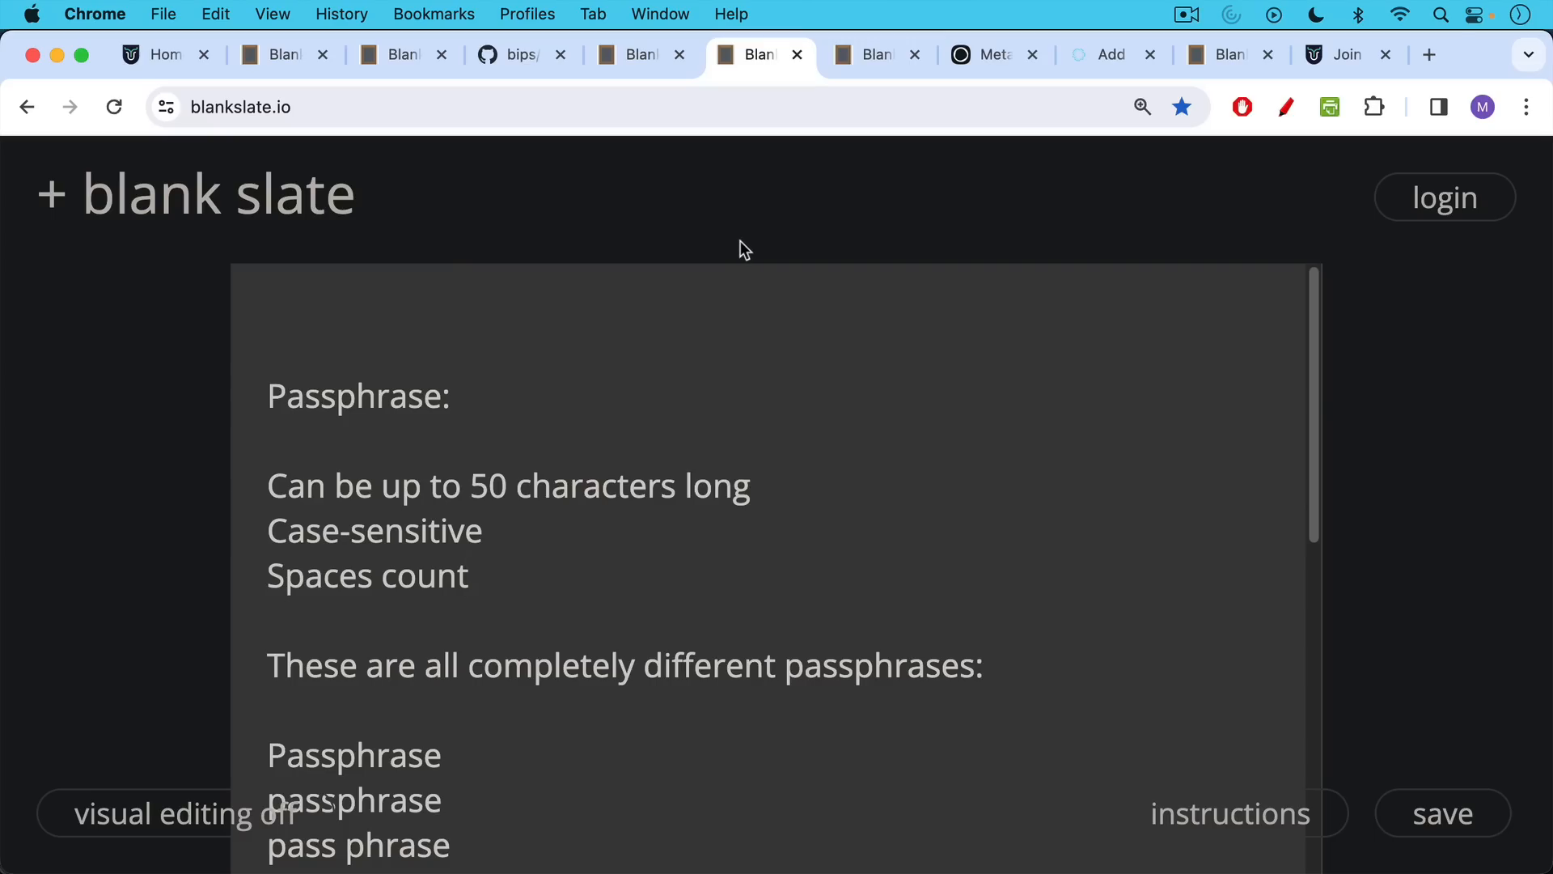
{"action": "scroll", "scroll_direction": "down", "scroll_amount": 3}
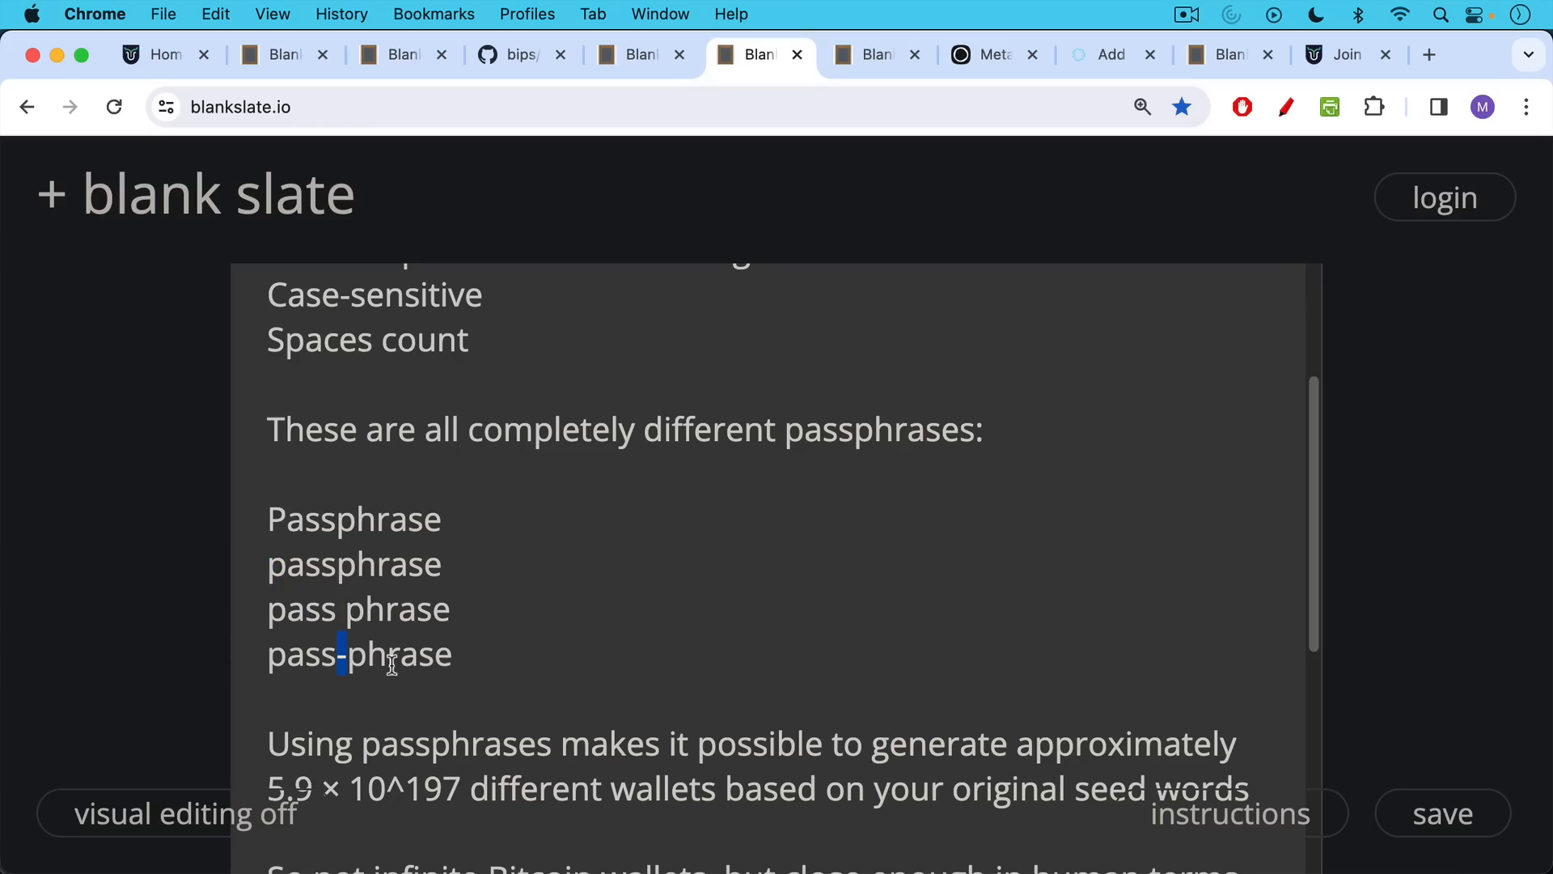
{"action": "mouse_move", "coordinate": [530, 536]}
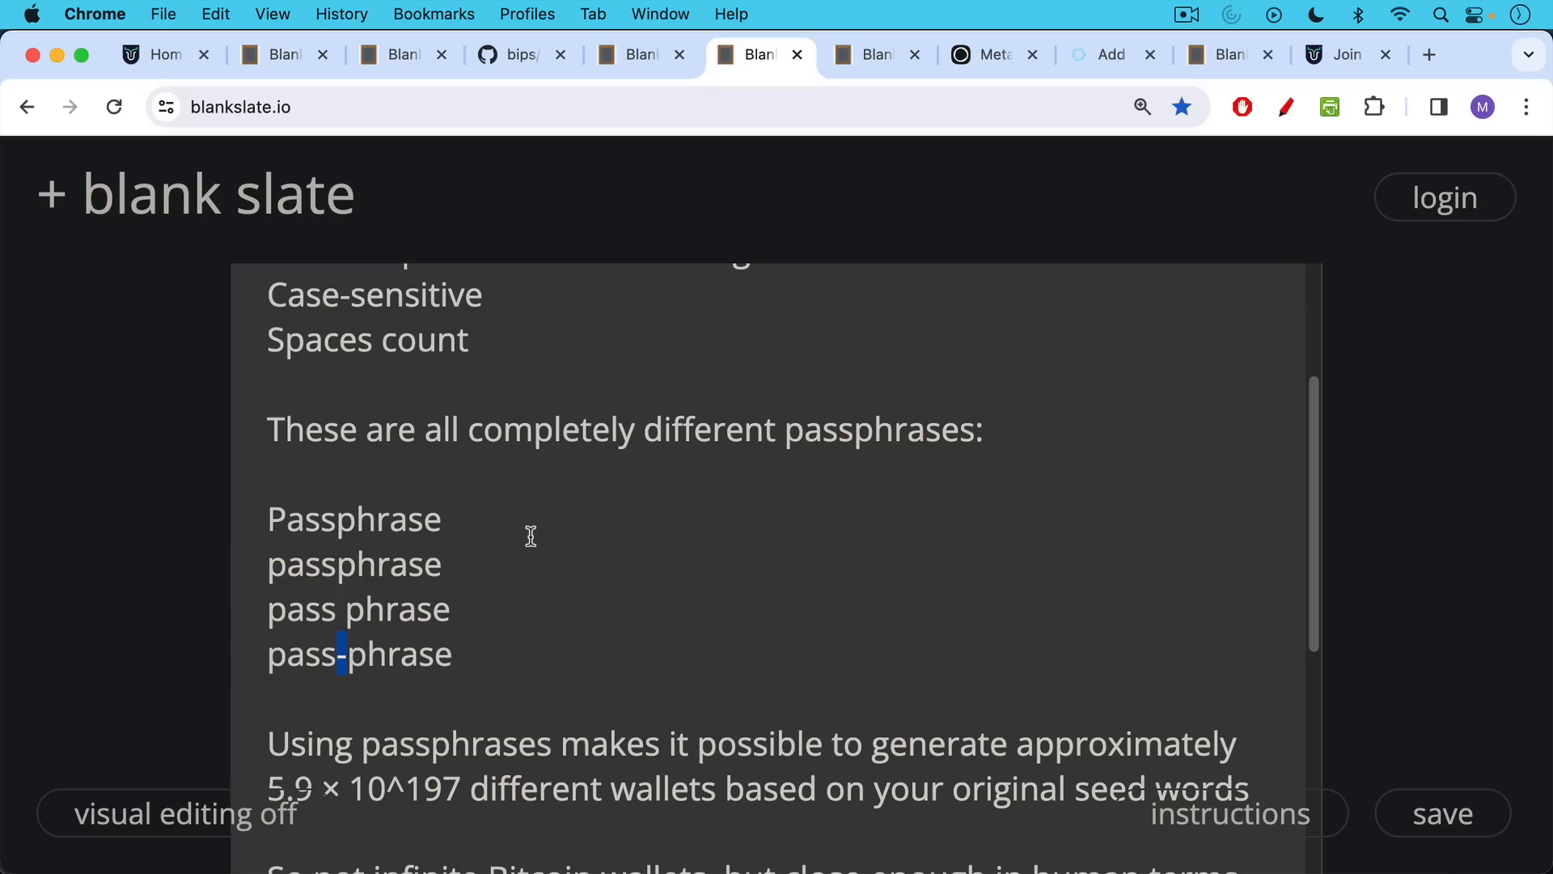
{"action": "scroll", "scroll_direction": "down", "scroll_amount": 3}
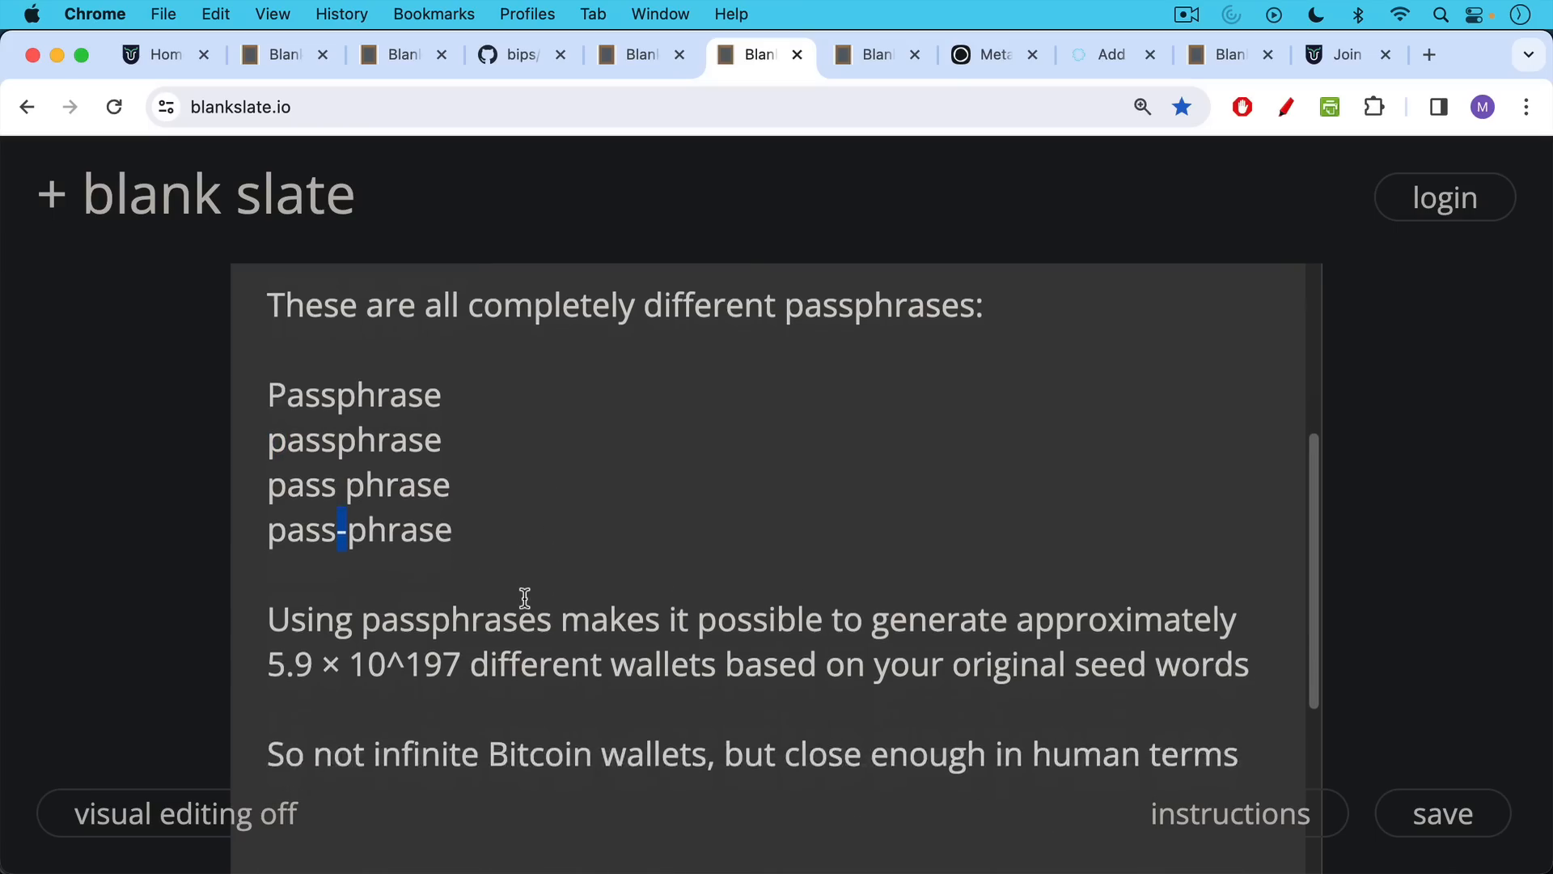
{"action": "mouse_move", "coordinate": [513, 527]}
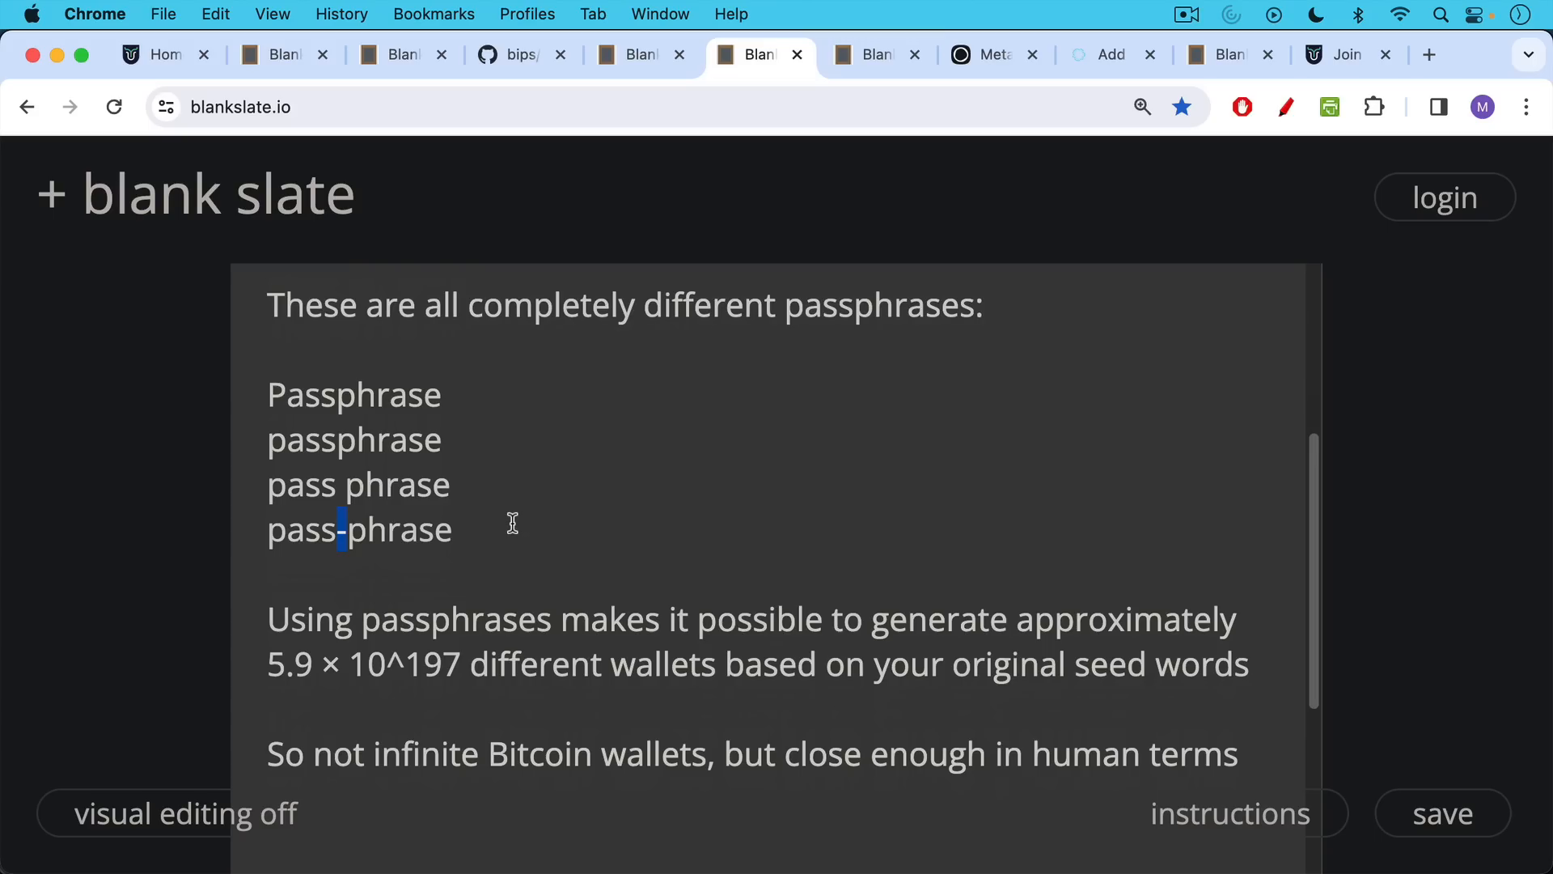
{"action": "mouse_move", "coordinate": [505, 586]}
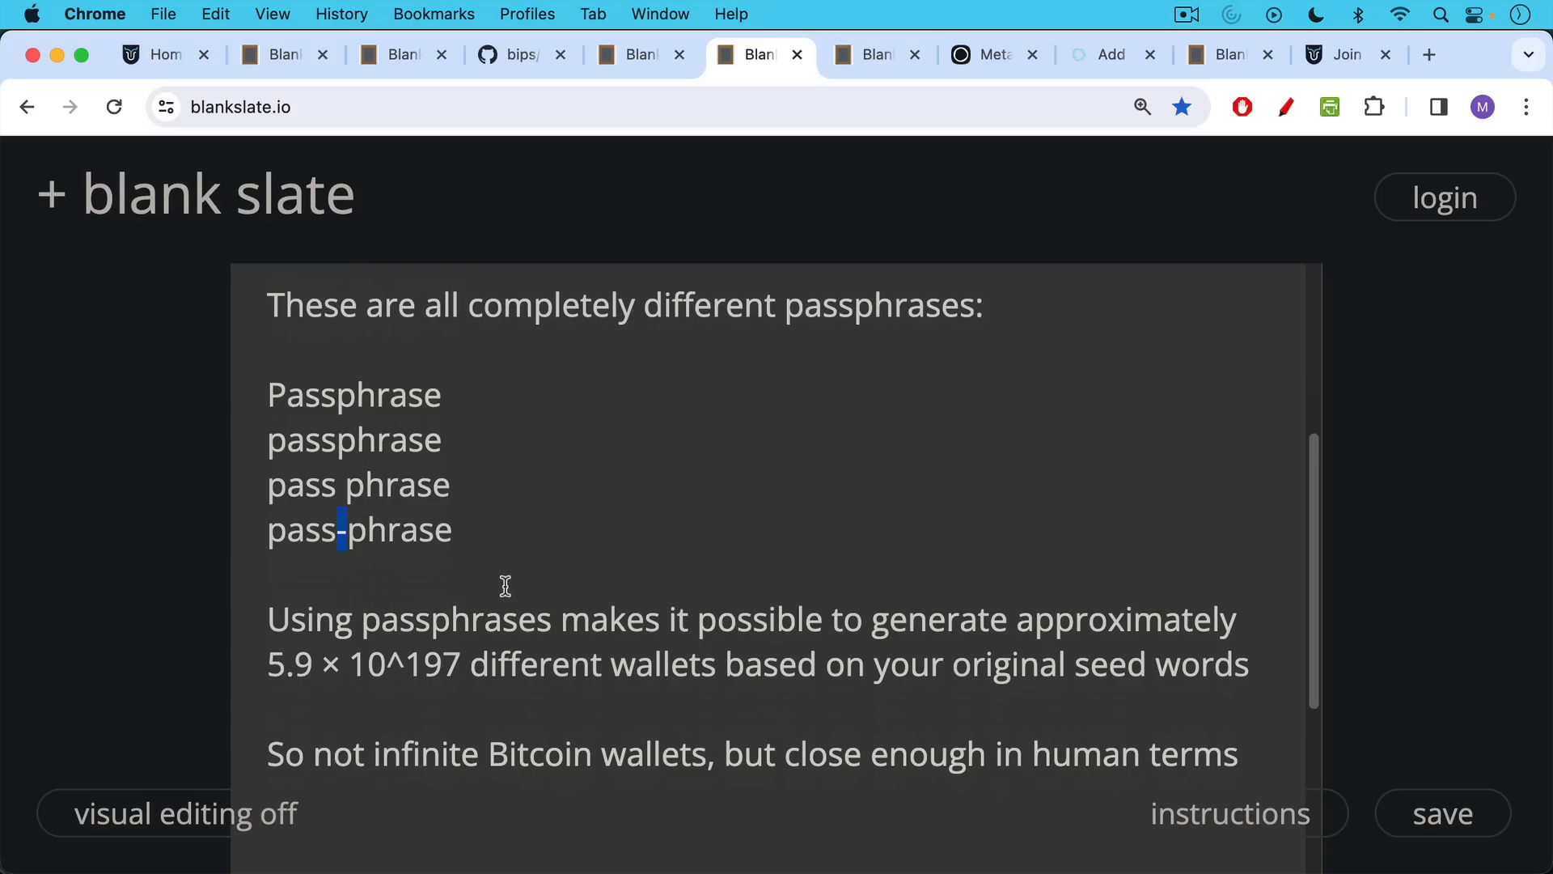
{"action": "mouse_move", "coordinate": [509, 604]}
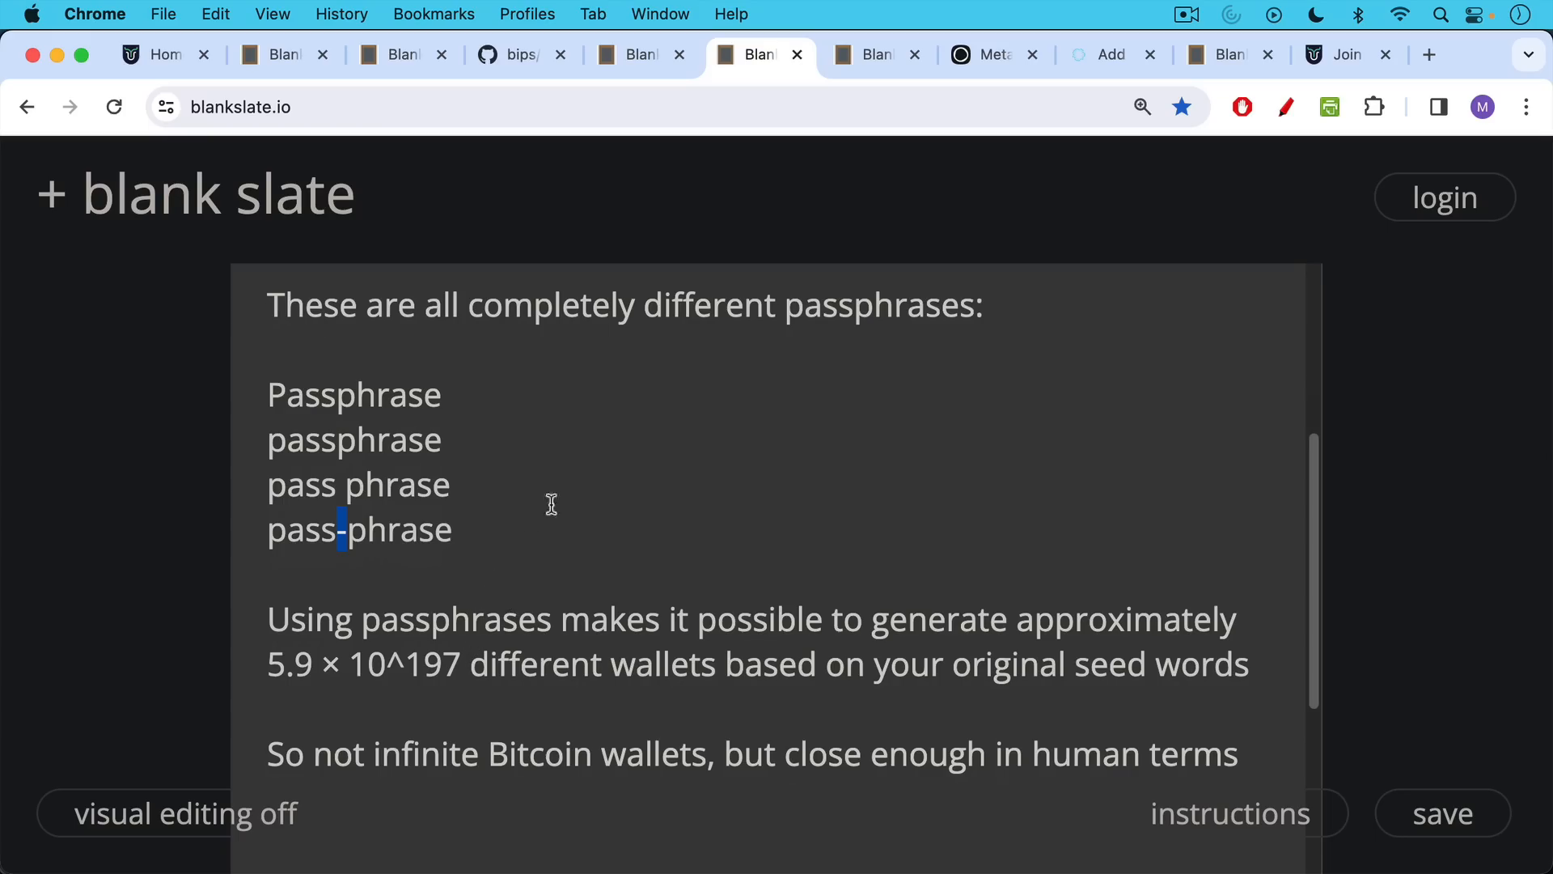
{"action": "mouse_move", "coordinate": [875, 54]}
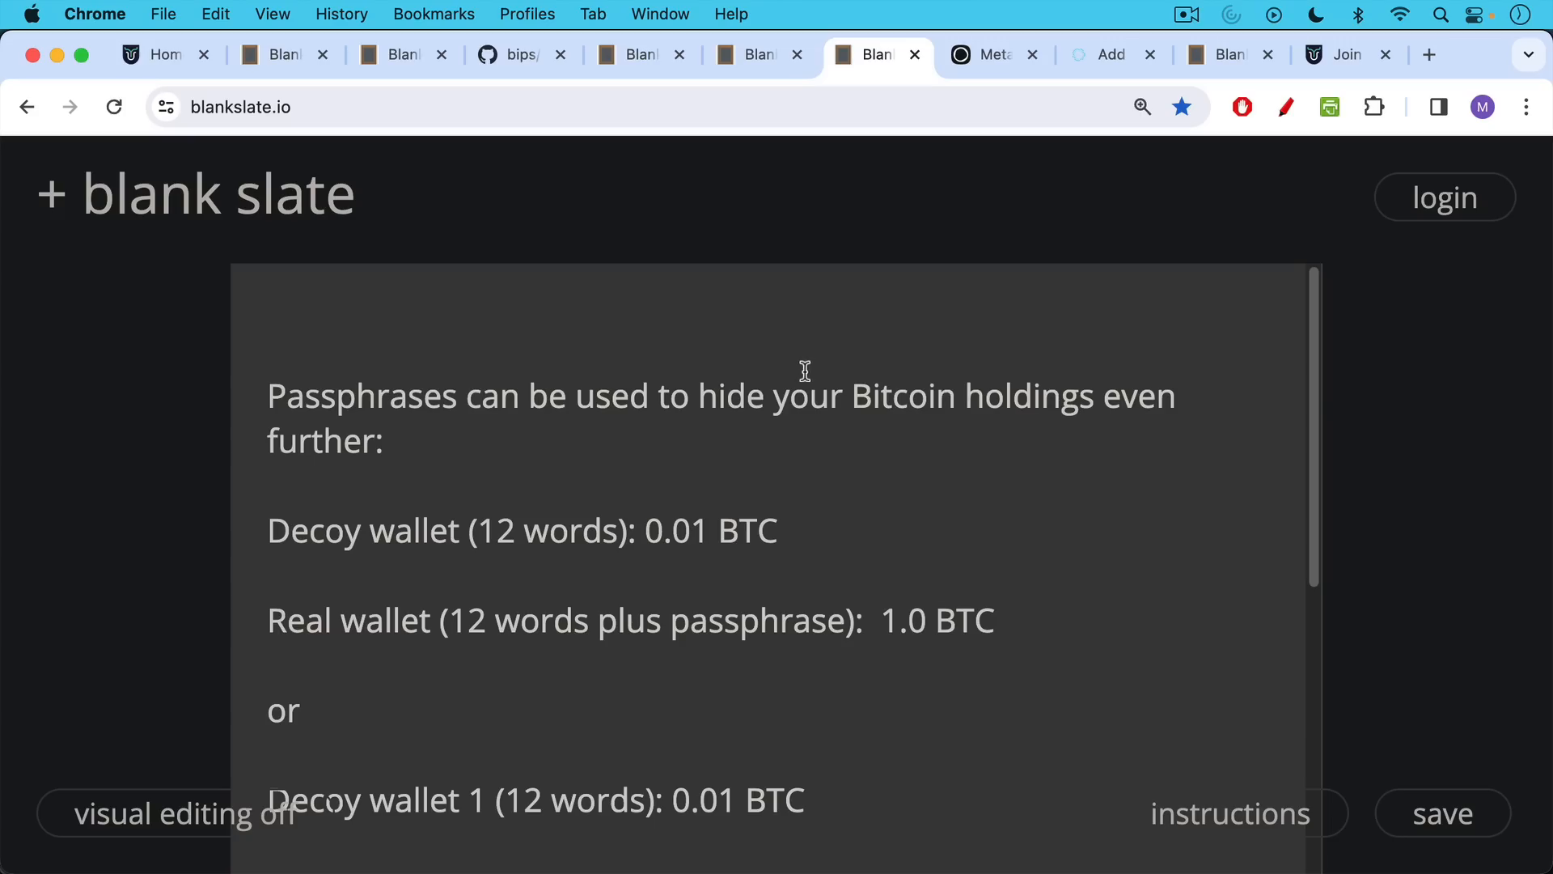
{"action": "mouse_move", "coordinate": [799, 371]}
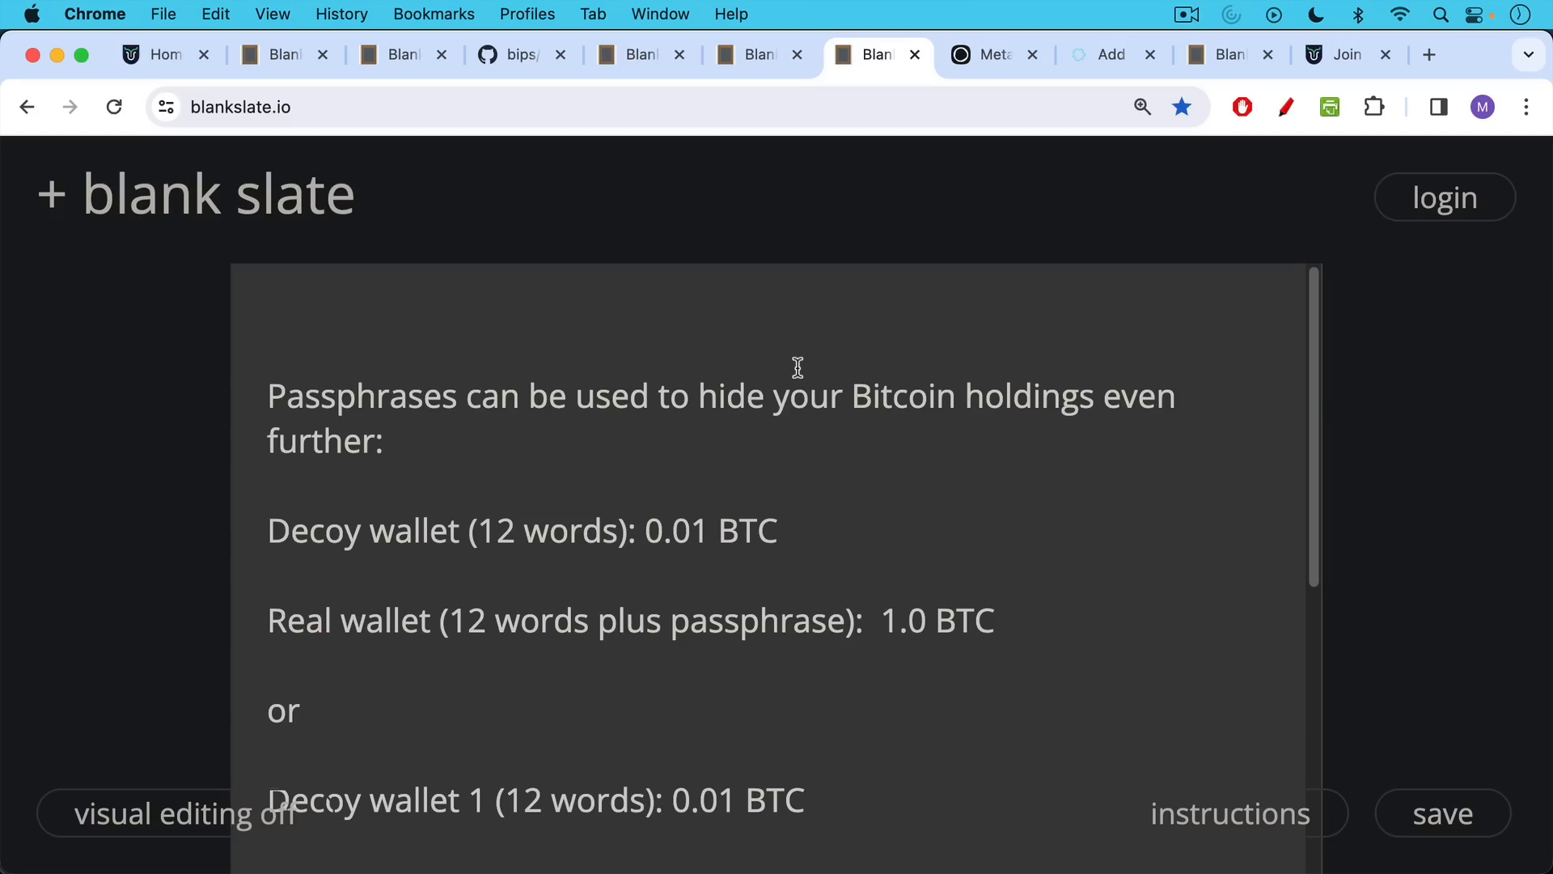
{"action": "mouse_move", "coordinate": [790, 334]}
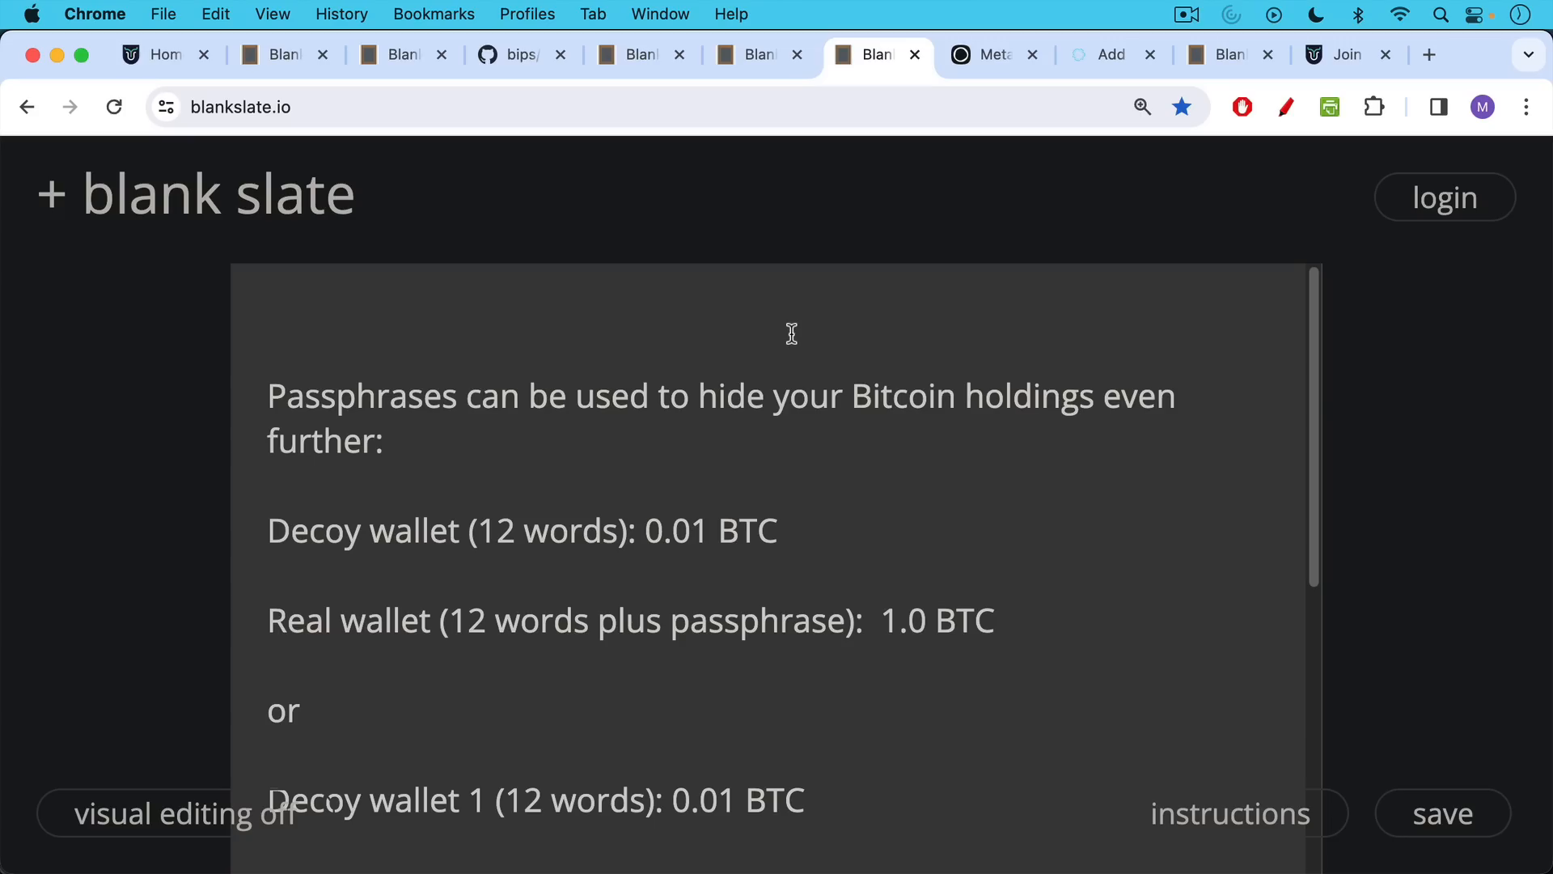
{"action": "mouse_move", "coordinate": [561, 555]}
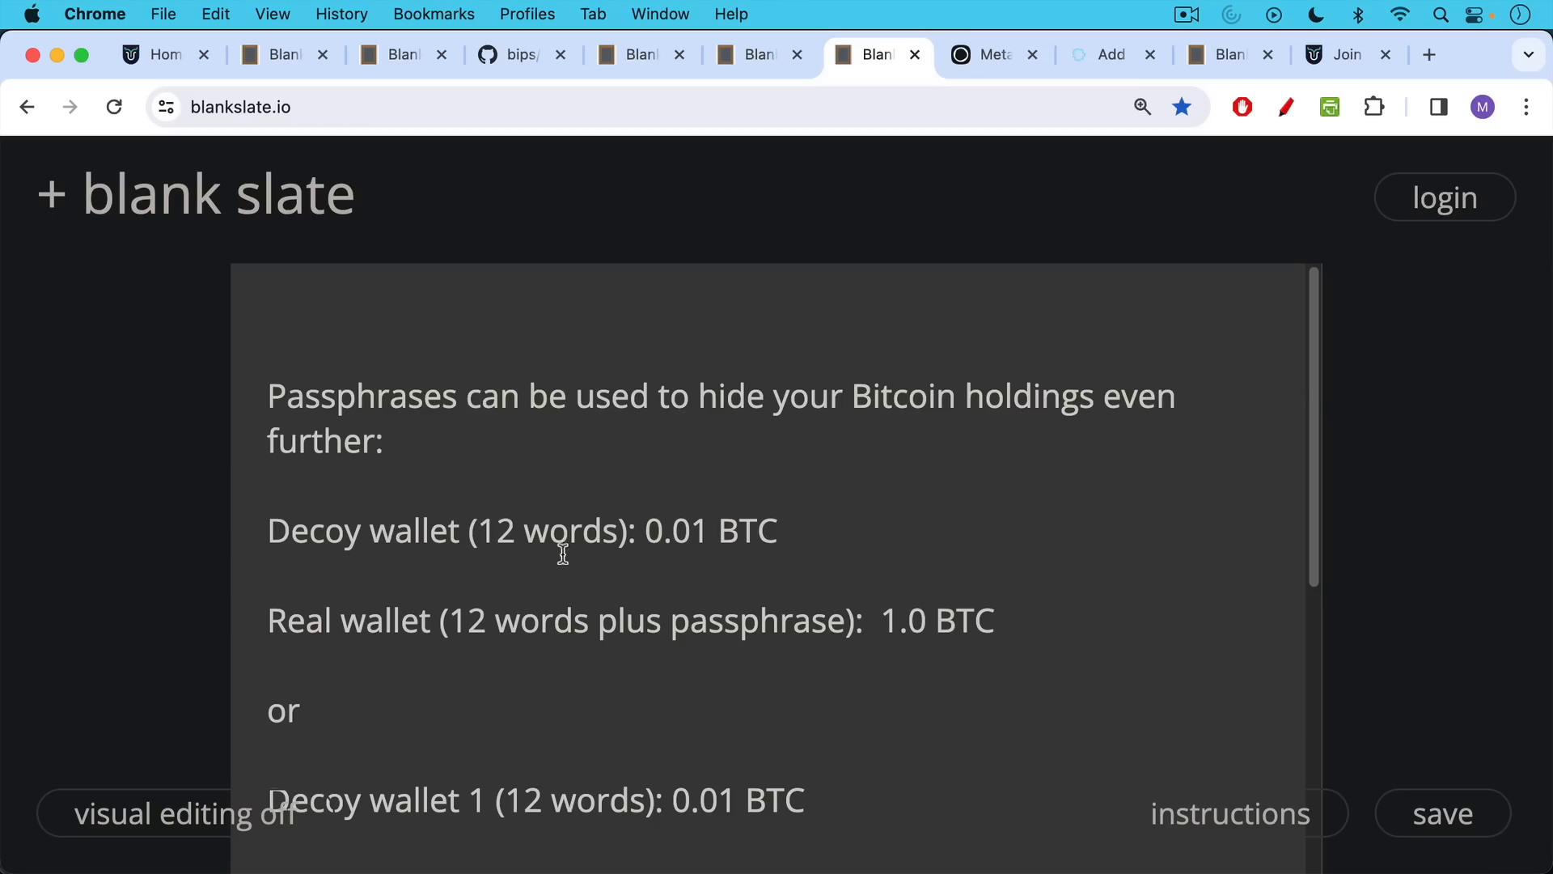
{"action": "mouse_move", "coordinate": [486, 513]}
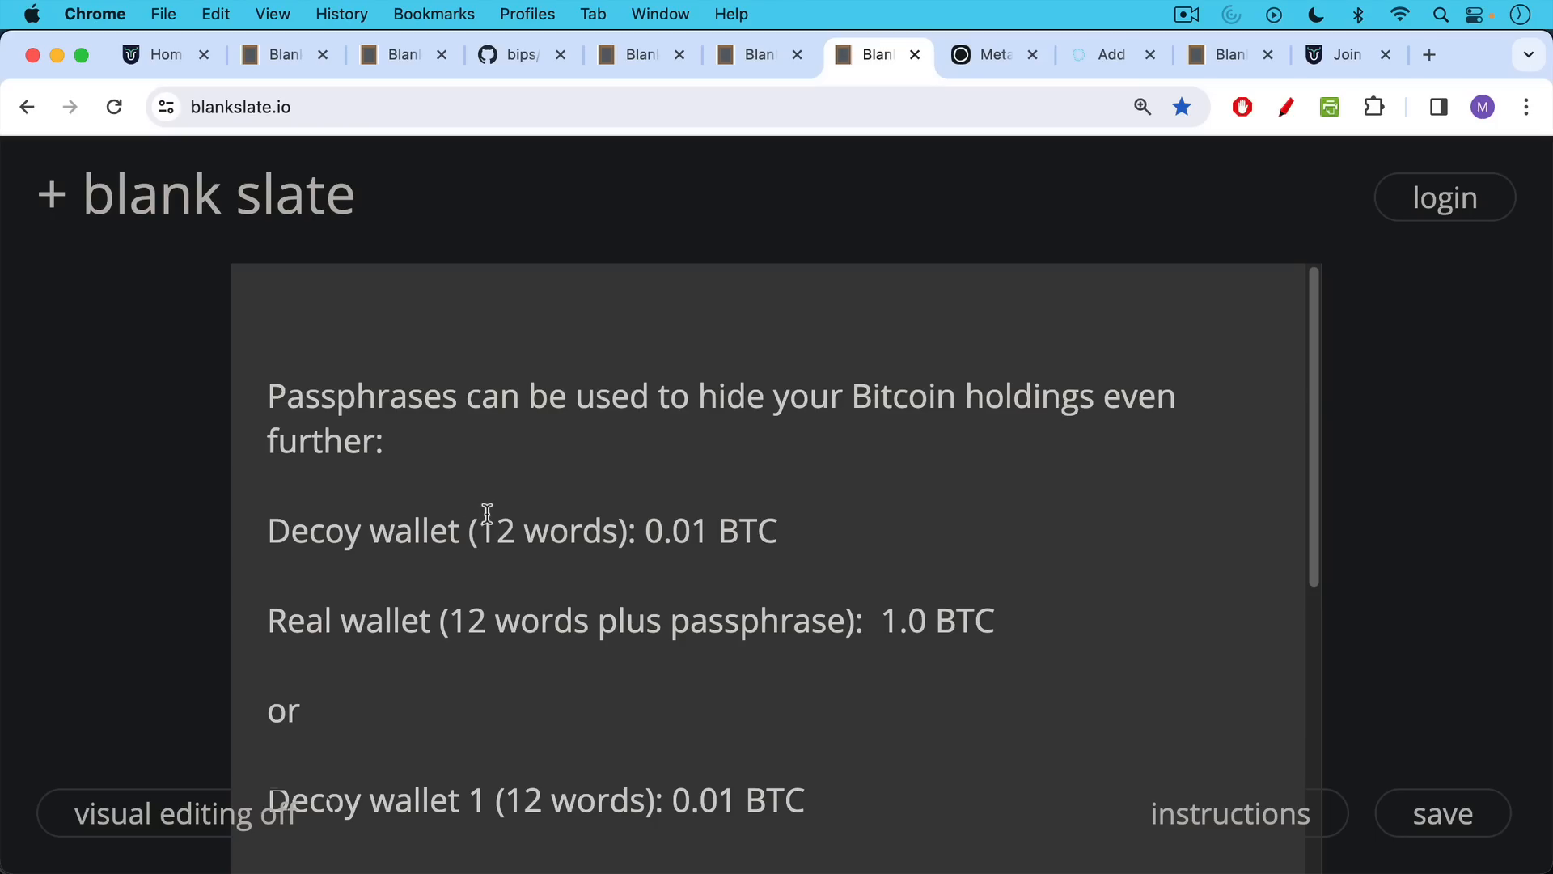
{"action": "mouse_move", "coordinate": [631, 528]}
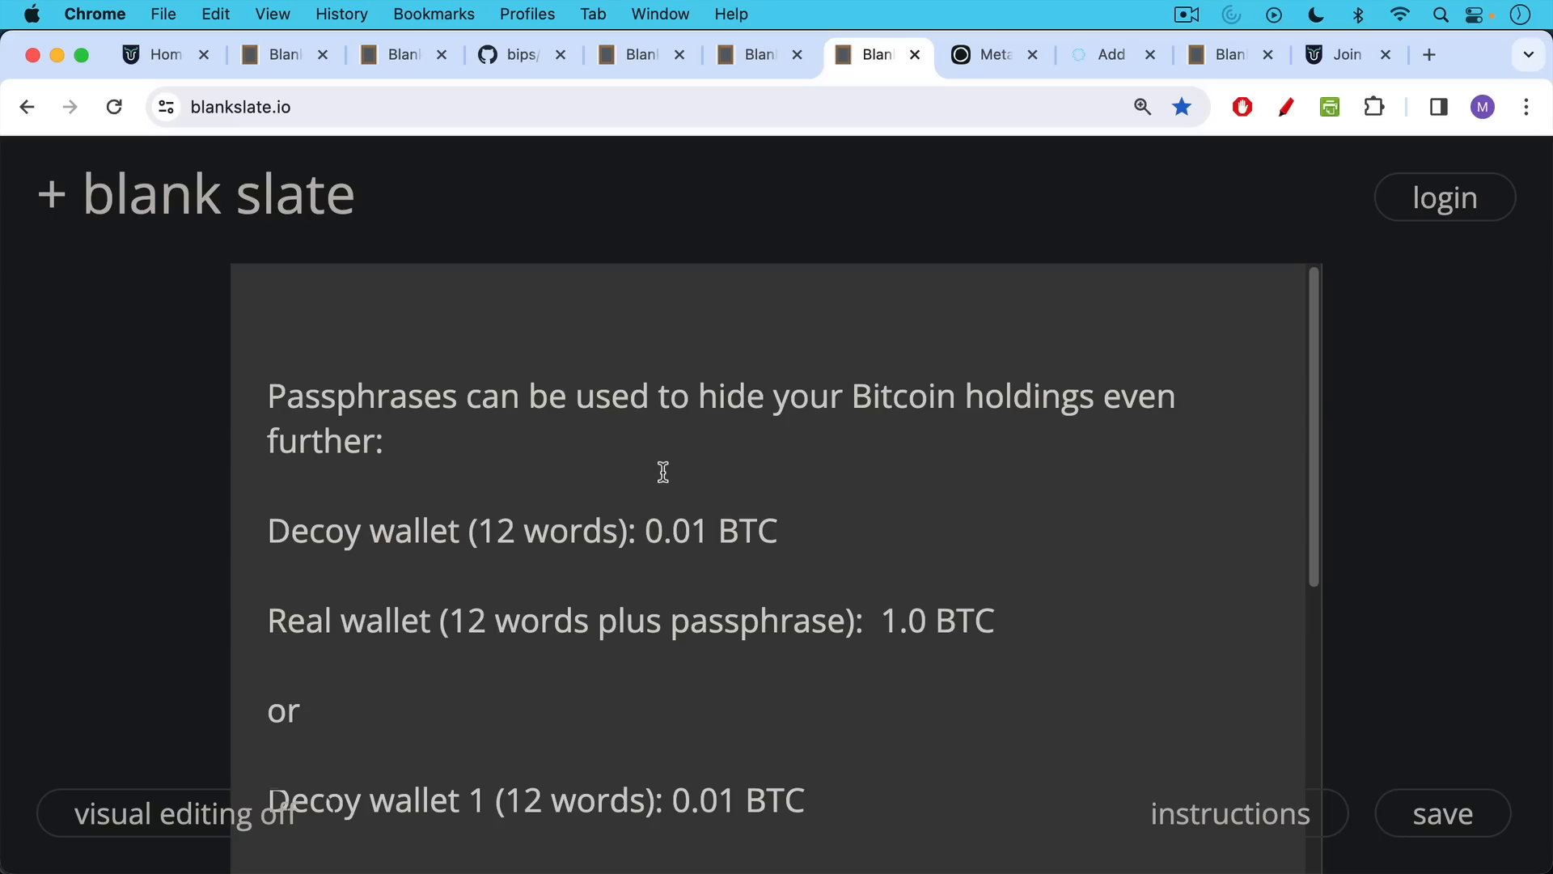
{"action": "mouse_move", "coordinate": [613, 642]}
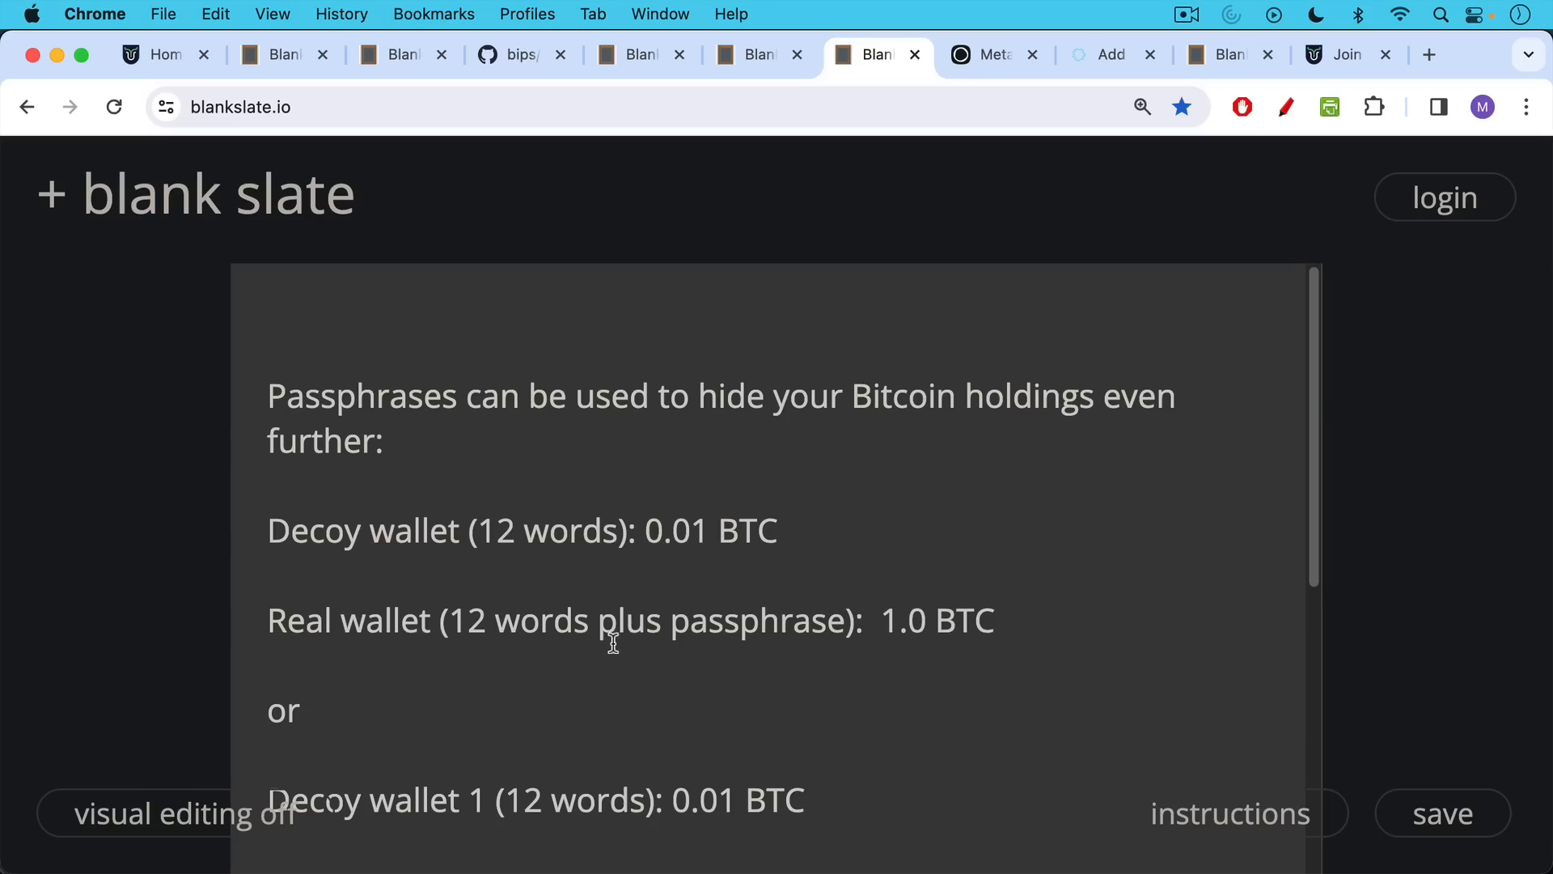
{"action": "mouse_move", "coordinate": [835, 661]}
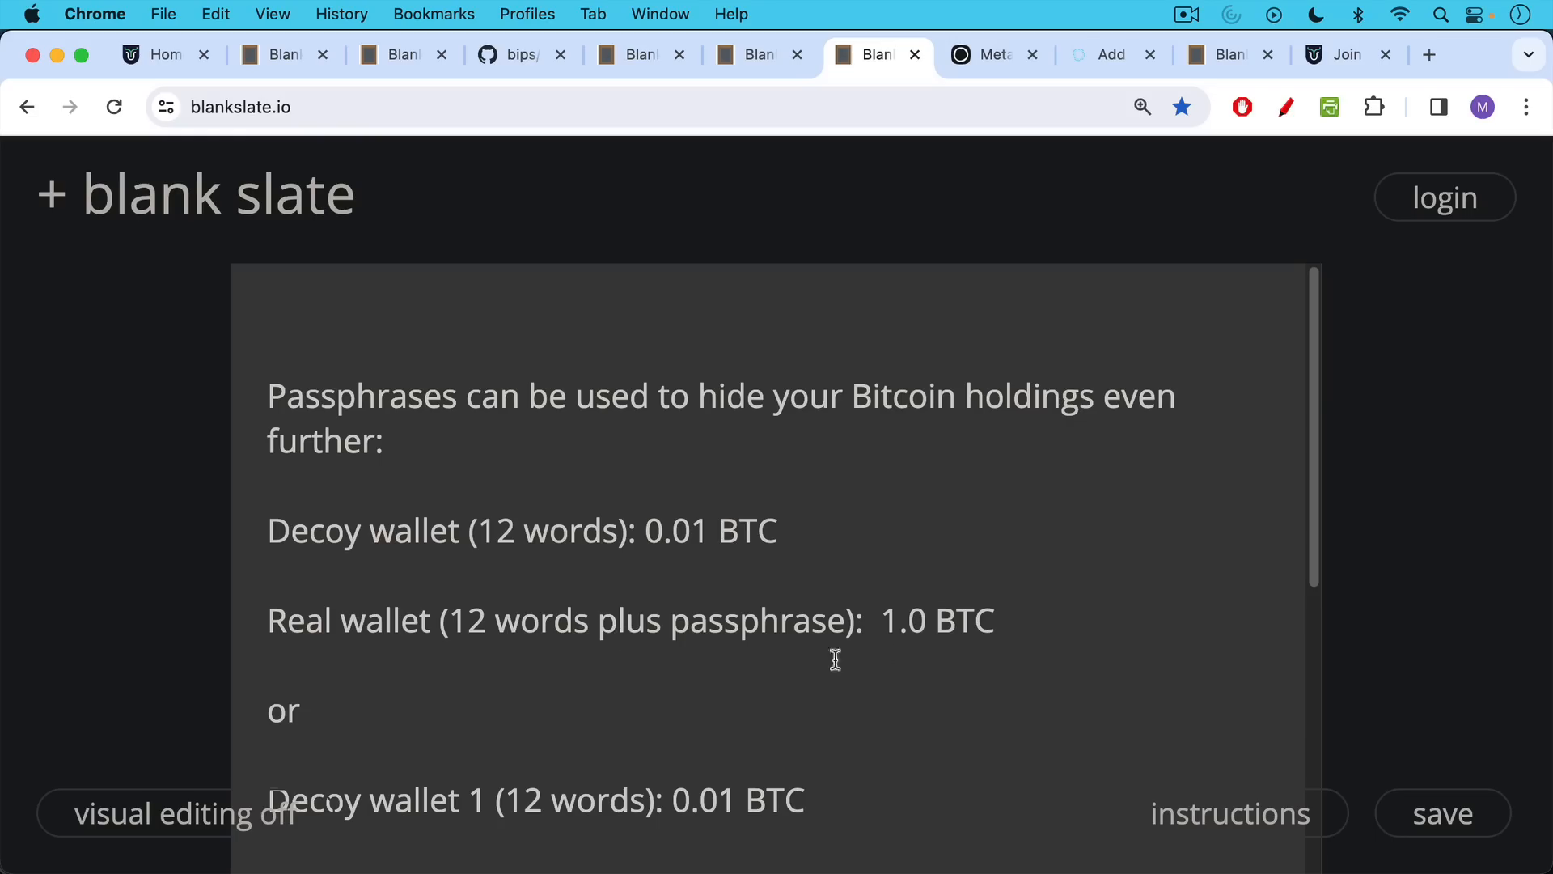
Highlight the real wallet's 1.0 BTC amount in the decoy wallet example
{"action": "double_click", "coordinate": [902, 620]}
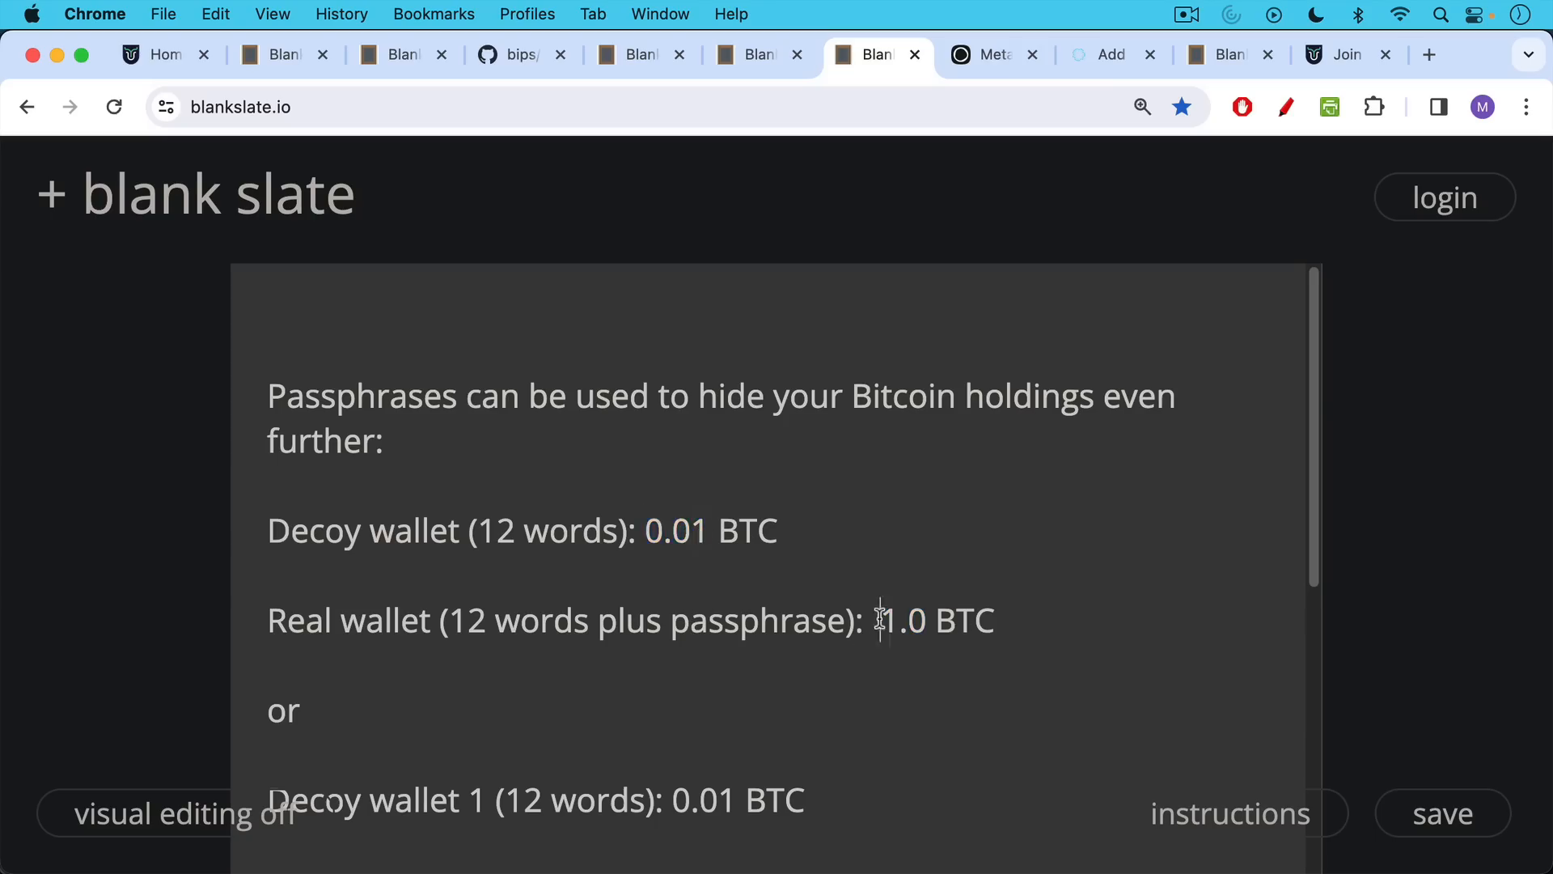
{"action": "double_click", "coordinate": [903, 621]}
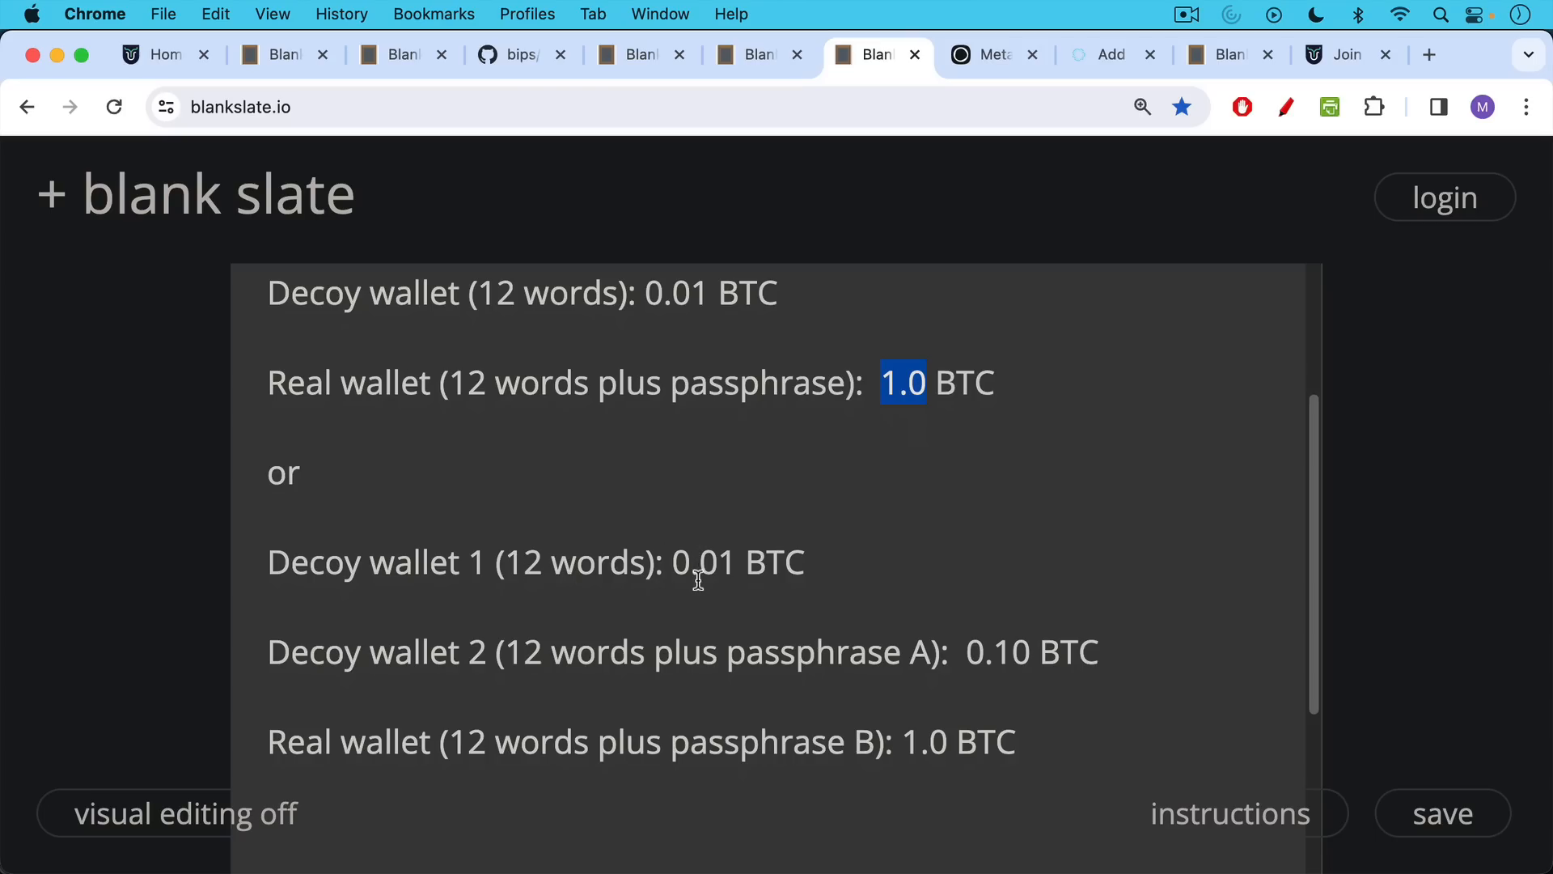
{"action": "mouse_move", "coordinate": [695, 593]}
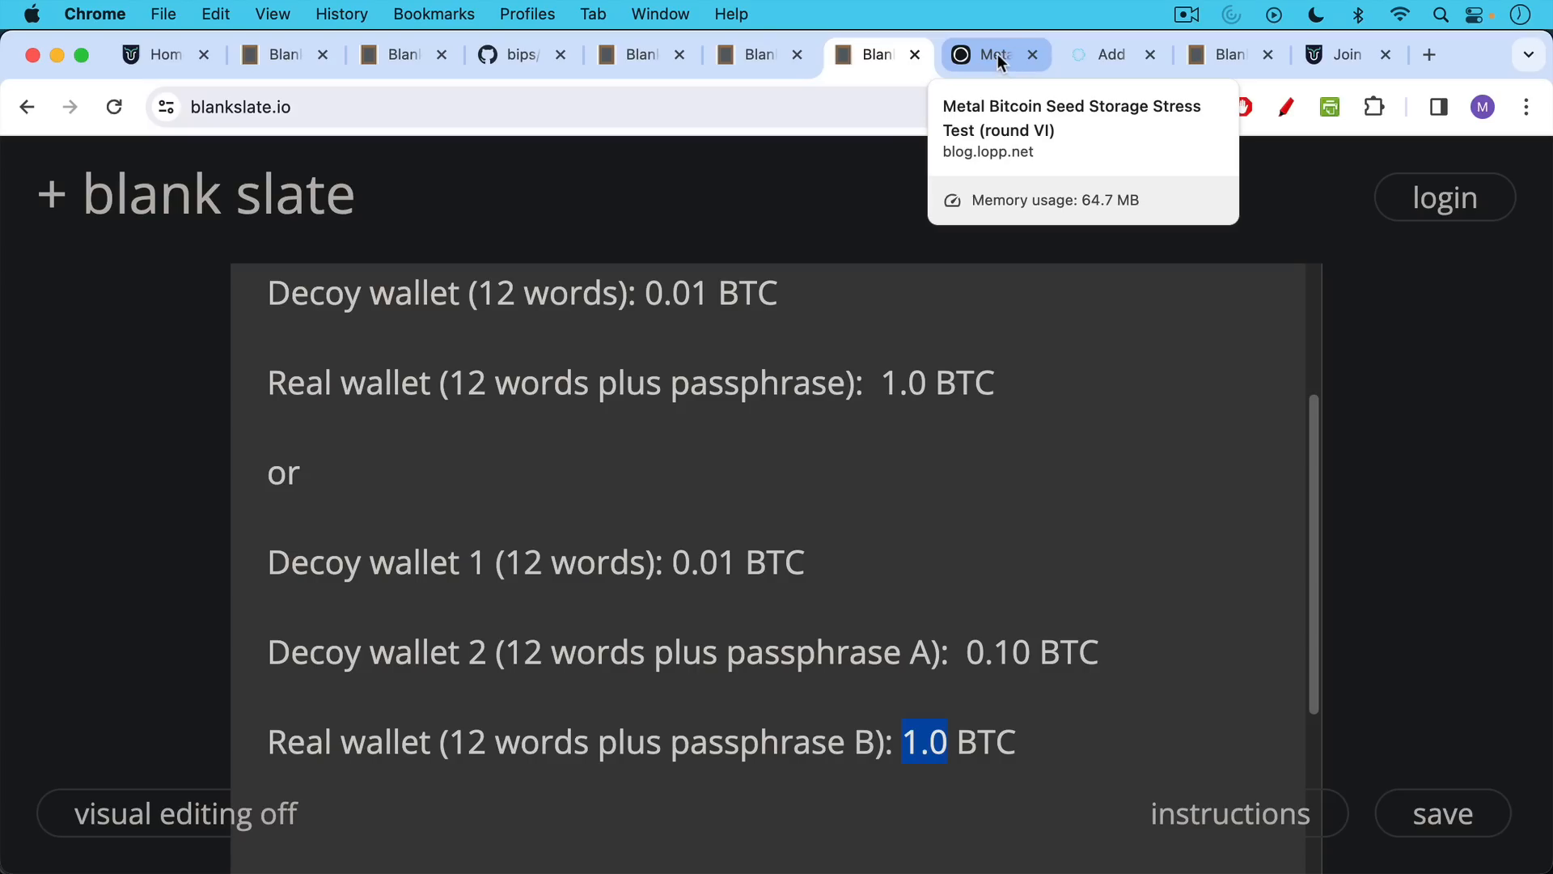
Show the blog.lopp.net Metal Bitcoin Seed Storage Stress Test (round VI) article
{"action": "left_click", "coordinate": [990, 55]}
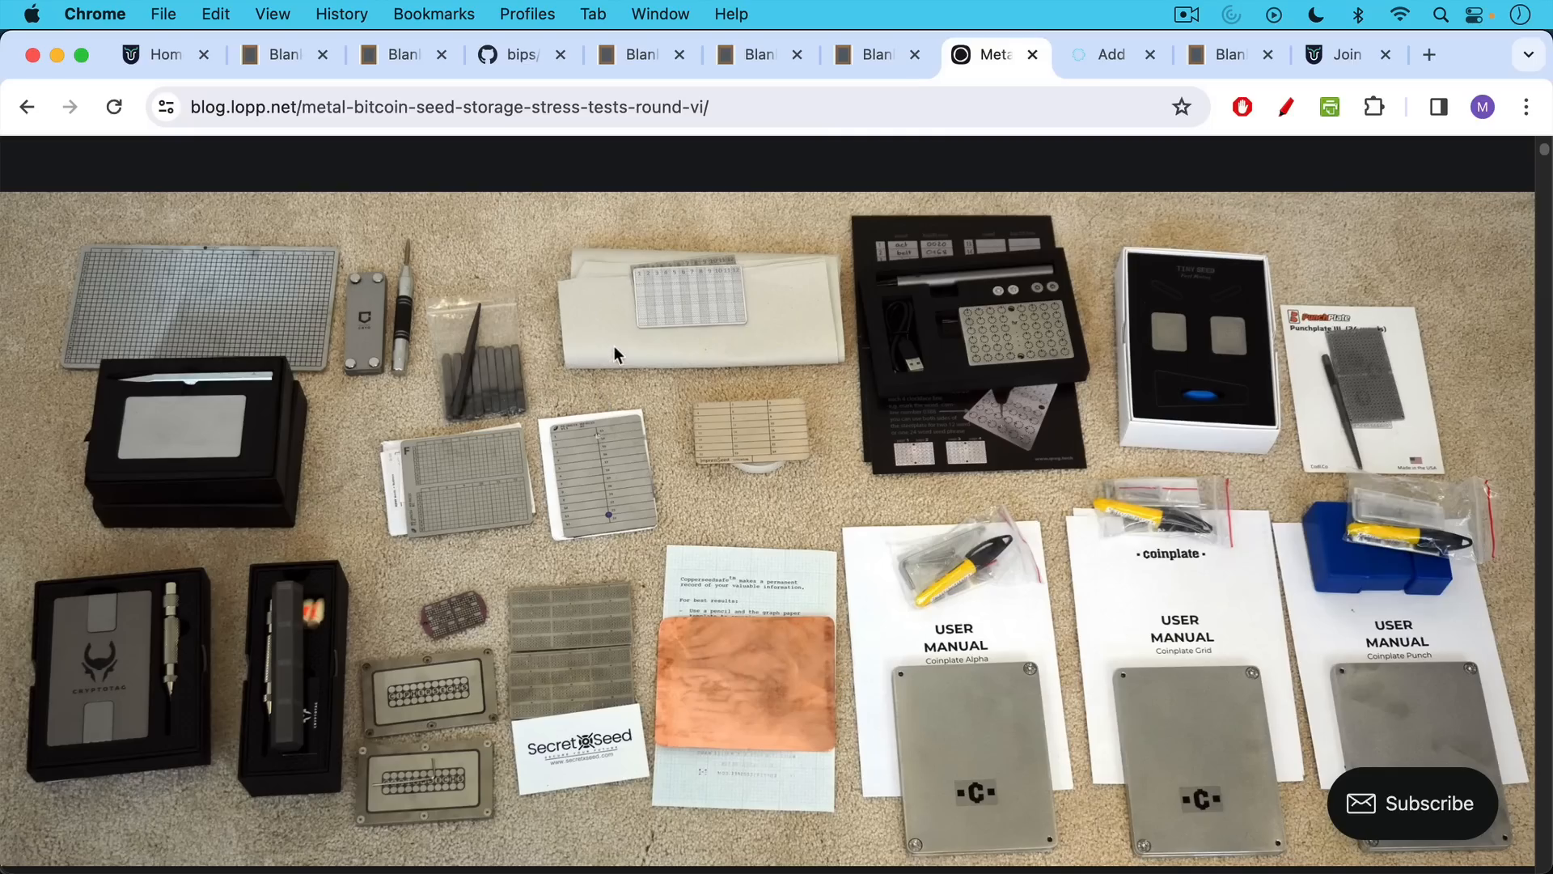
{"action": "mouse_move", "coordinate": [632, 354]}
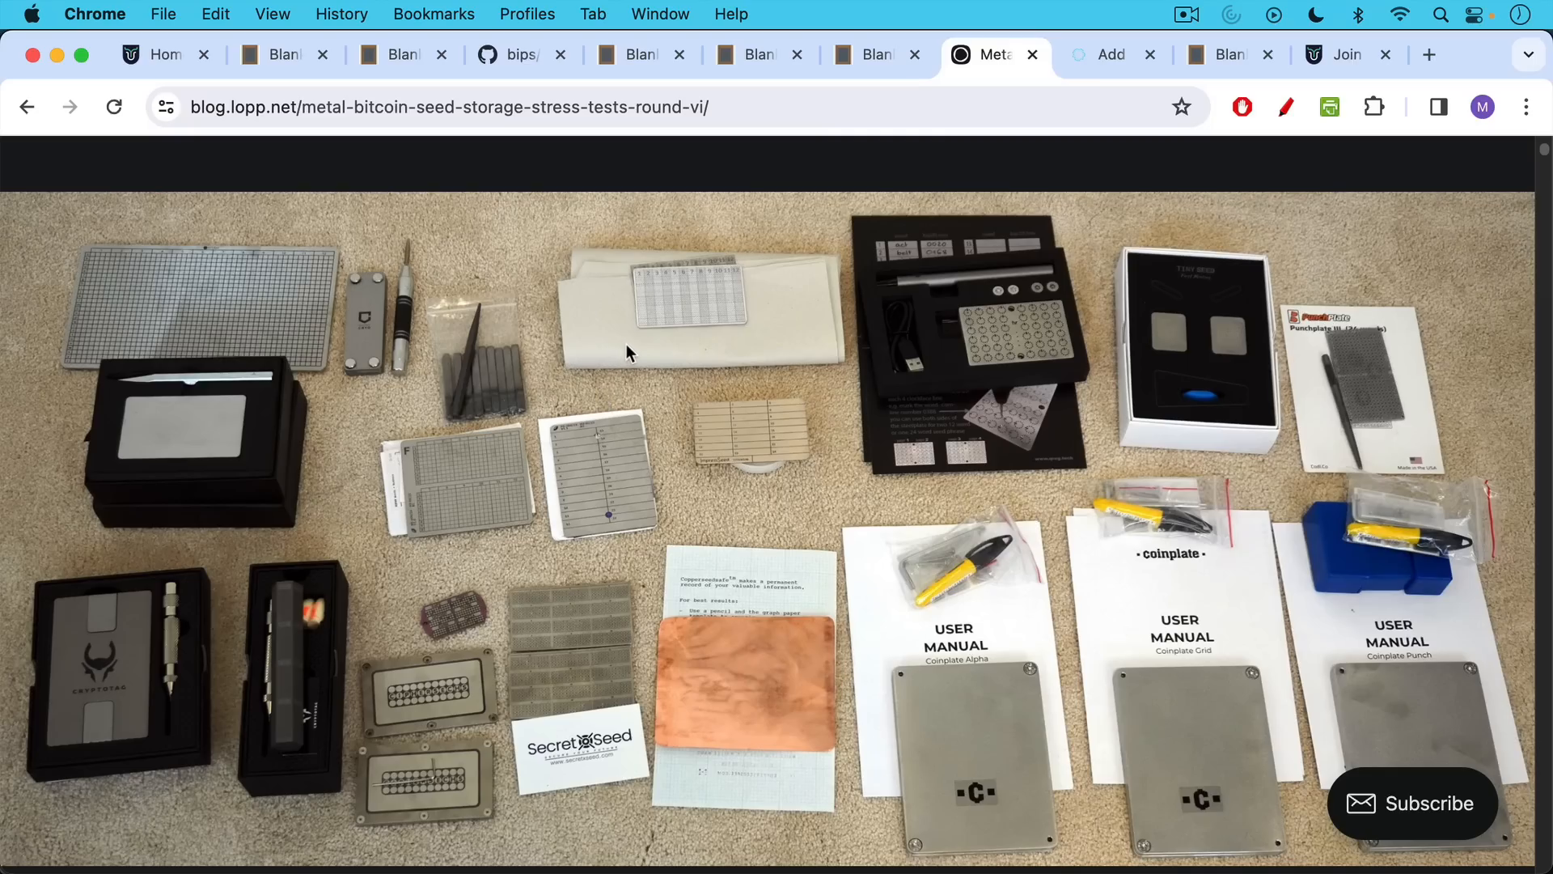
{"action": "mouse_move", "coordinate": [637, 365]}
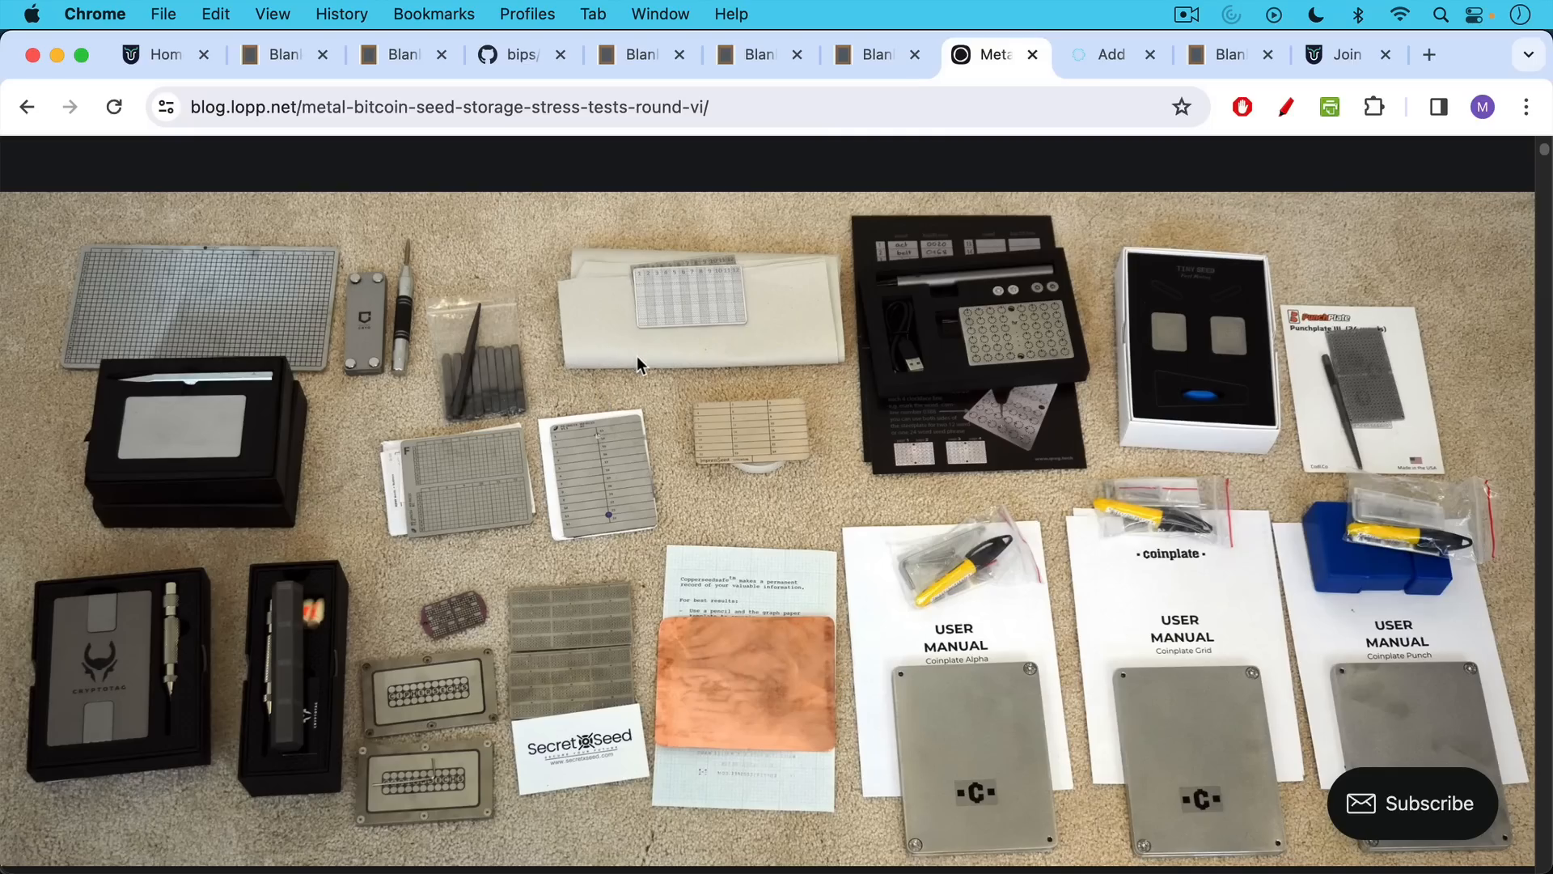
{"action": "mouse_move", "coordinate": [644, 391]}
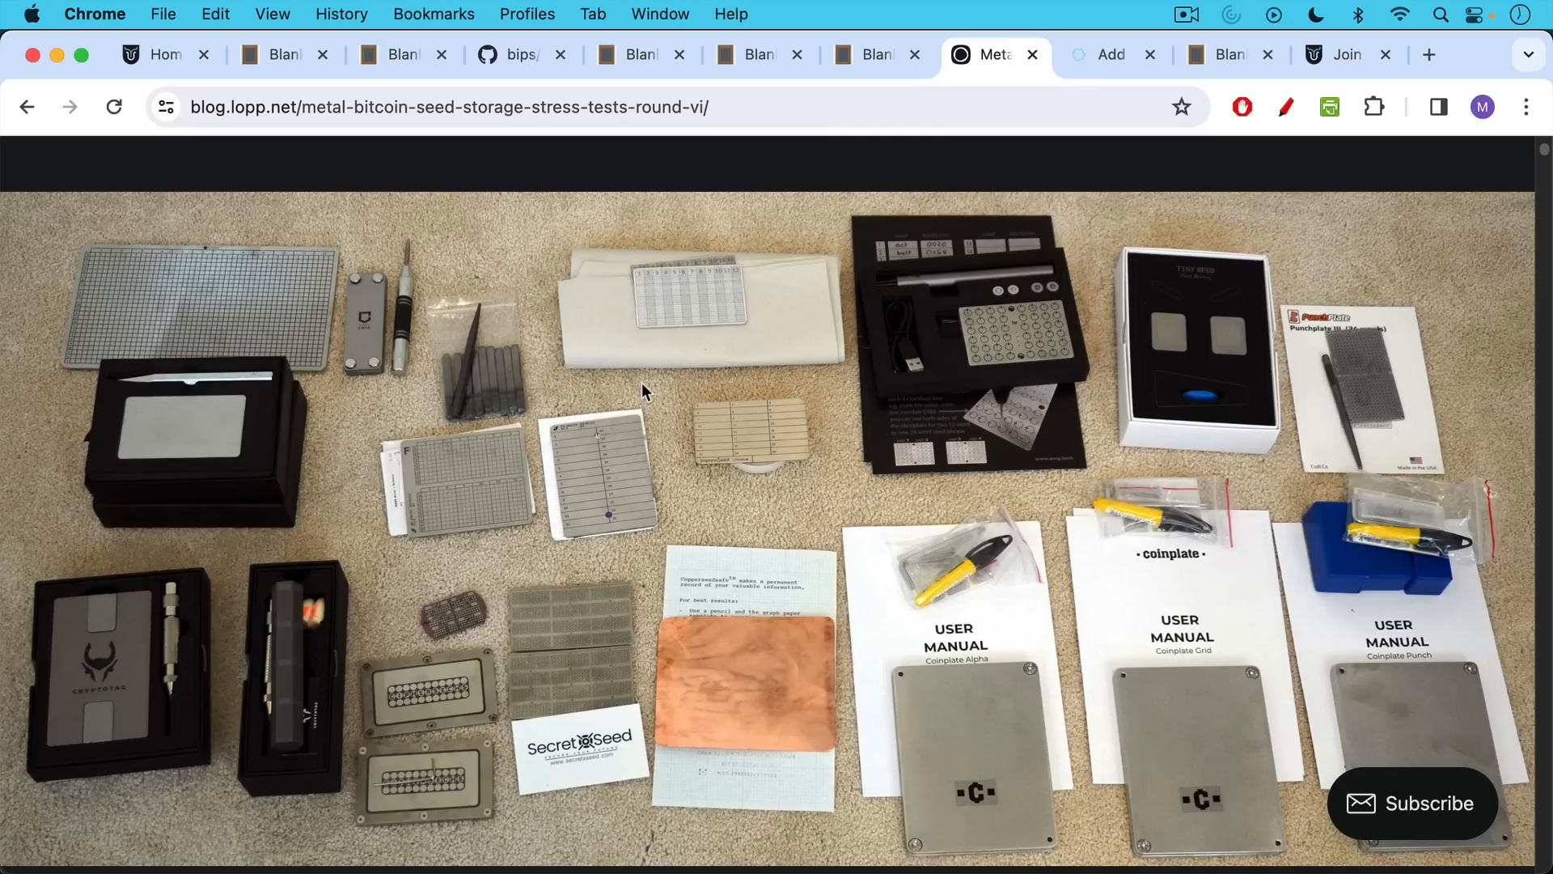
{"action": "mouse_move", "coordinate": [622, 438]}
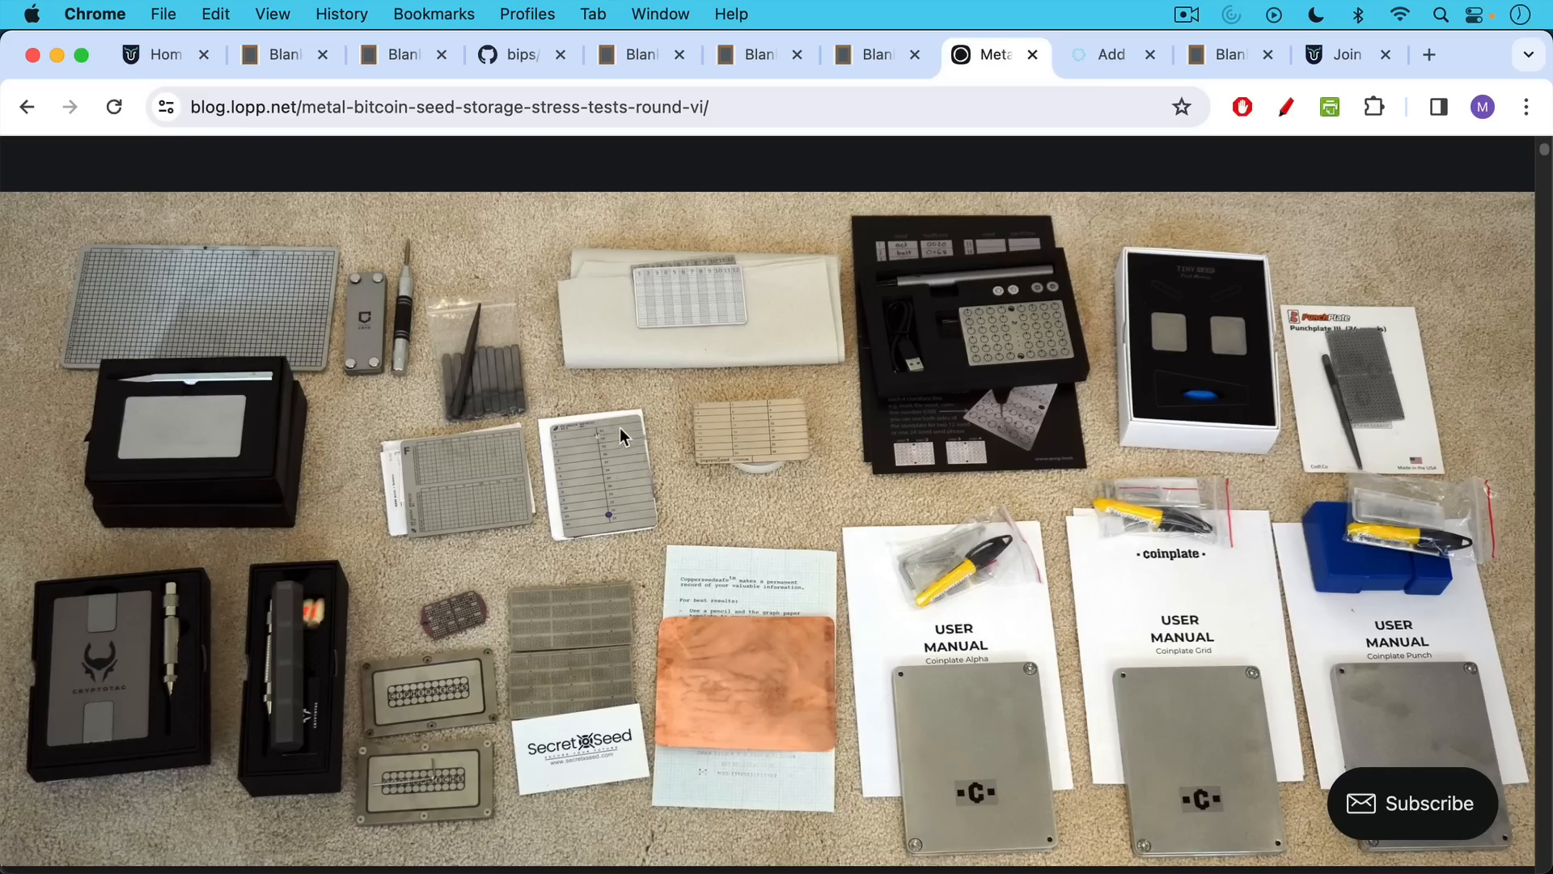
{"action": "mouse_move", "coordinate": [635, 388]}
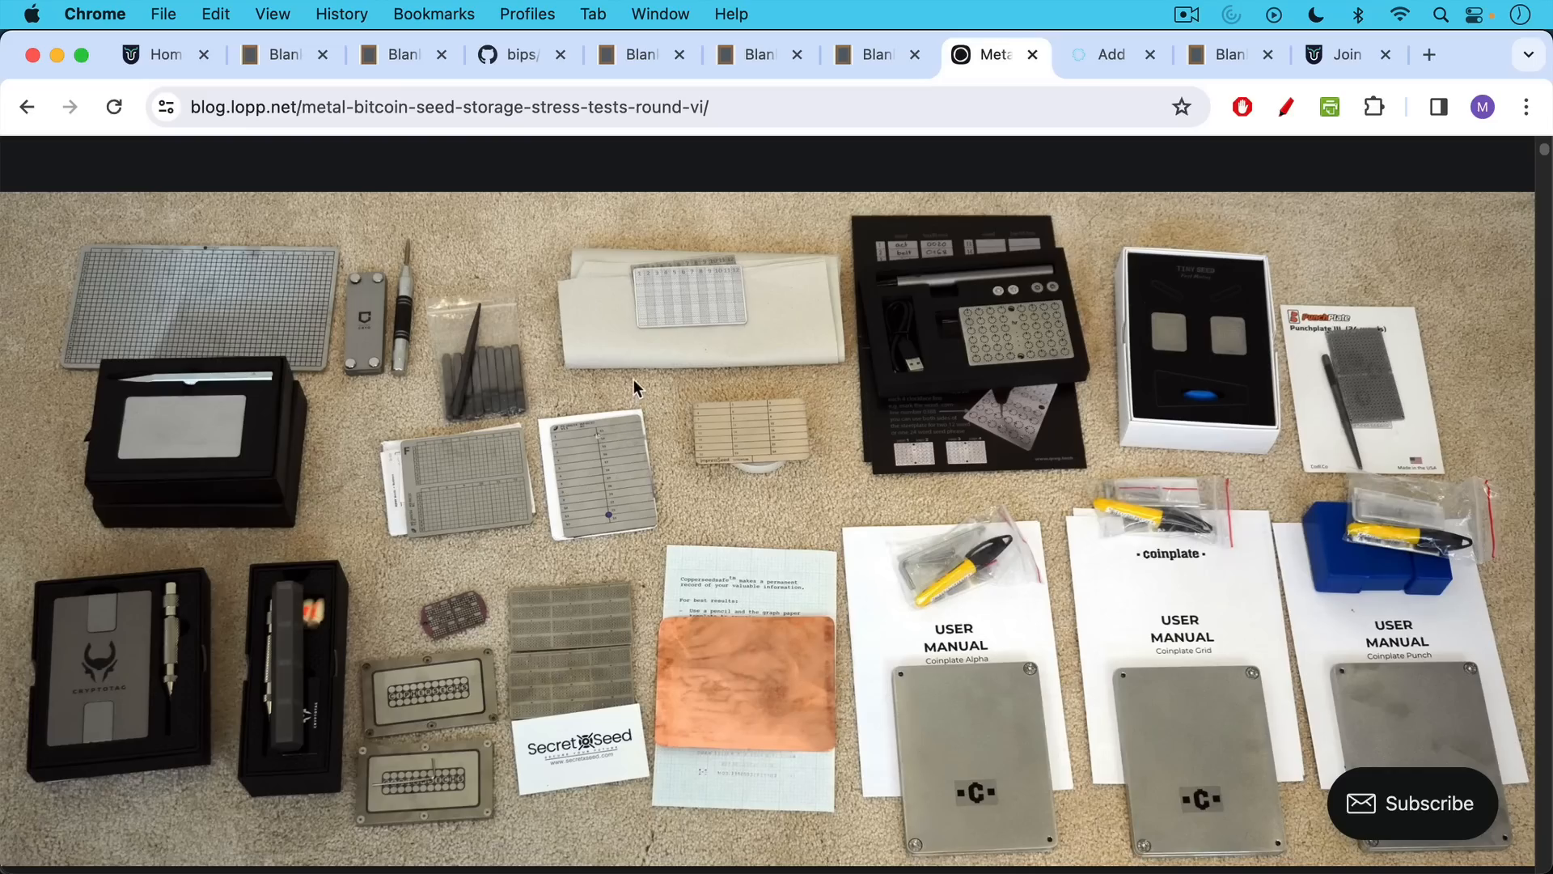
{"action": "mouse_move", "coordinate": [652, 397]}
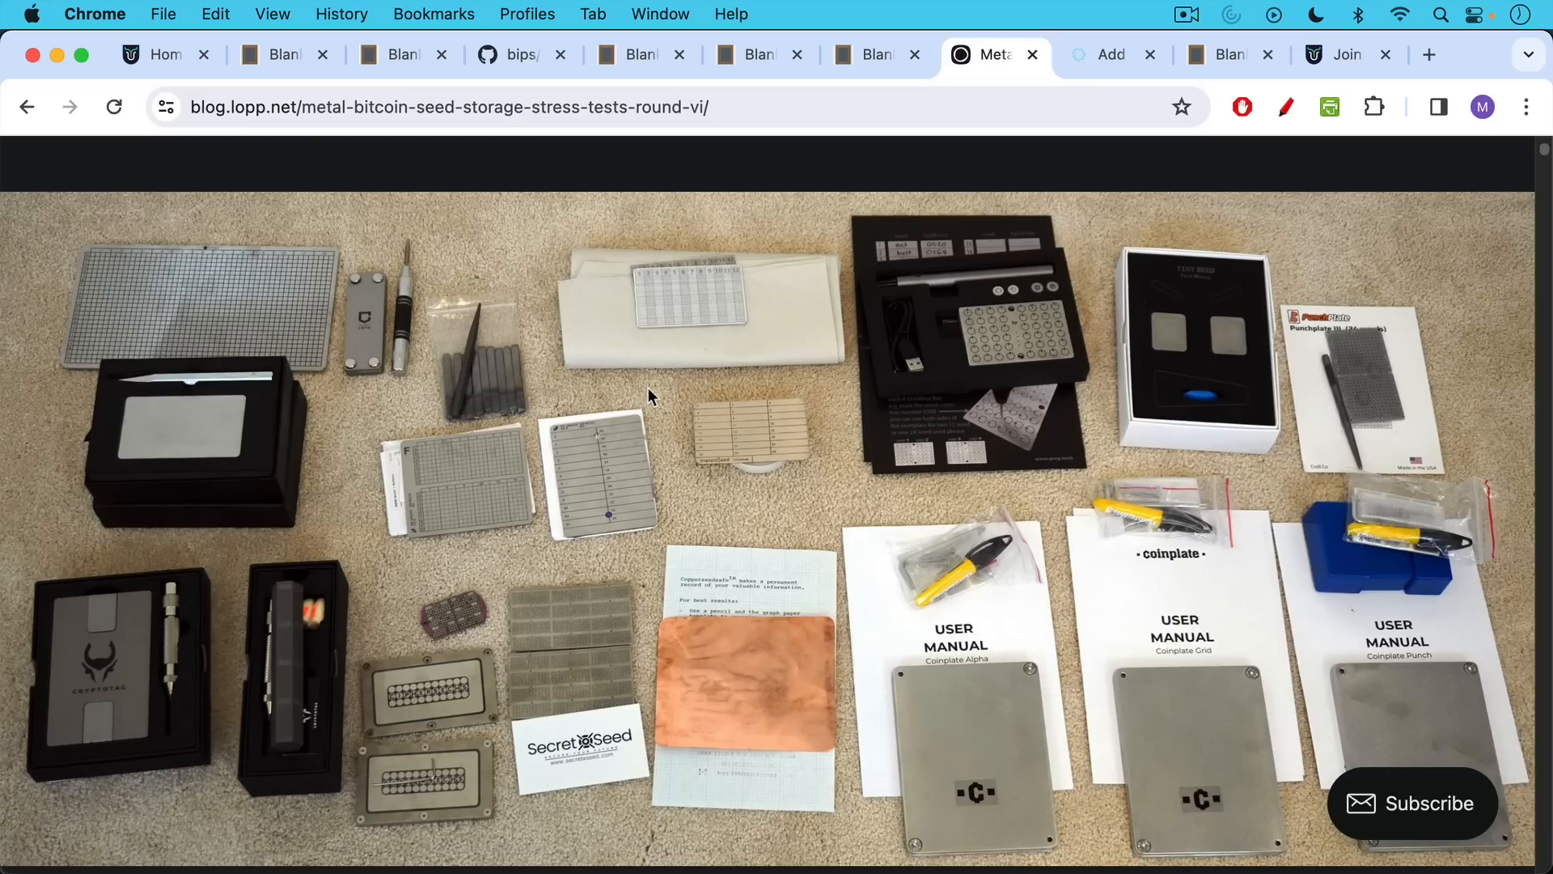
{"action": "mouse_move", "coordinate": [654, 439]}
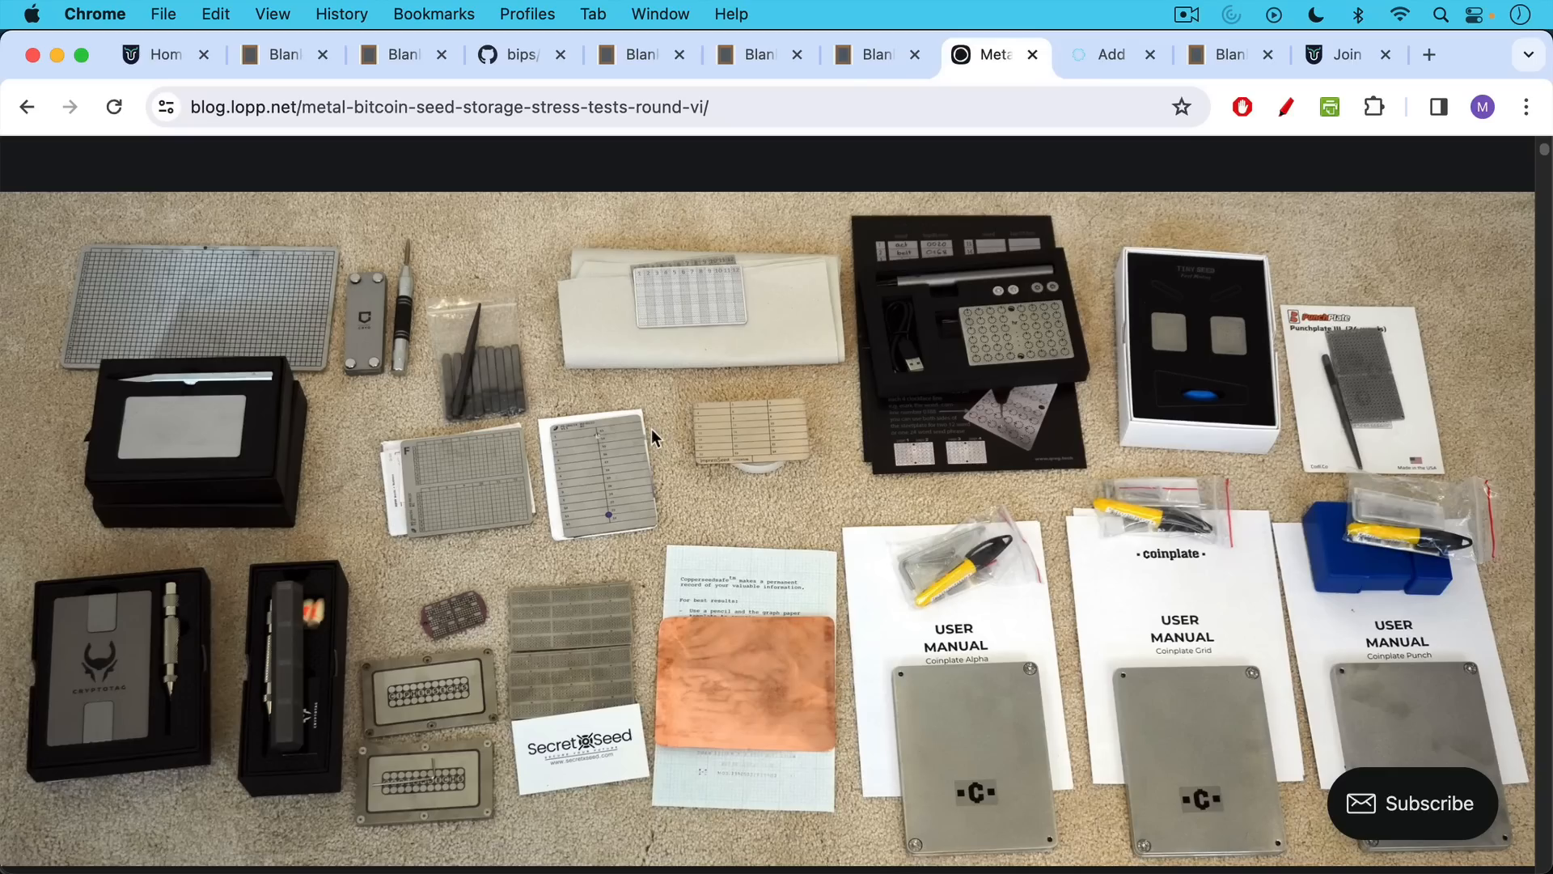
{"action": "mouse_move", "coordinate": [659, 370]}
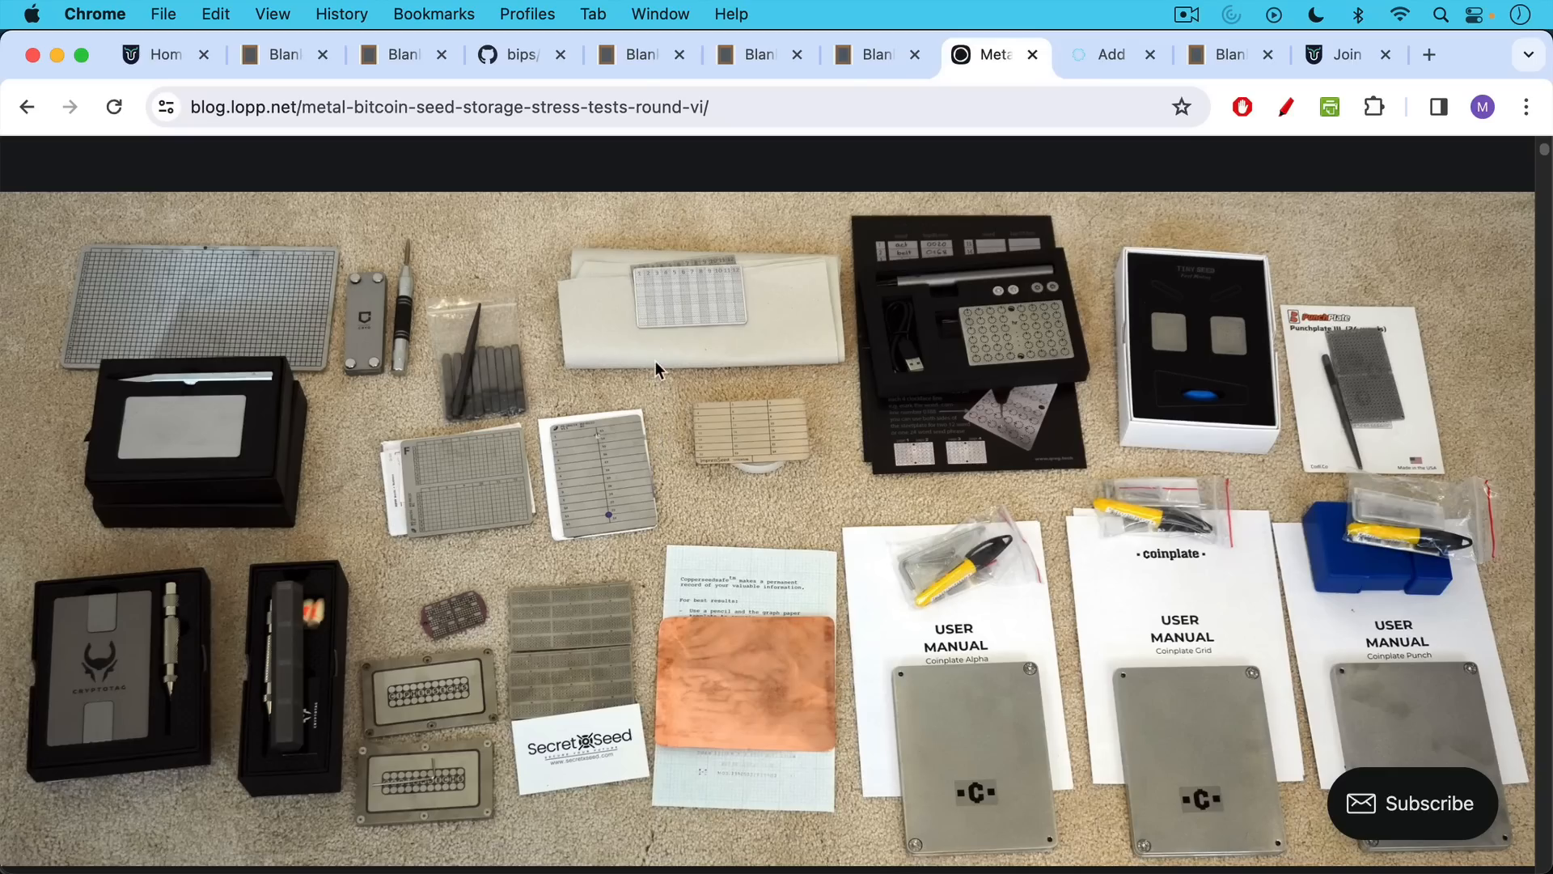
{"action": "mouse_move", "coordinate": [1020, 193]}
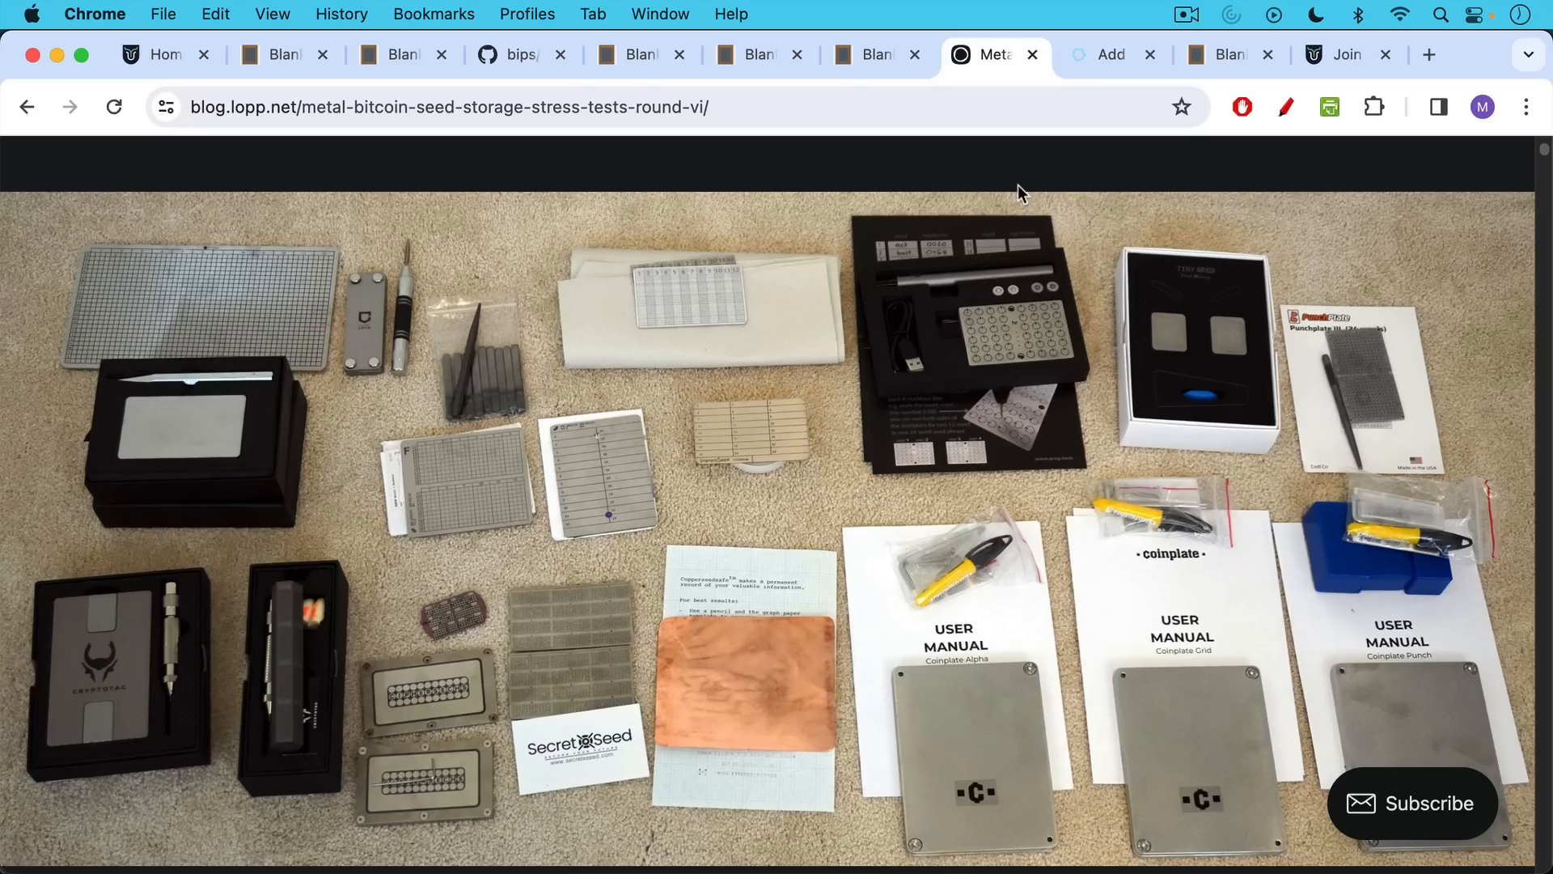
{"action": "mouse_move", "coordinate": [1033, 173]}
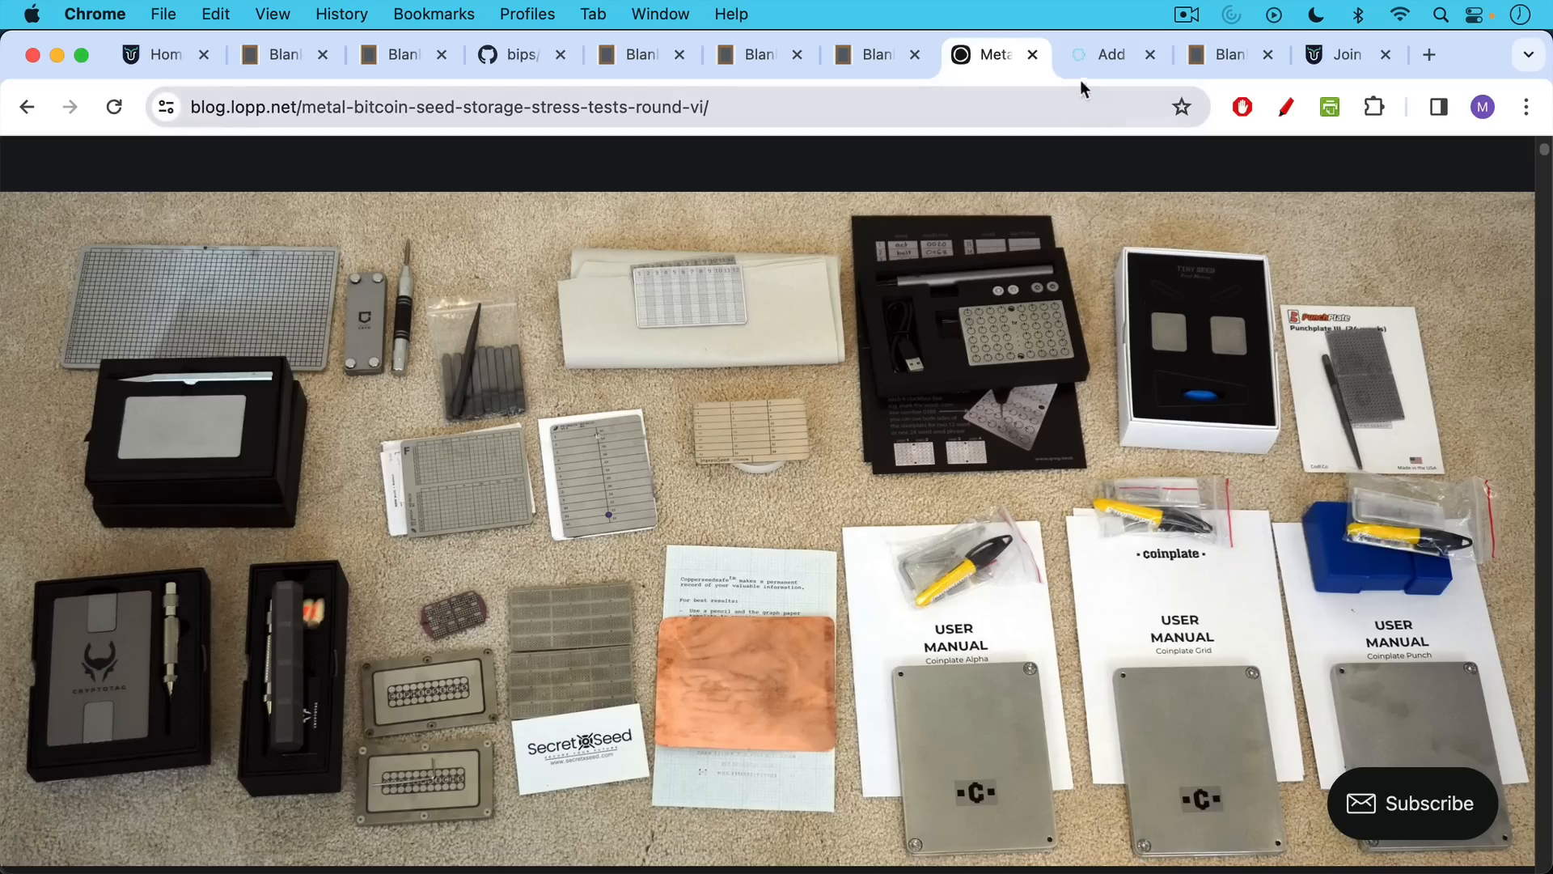
Show the Blockstream Help Center article 'Add a BIP39 passphrase for Jade'
{"action": "left_click", "coordinate": [1108, 54]}
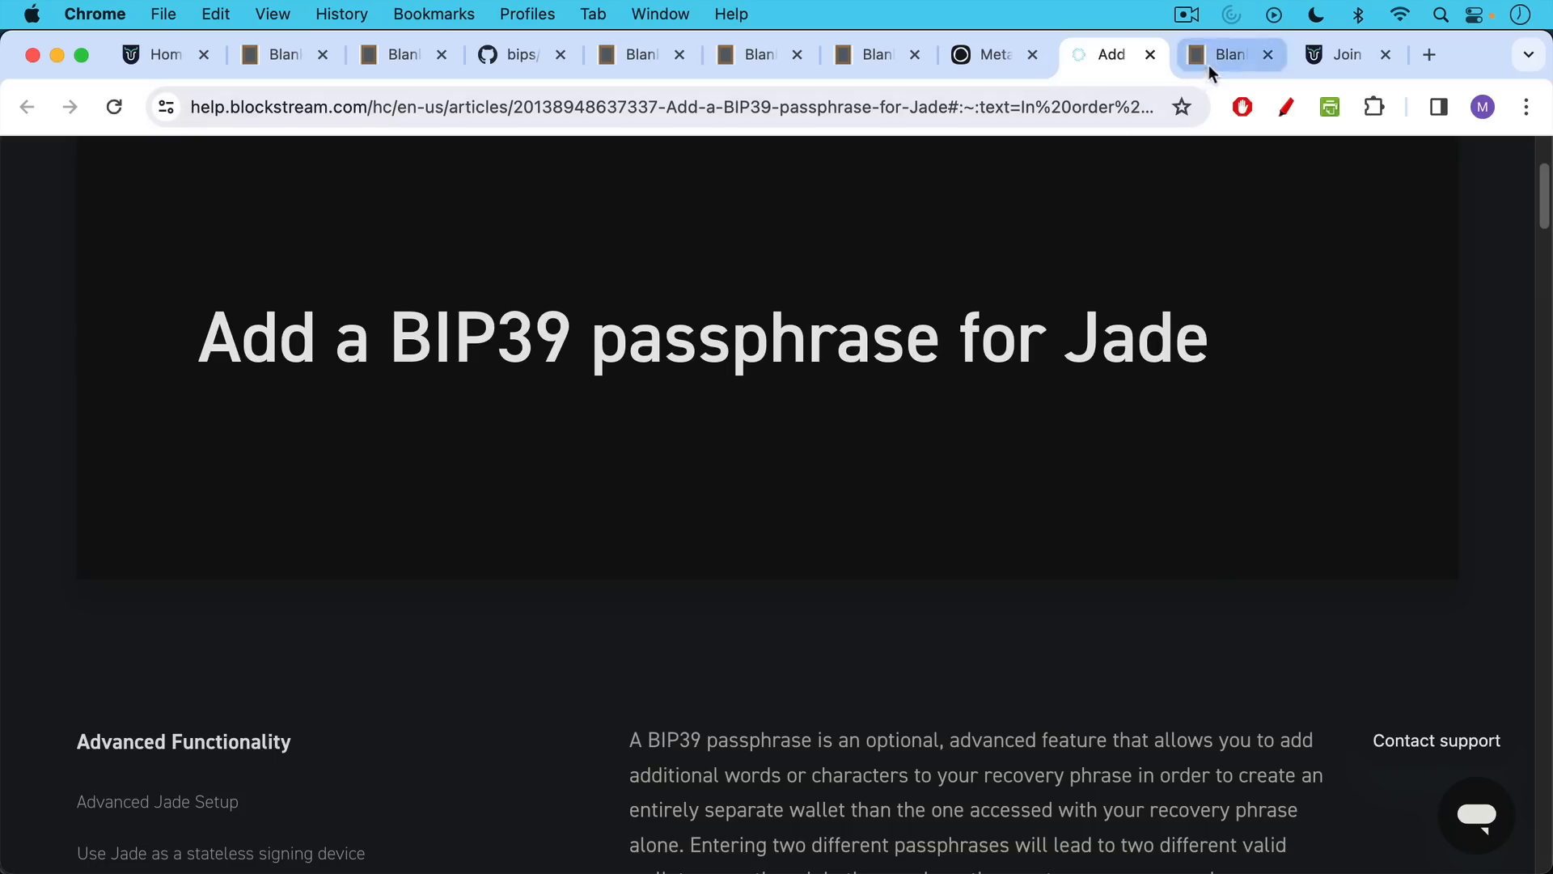
Switch to the passphrase note and highlight 'bitcoin' in bitcoinuniversityyoutubechannel
{"action": "left_click", "coordinate": [1227, 54]}
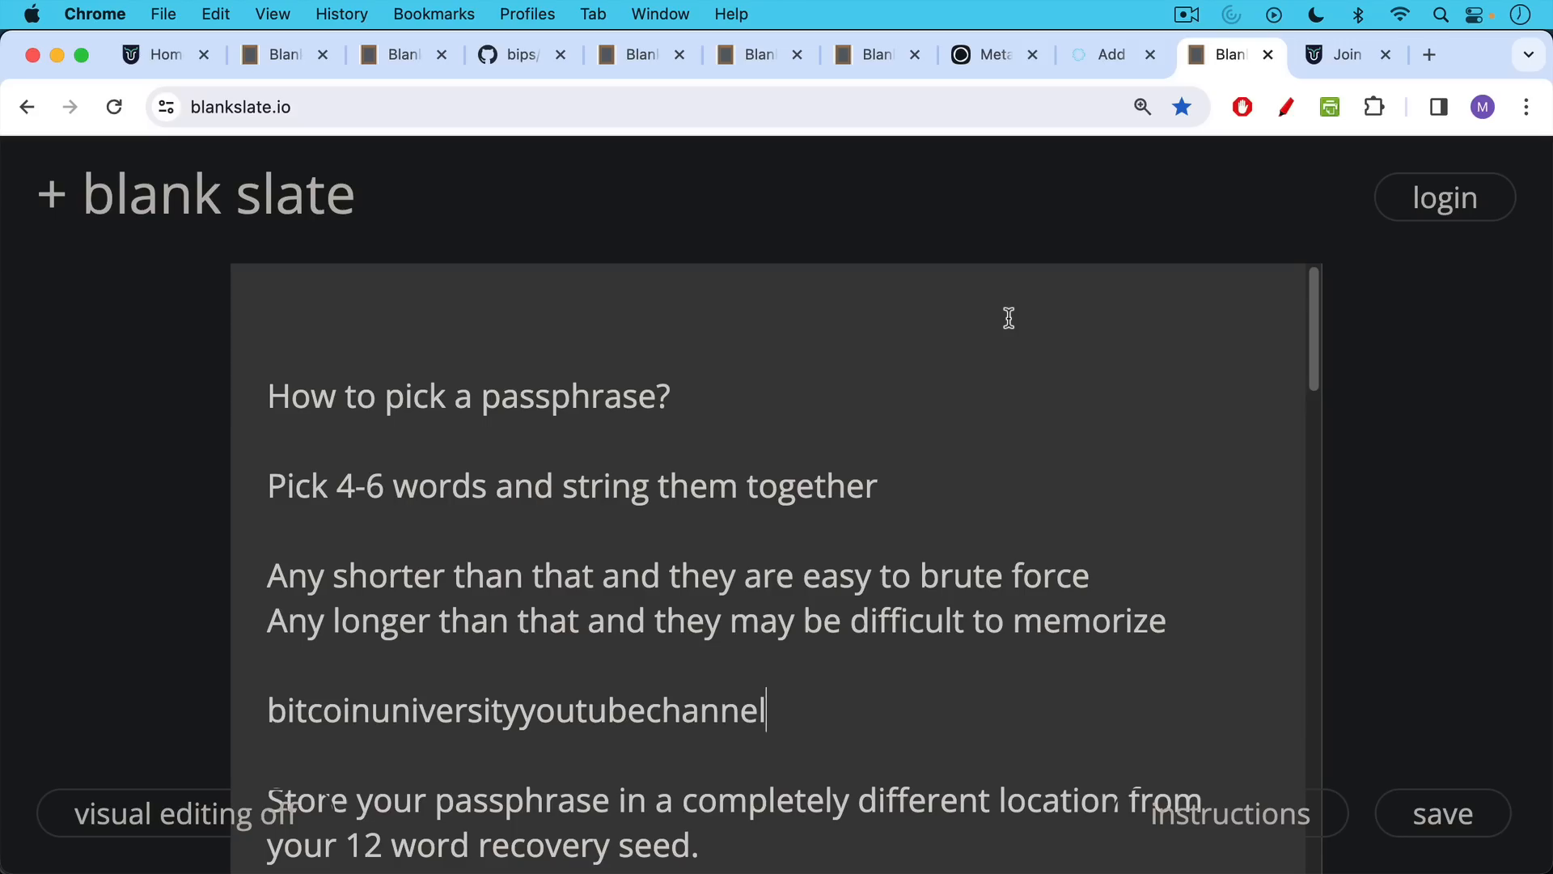
{"action": "mouse_move", "coordinate": [1009, 309]}
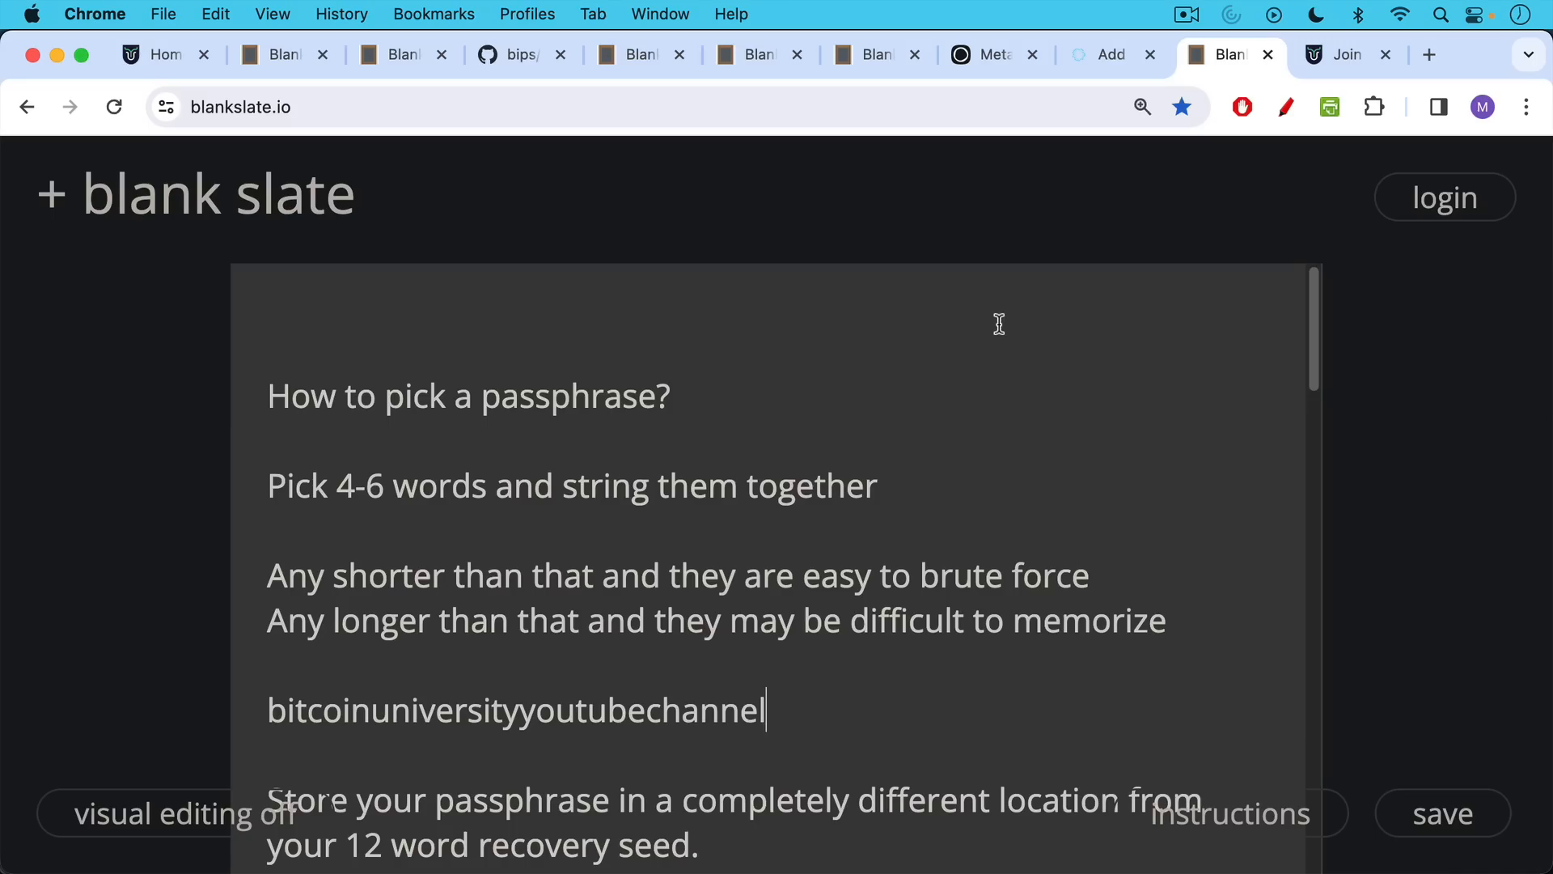
{"action": "mouse_move", "coordinate": [998, 326]}
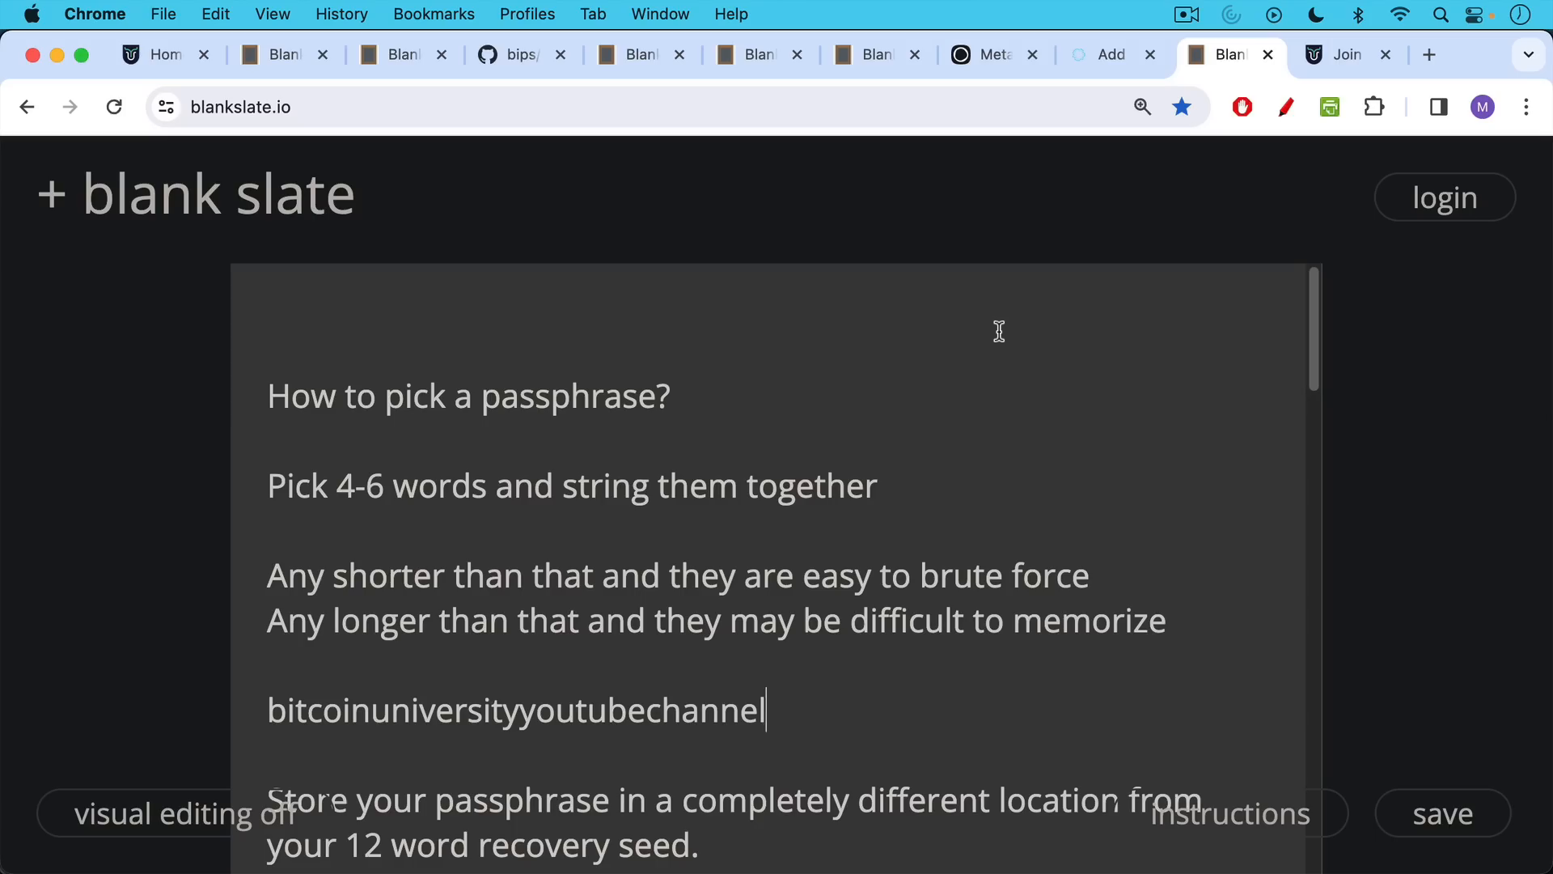
{"action": "mouse_move", "coordinate": [1001, 332]}
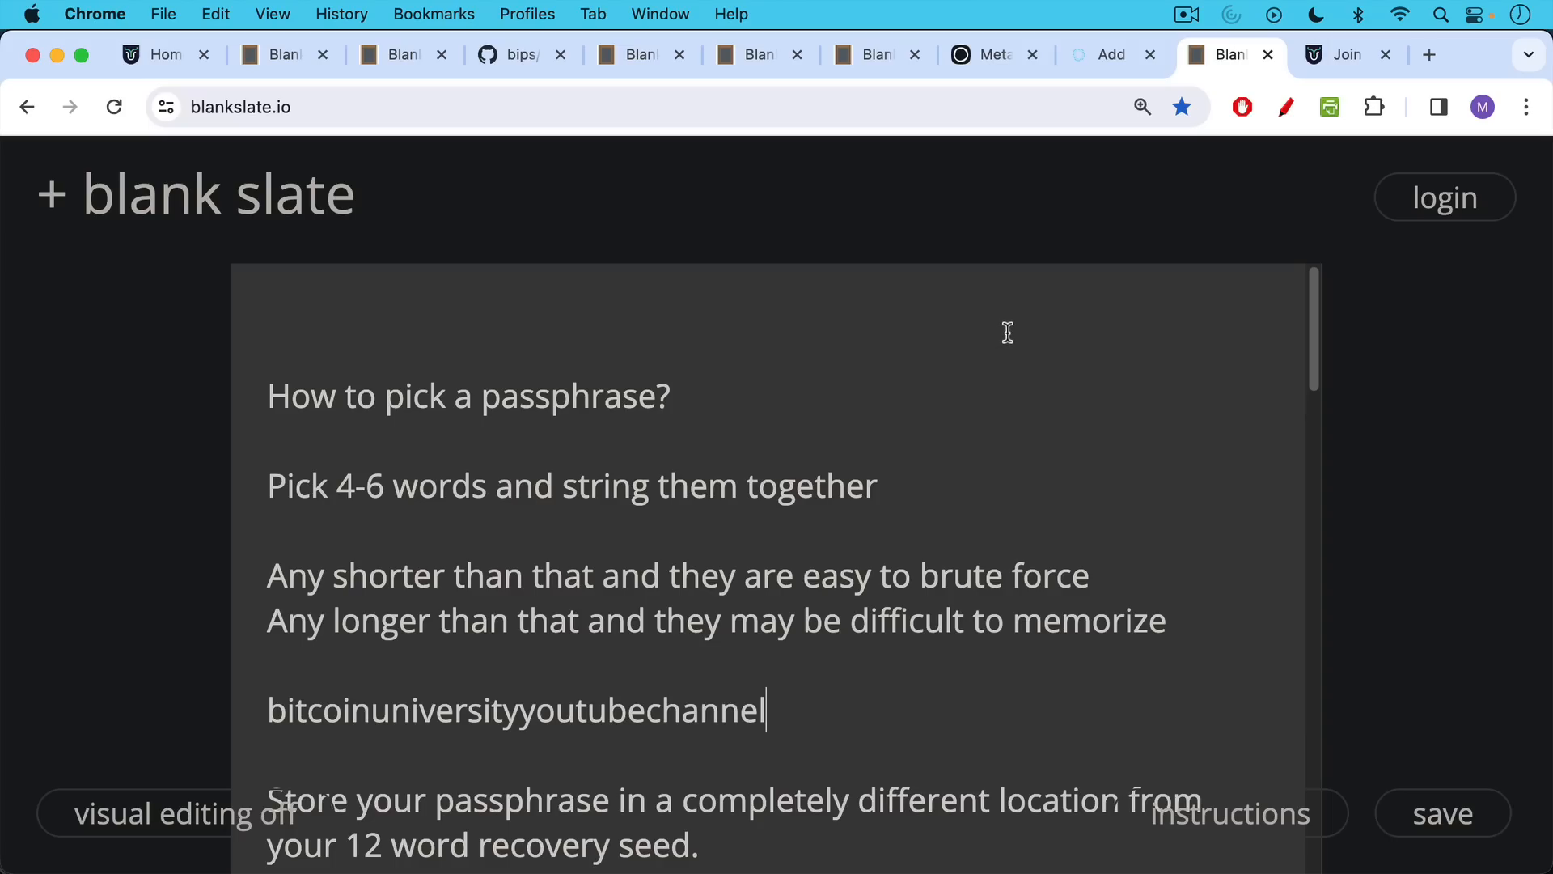
{"action": "mouse_move", "coordinate": [1002, 305]}
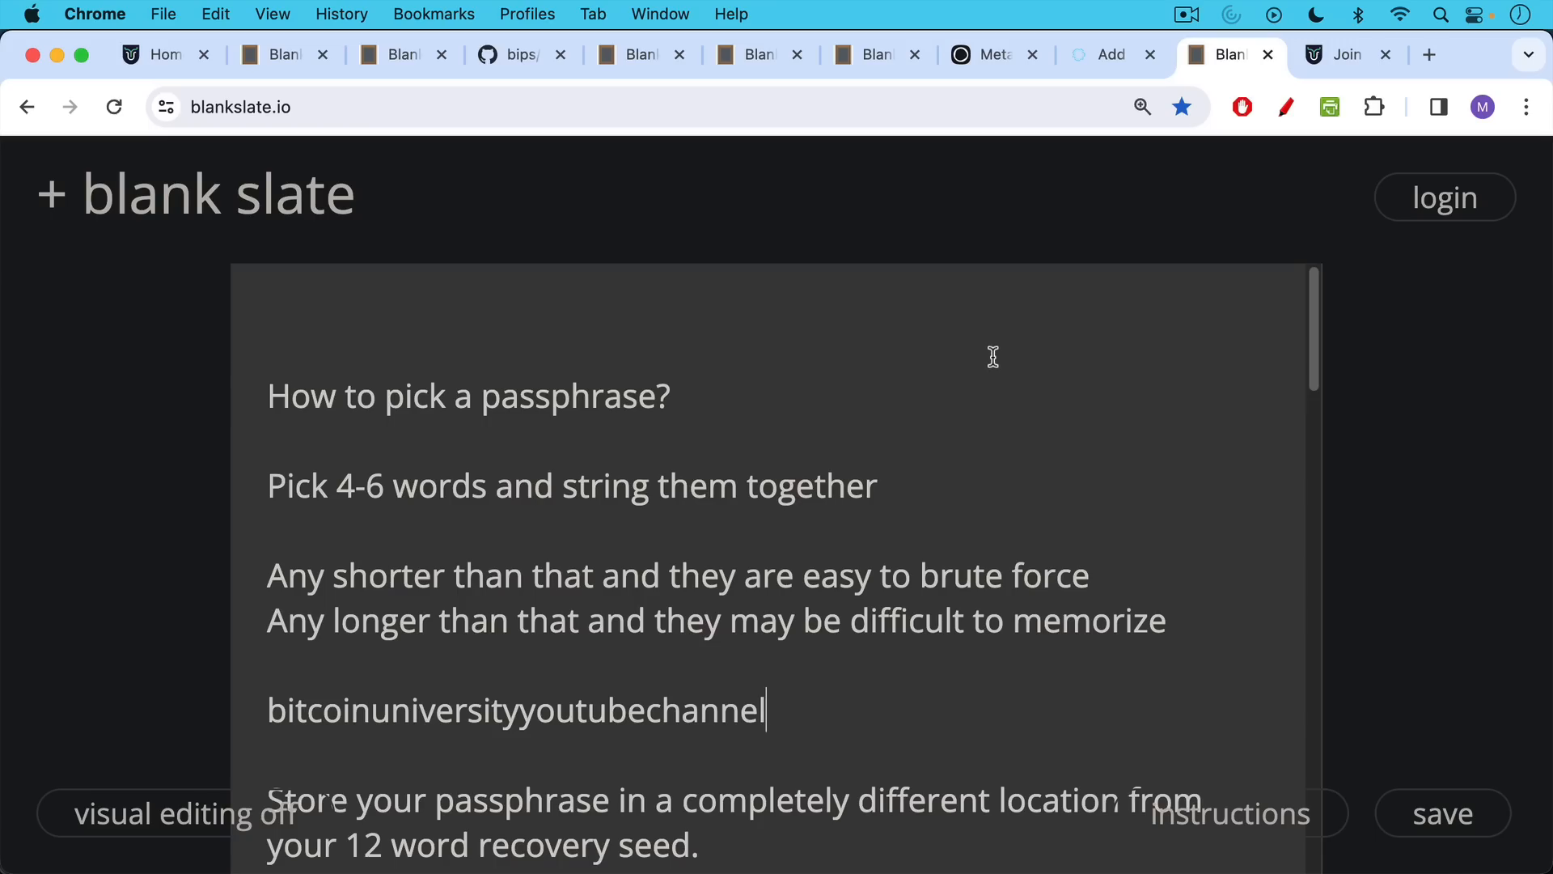
{"action": "scroll", "scroll_direction": "down", "scroll_amount": 3}
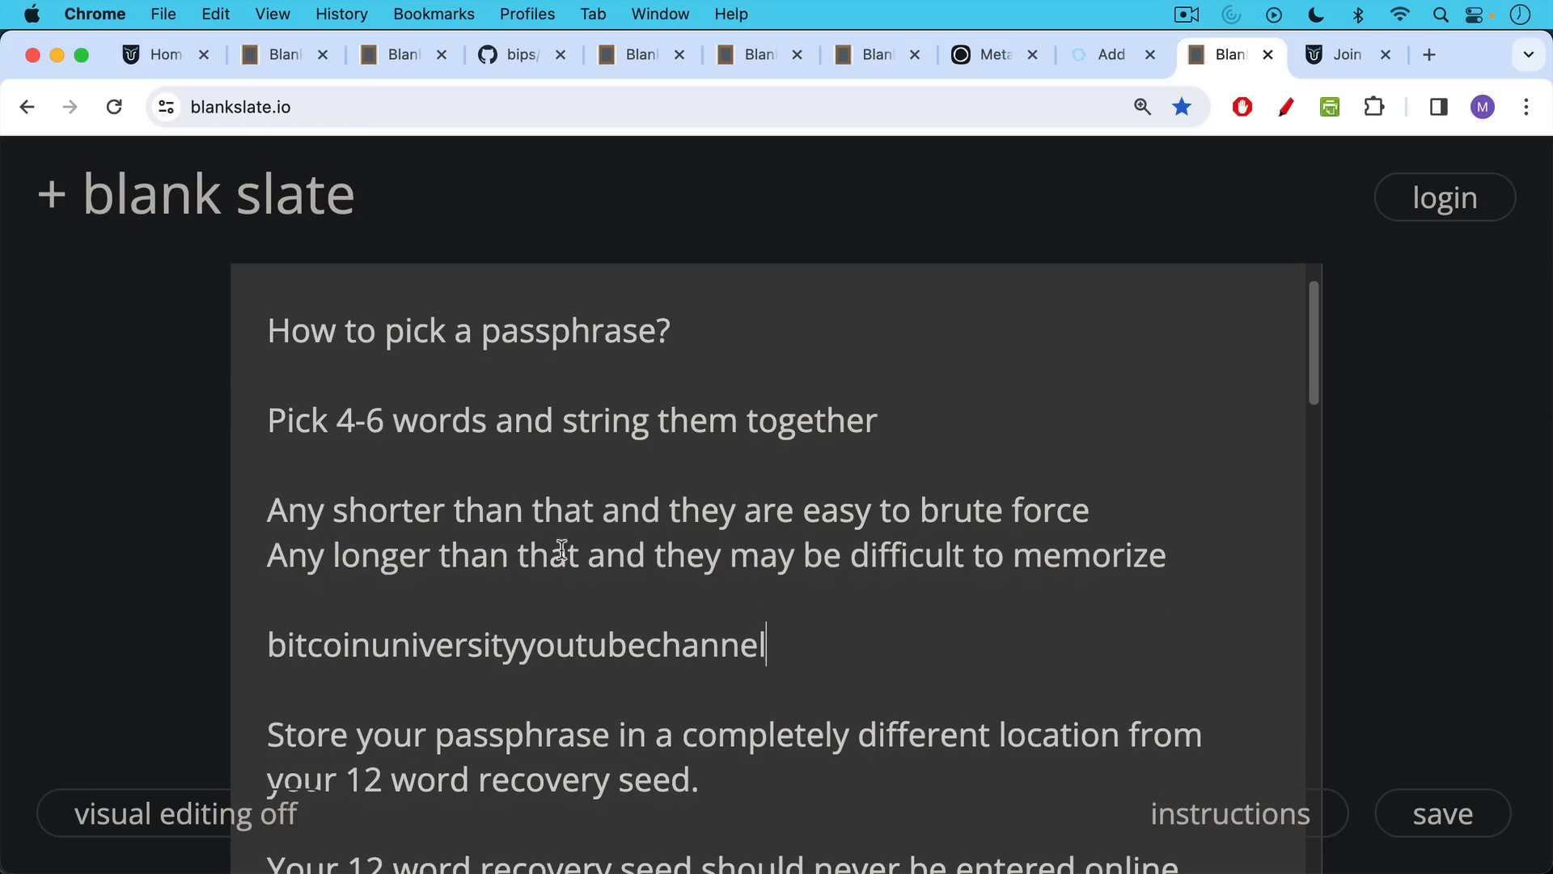
{"action": "left_click_drag", "start_coordinate": [267, 644], "coordinate": [614, 644]}
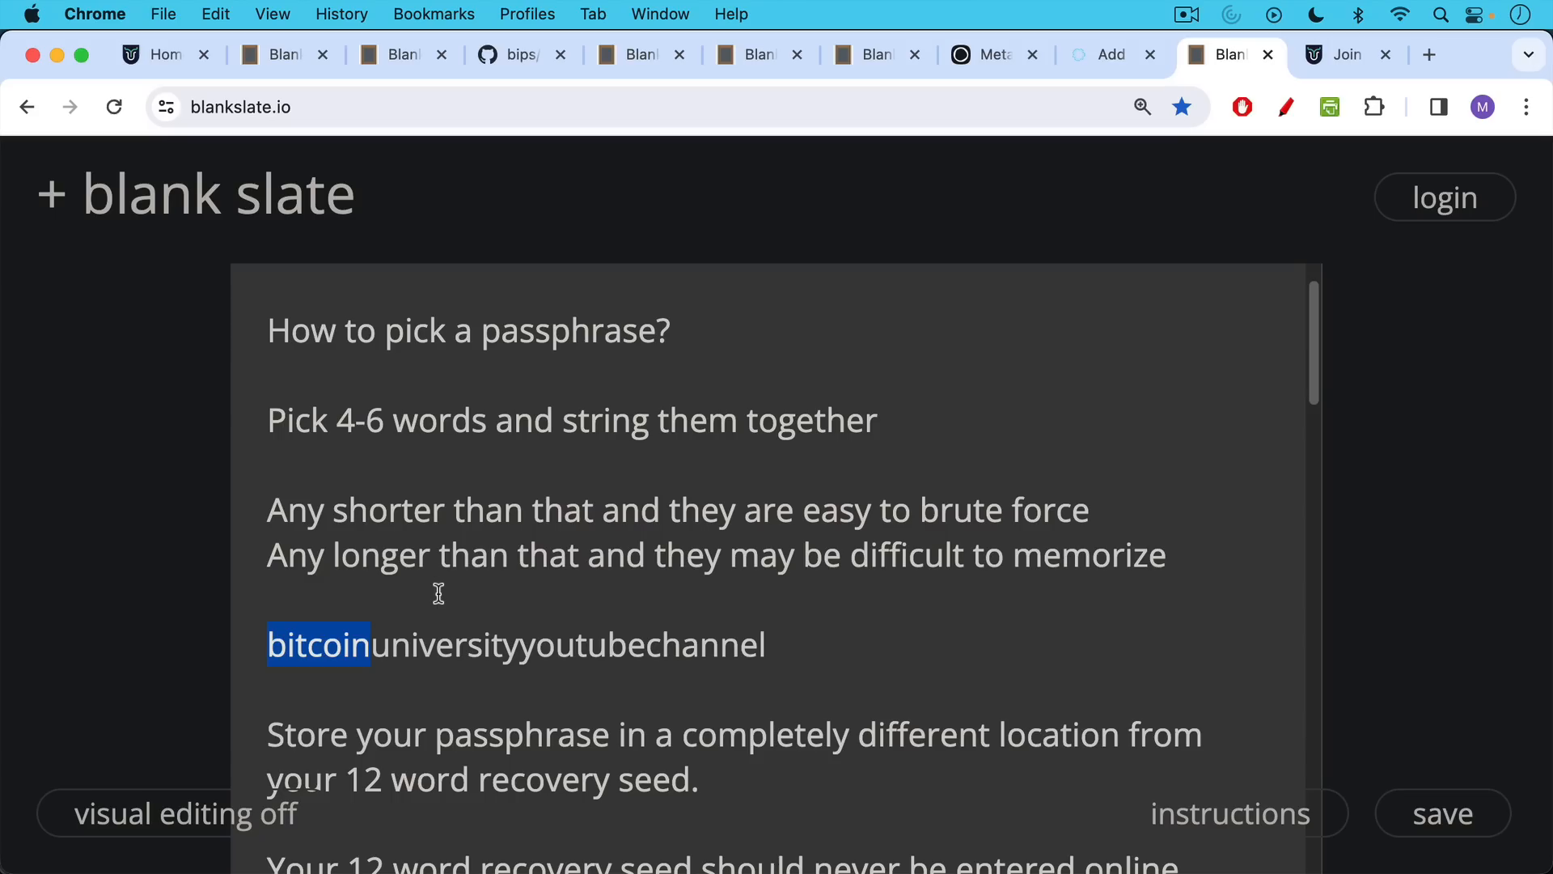
{"action": "mouse_move", "coordinate": [440, 621]}
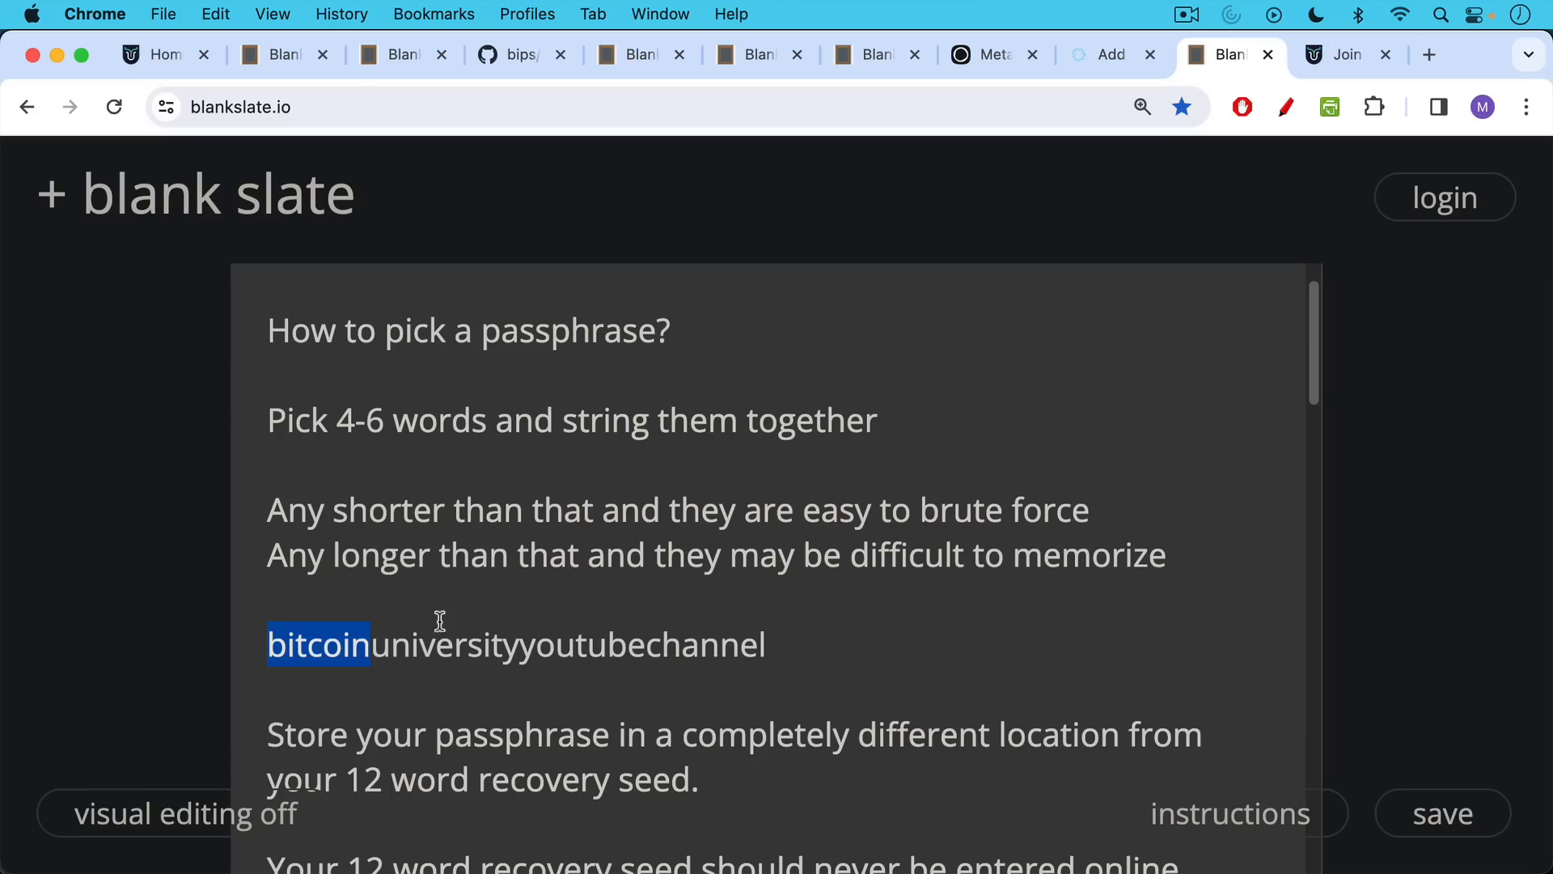
{"action": "mouse_move", "coordinate": [619, 630]}
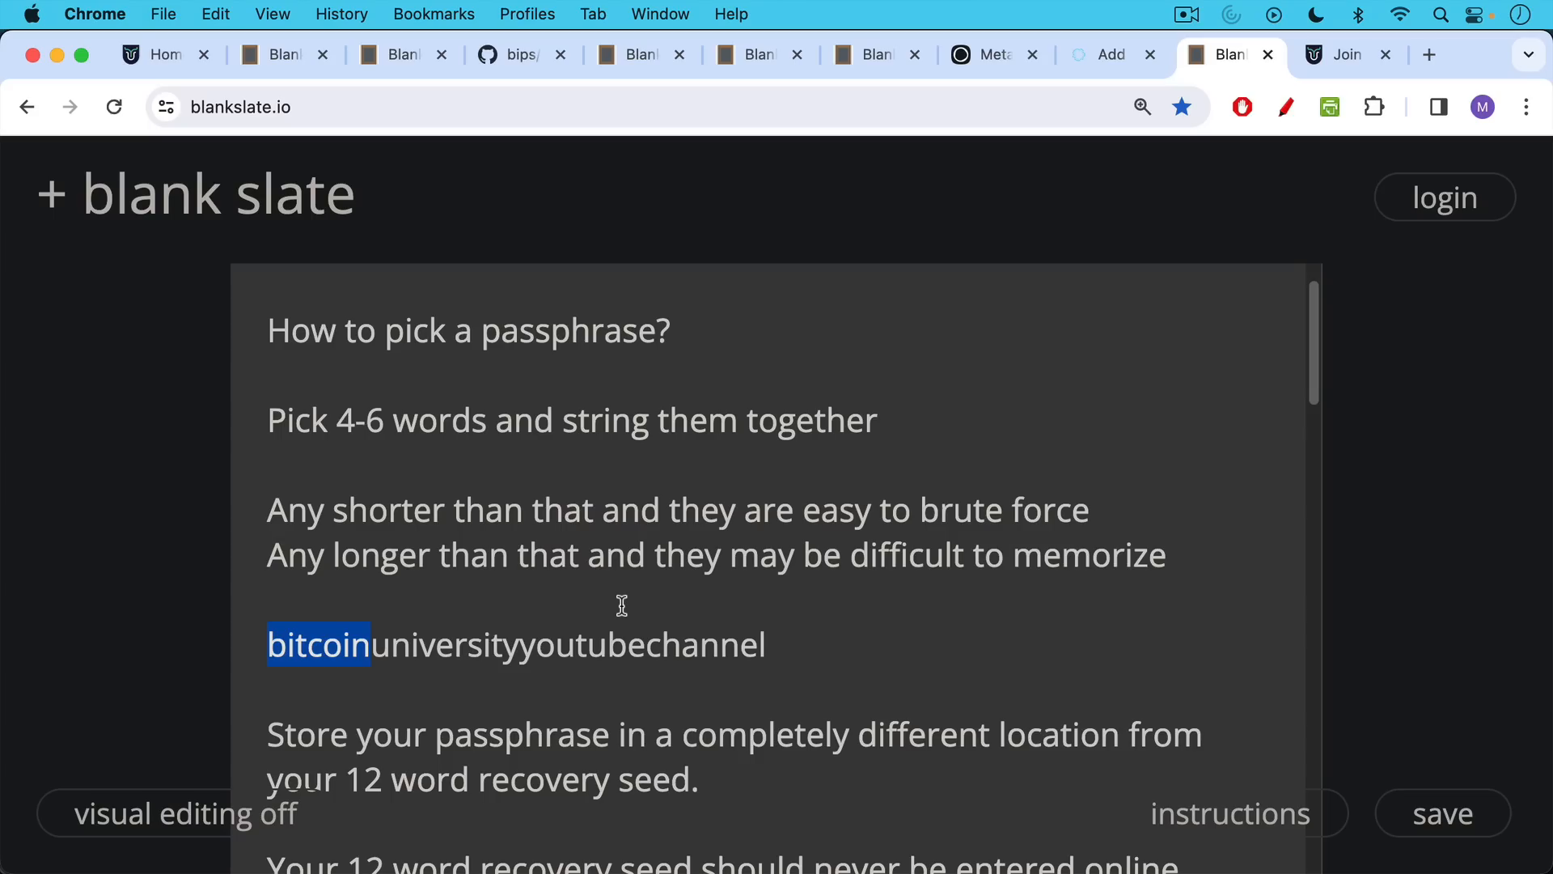
{"action": "mouse_move", "coordinate": [620, 595]}
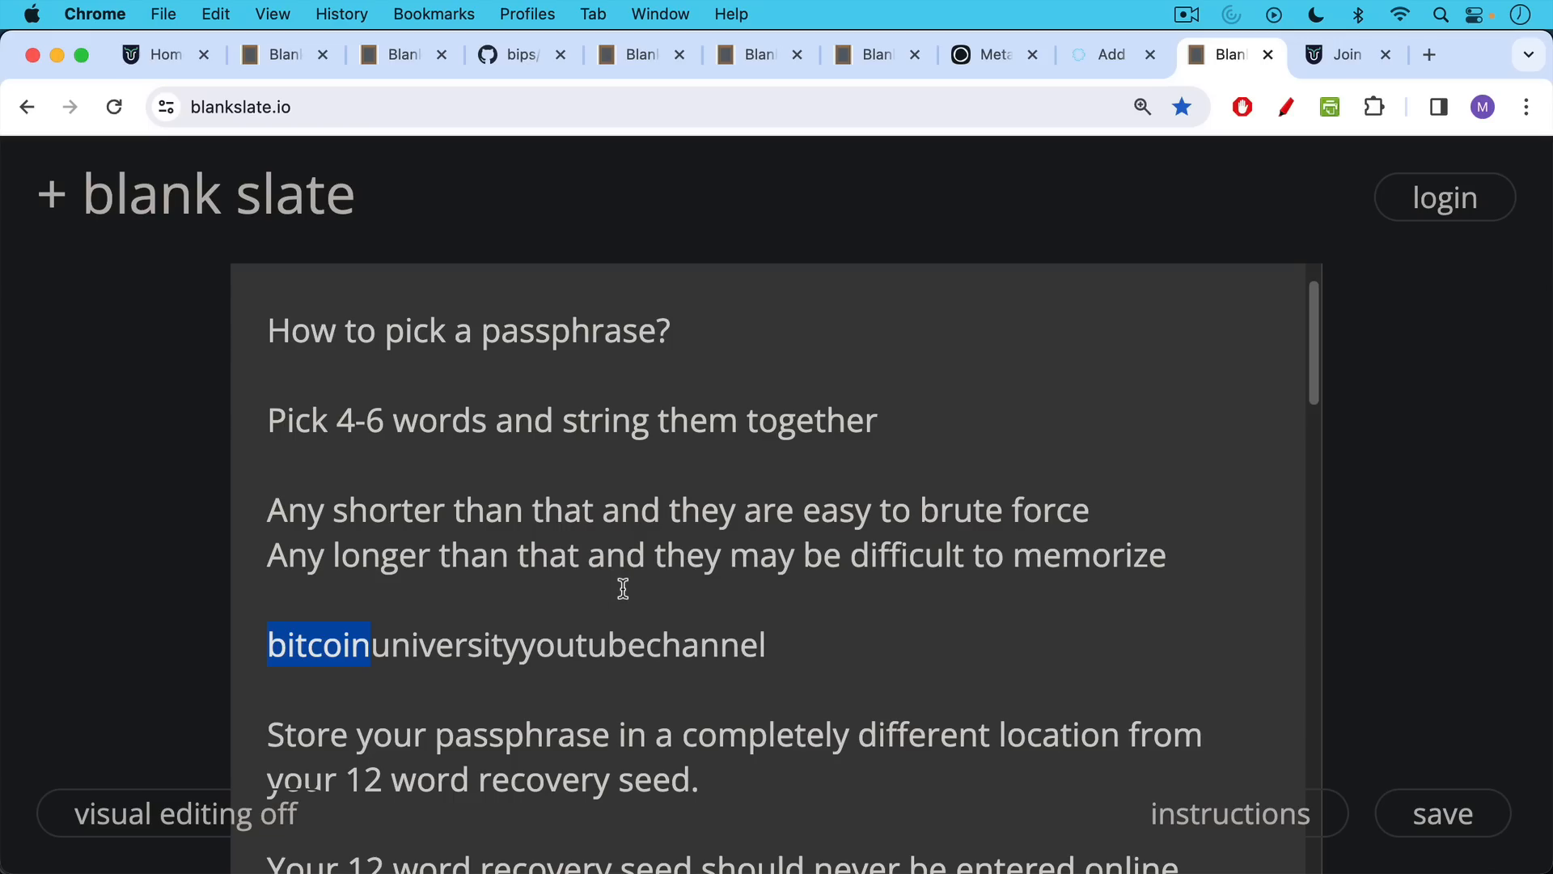
Scroll past the Bitwarden tip to the storage advice and brute-force warning
{"action": "scroll", "scroll_direction": "down", "scroll_amount": 3}
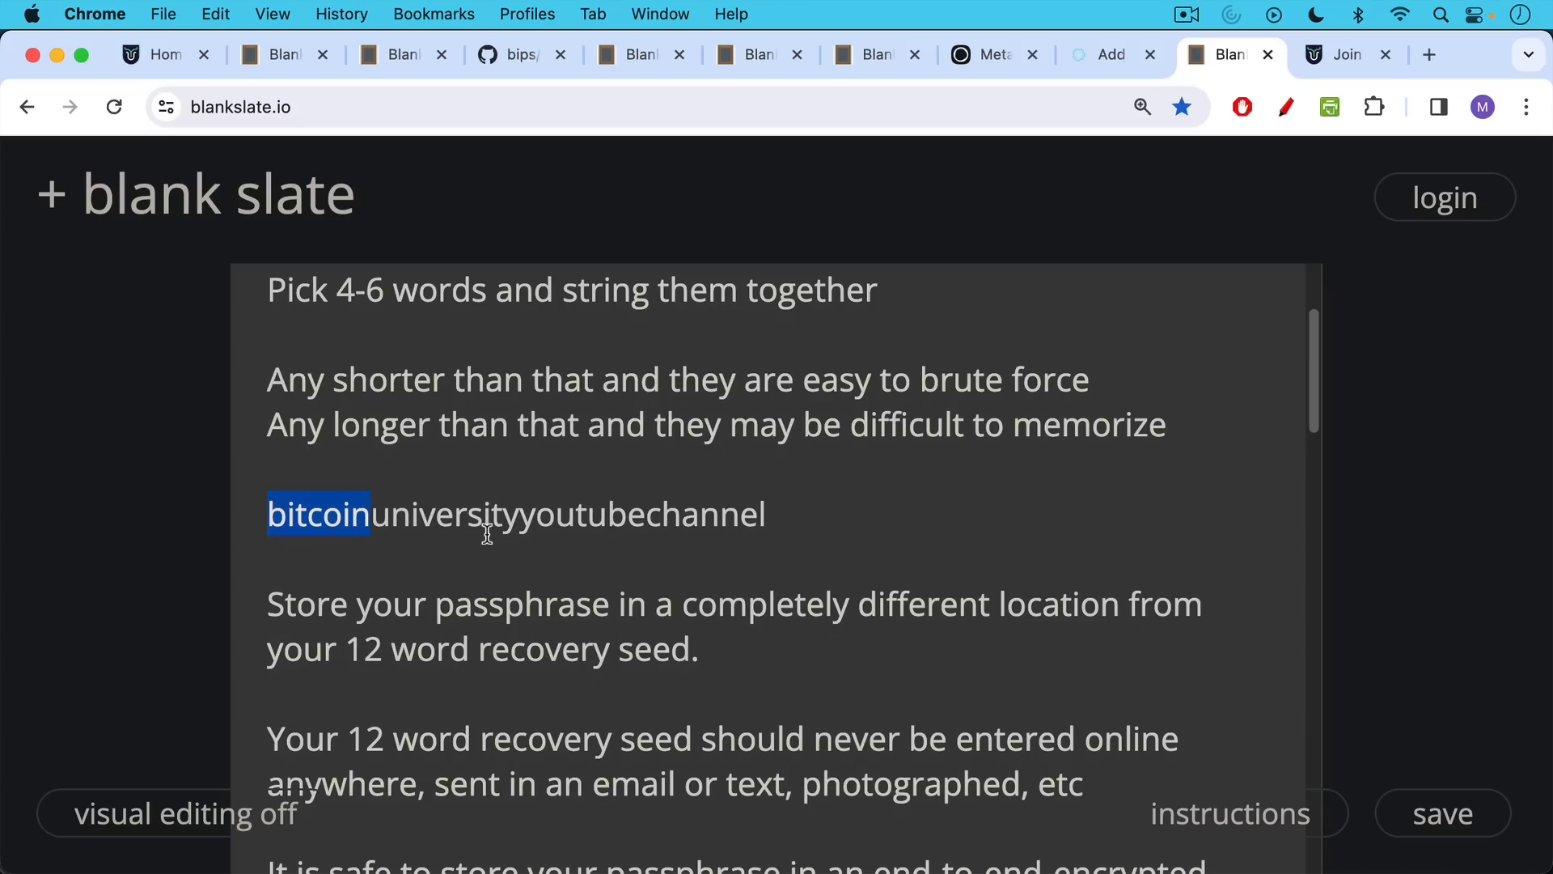
{"action": "mouse_move", "coordinate": [495, 550]}
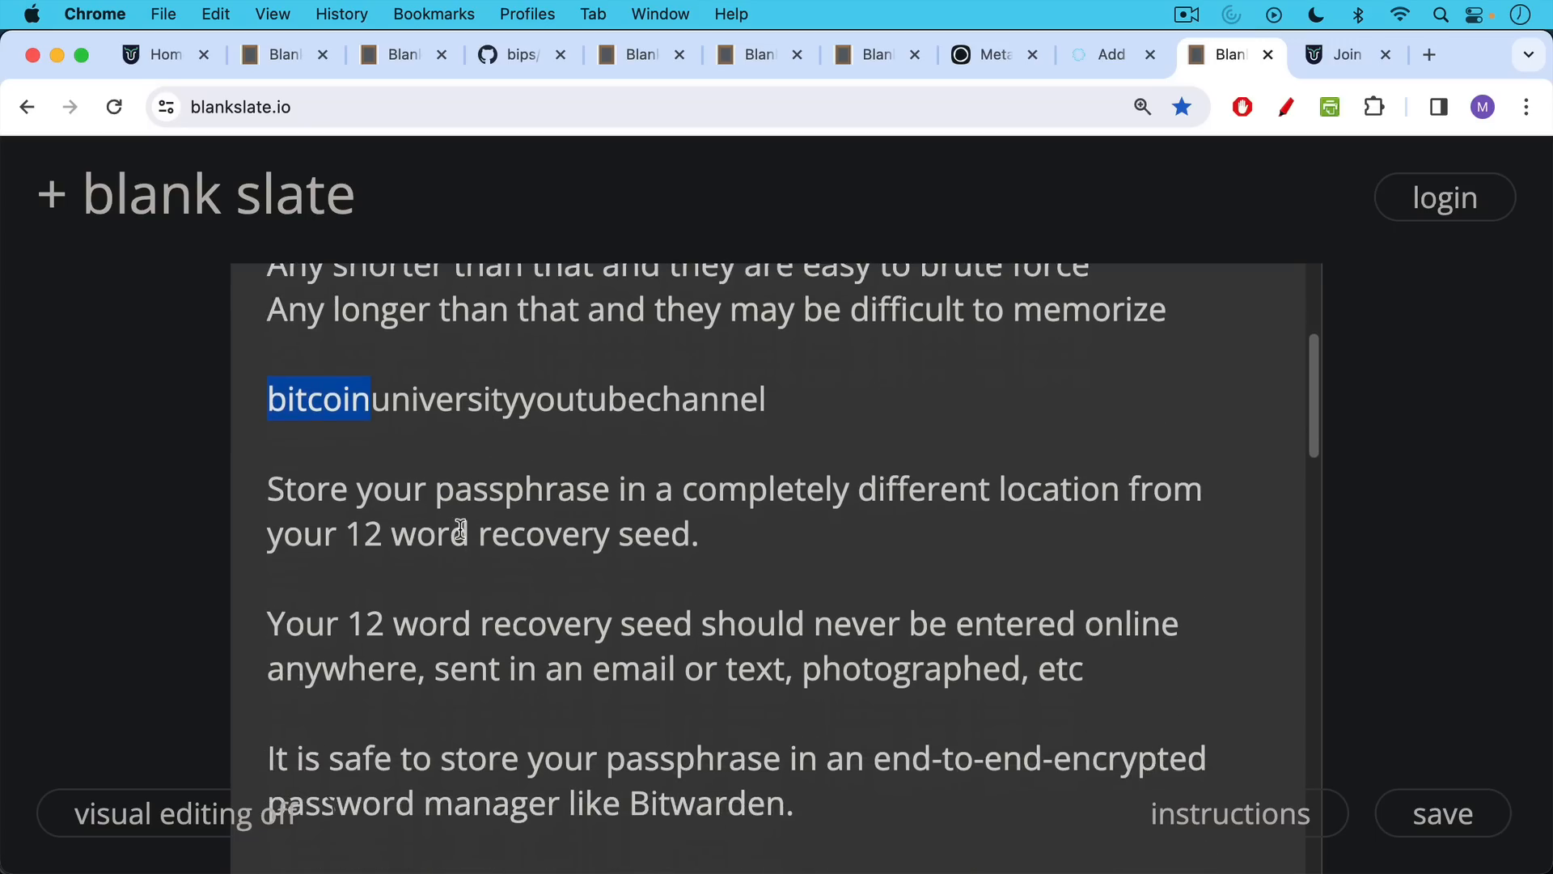
{"action": "mouse_move", "coordinate": [468, 587]}
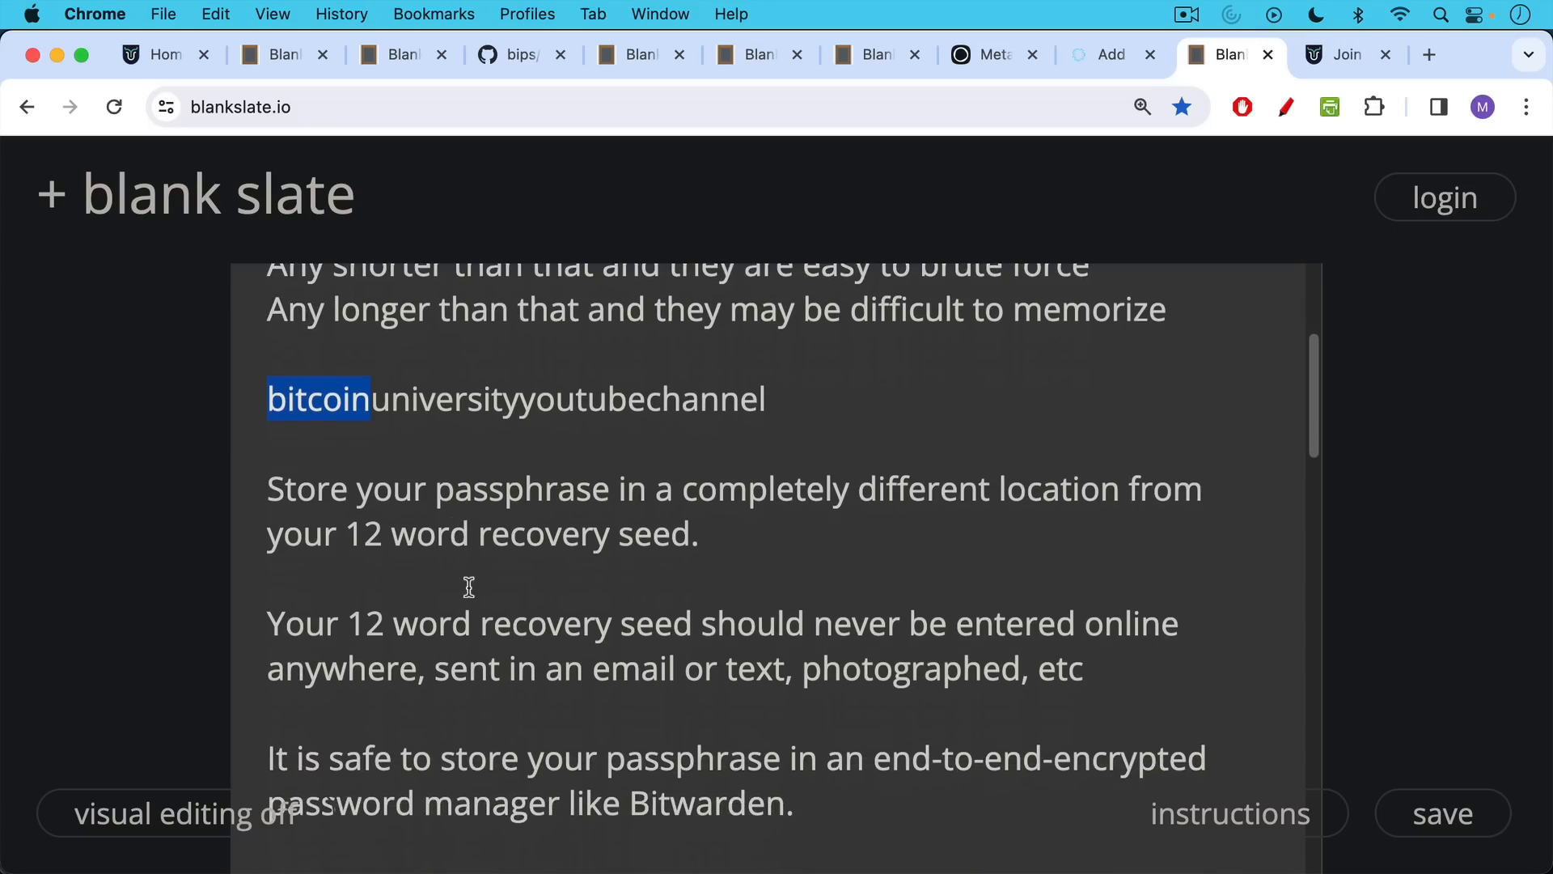
{"action": "mouse_move", "coordinate": [471, 564]}
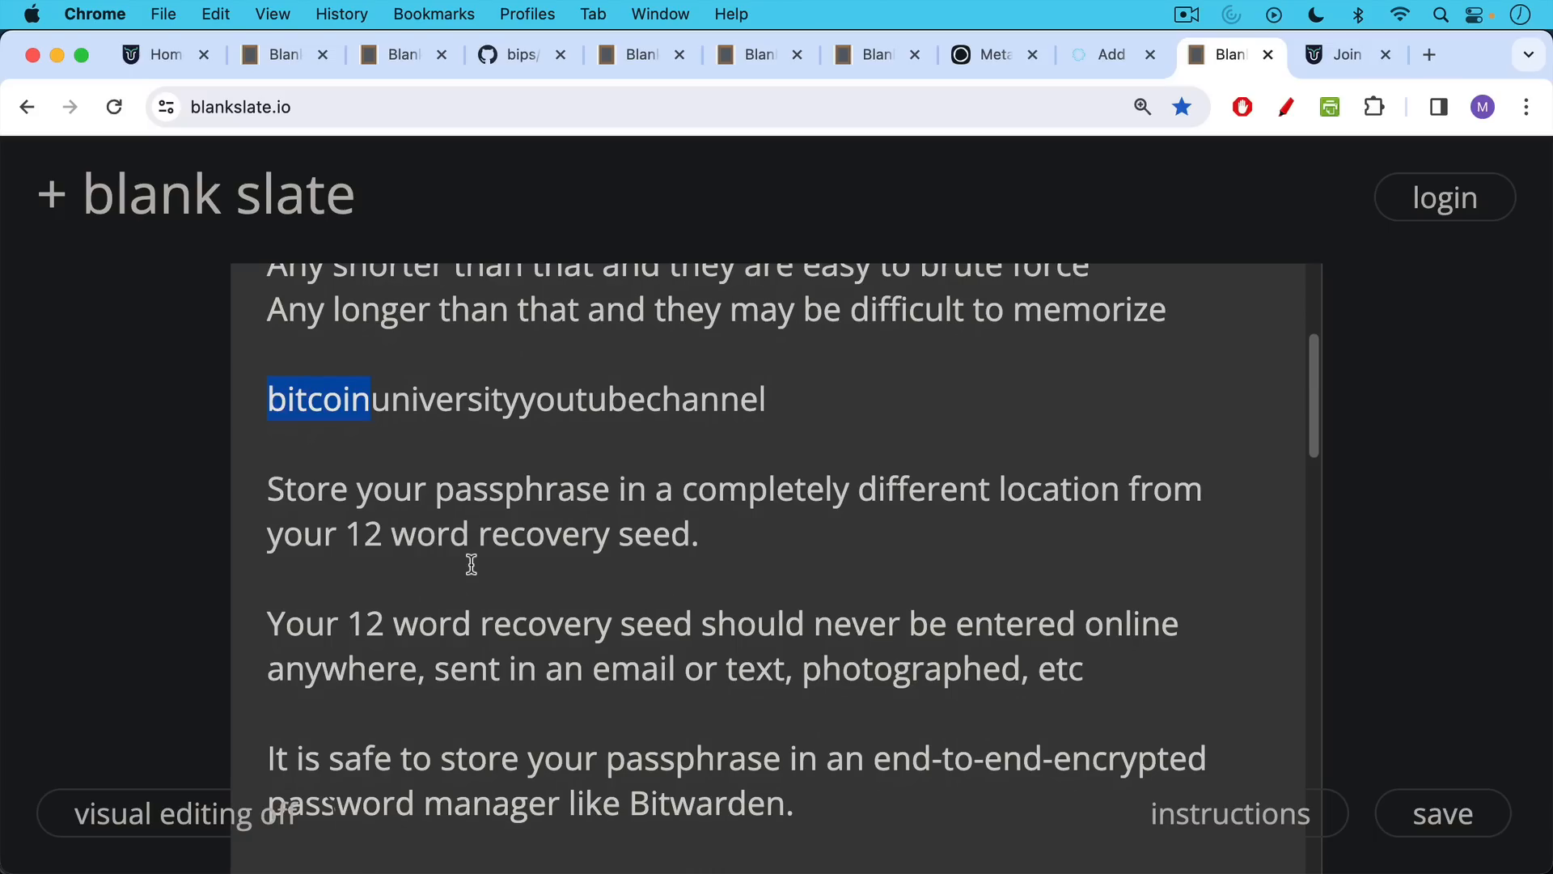
{"action": "scroll", "scroll_direction": "down", "scroll_amount": 3}
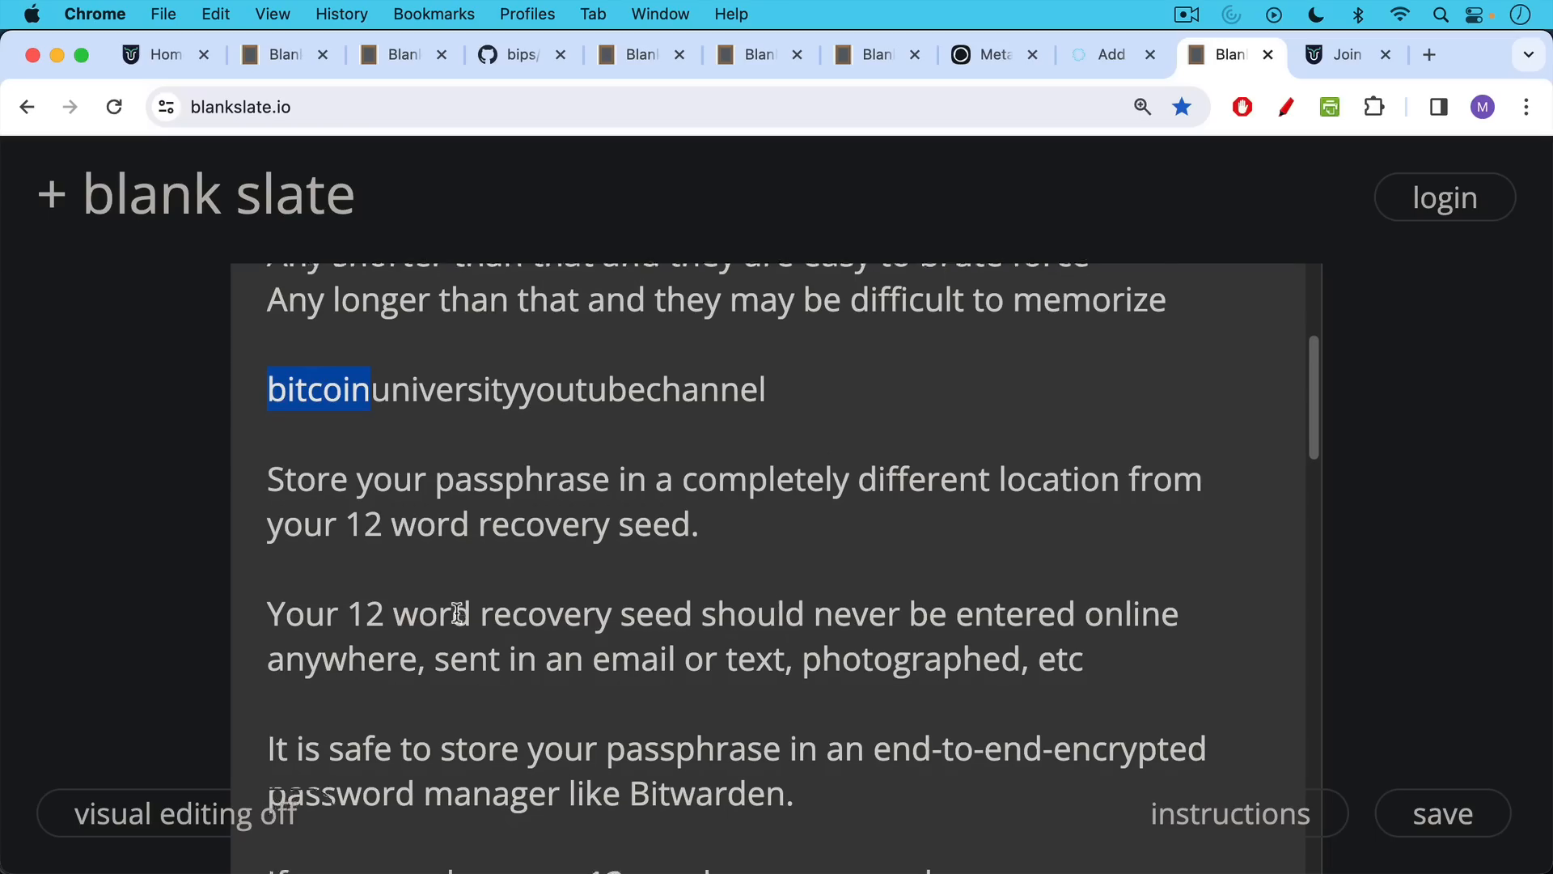
{"action": "scroll", "scroll_direction": "down", "scroll_amount": 3}
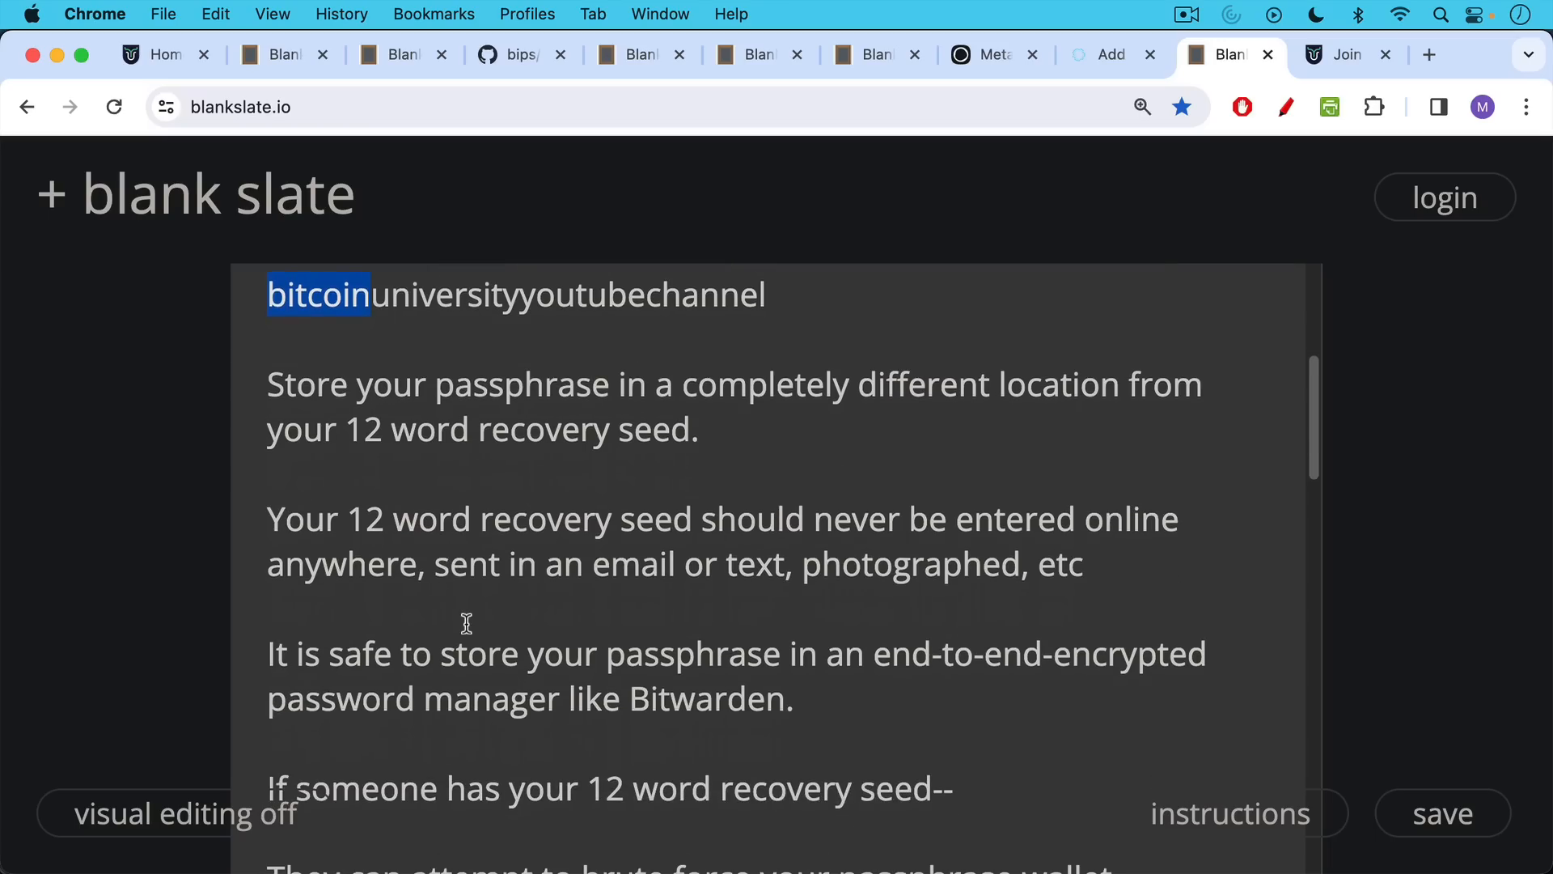
{"action": "mouse_move", "coordinate": [469, 601]}
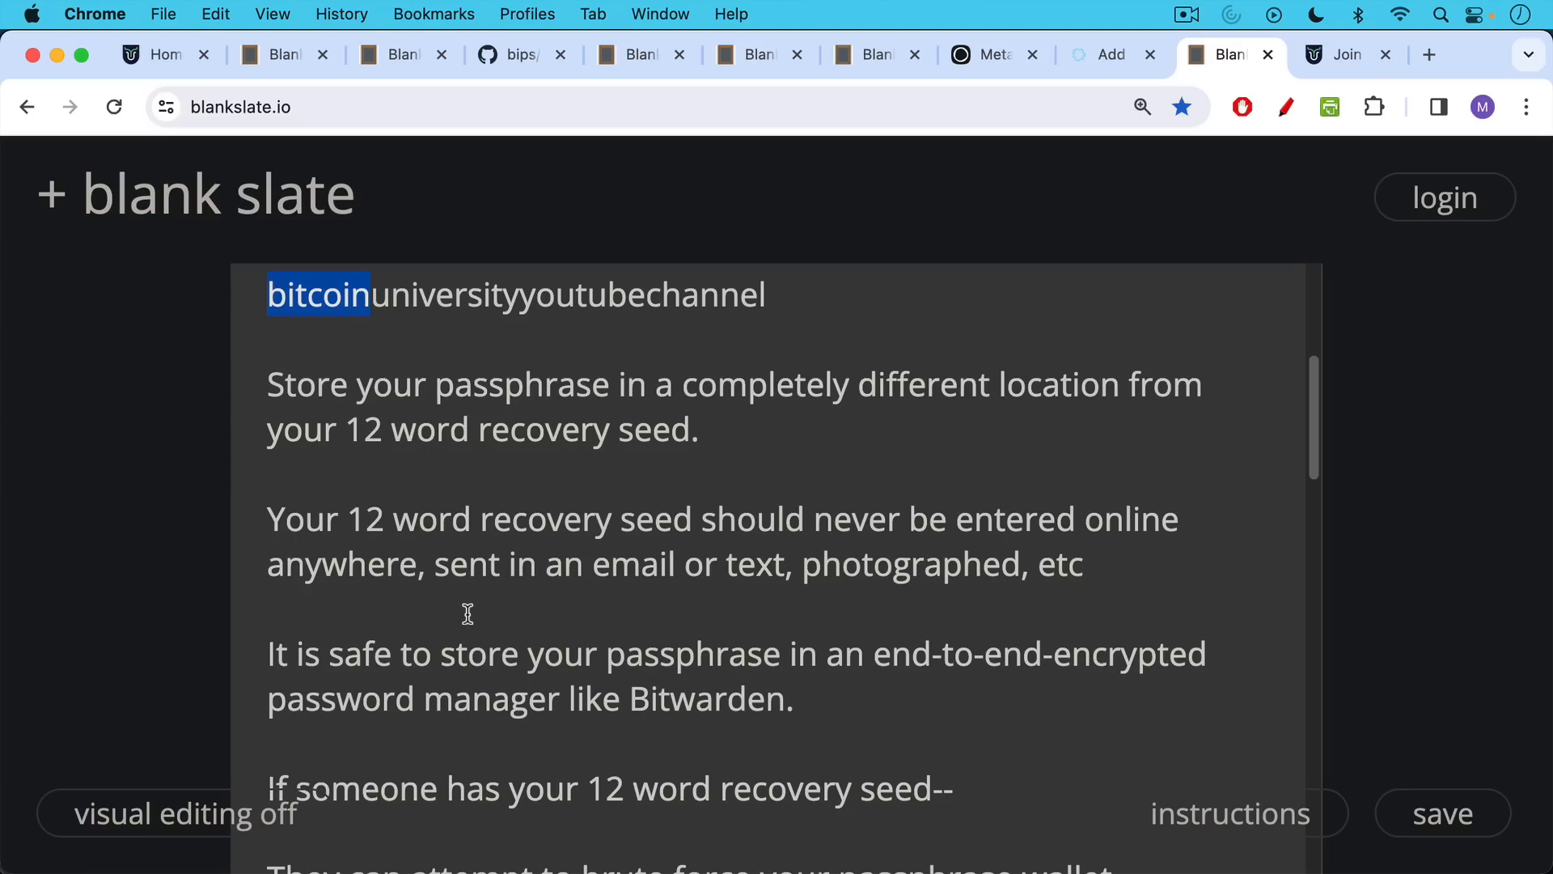
{"action": "mouse_move", "coordinate": [499, 614]}
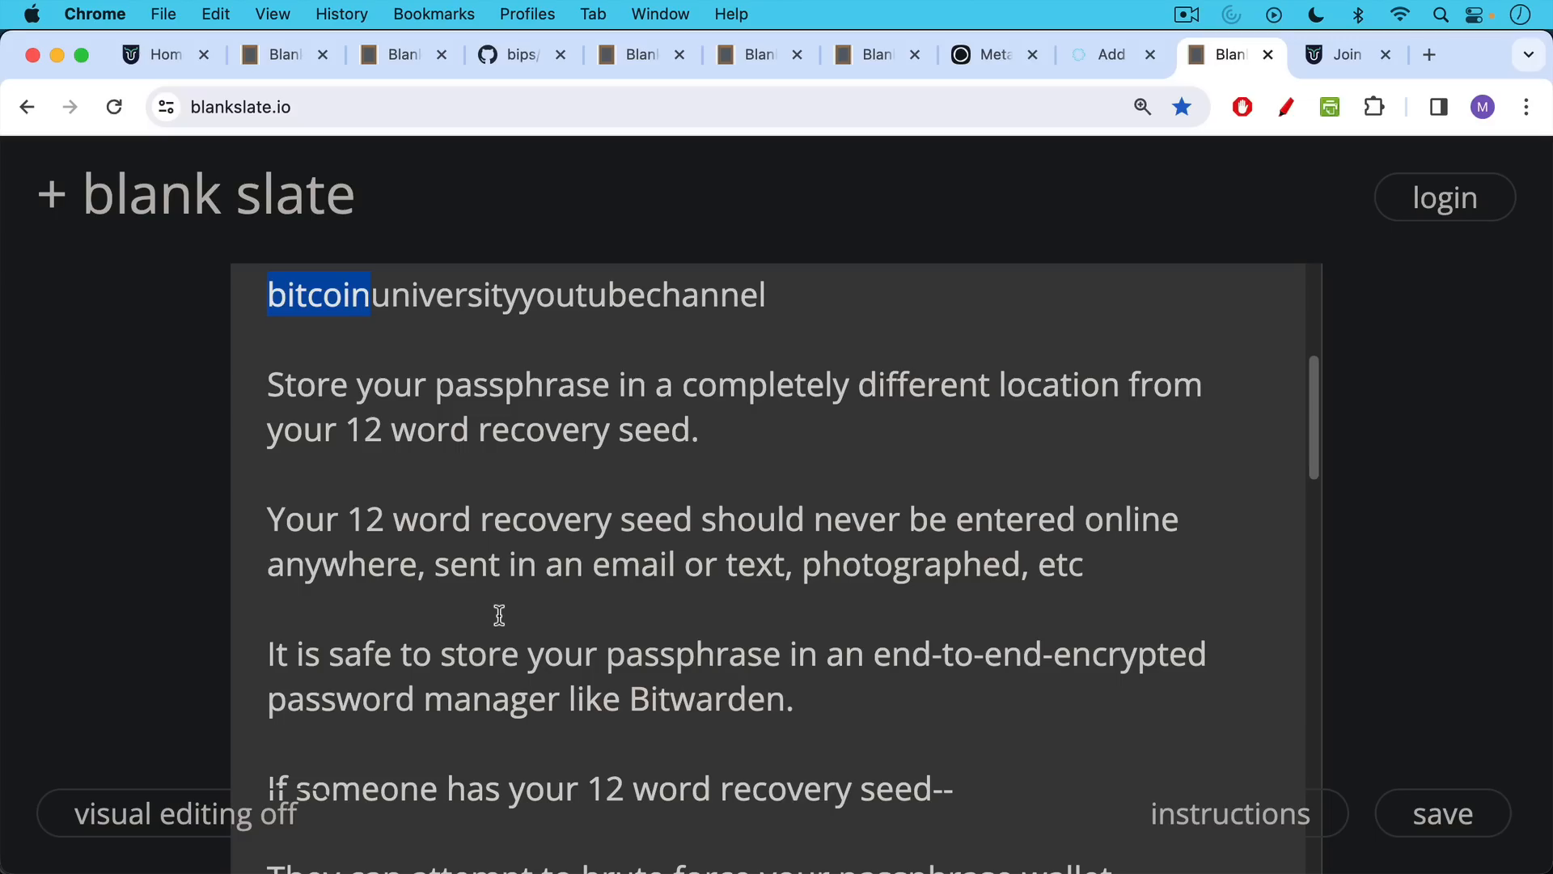
{"action": "mouse_move", "coordinate": [500, 613]}
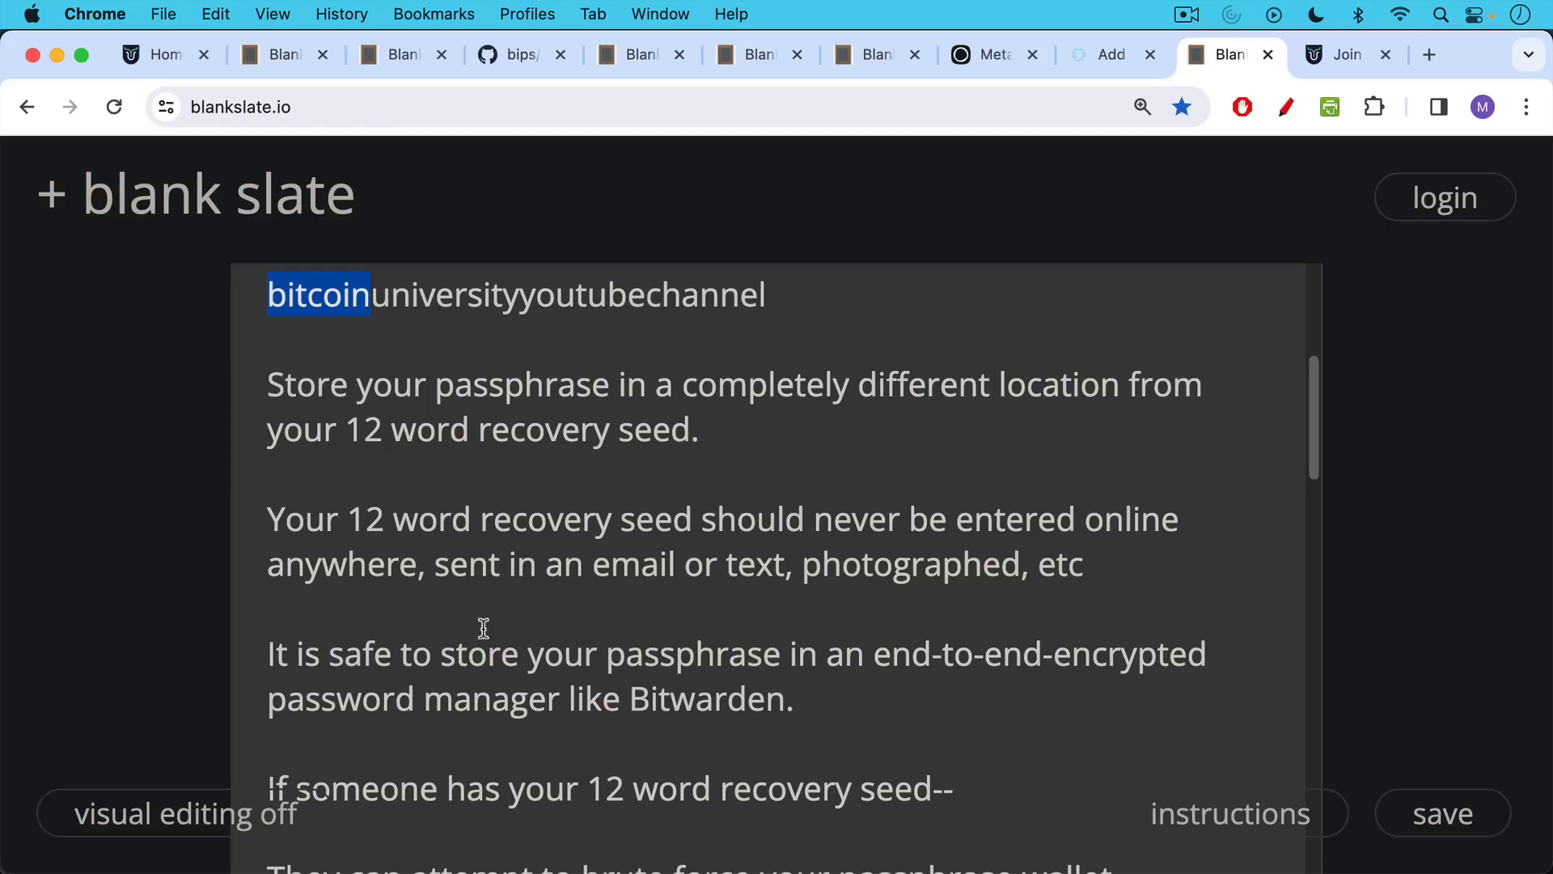
{"action": "scroll", "scroll_direction": "down", "scroll_amount": 3}
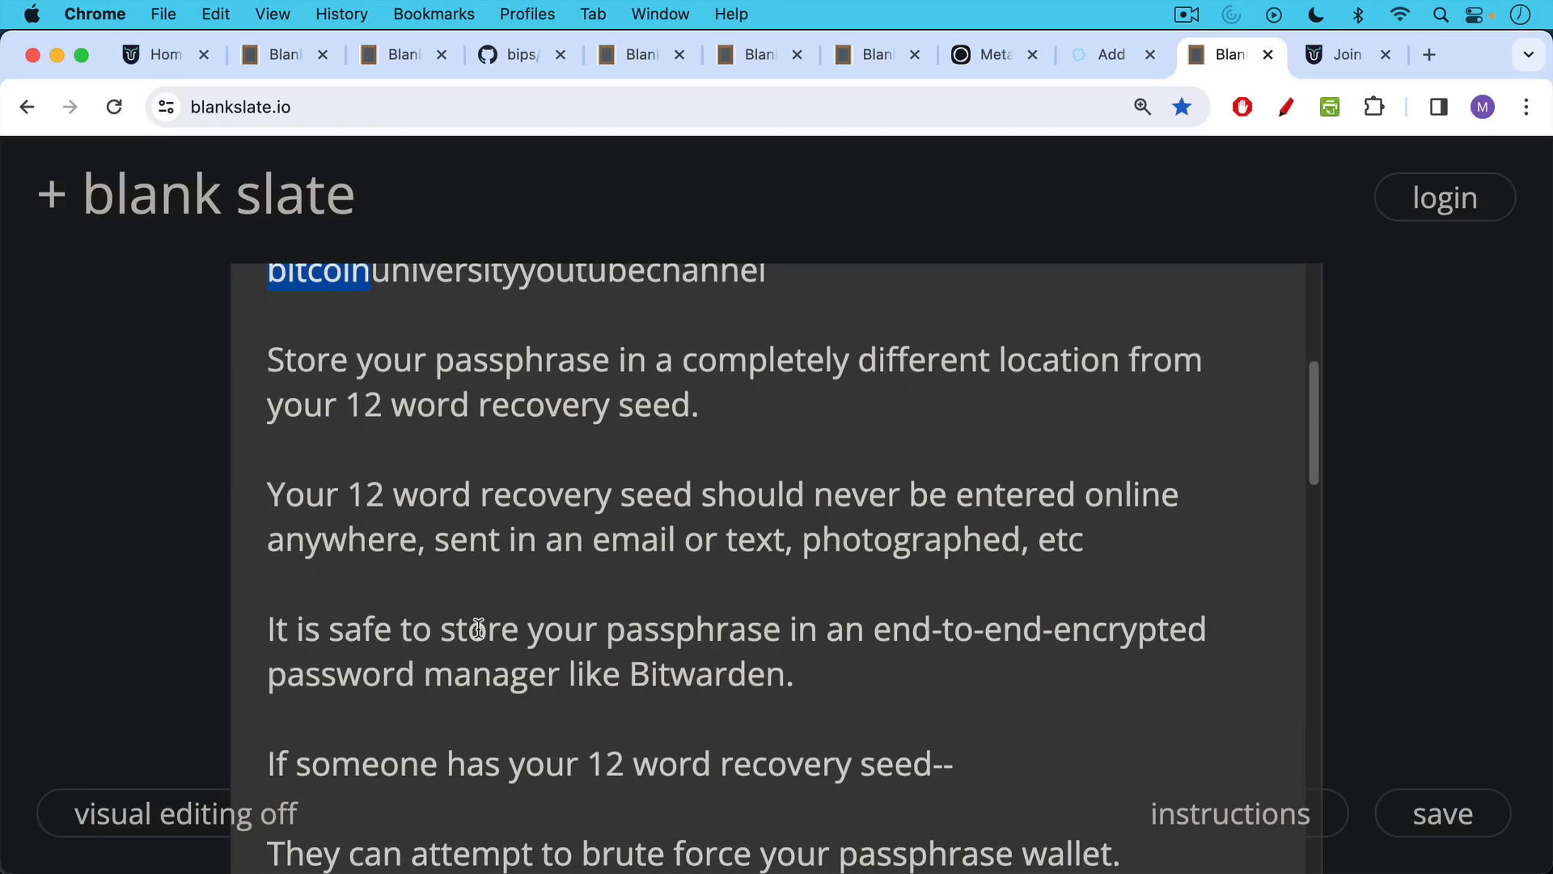
Scroll down to the 'Cool fact', mistype warning and test-transaction paragraphs
{"action": "scroll", "scroll_direction": "down", "scroll_amount": 3}
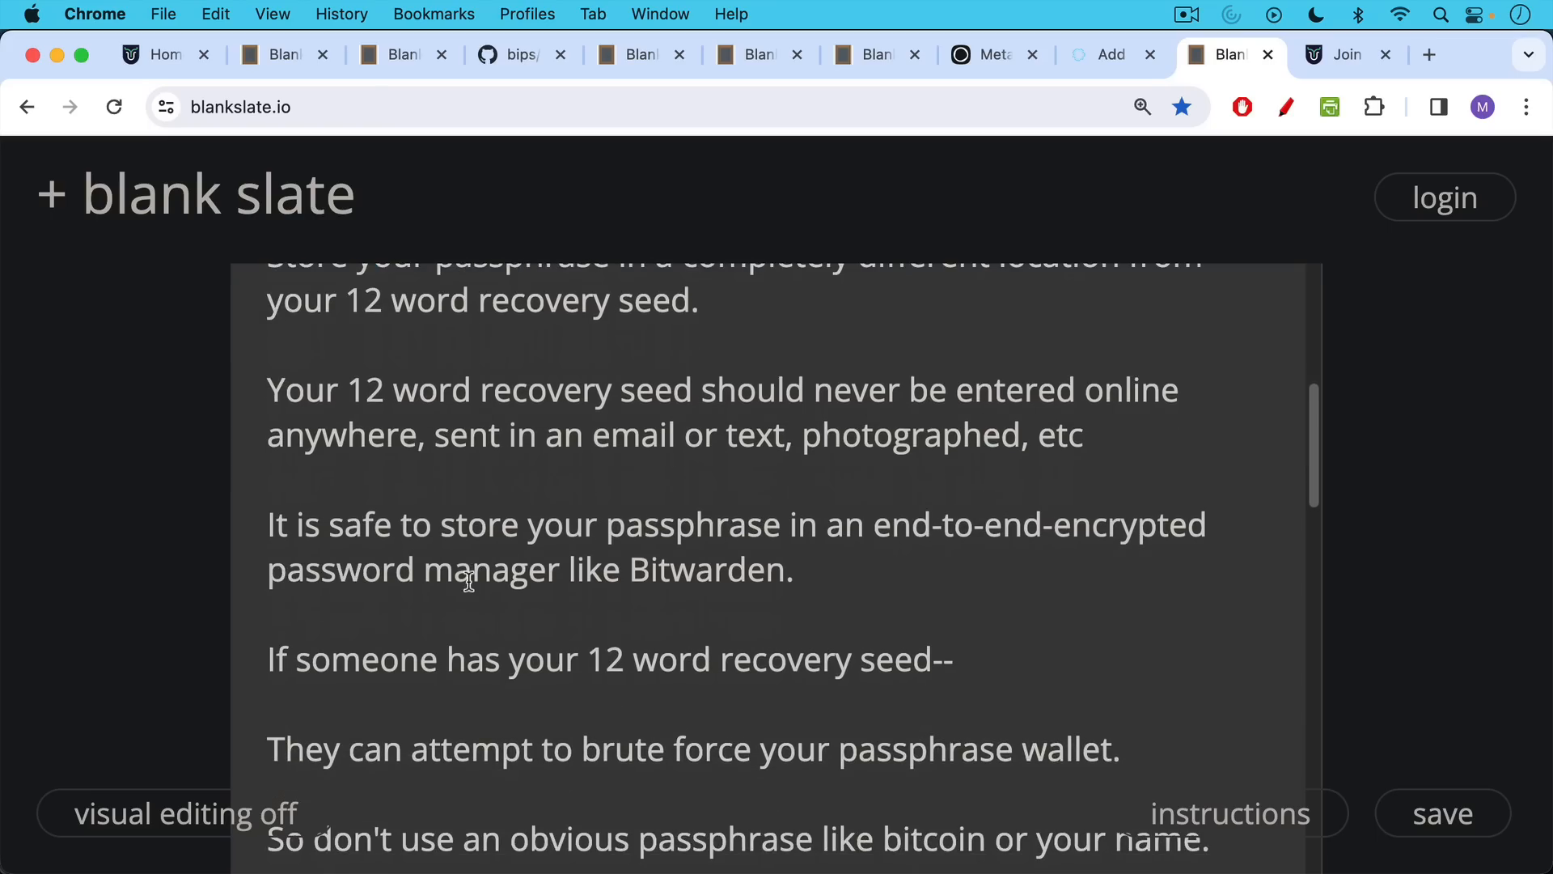
{"action": "mouse_move", "coordinate": [459, 621]}
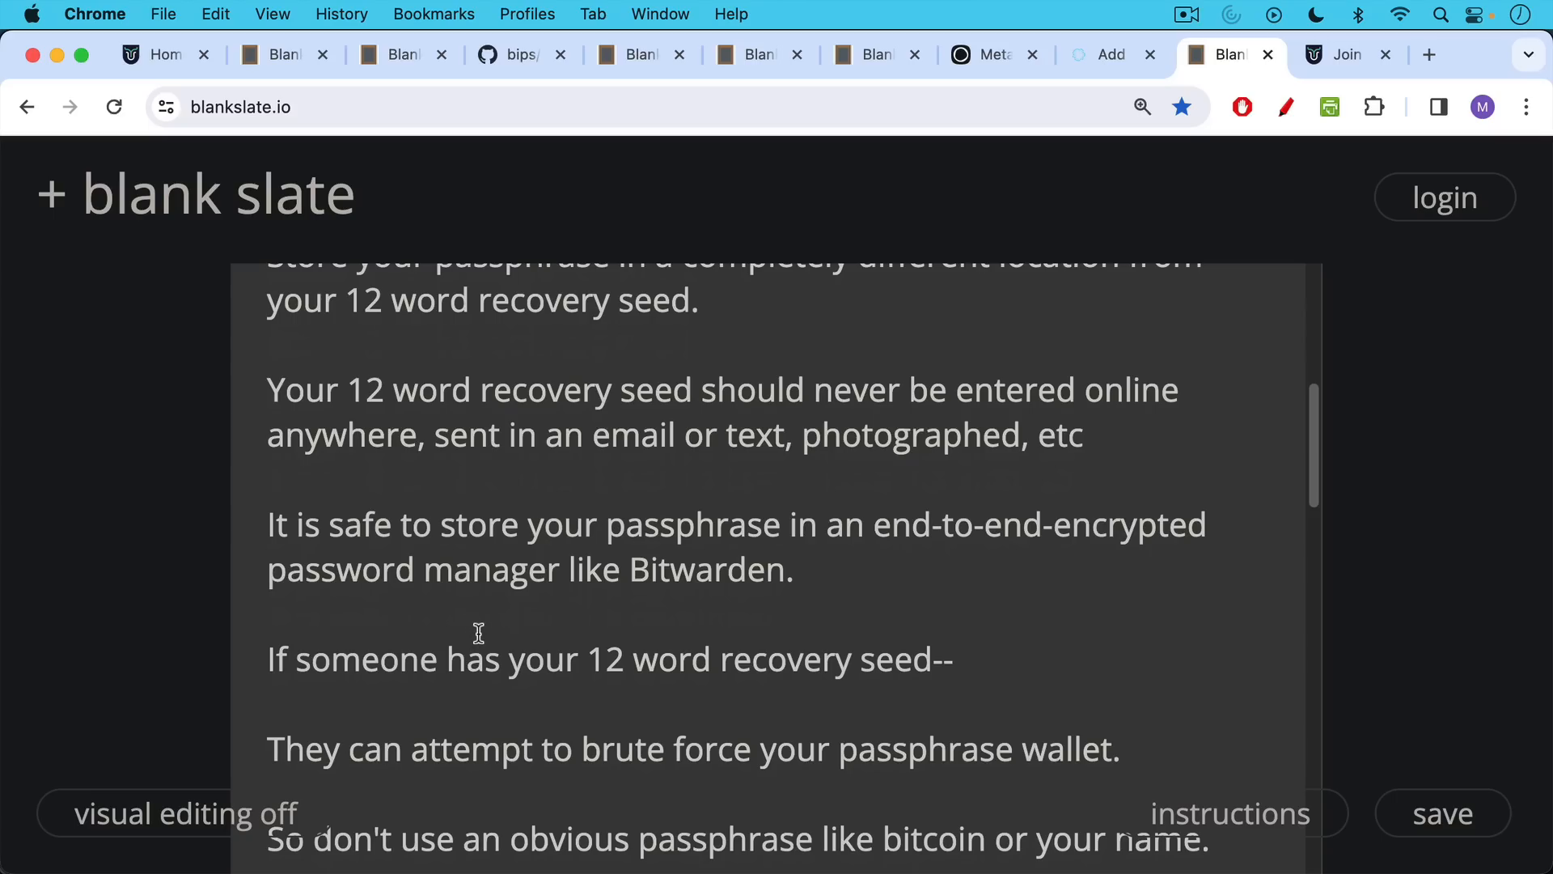
{"action": "mouse_move", "coordinate": [476, 639]}
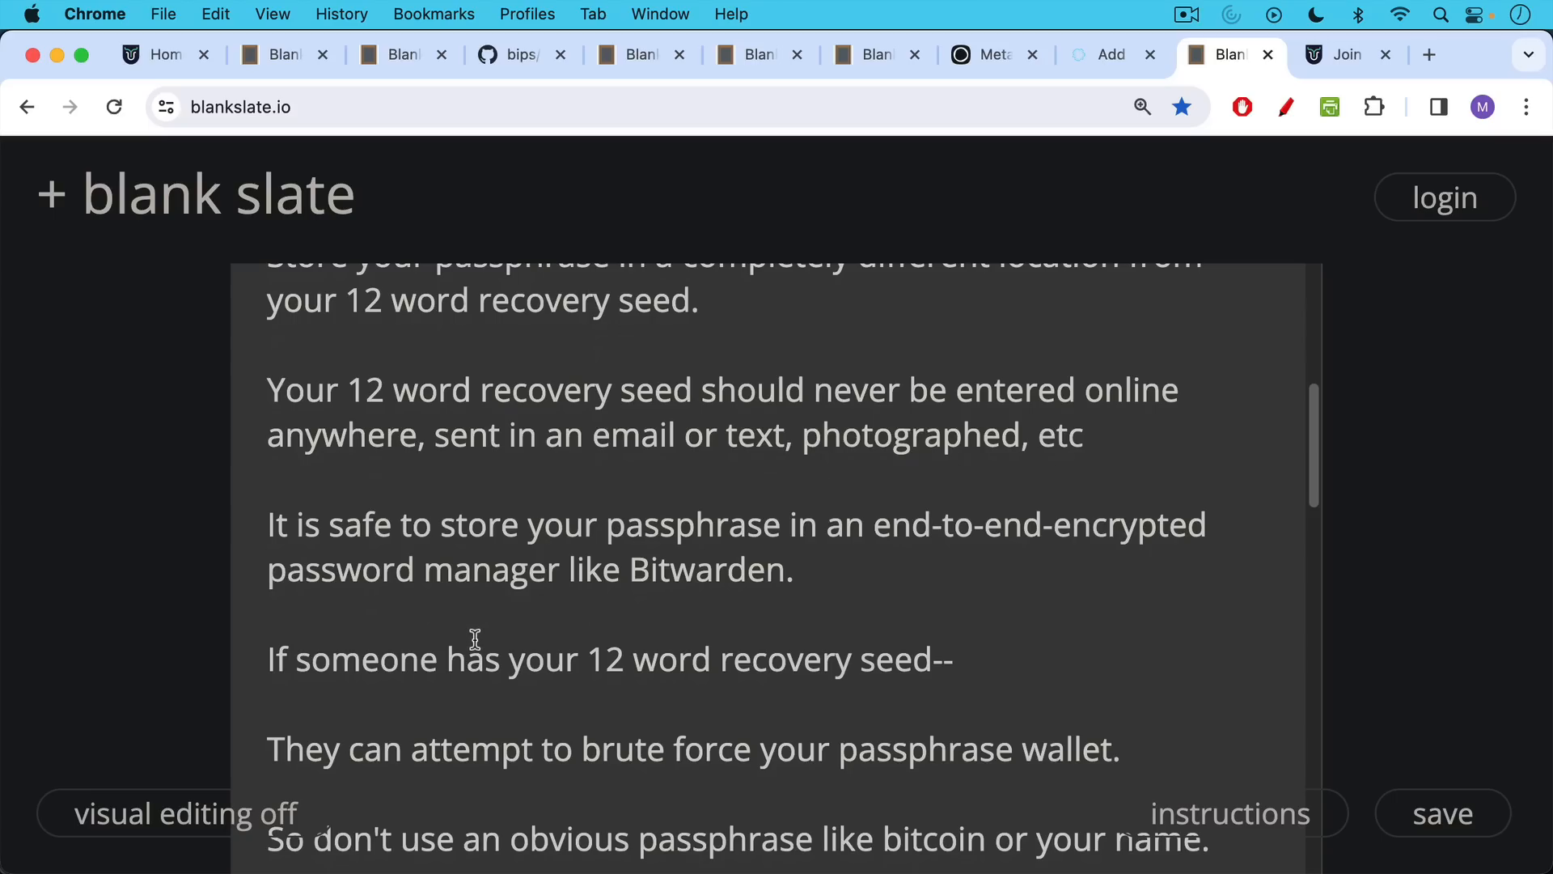
{"action": "scroll", "scroll_direction": "down", "scroll_amount": 3}
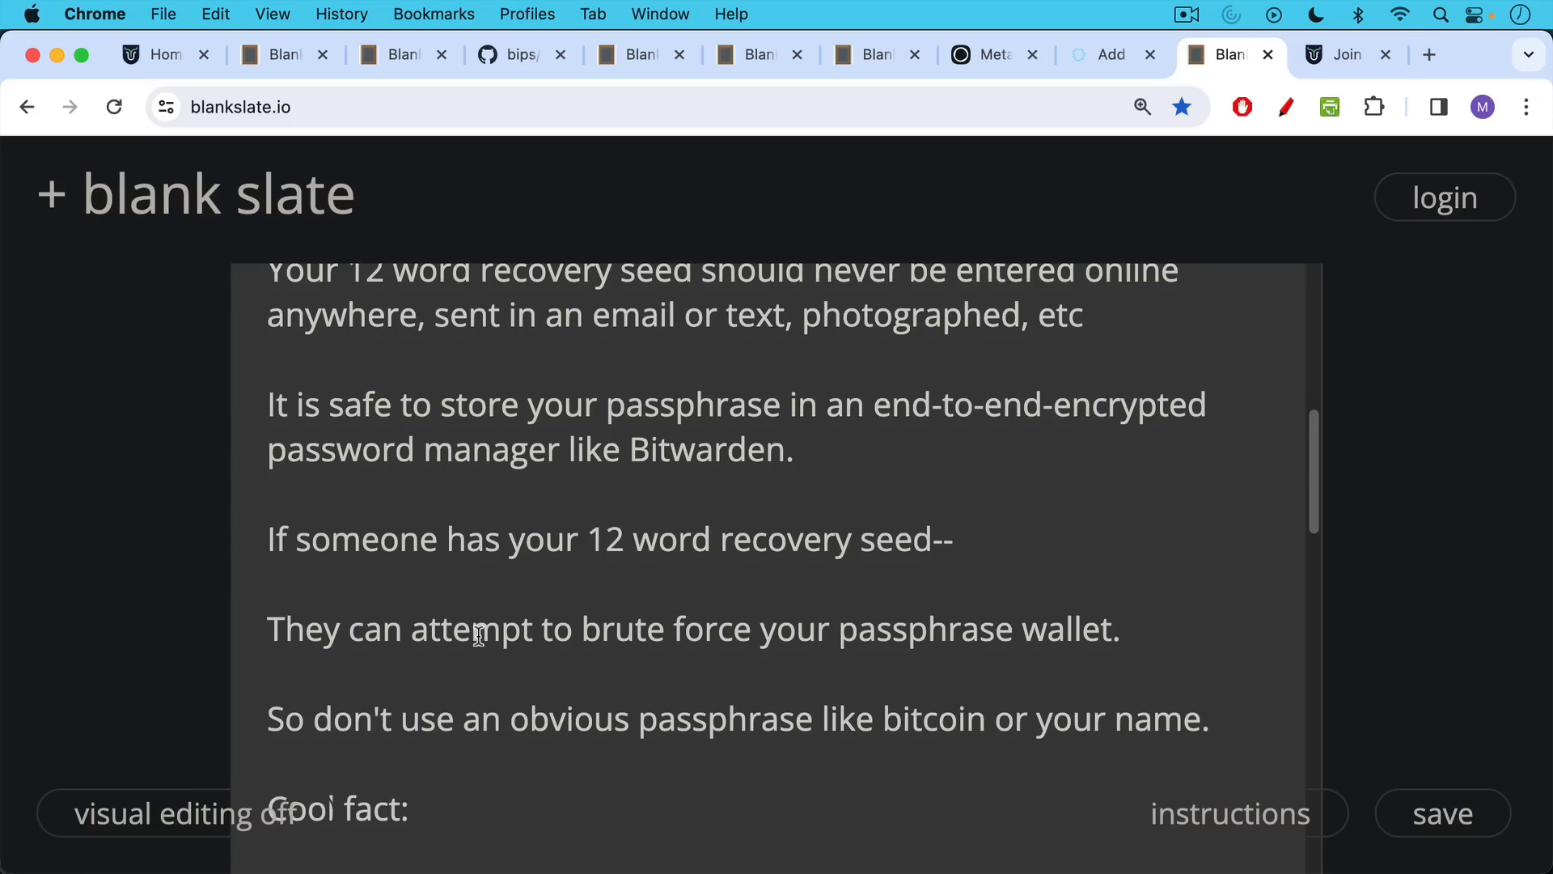
{"action": "scroll", "scroll_direction": "down", "scroll_amount": 3}
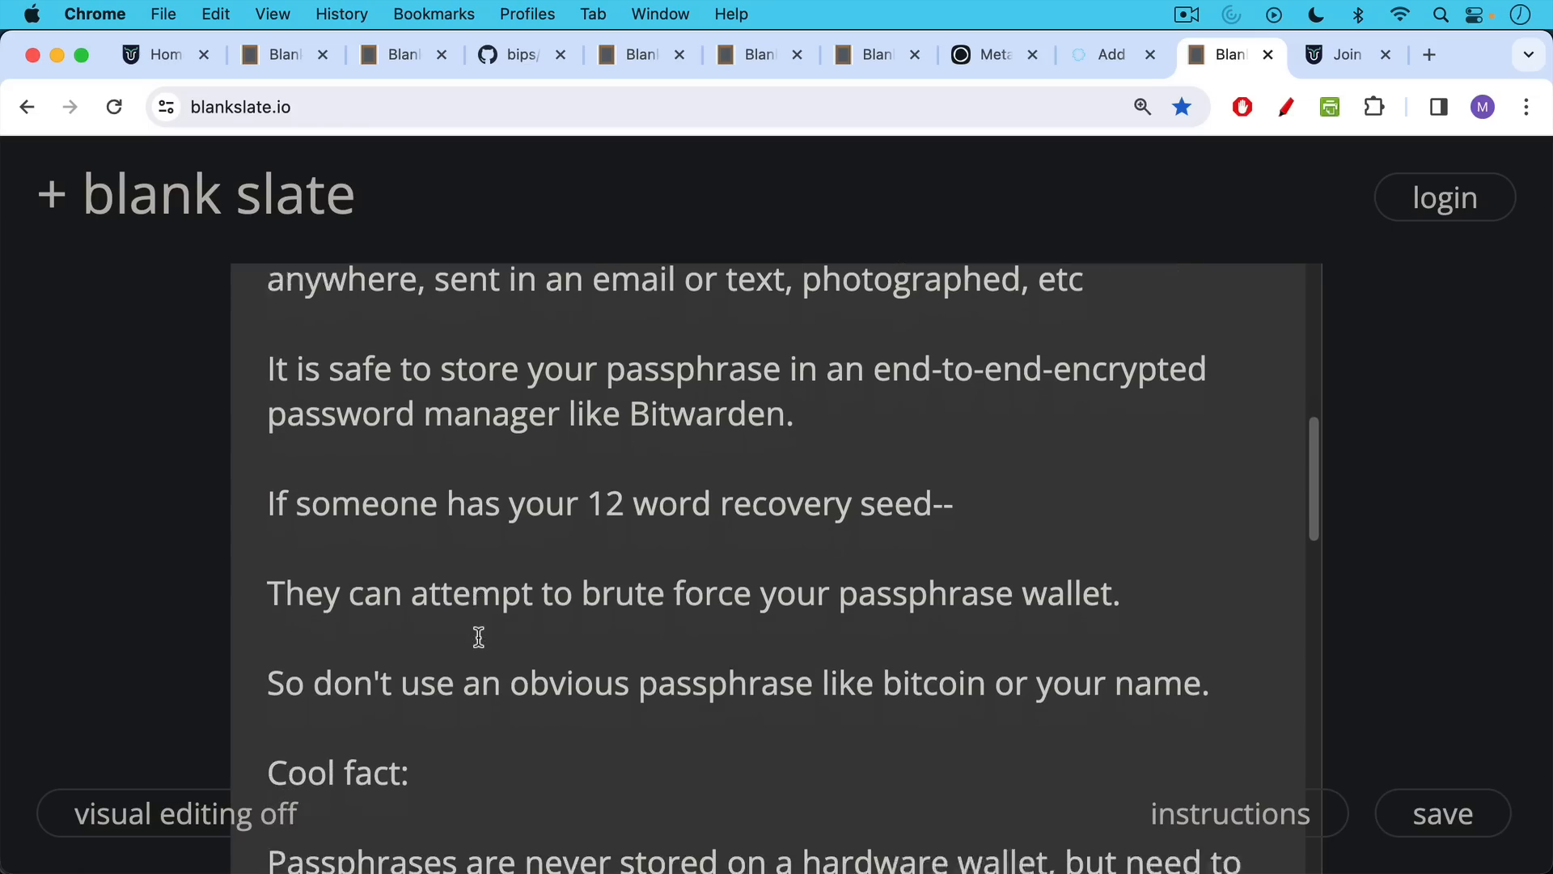
{"action": "scroll", "scroll_direction": "down", "scroll_amount": 3}
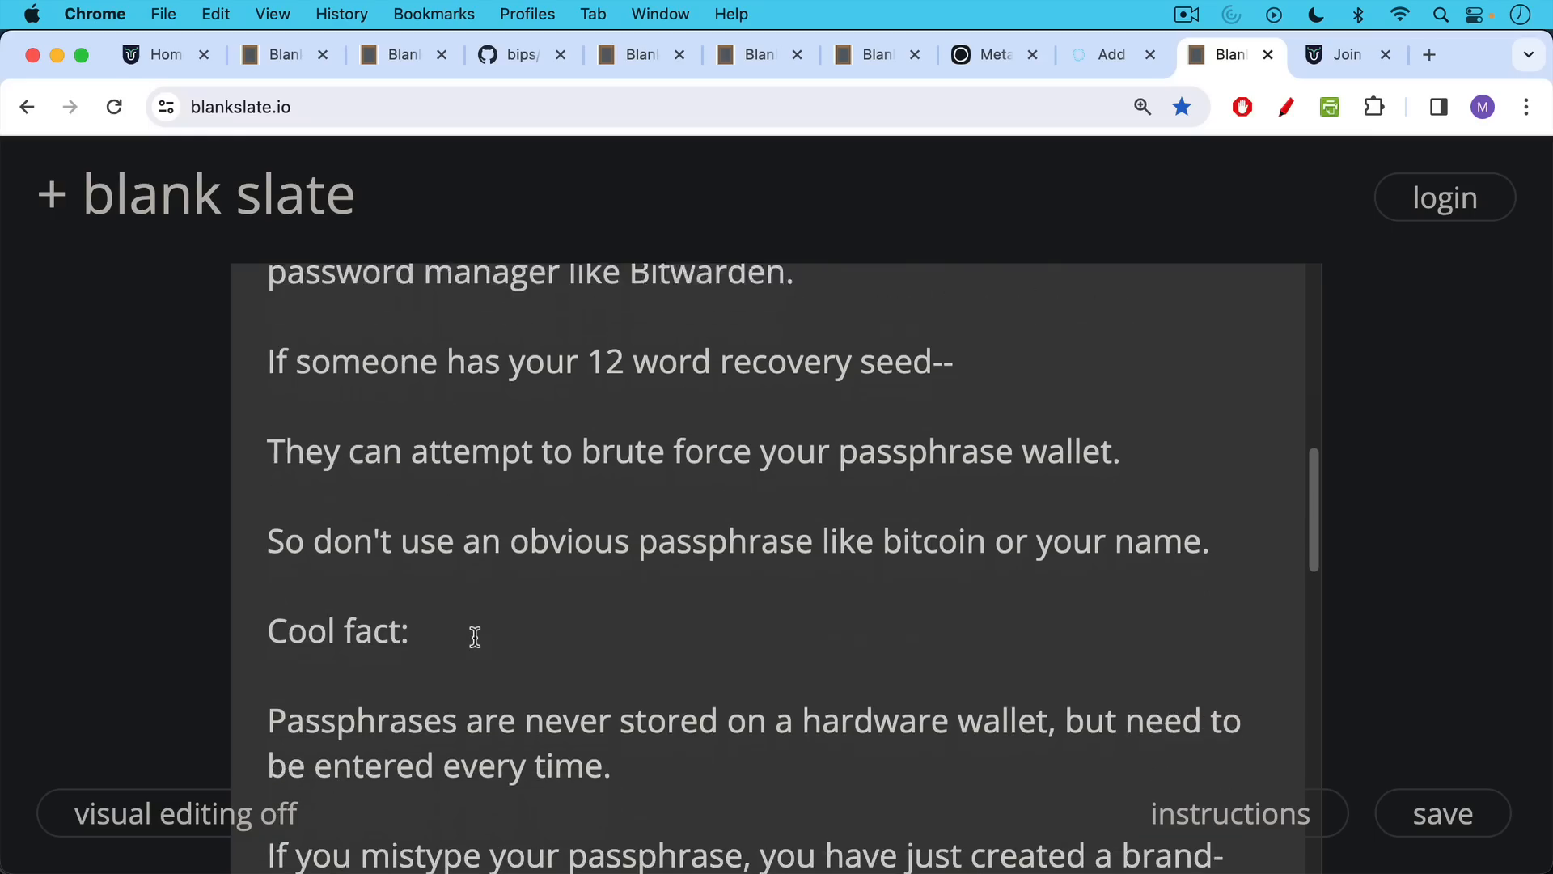
{"action": "scroll", "scroll_direction": "down", "scroll_amount": 3}
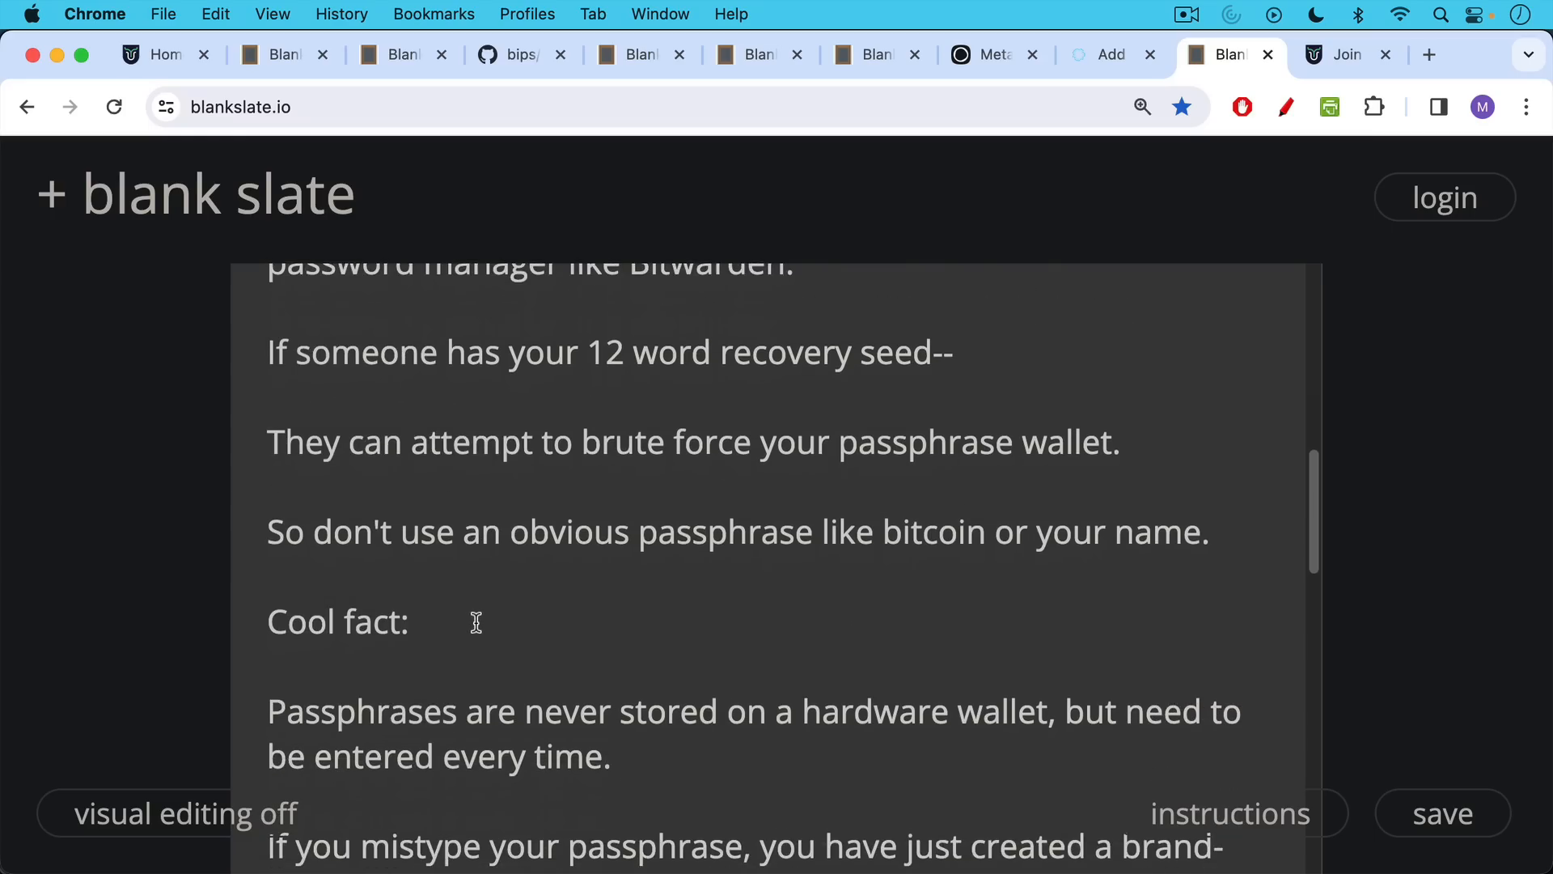
{"action": "scroll", "scroll_direction": "down", "scroll_amount": 3}
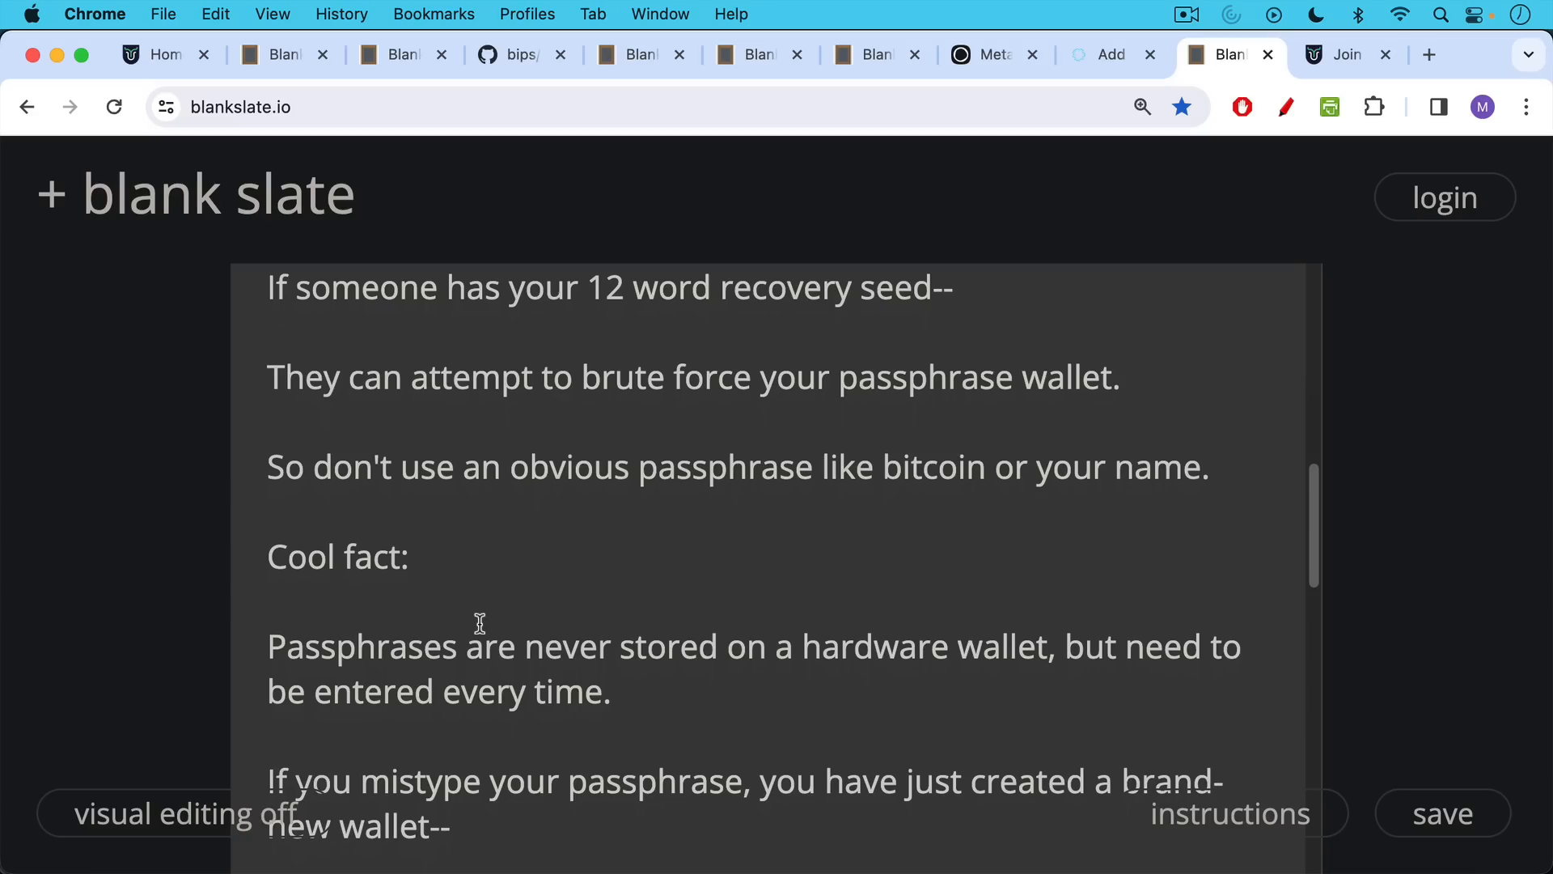
{"action": "mouse_move", "coordinate": [485, 622]}
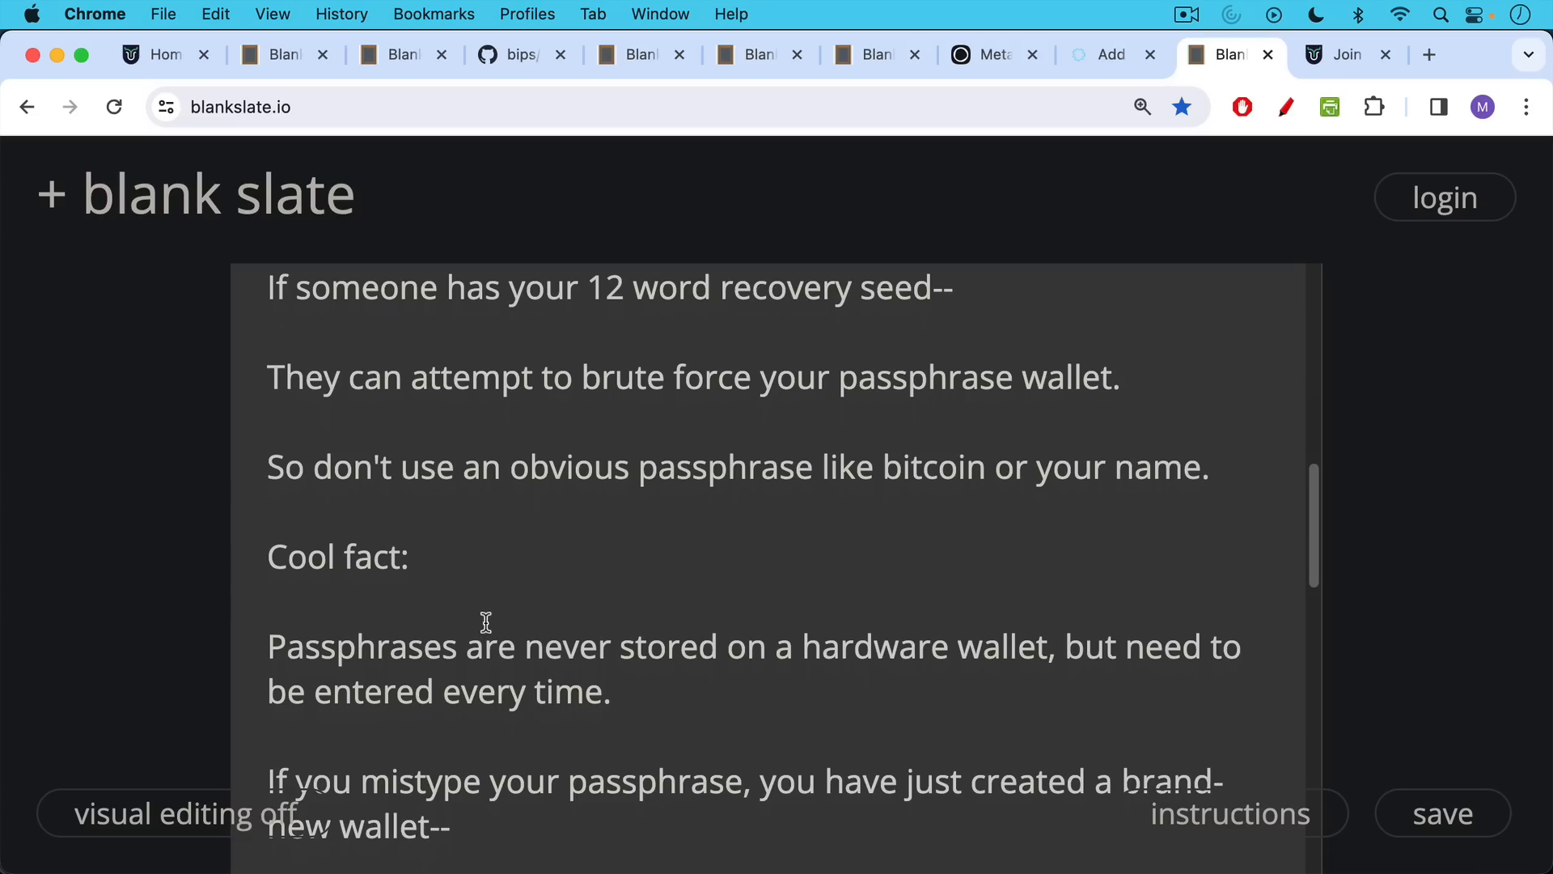
{"action": "mouse_move", "coordinate": [491, 604]}
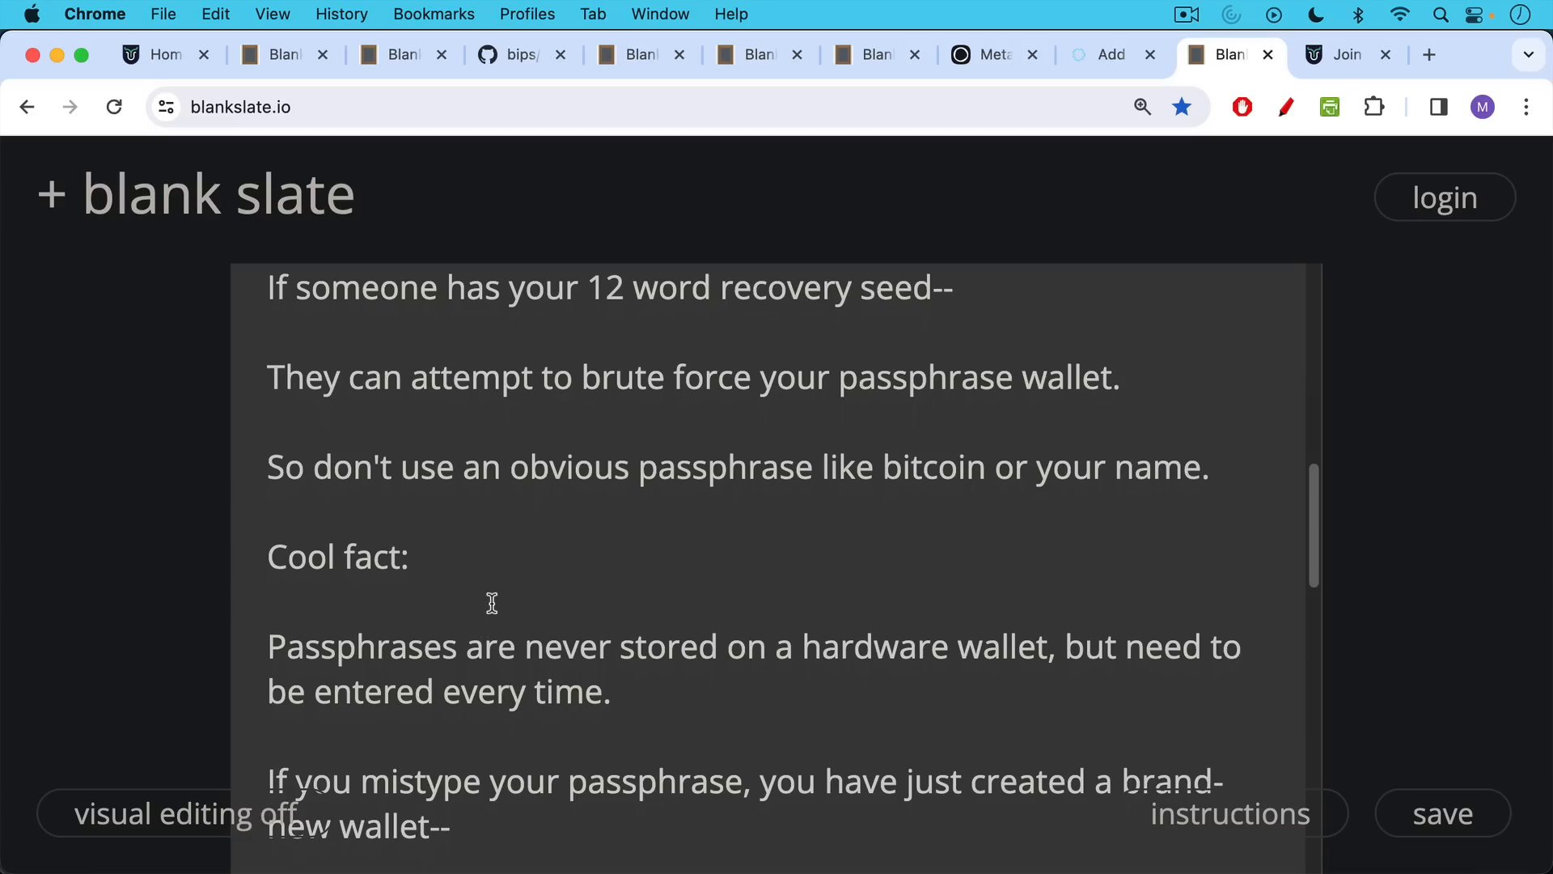
{"action": "mouse_move", "coordinate": [481, 627]}
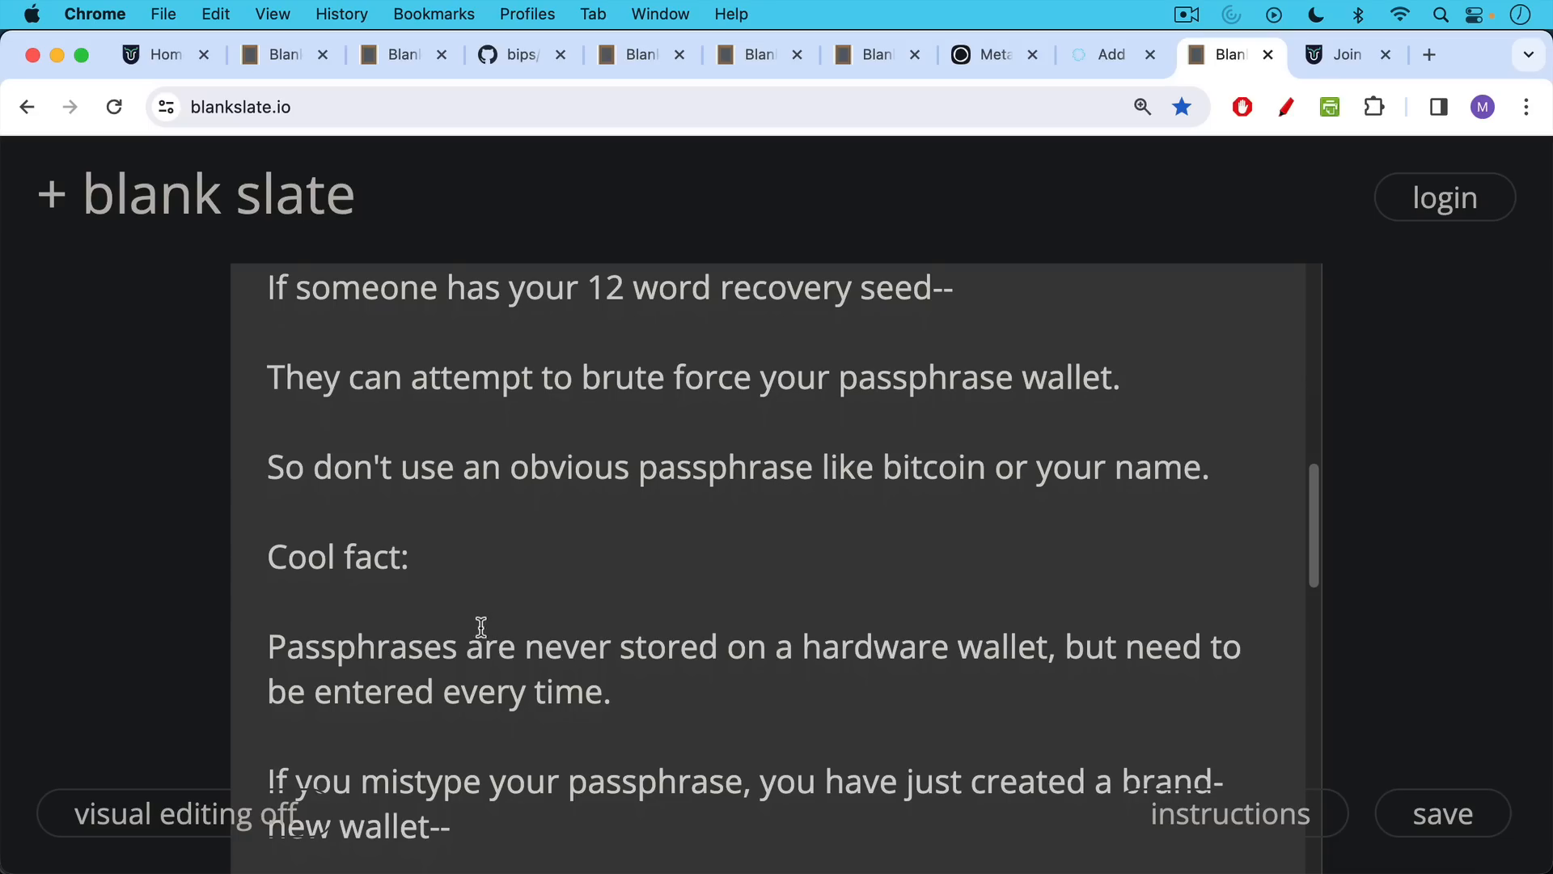
{"action": "scroll", "scroll_direction": "down", "scroll_amount": 3}
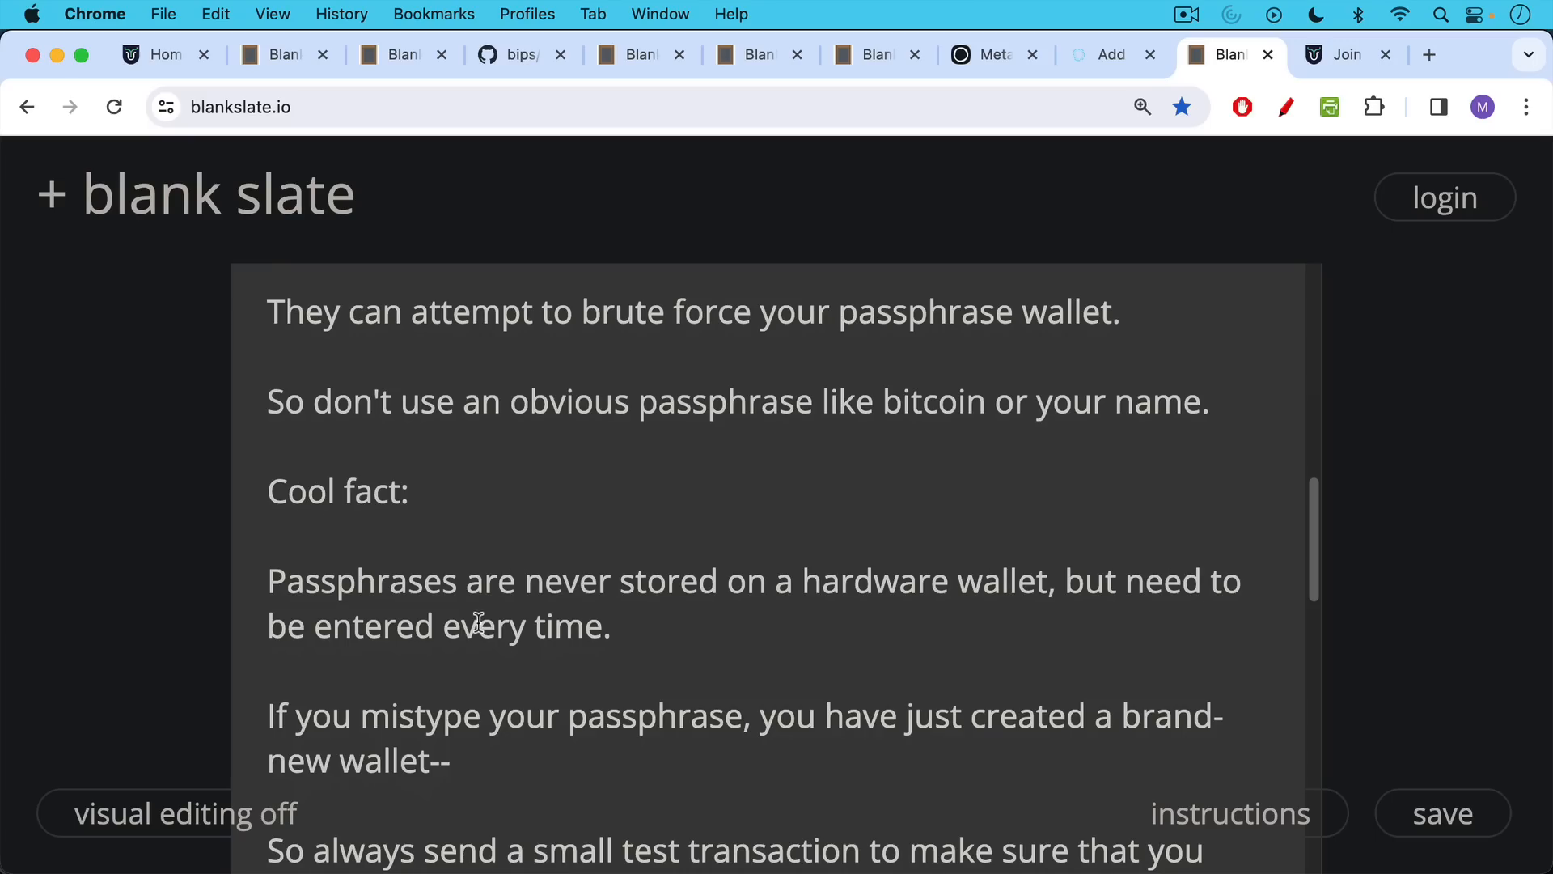
{"action": "scroll", "scroll_direction": "down", "scroll_amount": 3}
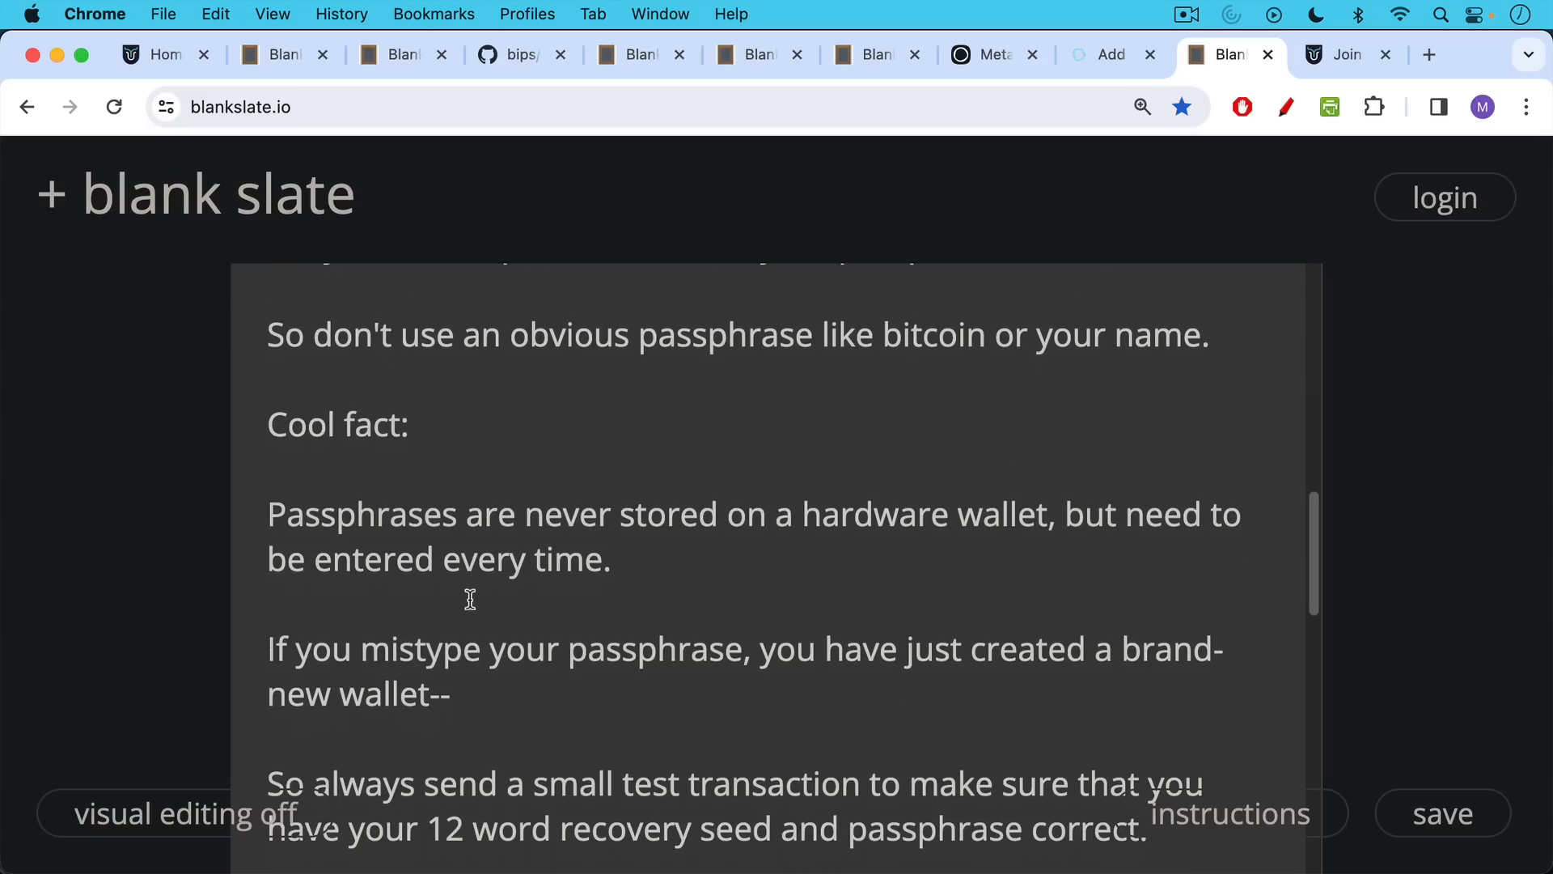
{"action": "mouse_move", "coordinate": [478, 603]}
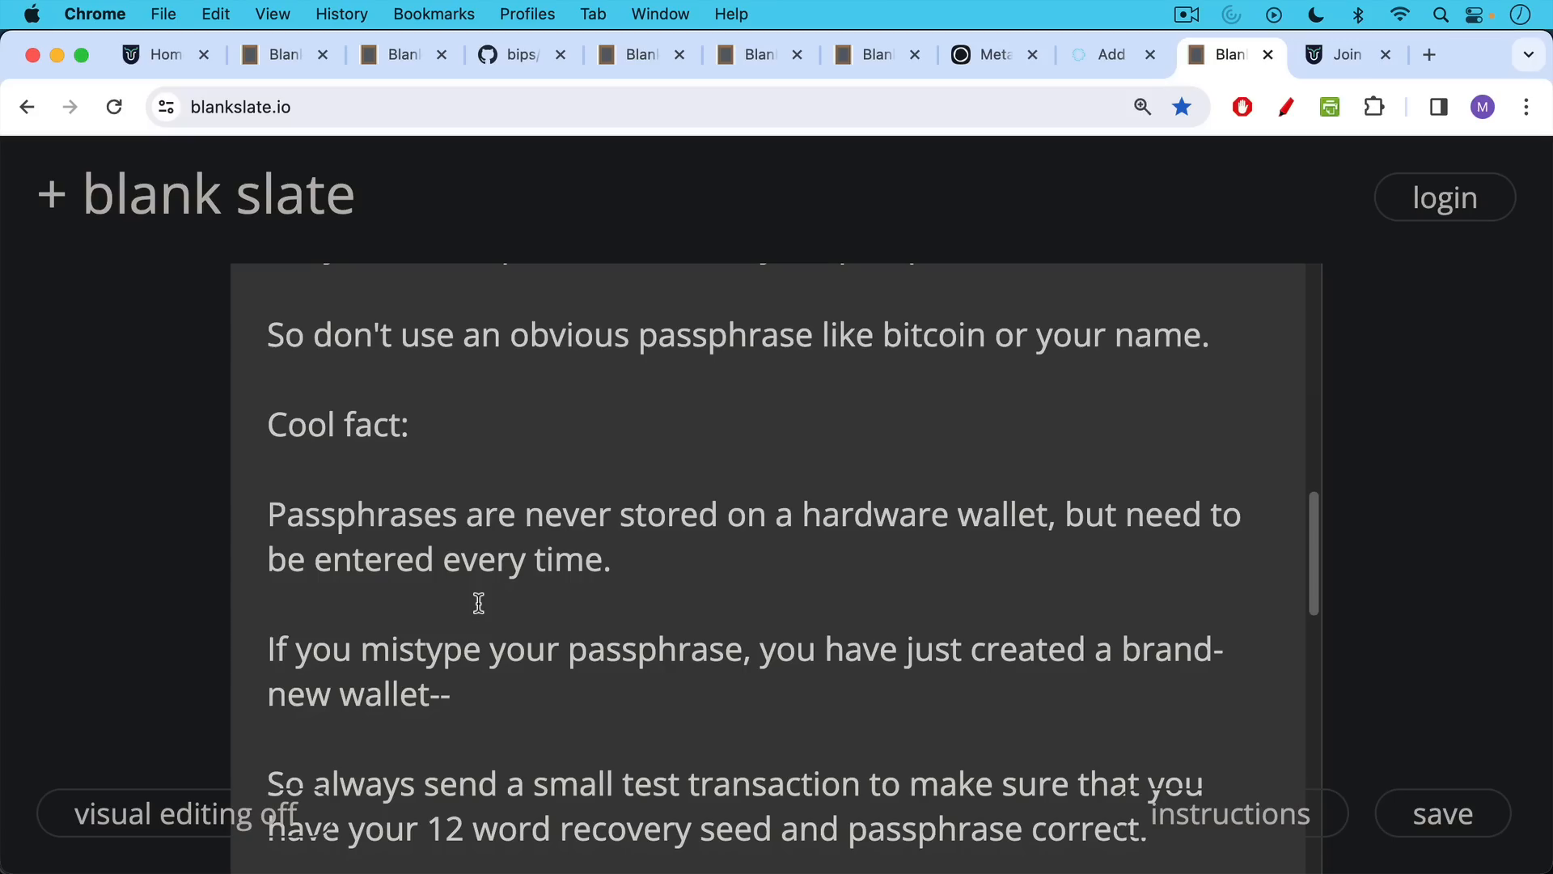
{"action": "mouse_move", "coordinate": [459, 610]}
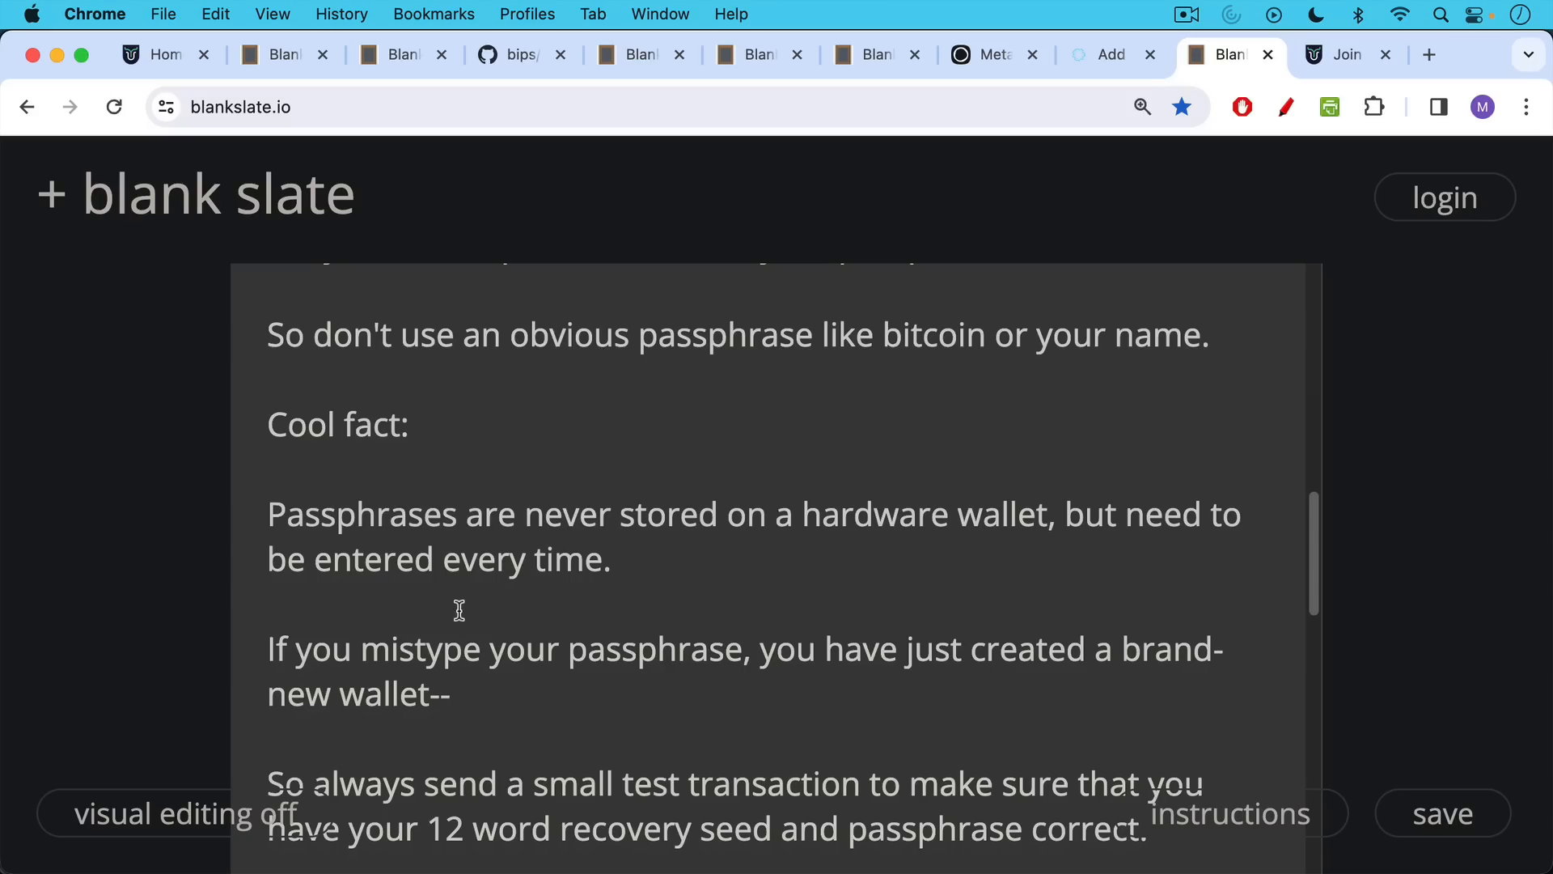
{"action": "mouse_move", "coordinate": [462, 612]}
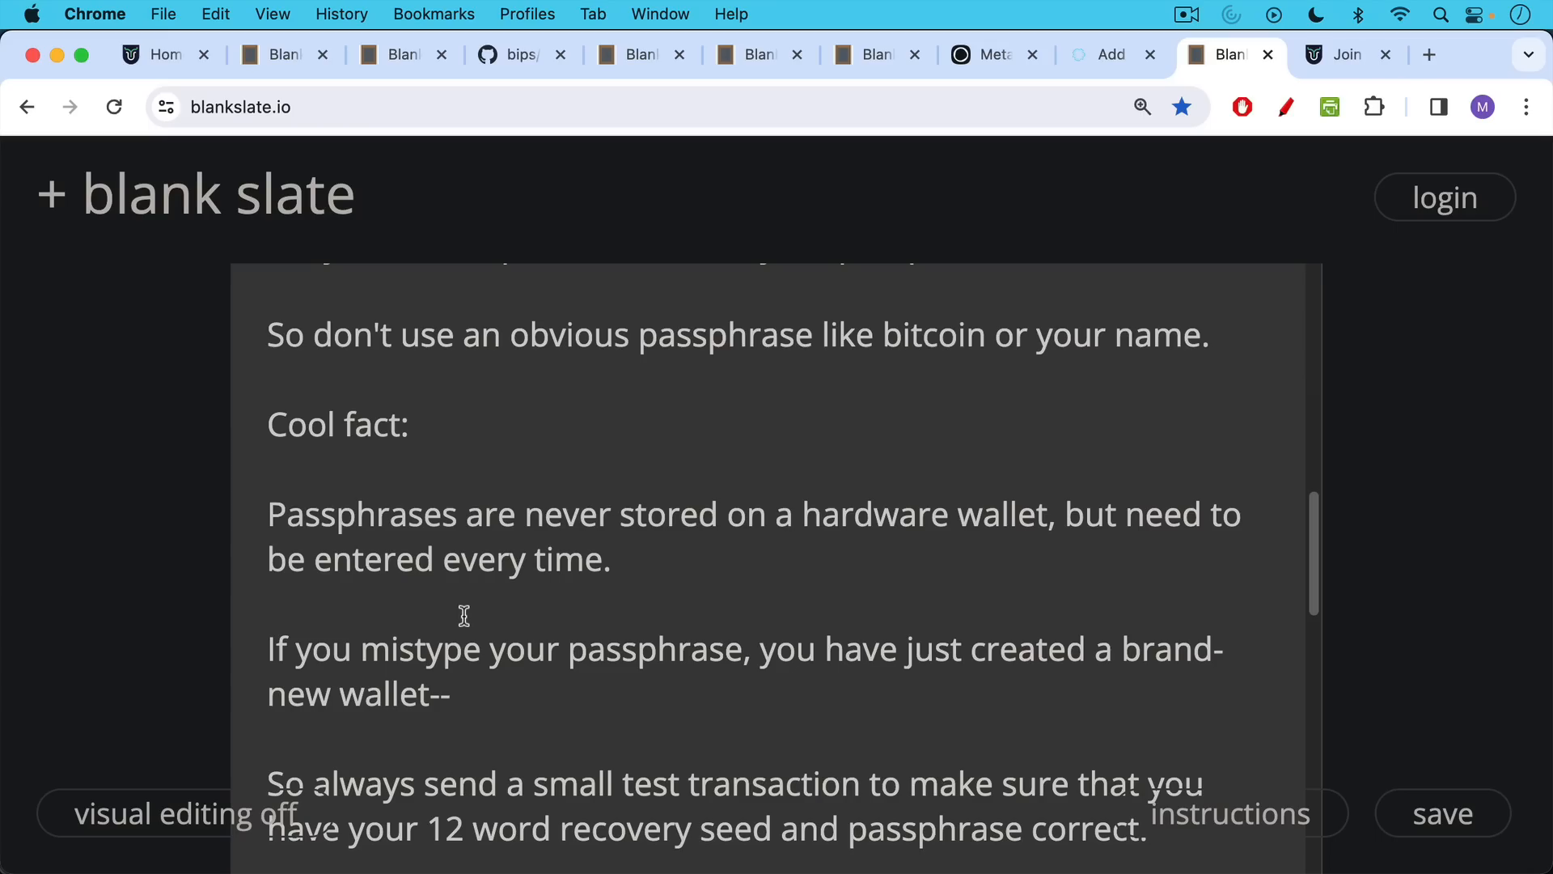
{"action": "scroll", "scroll_direction": "down", "scroll_amount": 3}
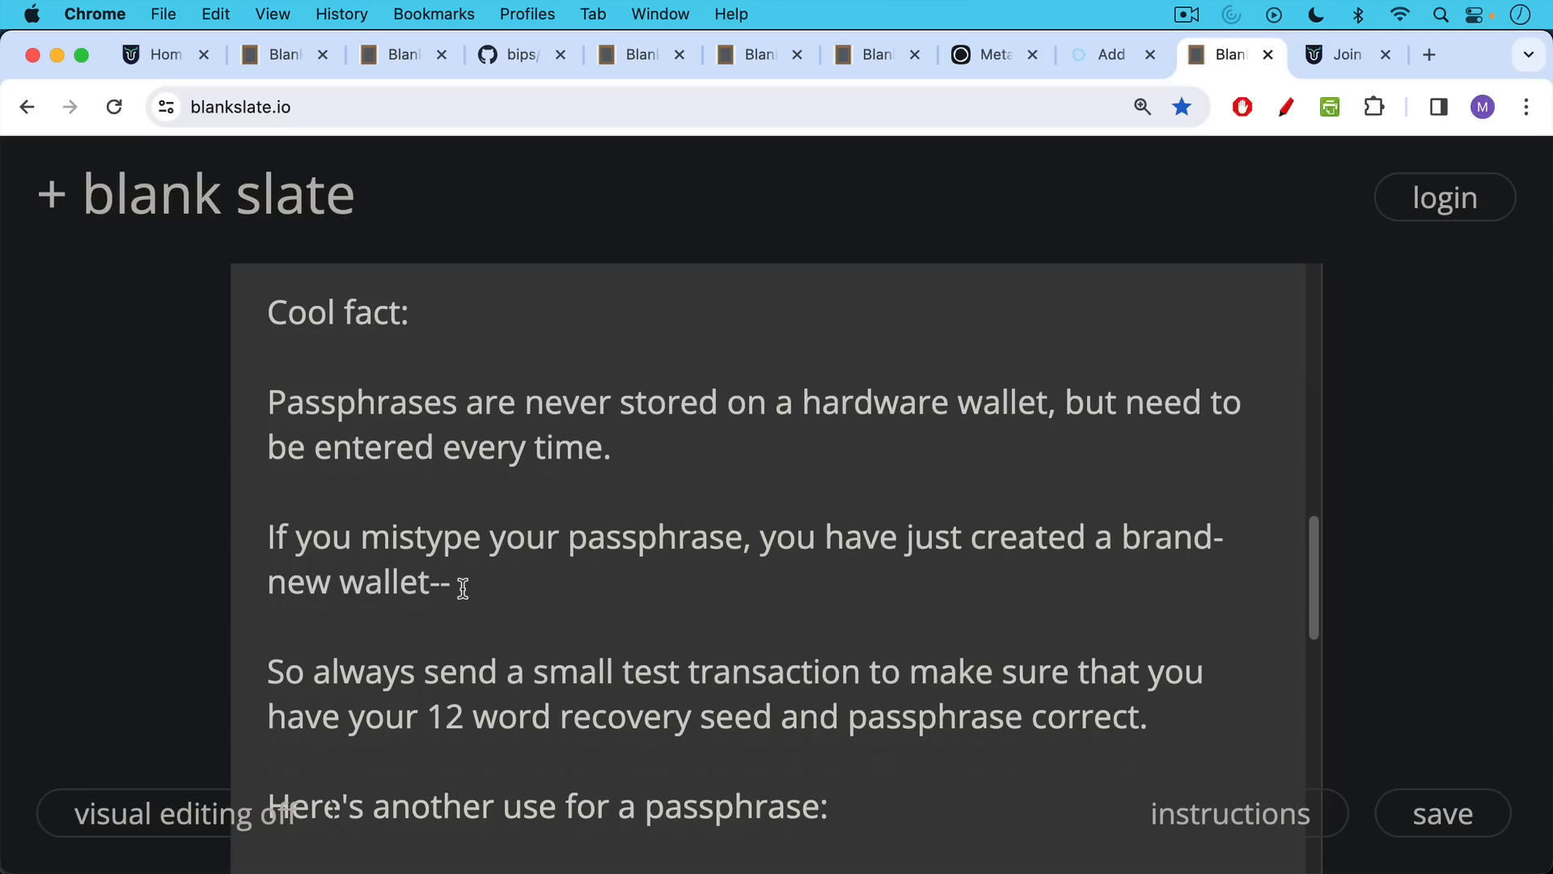
{"action": "mouse_move", "coordinate": [455, 602]}
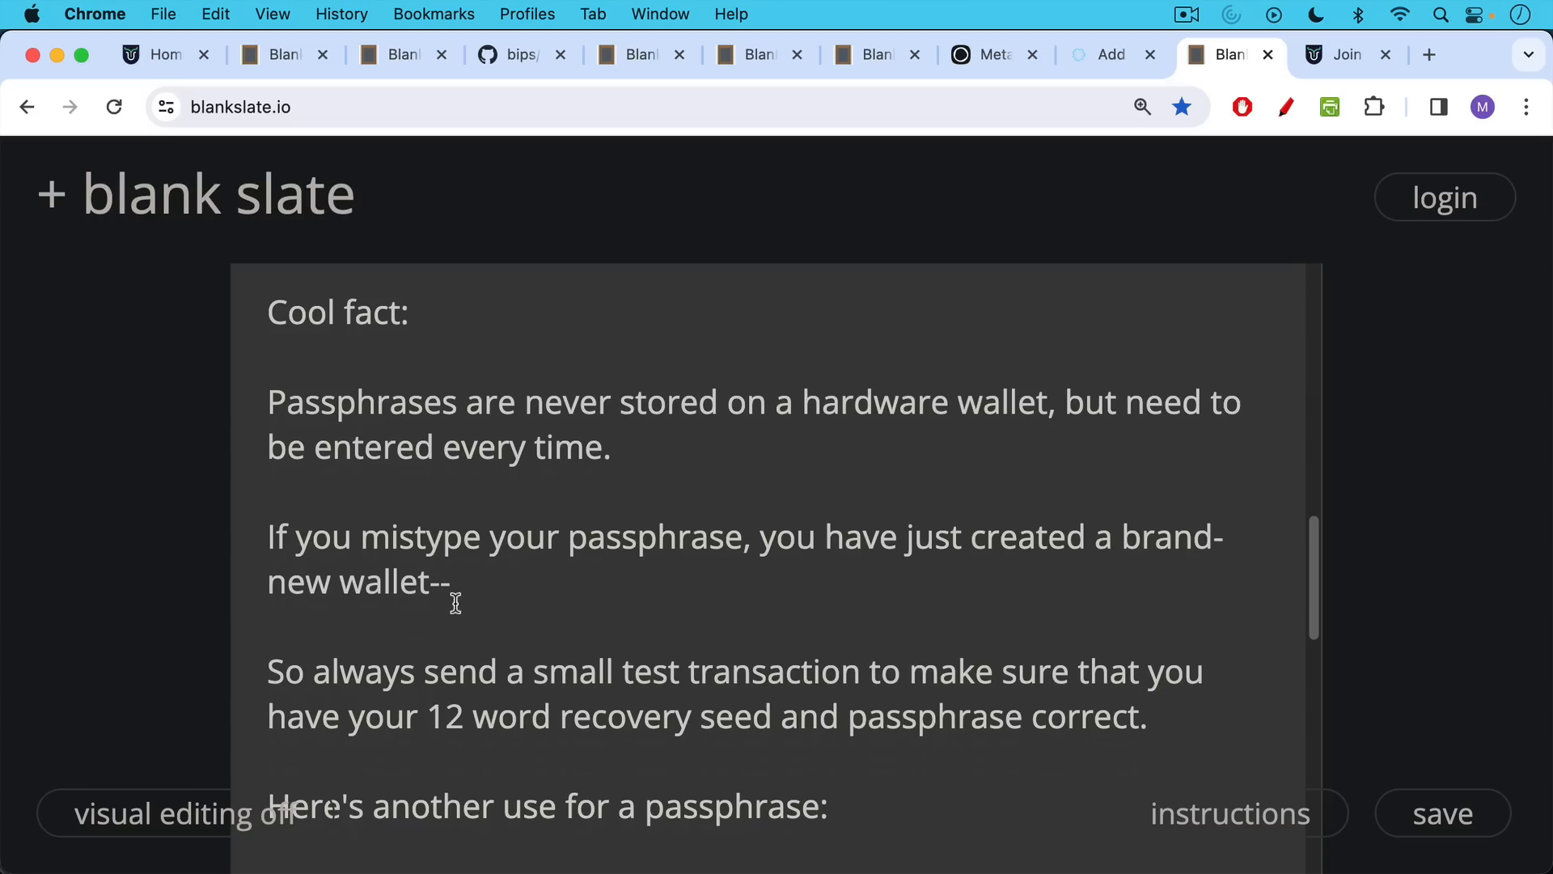
Scroll down to the 'Inheritance planning' section about passphrase and seed holders
{"action": "scroll", "scroll_direction": "down", "scroll_amount": 3}
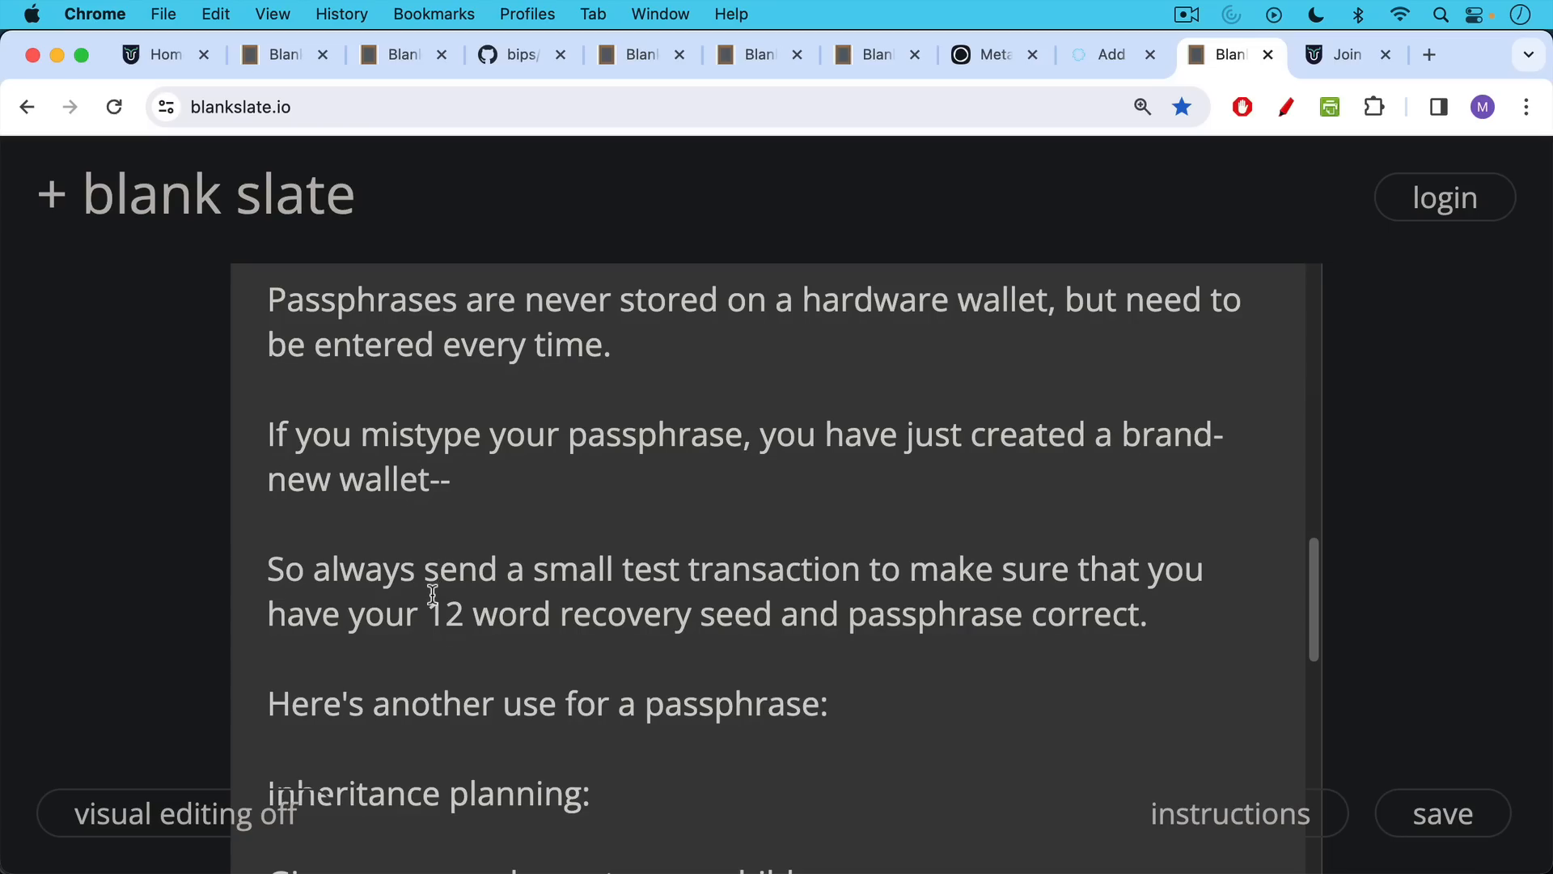
{"action": "scroll", "scroll_direction": "down", "scroll_amount": 3}
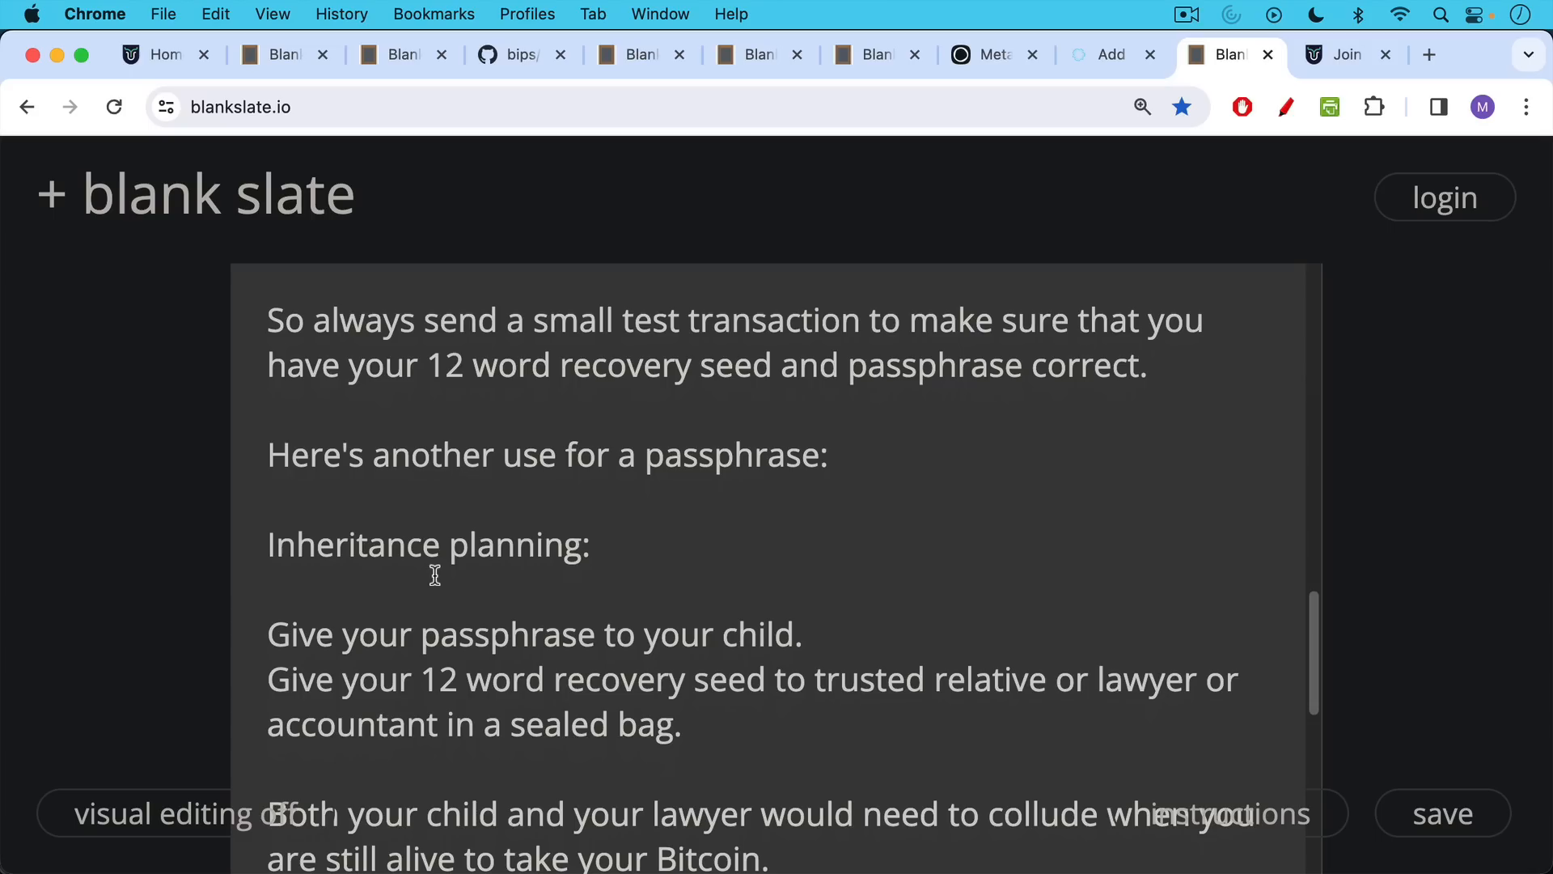
{"action": "mouse_move", "coordinate": [458, 652]}
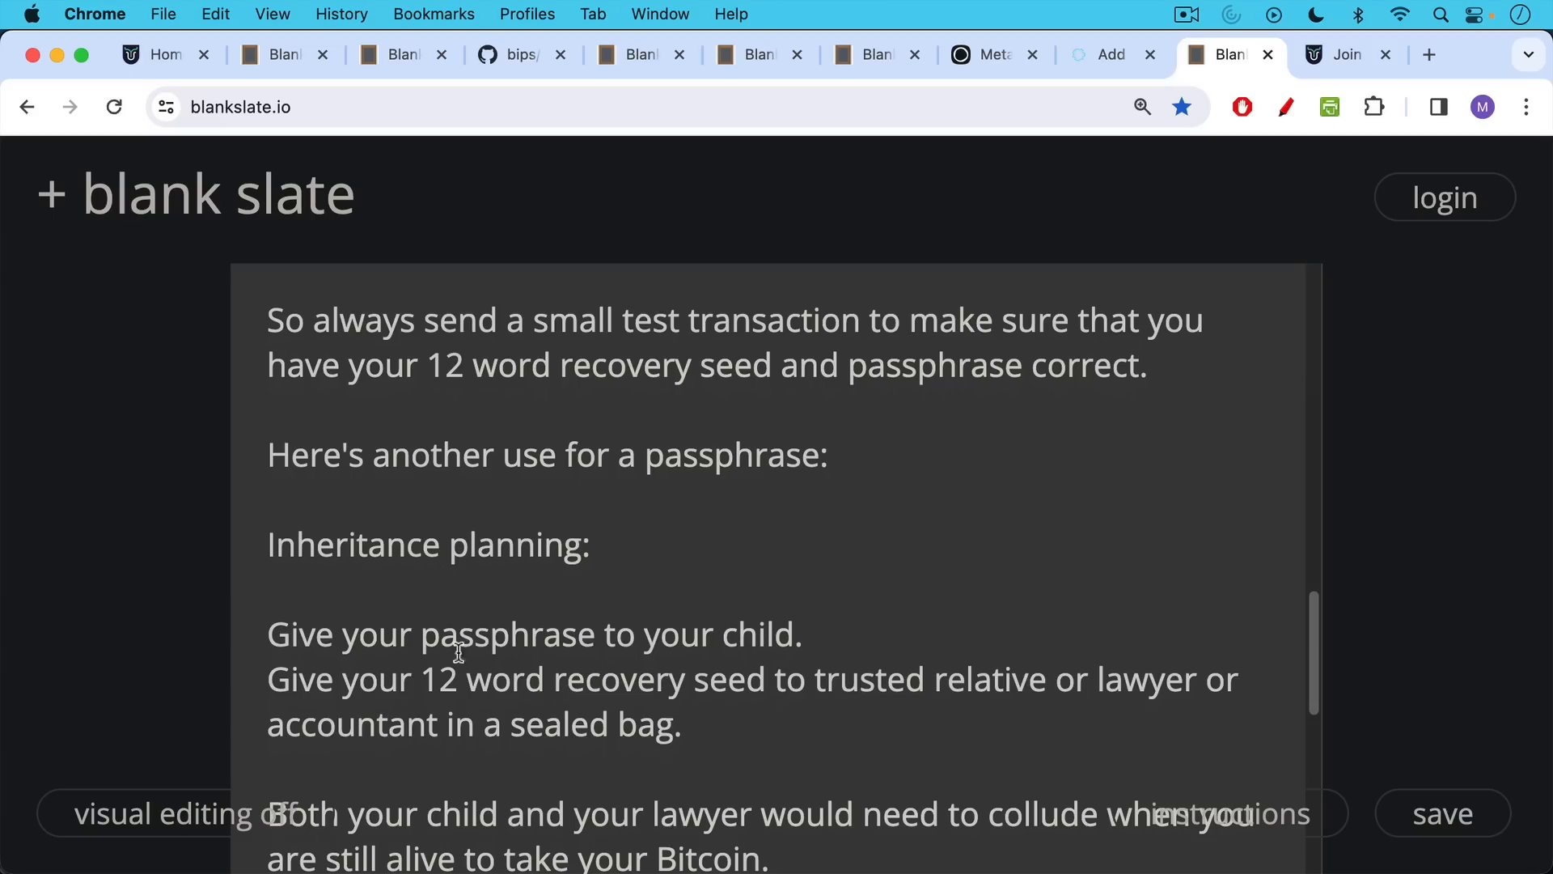
{"action": "mouse_move", "coordinate": [451, 622]}
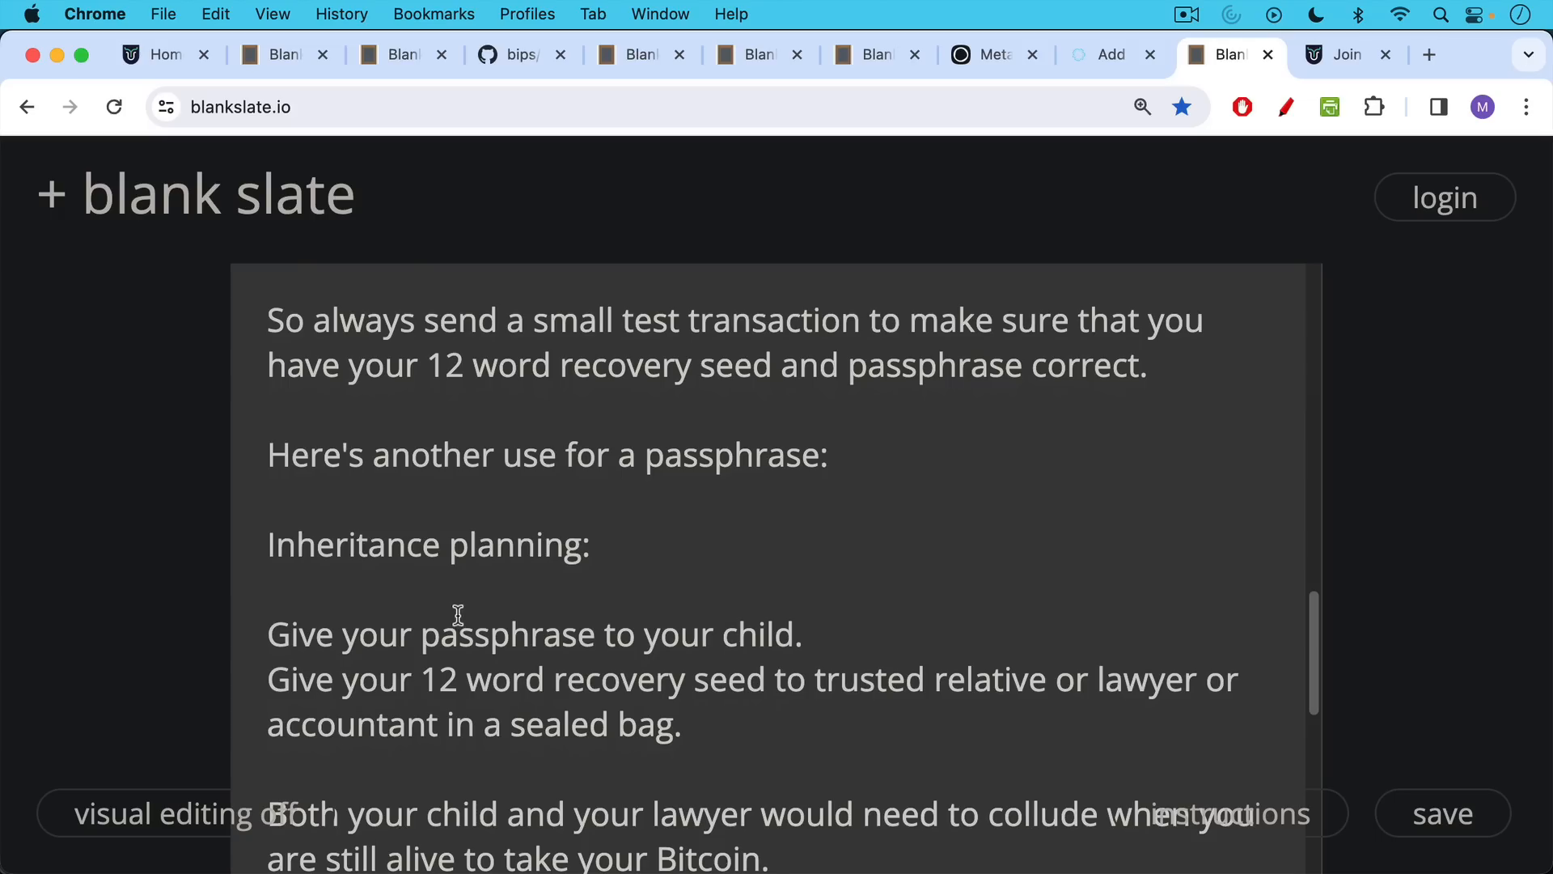
{"action": "mouse_move", "coordinate": [459, 608]}
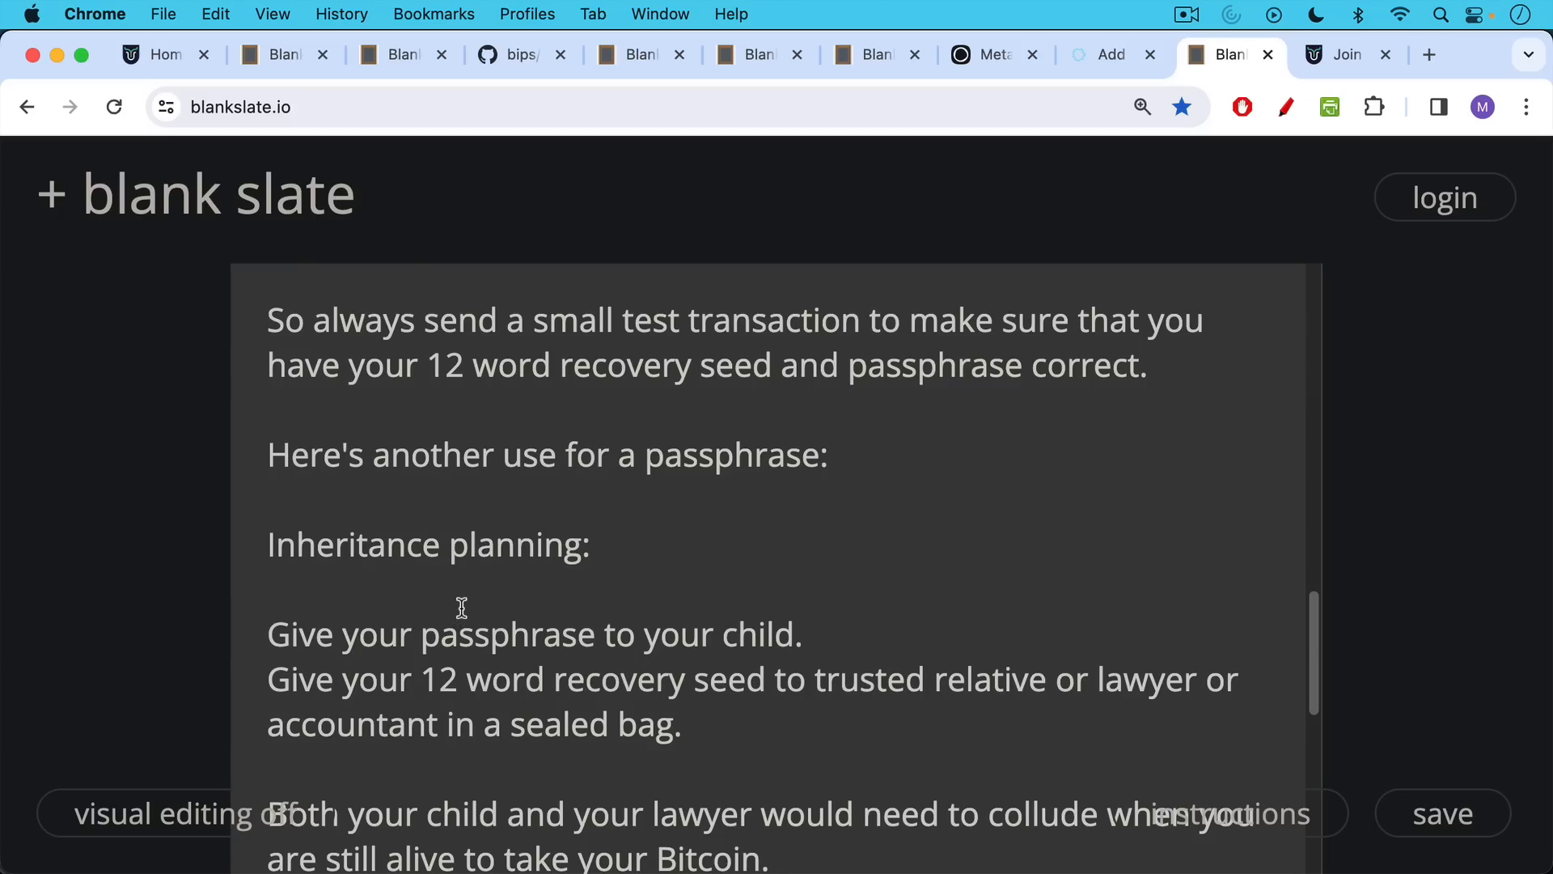
{"action": "mouse_move", "coordinate": [523, 624]}
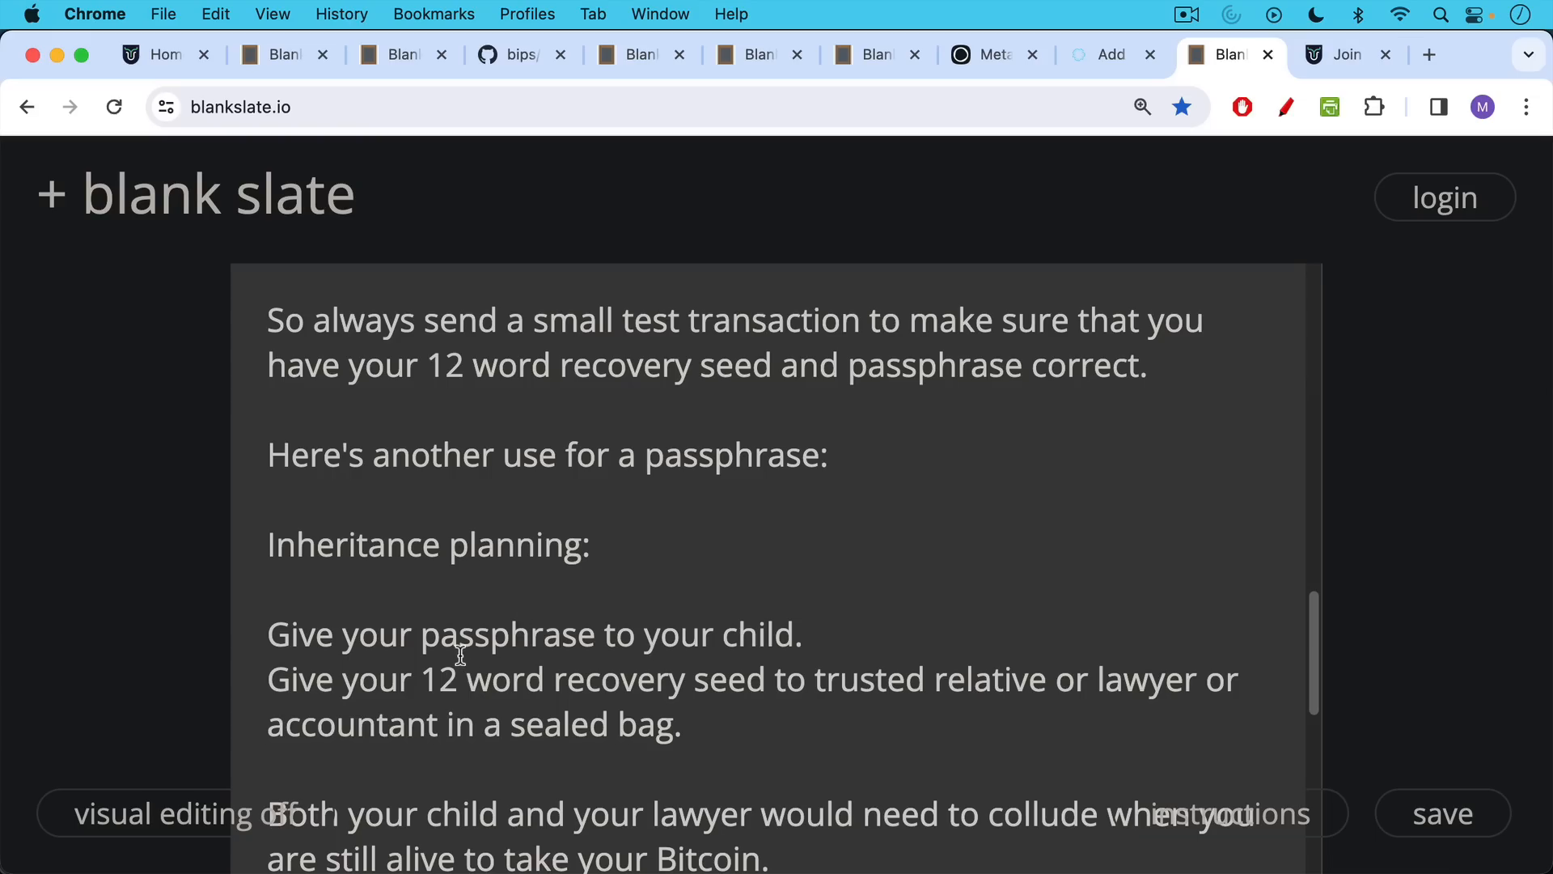
{"action": "scroll", "scroll_direction": "down", "scroll_amount": 3}
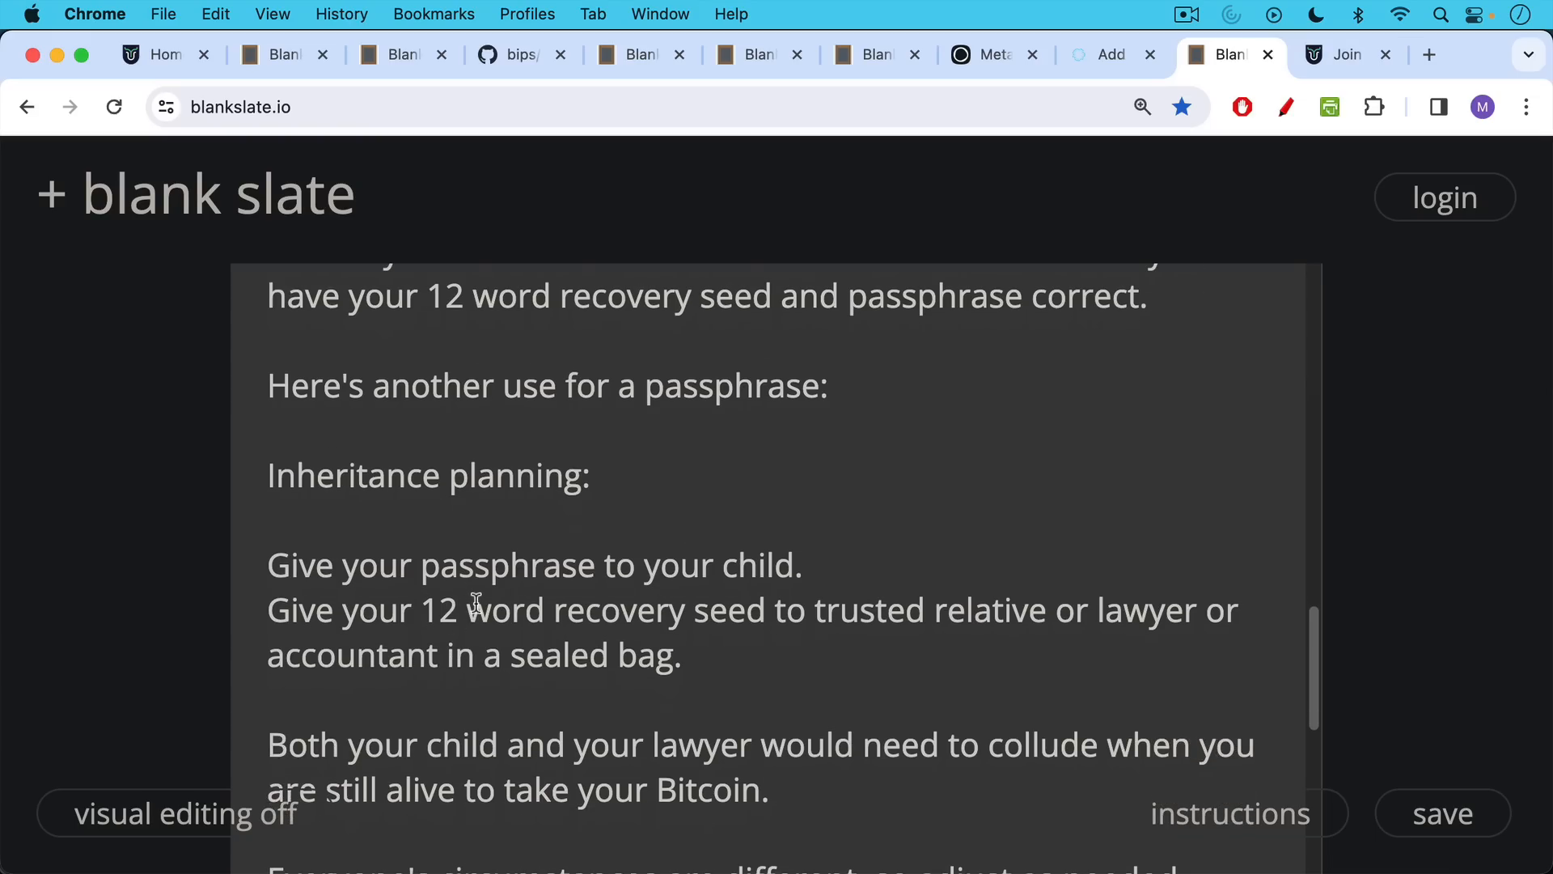
{"action": "mouse_move", "coordinate": [459, 637]}
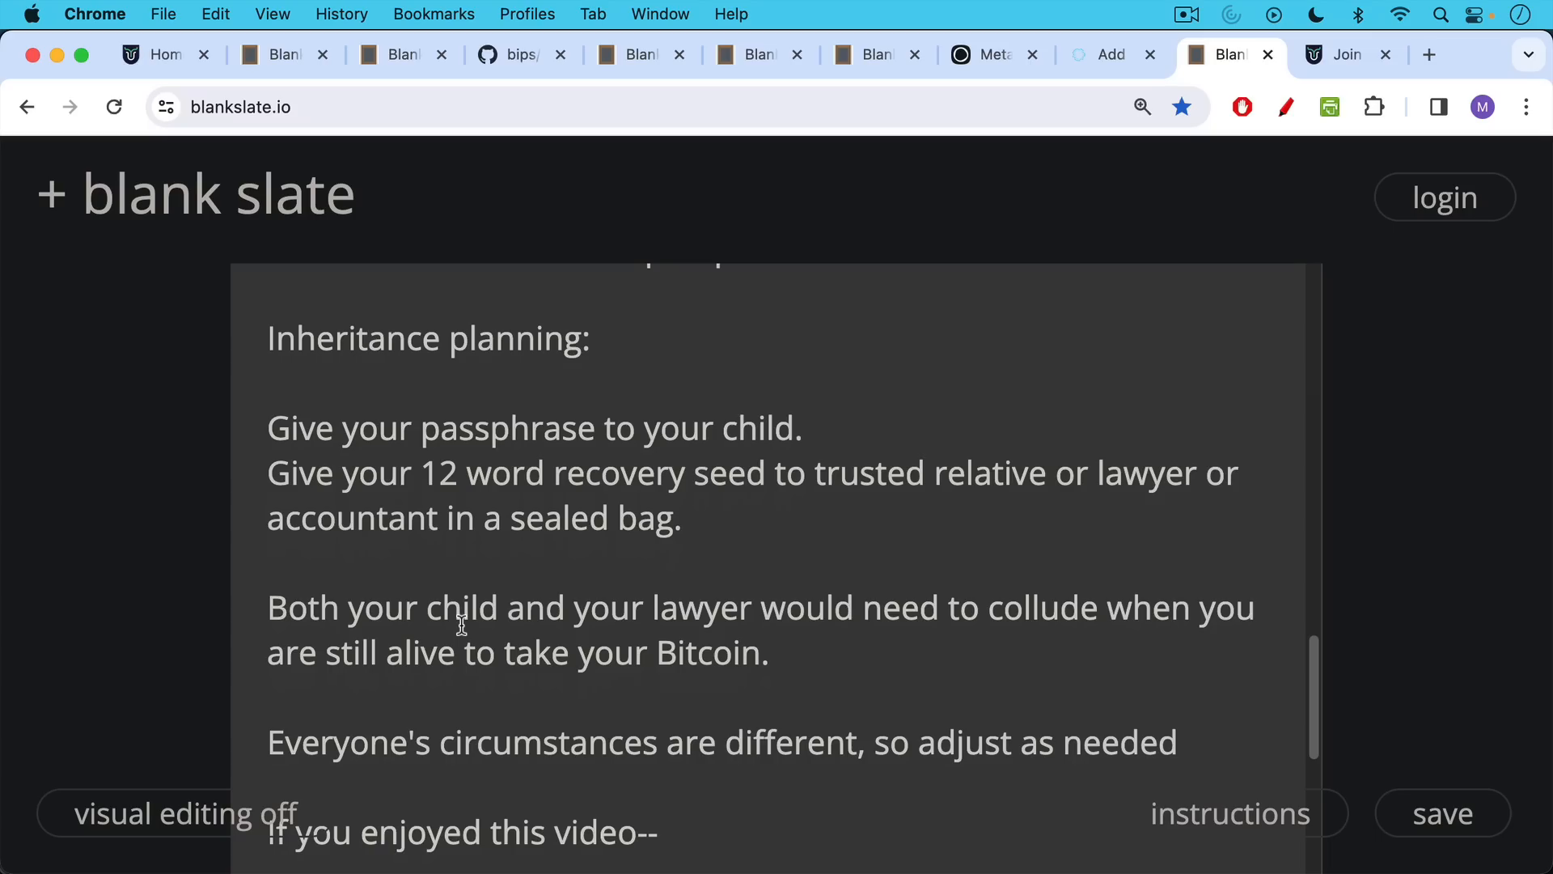
{"action": "mouse_move", "coordinate": [454, 641]}
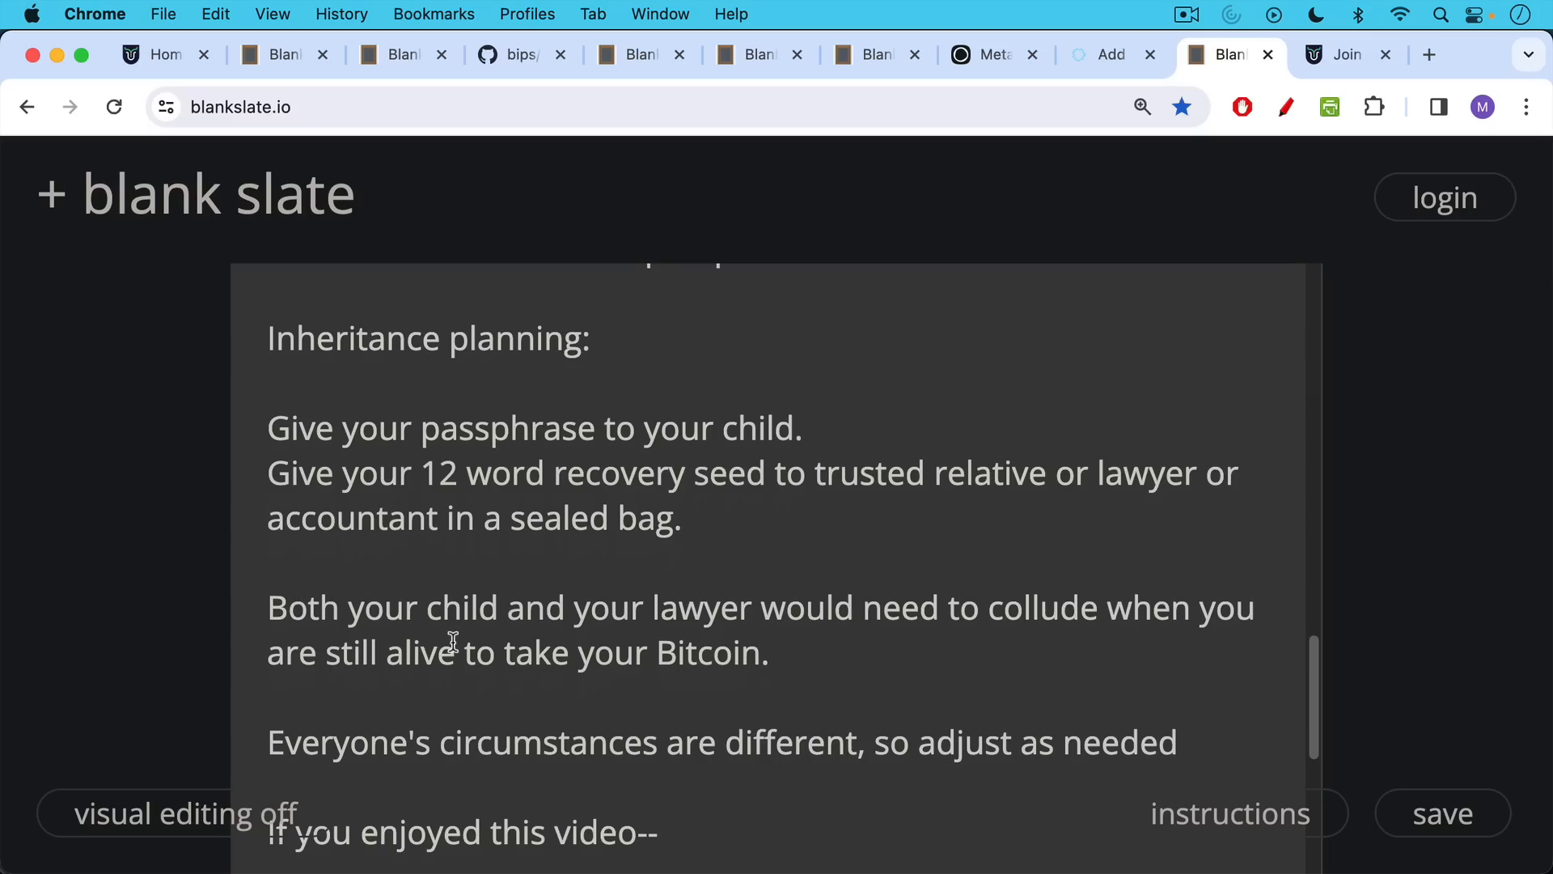
Reach the Bitcoin University Premium mention, then show the $79/$790 Join page
{"action": "scroll", "scroll_direction": "down", "scroll_amount": 3}
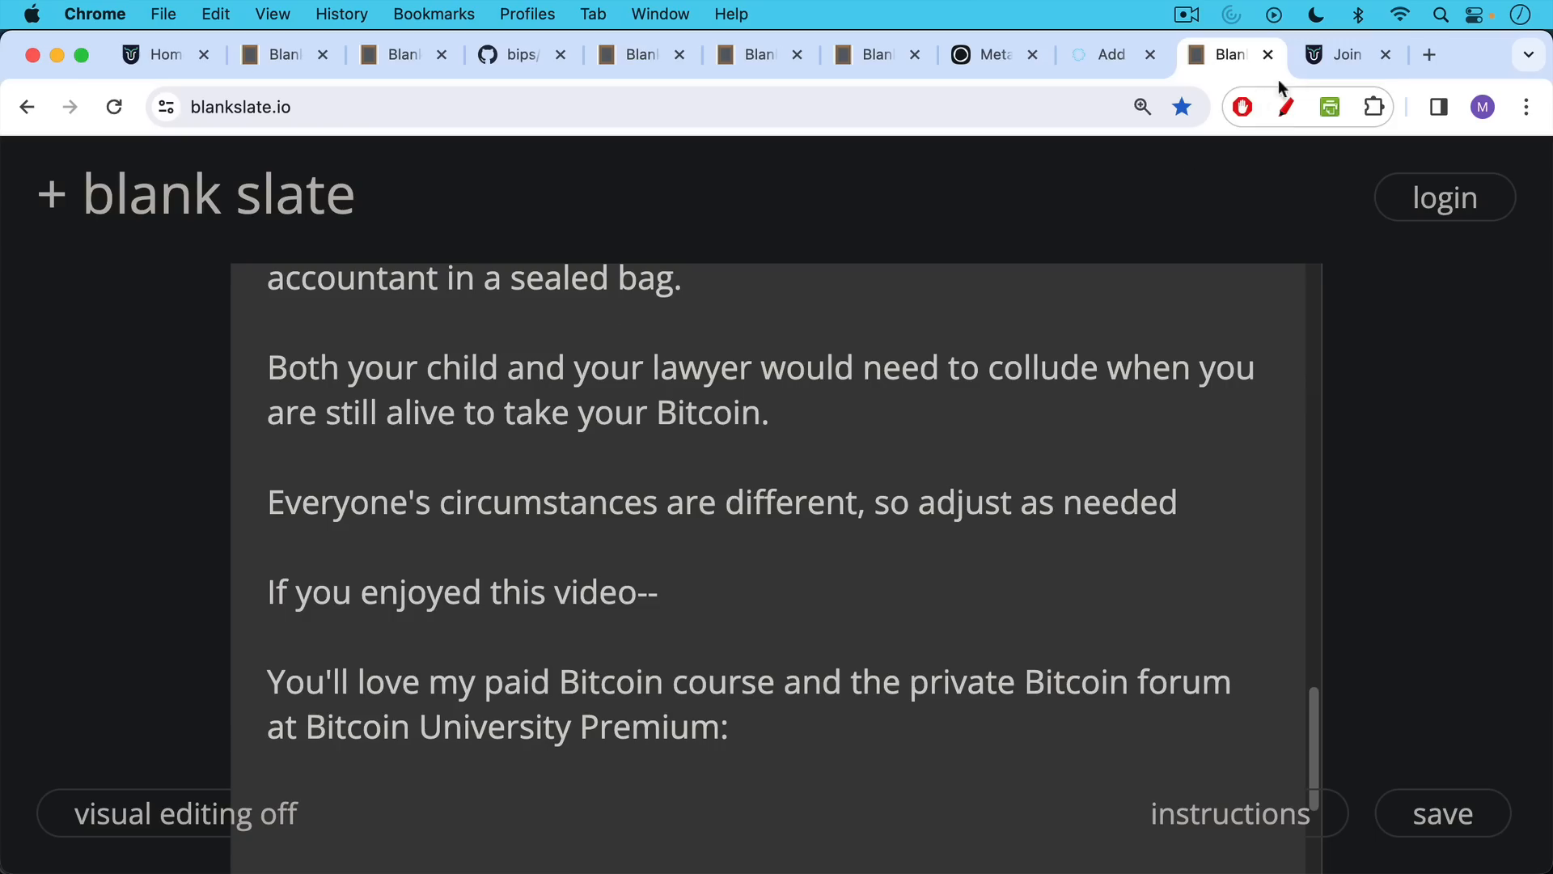
{"action": "left_click", "coordinate": [1342, 54]}
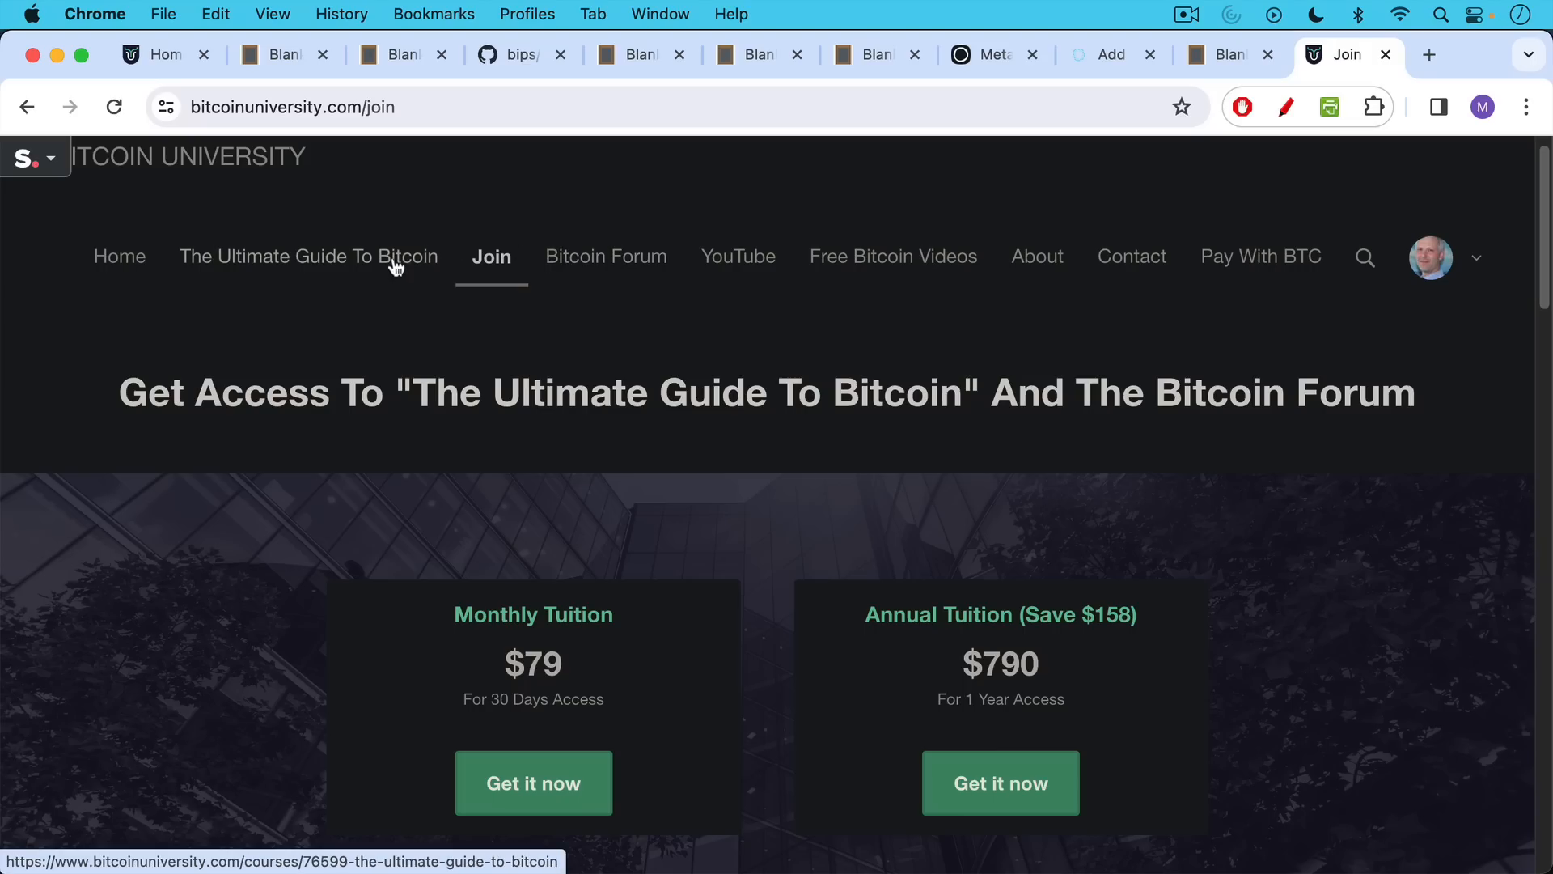
Open 'The Ultimate Guide To Bitcoin' course page from the top navigation
{"action": "left_click", "coordinate": [490, 256]}
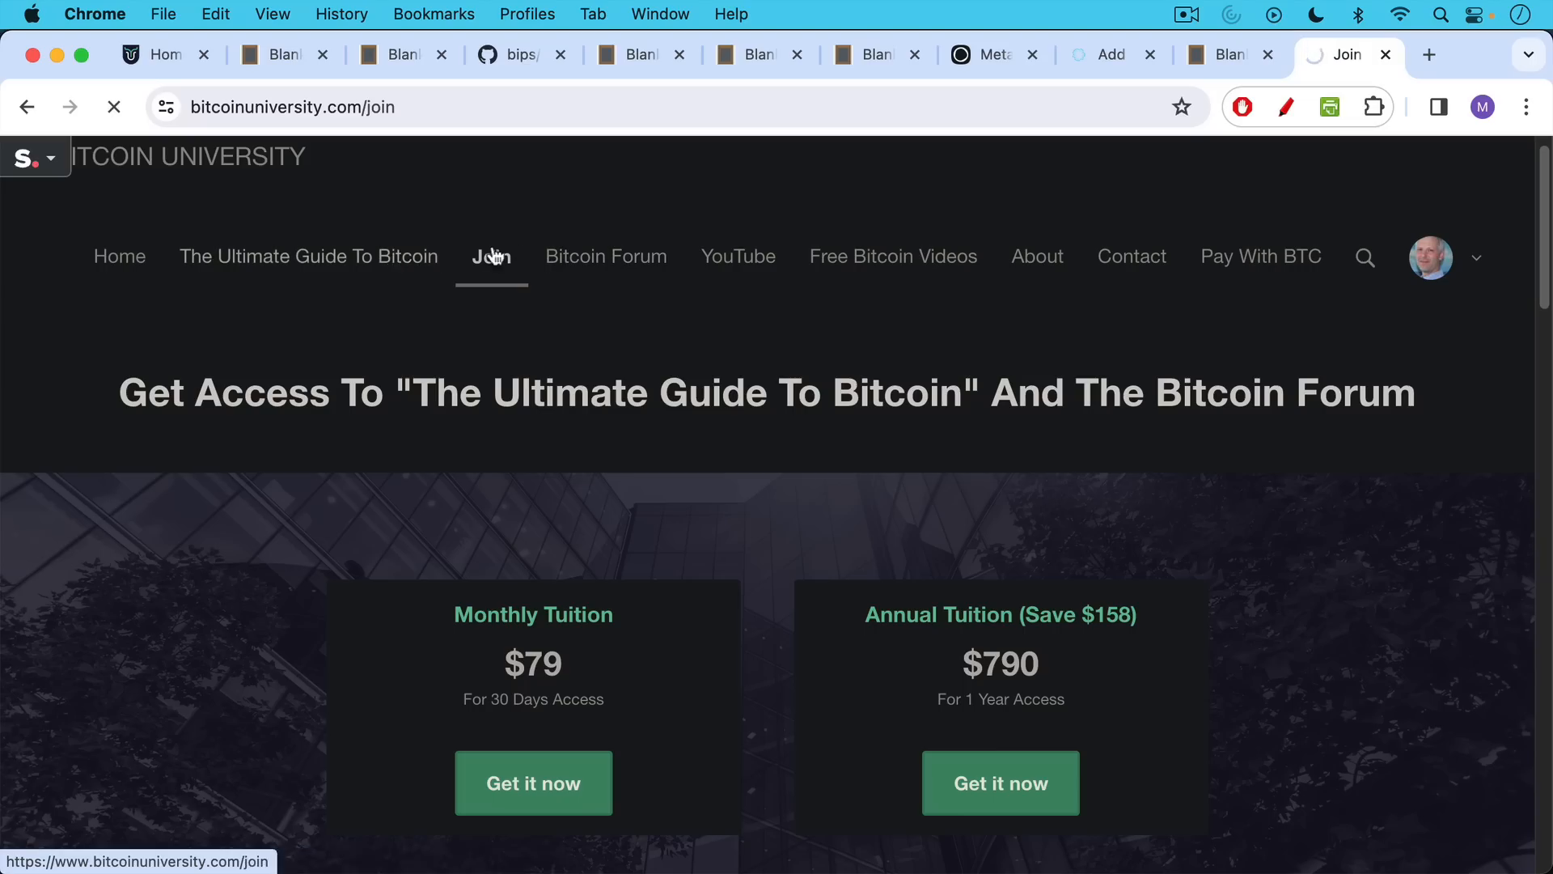
{"action": "left_click", "coordinate": [308, 255]}
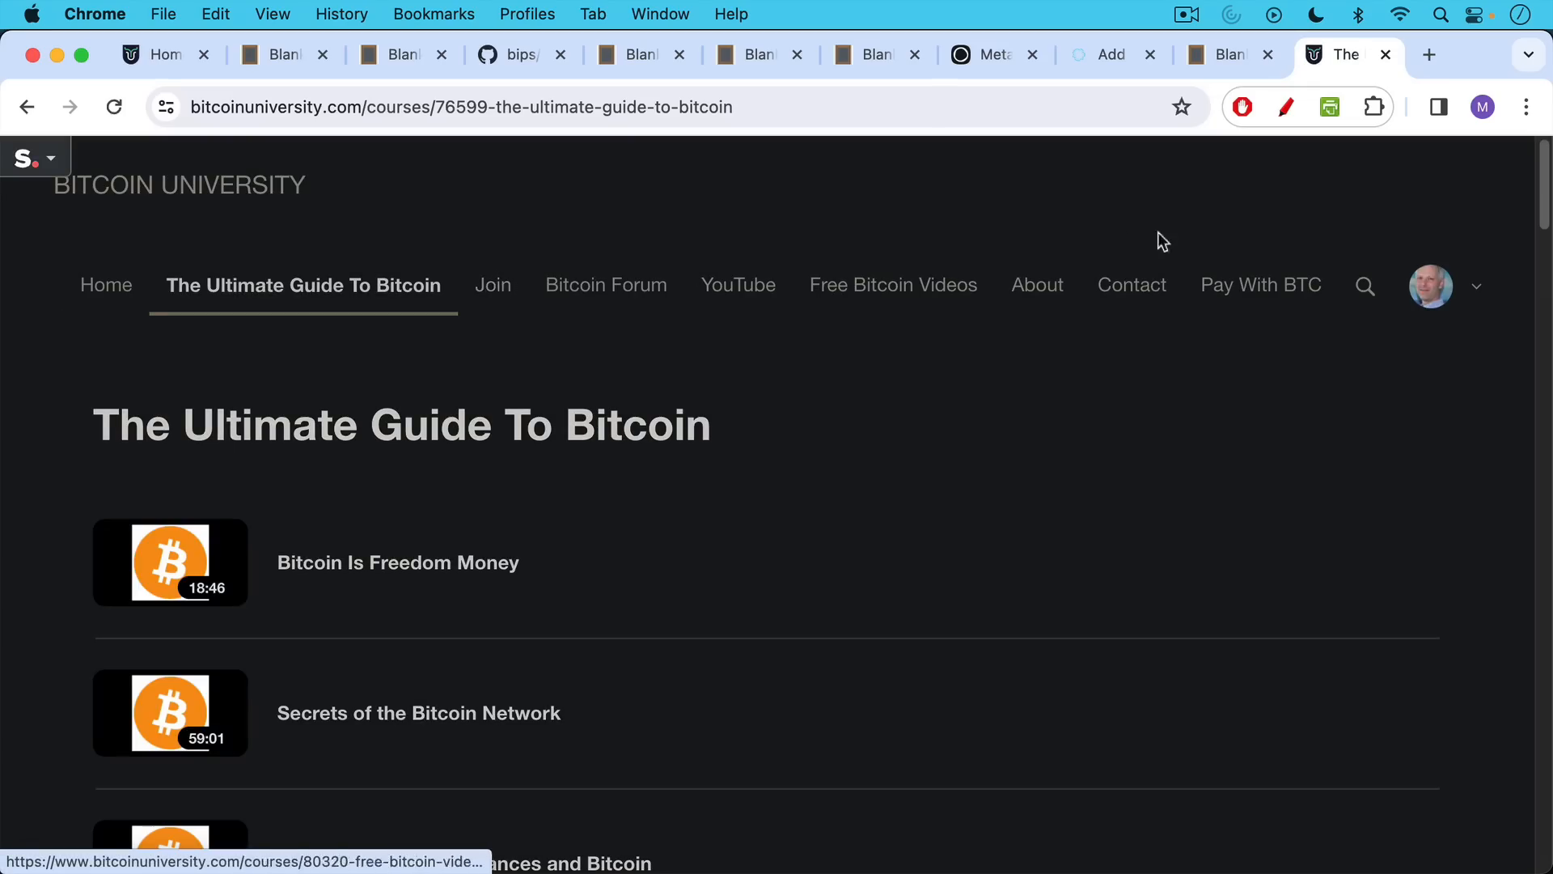
{"action": "mouse_move", "coordinate": [1261, 284]}
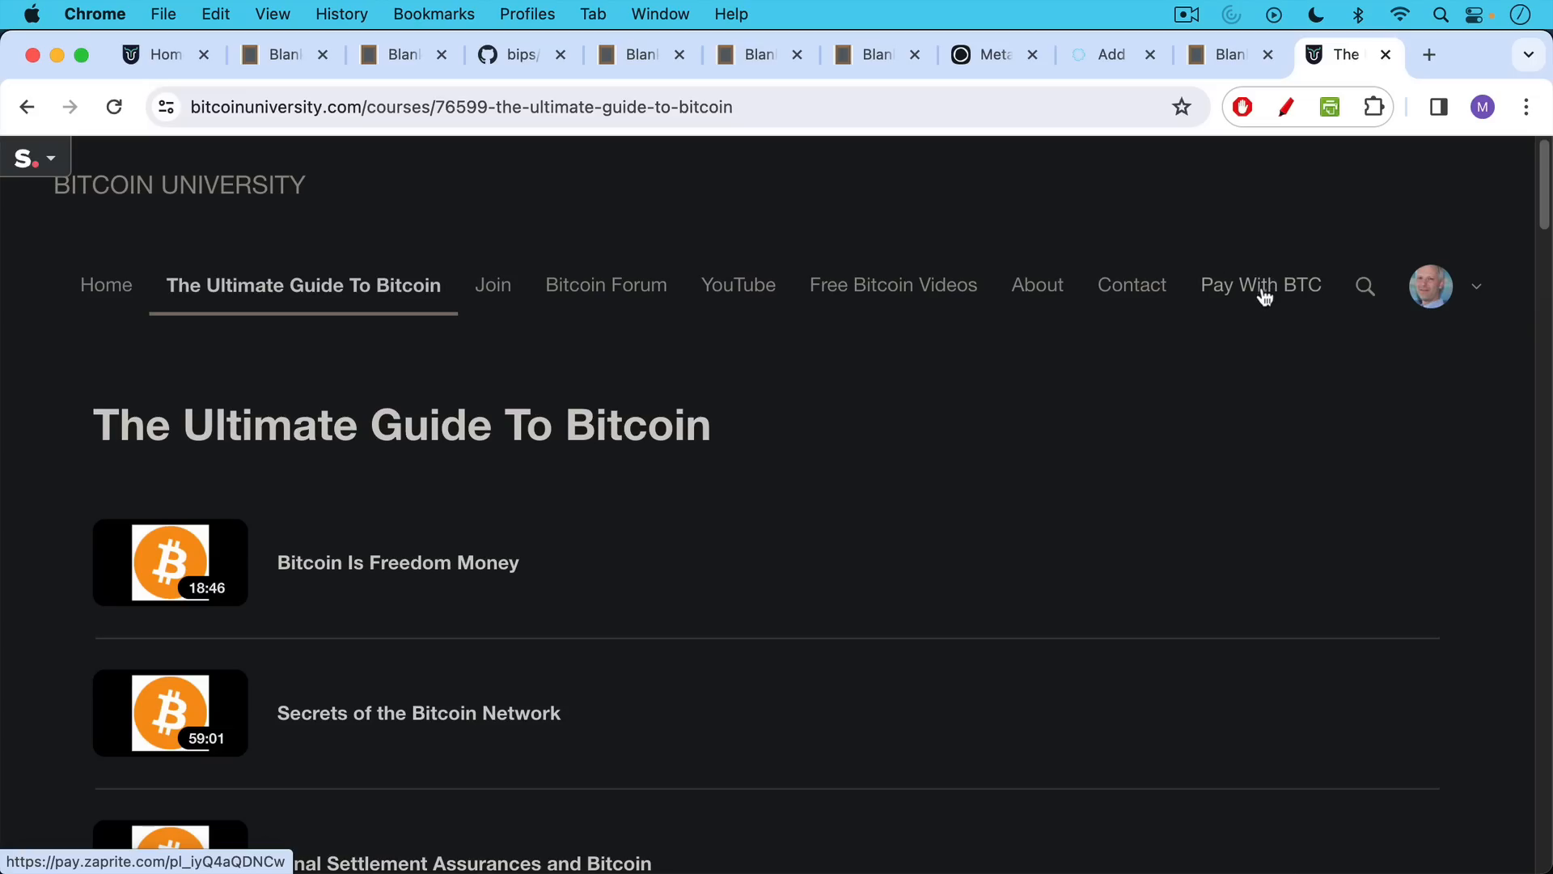
{"action": "mouse_move", "coordinate": [1263, 296]}
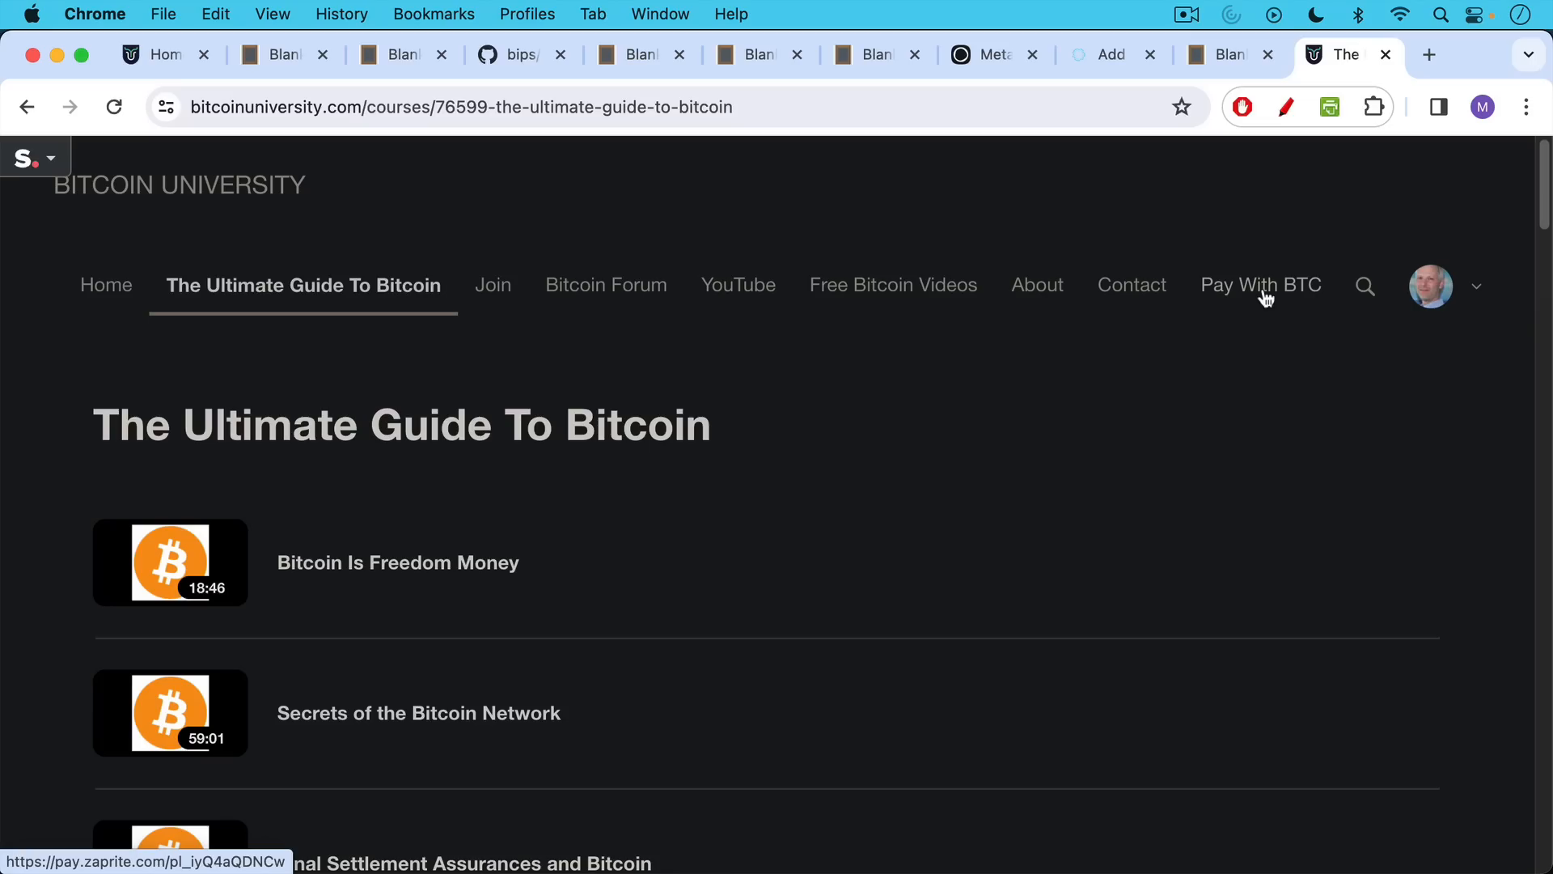
{"action": "mouse_move", "coordinate": [1262, 297]}
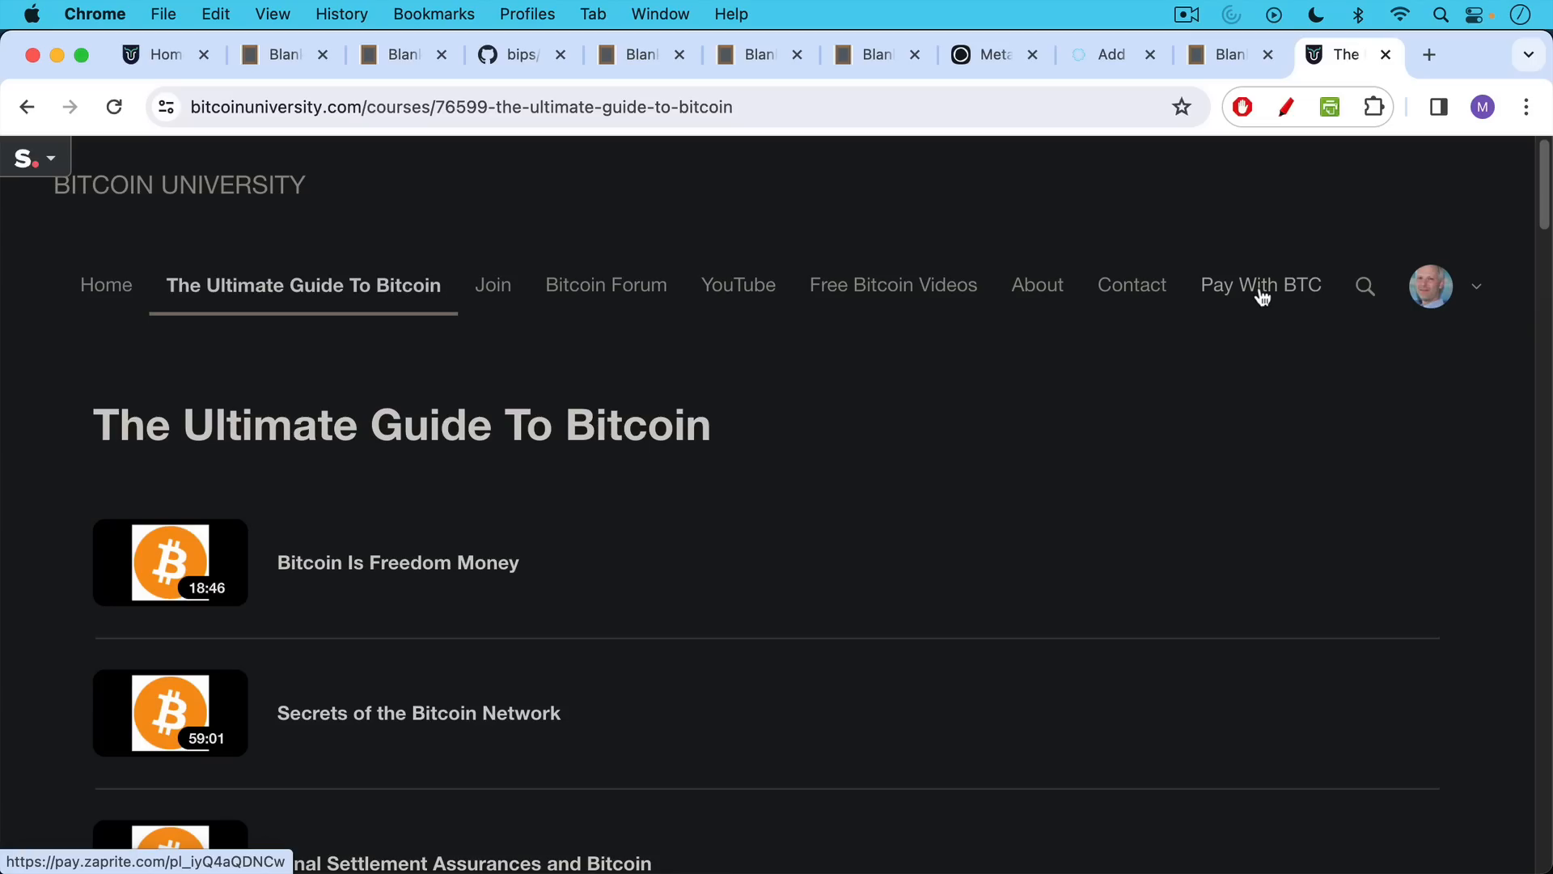